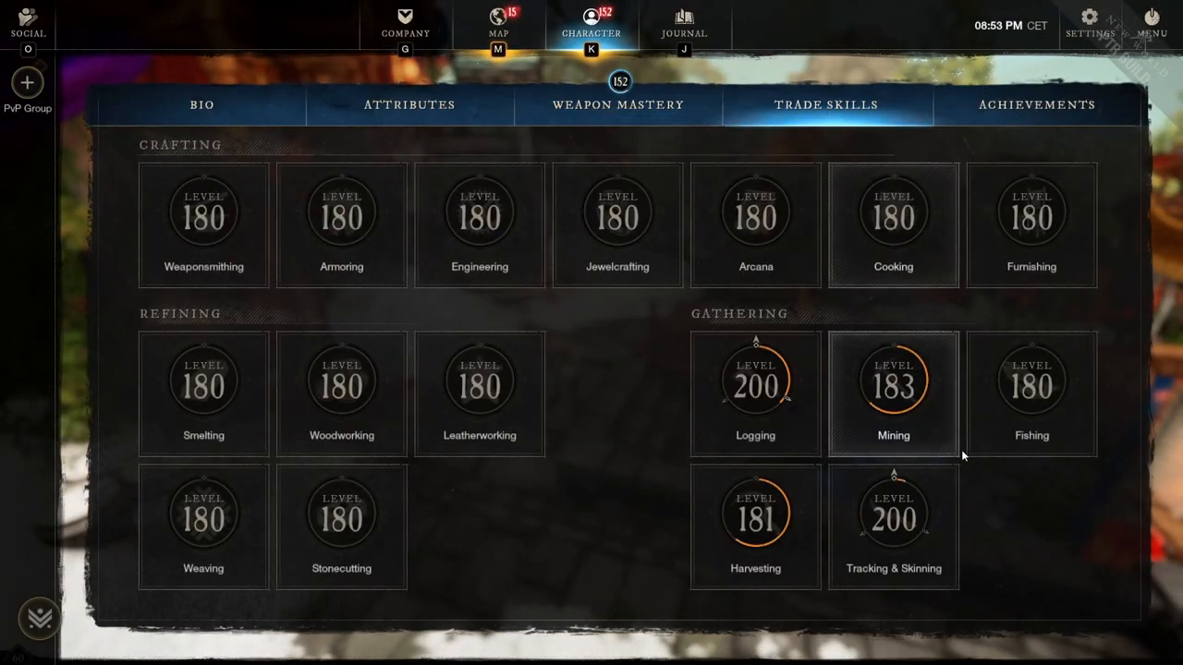
{"action": "mouse_move", "coordinate": [995, 556]}
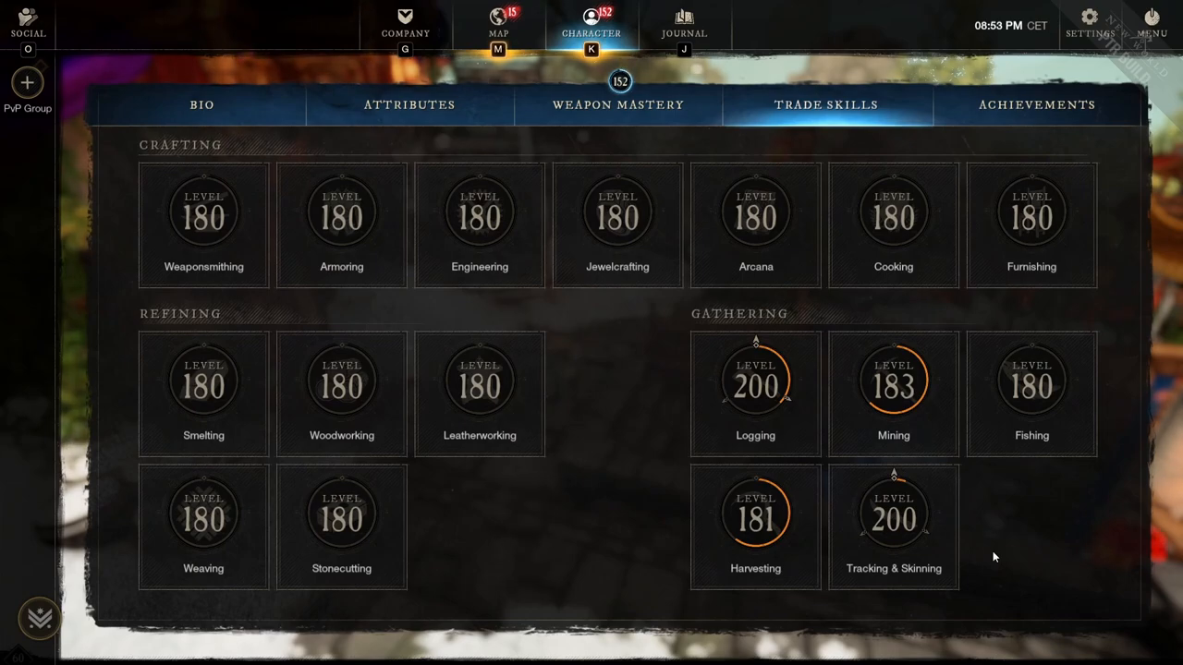
{"action": "mouse_move", "coordinate": [796, 416]}
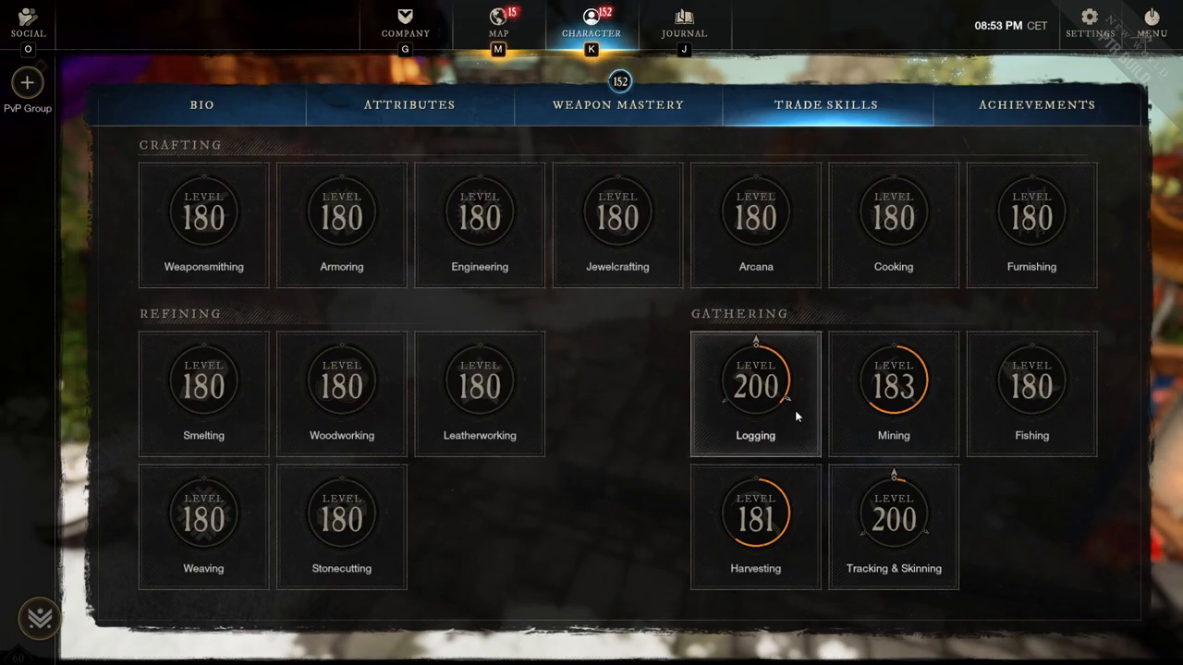
Step: Open the Logging skill details showing level 200 and the aptitude explanation
{"action": "left_click", "coordinate": [754, 395]}
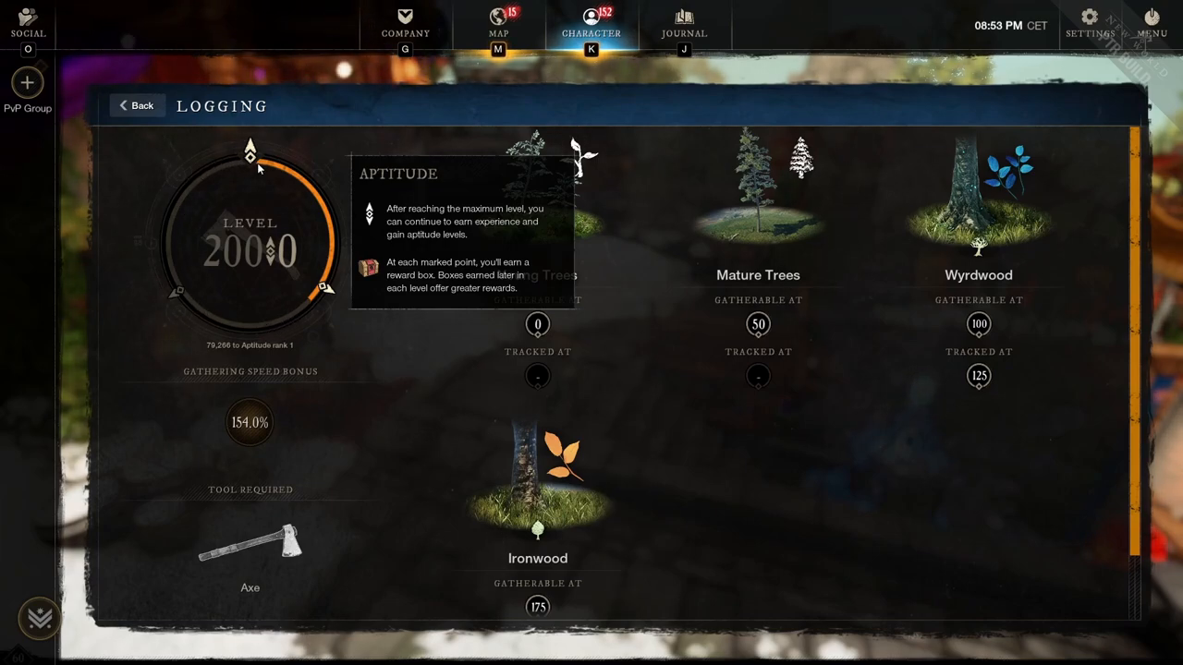
{"action": "mouse_move", "coordinate": [218, 259]}
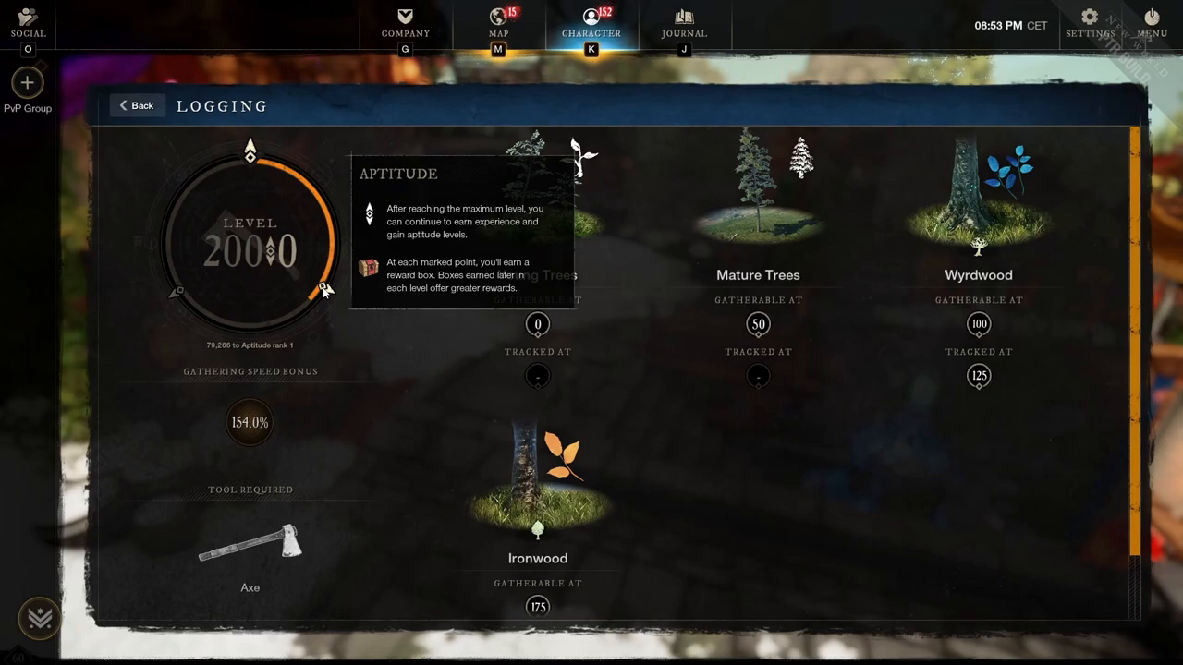
{"action": "mouse_move", "coordinate": [619, 246]}
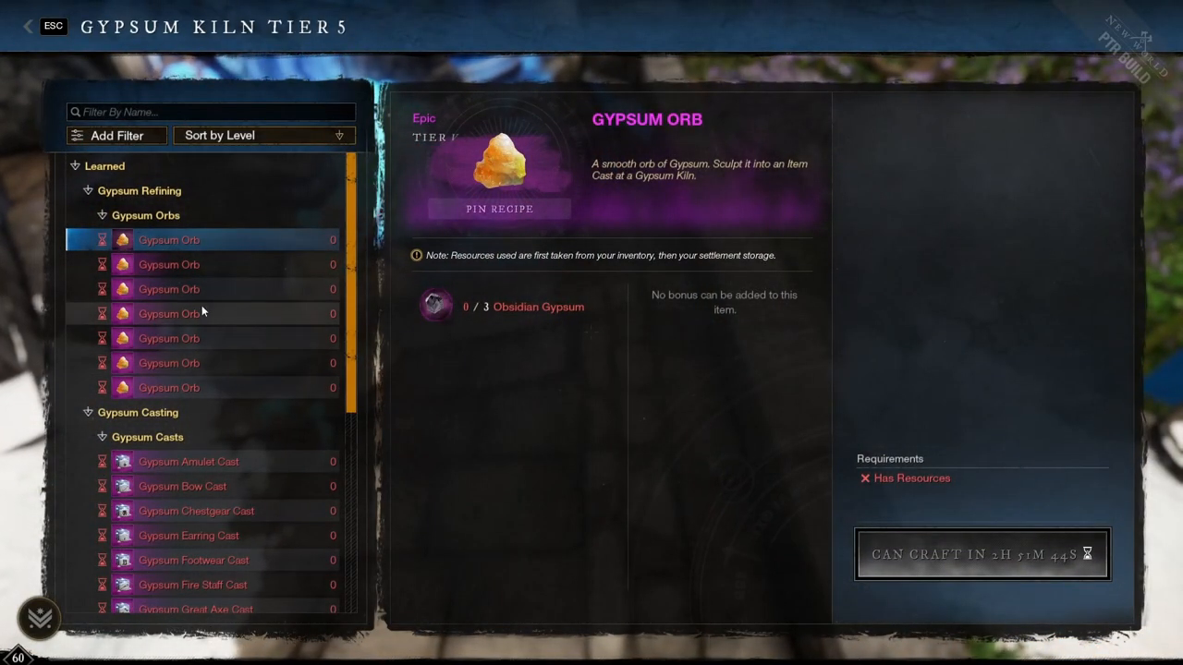
Step: View another Gypsum Orb recipe, close the kiln window and reopen the trade skills overview
{"action": "left_click", "coordinate": [168, 288]}
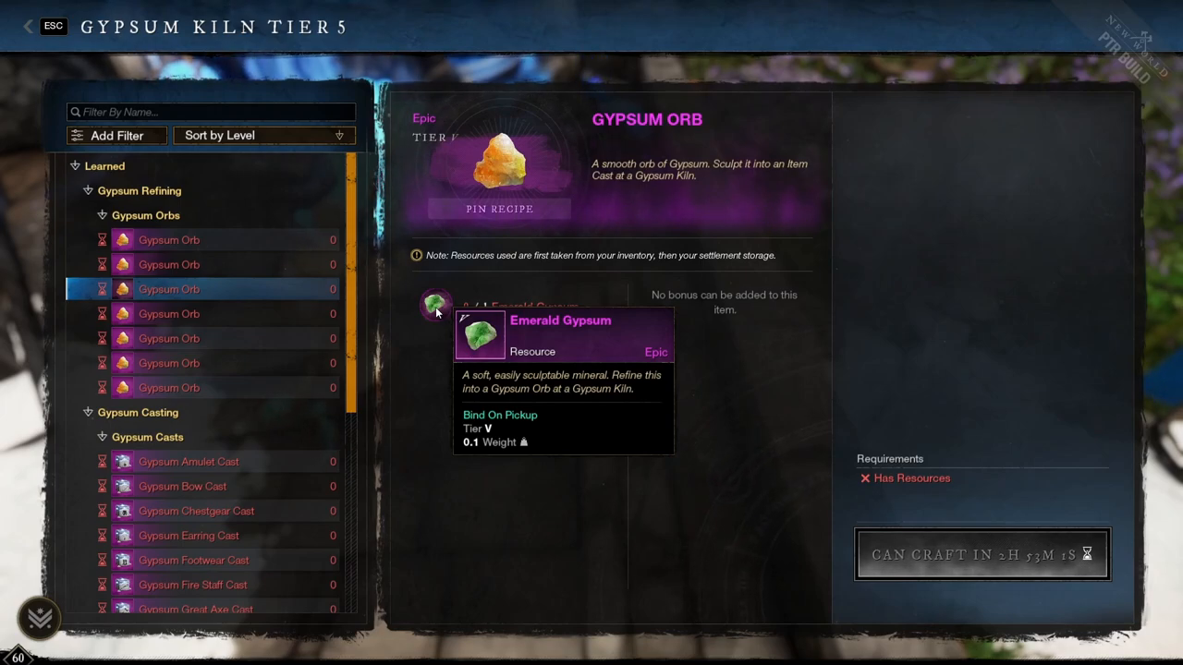
{"action": "key", "text": "Escape"}
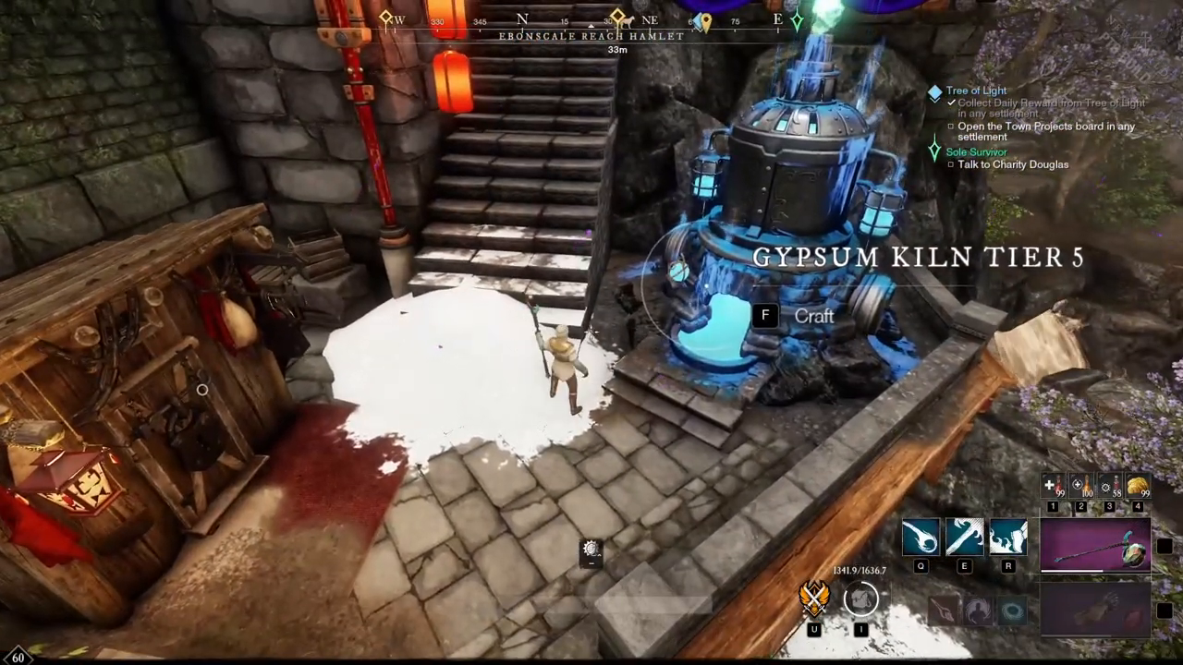
{"action": "key", "text": "k"}
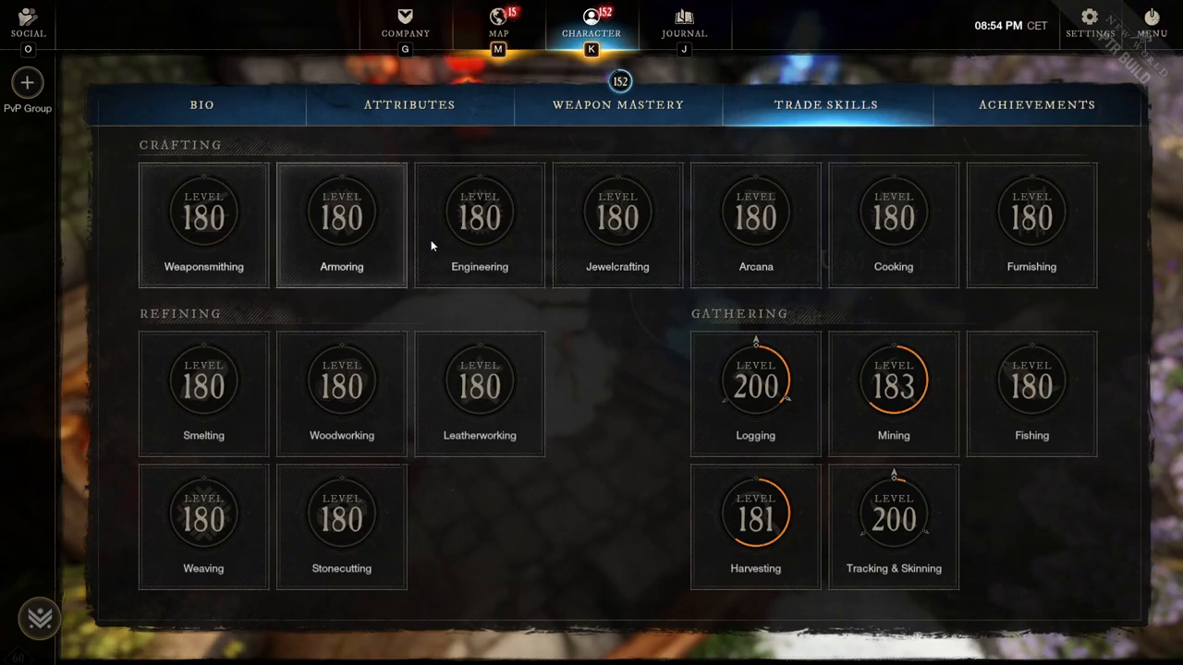
{"action": "mouse_move", "coordinate": [813, 422]}
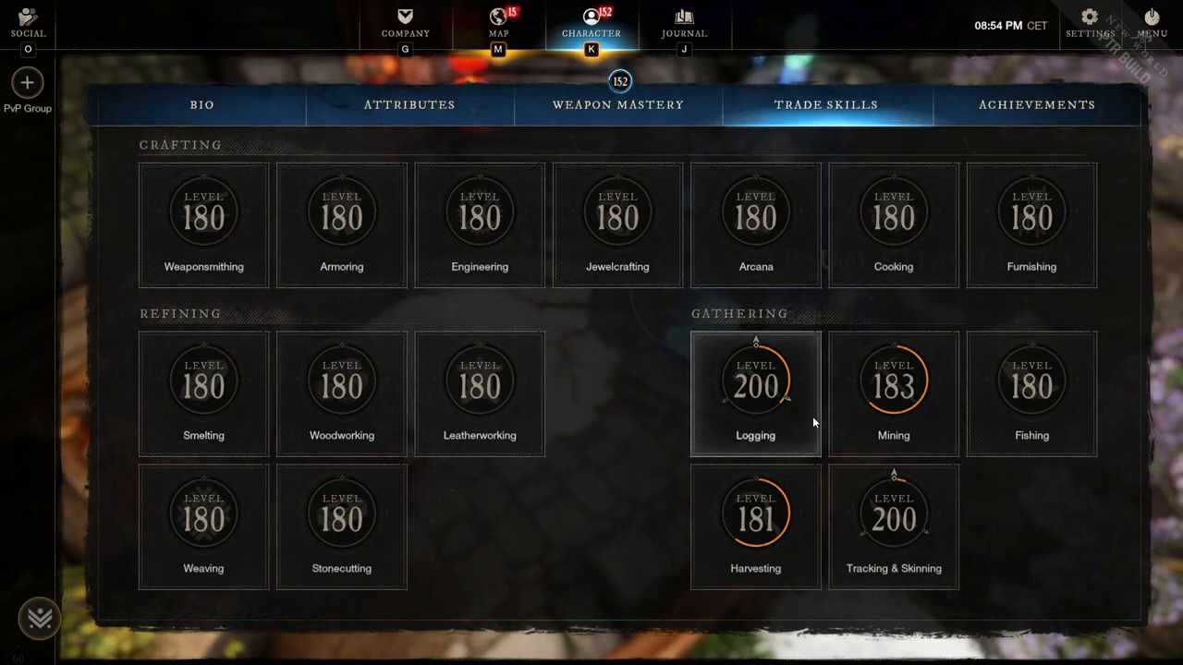
{"action": "mouse_move", "coordinate": [806, 422]}
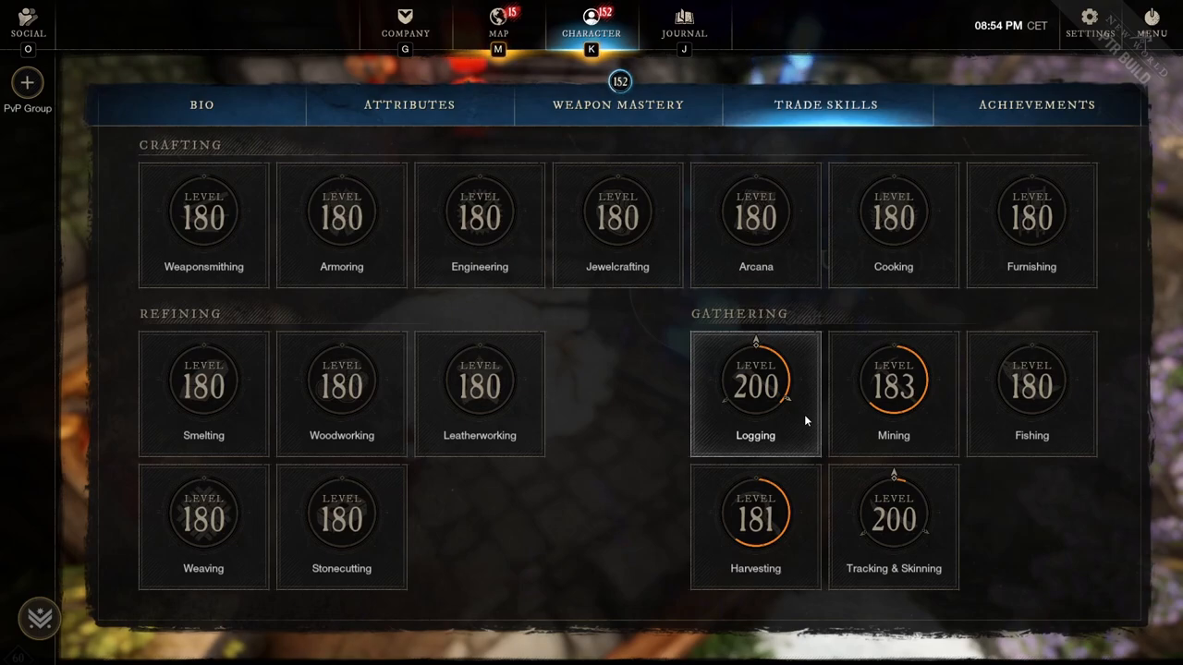
{"action": "left_click", "coordinate": [754, 393]}
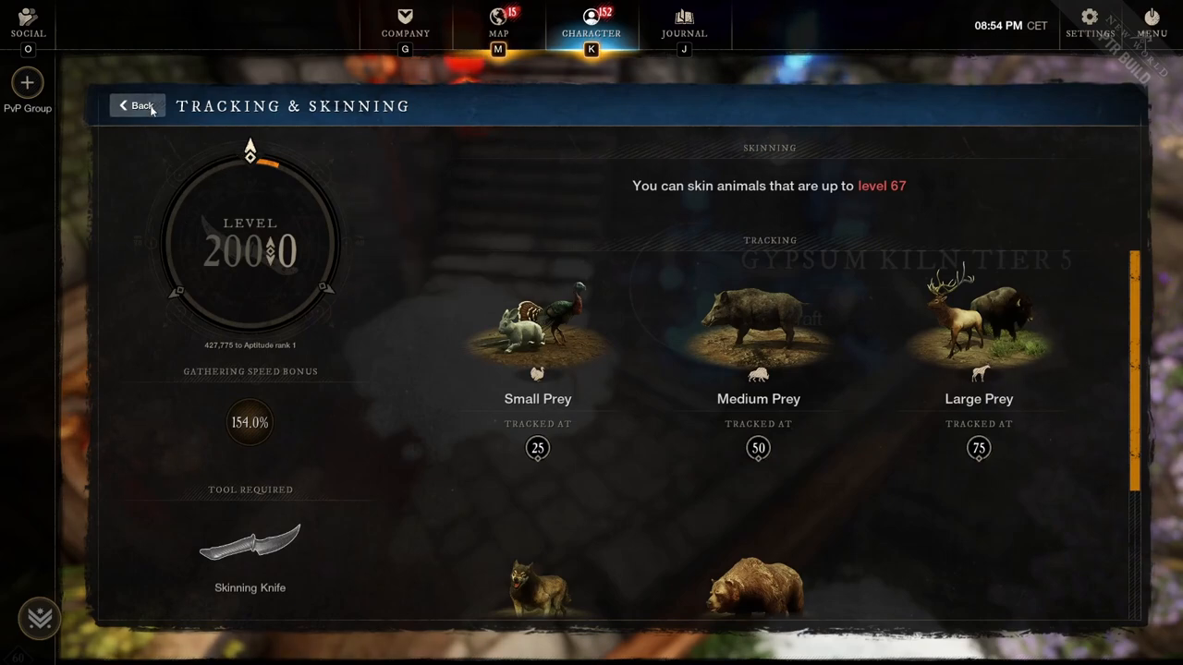
{"action": "left_click", "coordinate": [140, 103]}
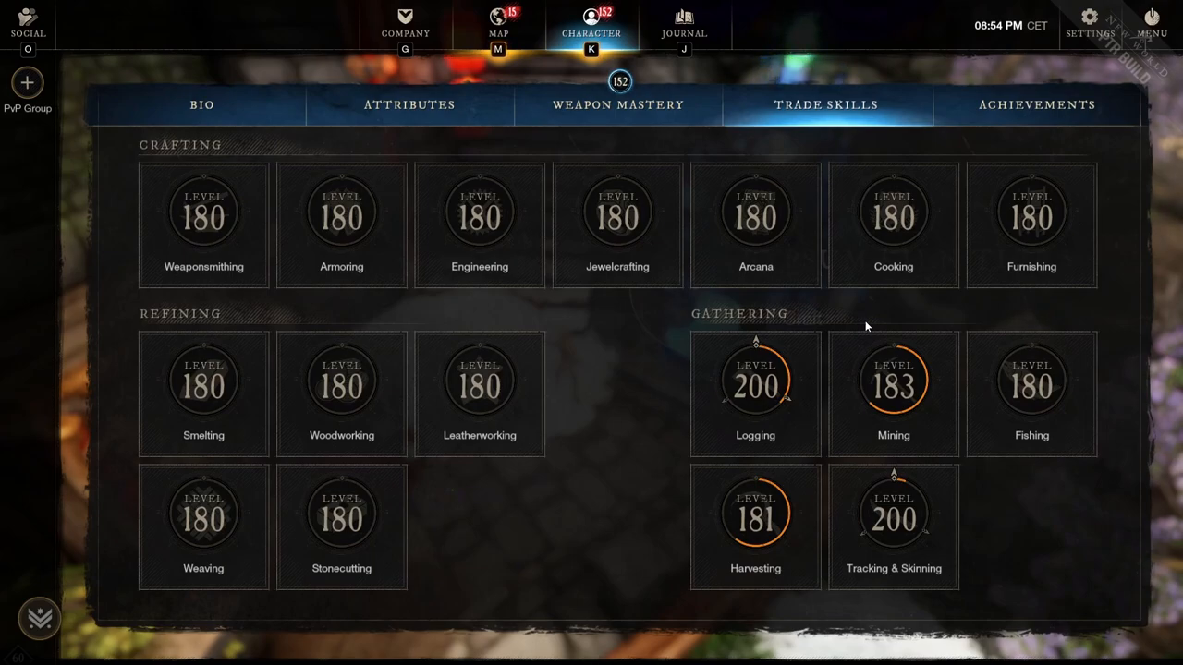
{"action": "mouse_move", "coordinate": [465, 263]}
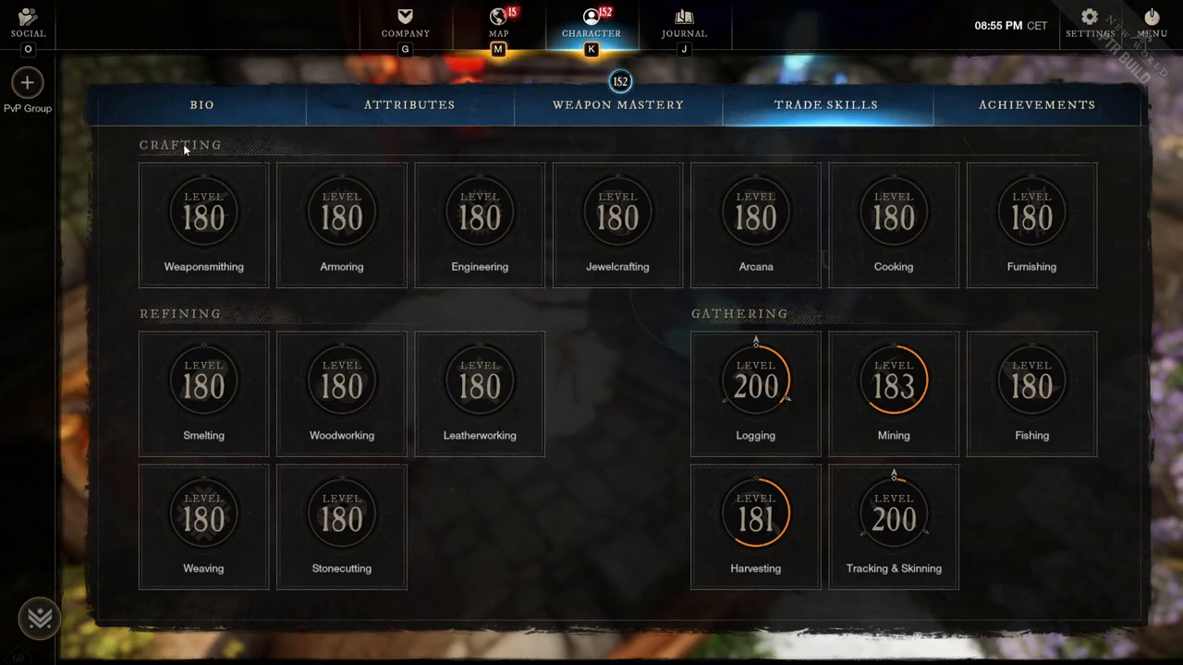
{"action": "mouse_move", "coordinate": [1033, 286]}
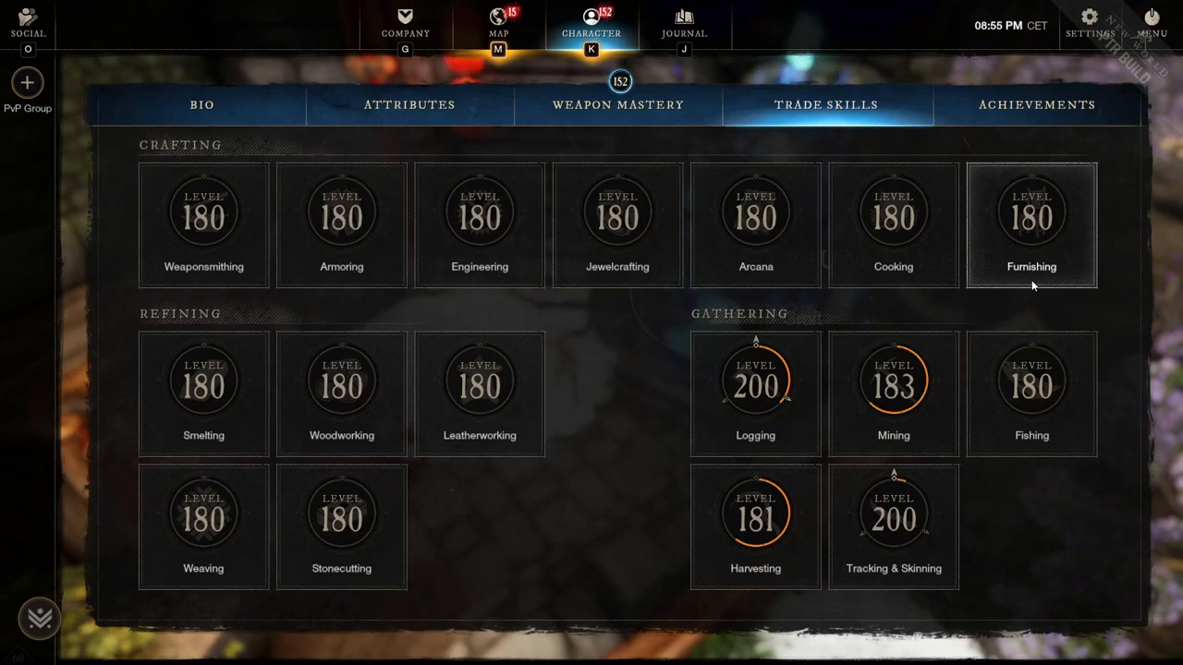
{"action": "mouse_move", "coordinate": [1020, 277]}
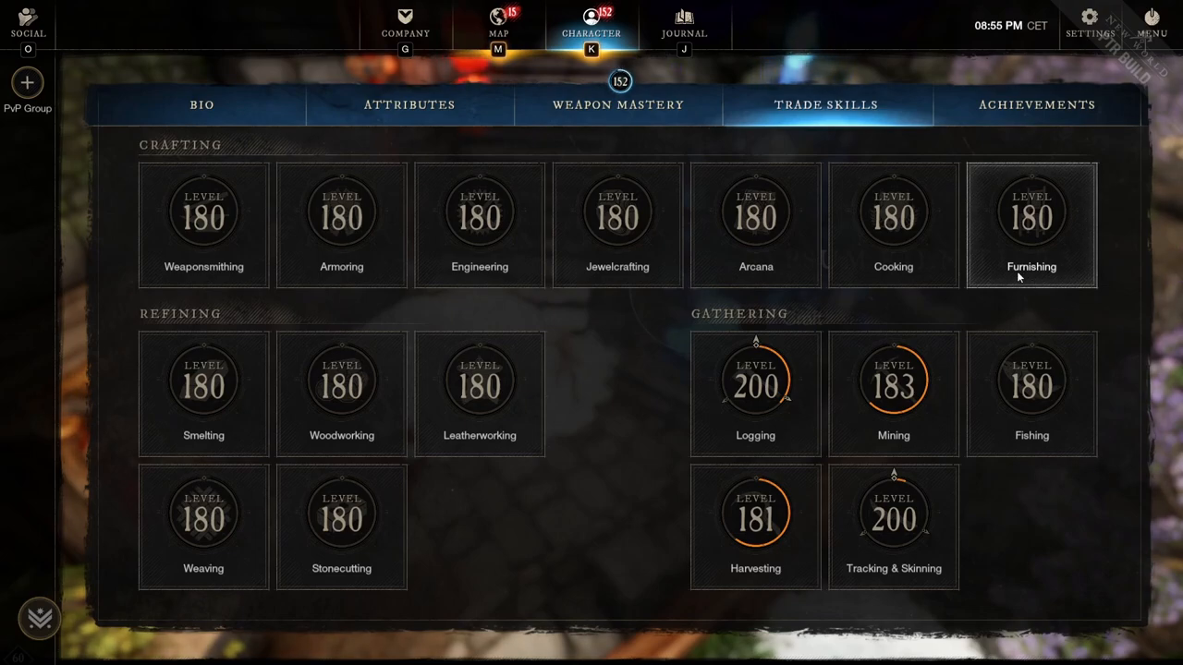
{"action": "mouse_move", "coordinate": [1043, 242]}
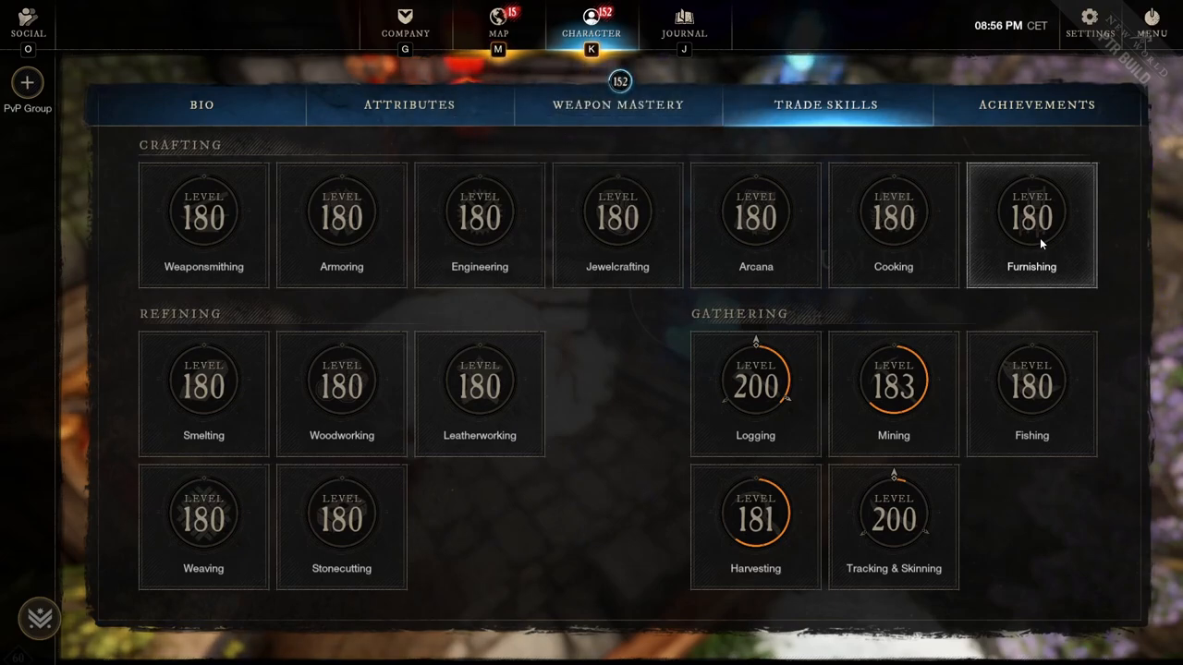
{"action": "mouse_move", "coordinate": [865, 252]}
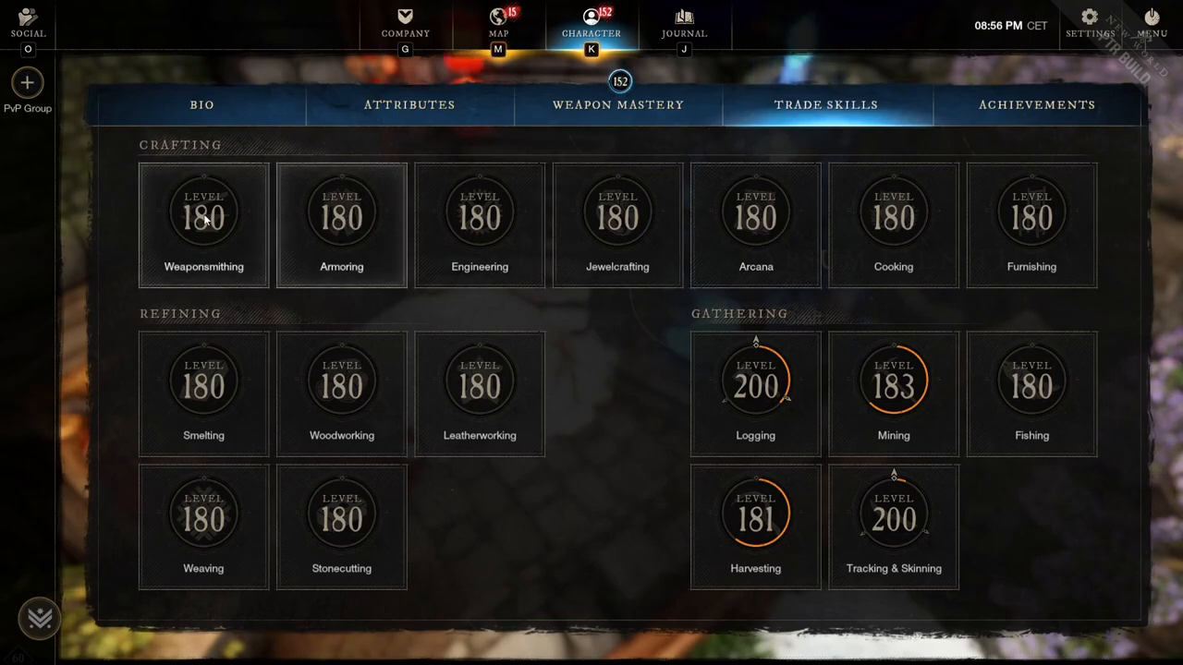
{"action": "mouse_move", "coordinate": [676, 249]}
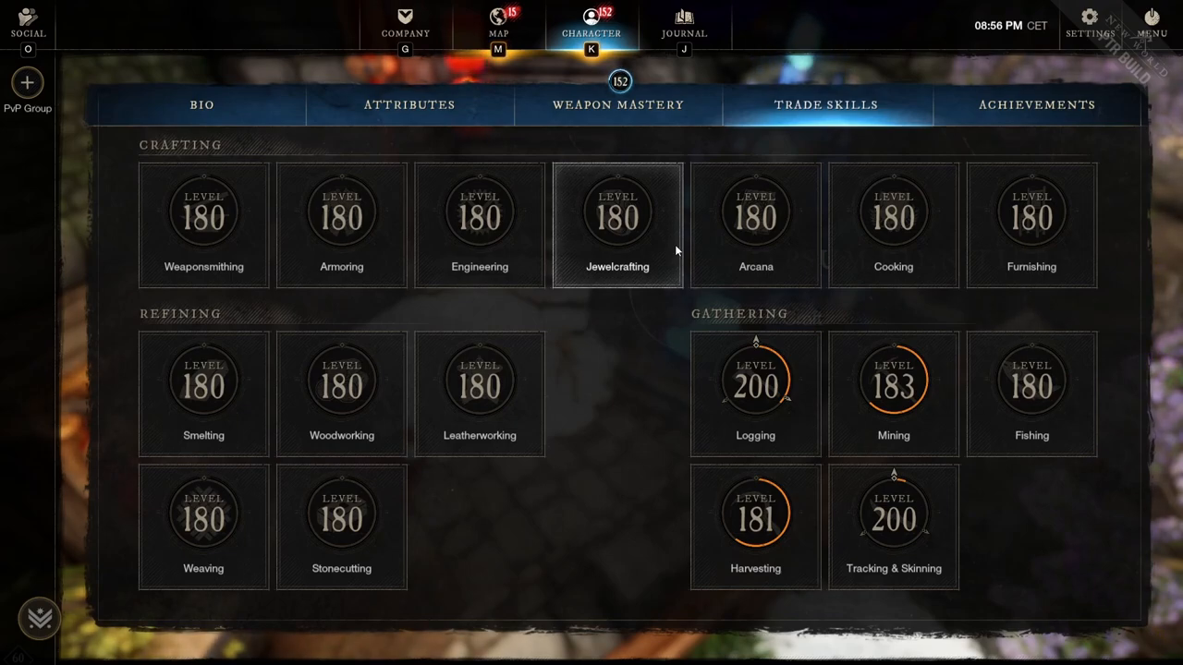
{"action": "mouse_move", "coordinate": [273, 418]}
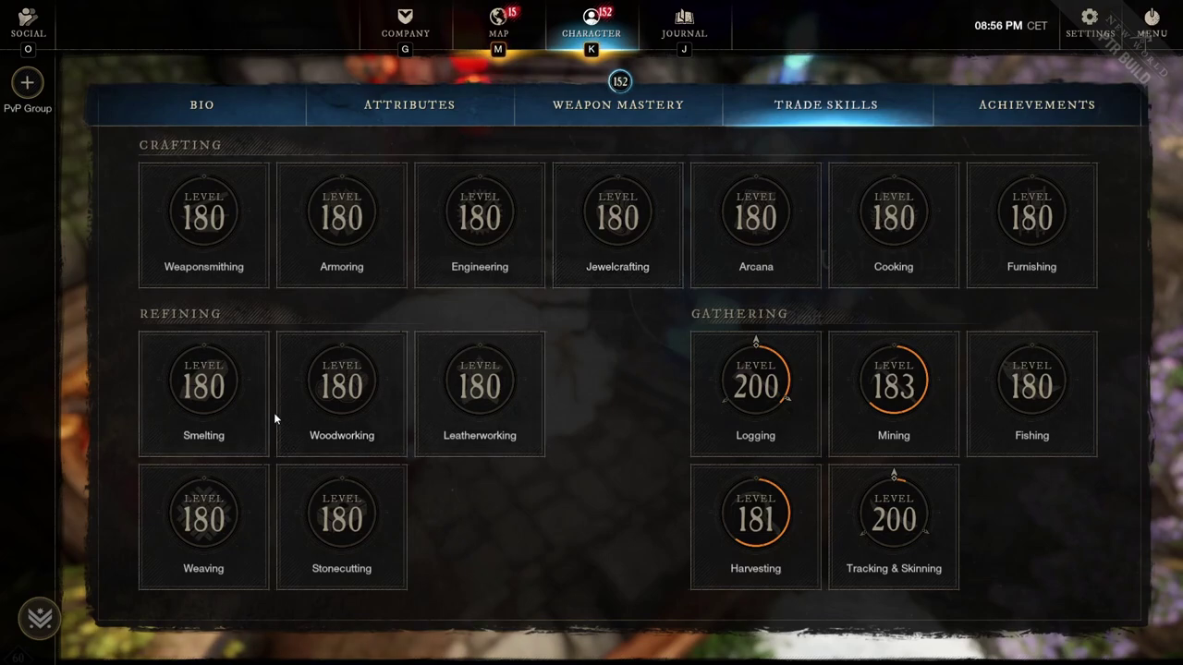
{"action": "mouse_move", "coordinate": [351, 564]}
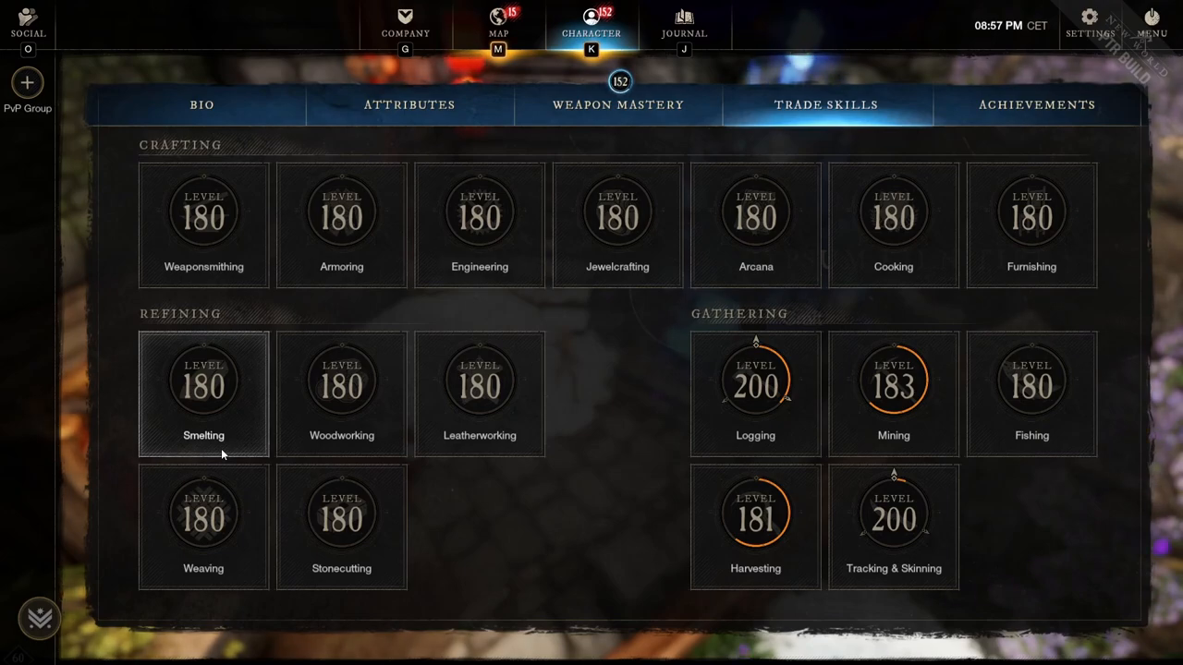
Step: Select the Smelting tile on the trade skills overview
{"action": "left_click", "coordinate": [203, 391]}
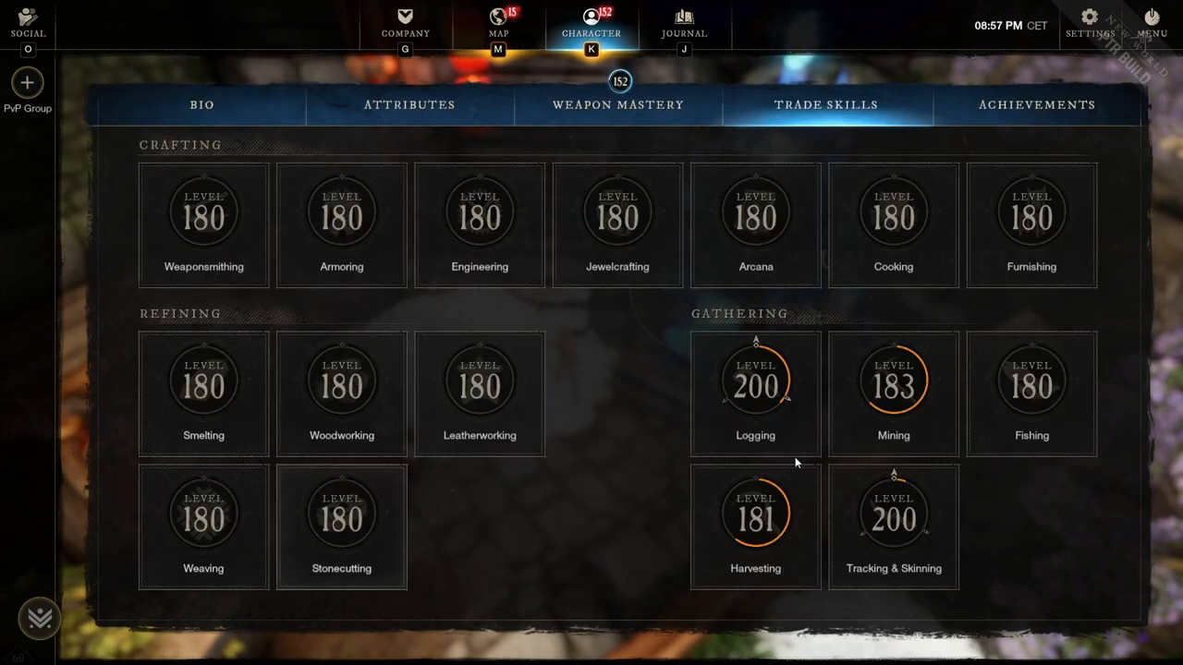
{"action": "mouse_move", "coordinate": [734, 492]}
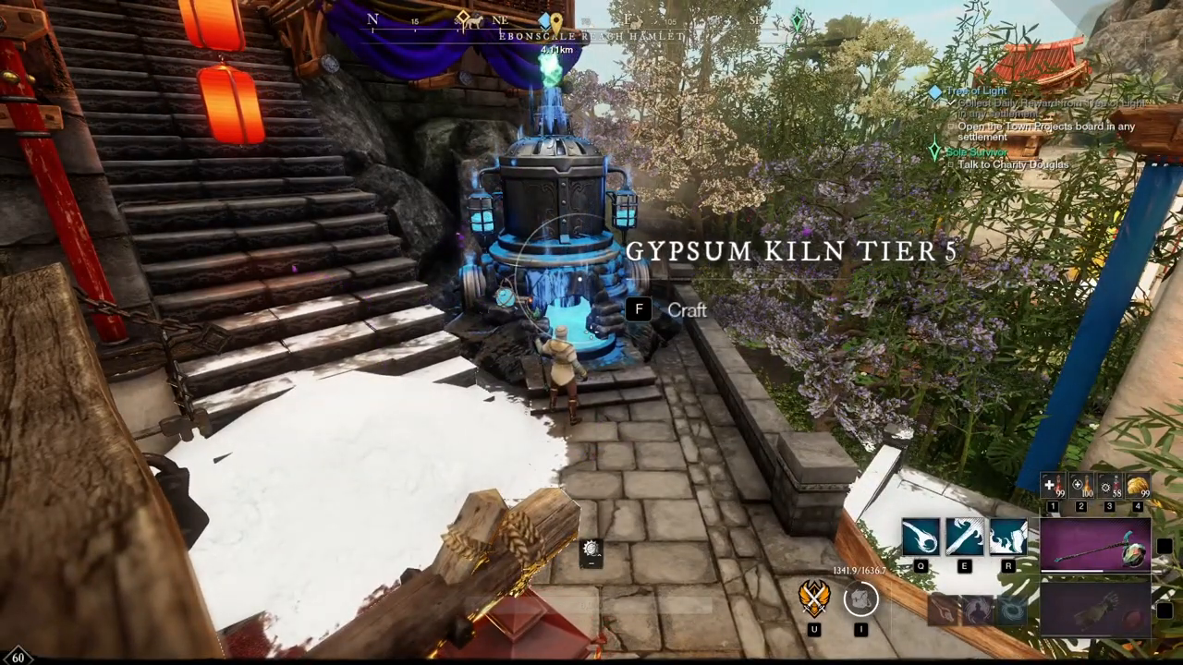
Step: Reopen the character panel and switch to the Trade Skills overview
{"action": "key", "text": "k"}
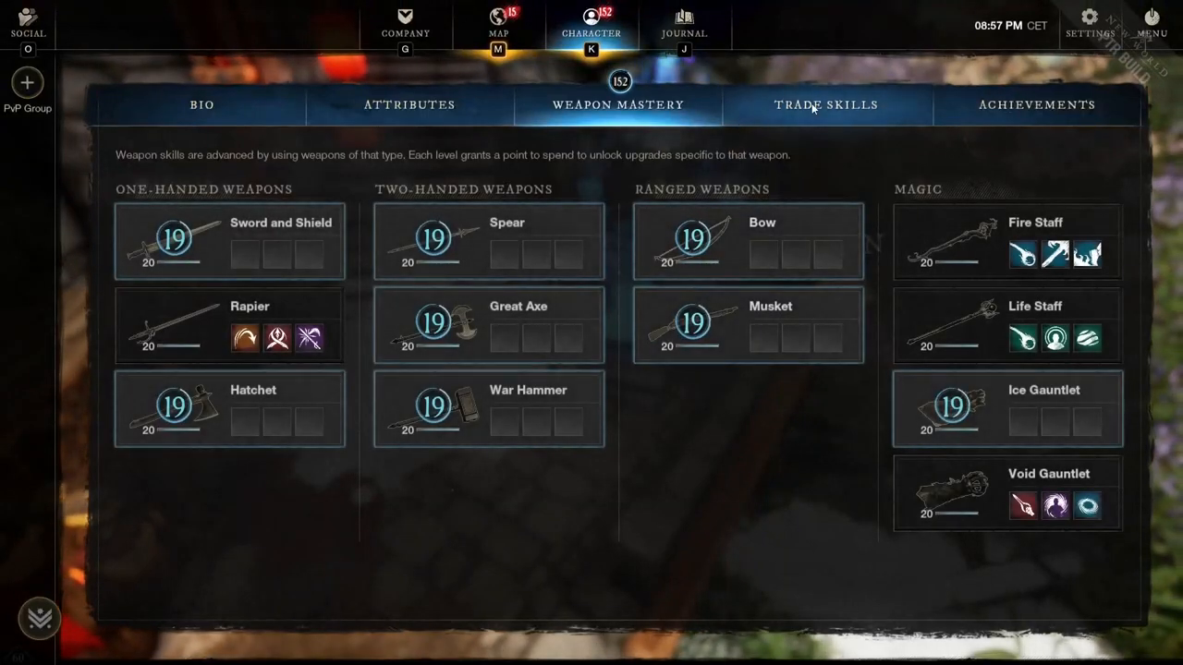
{"action": "left_click", "coordinate": [828, 103]}
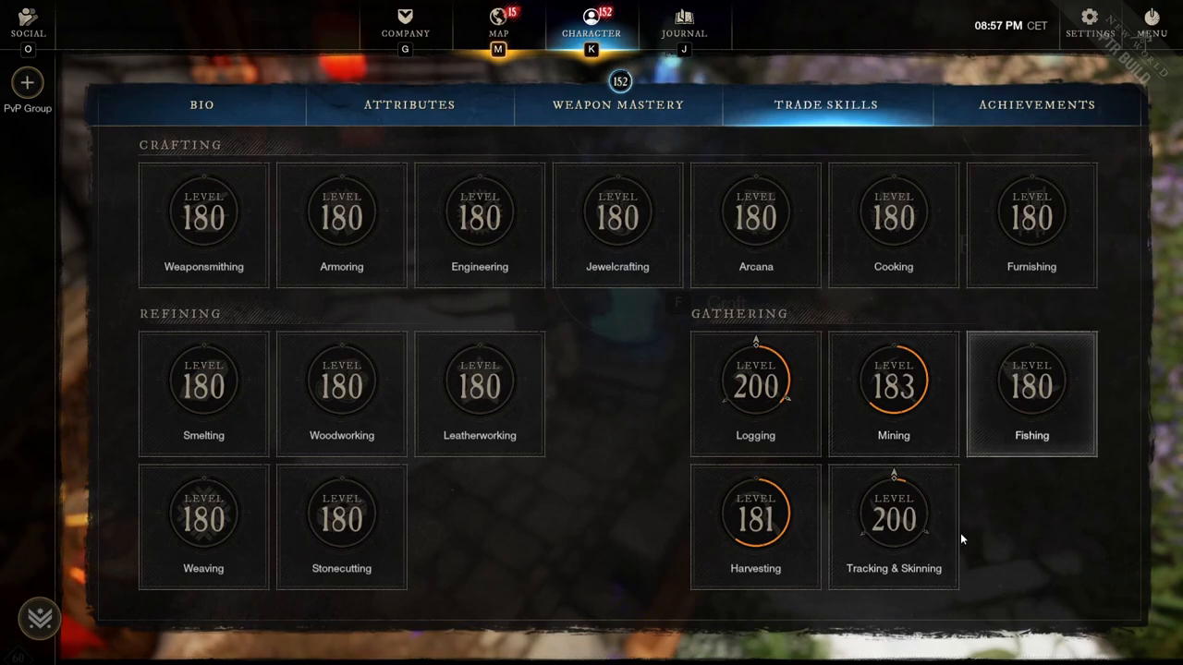
{"action": "mouse_move", "coordinate": [820, 338]}
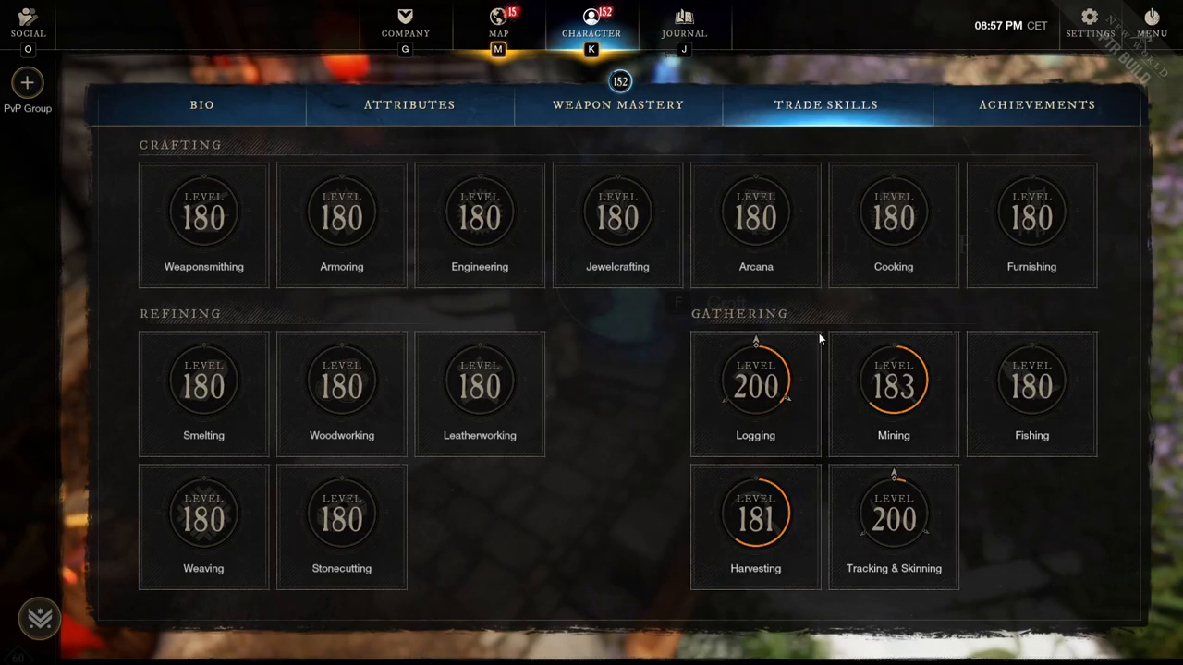
{"action": "mouse_move", "coordinate": [901, 374]}
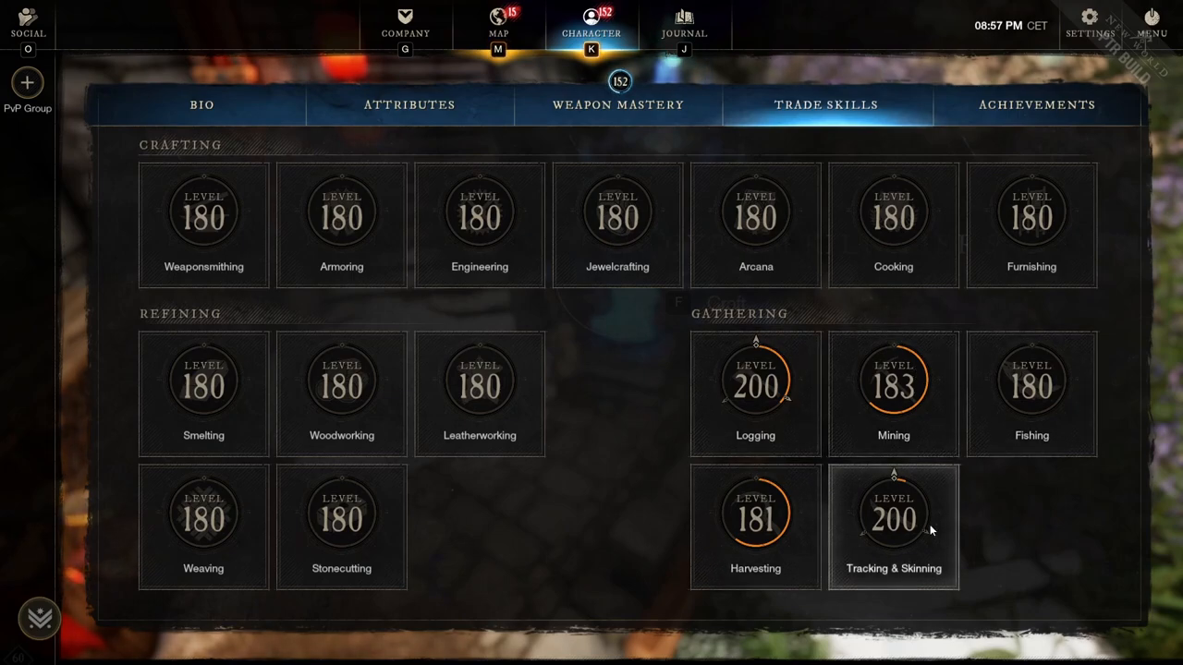
{"action": "mouse_move", "coordinate": [918, 526]}
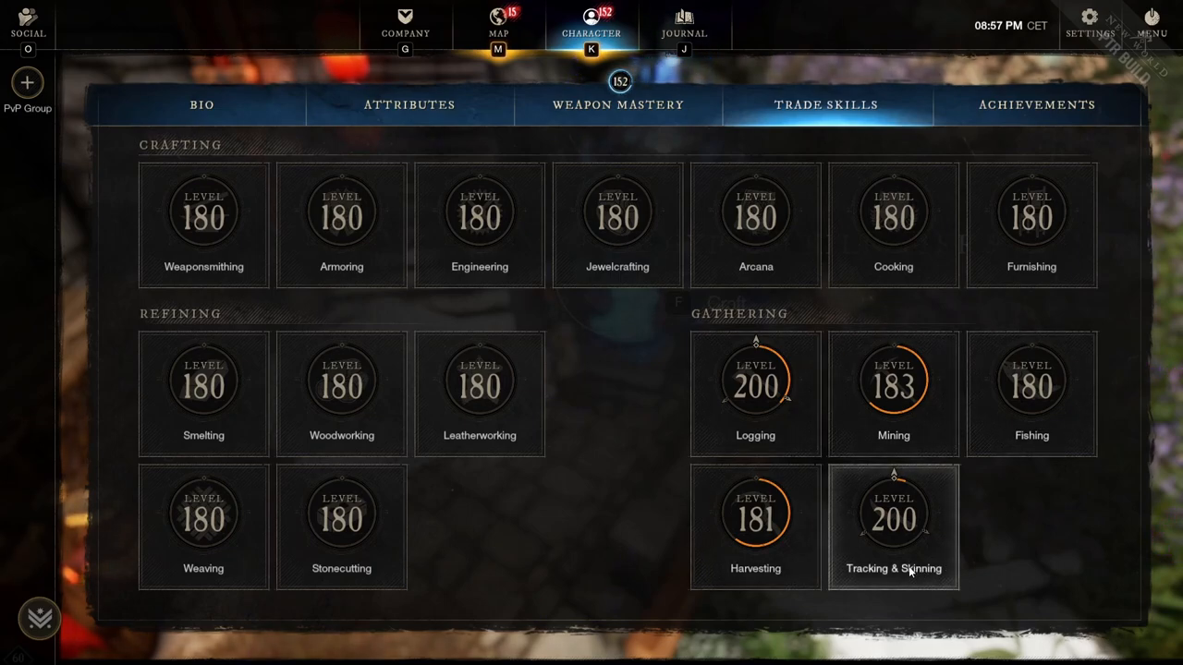
{"action": "mouse_move", "coordinate": [929, 553]}
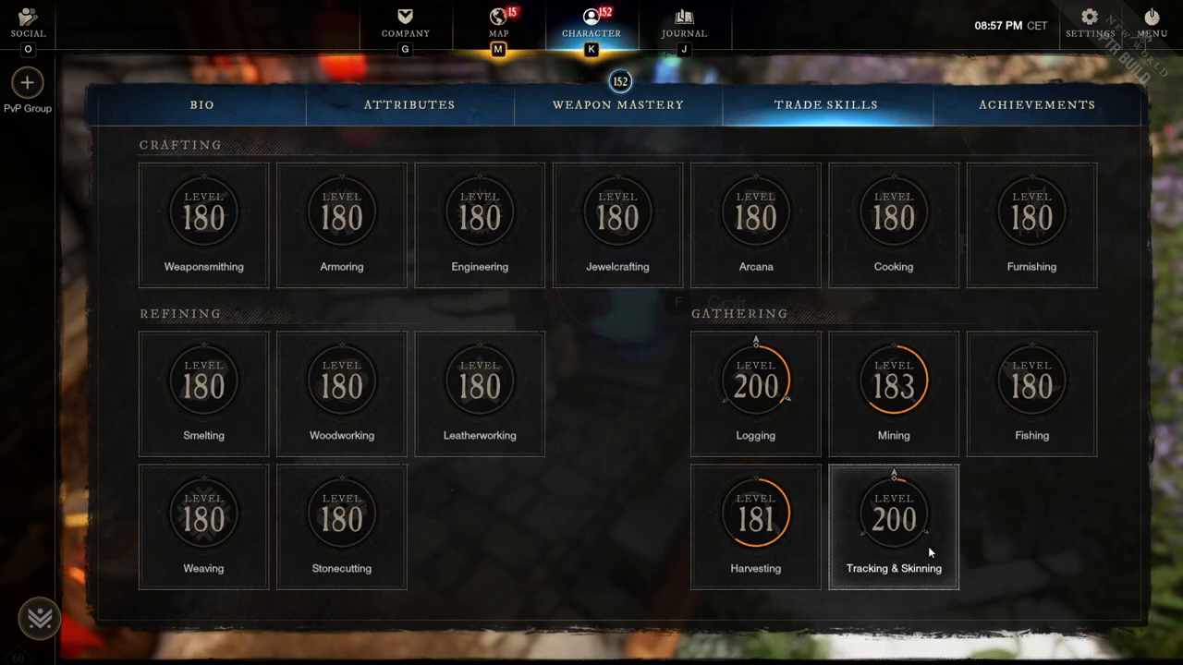
{"action": "mouse_move", "coordinate": [953, 532]}
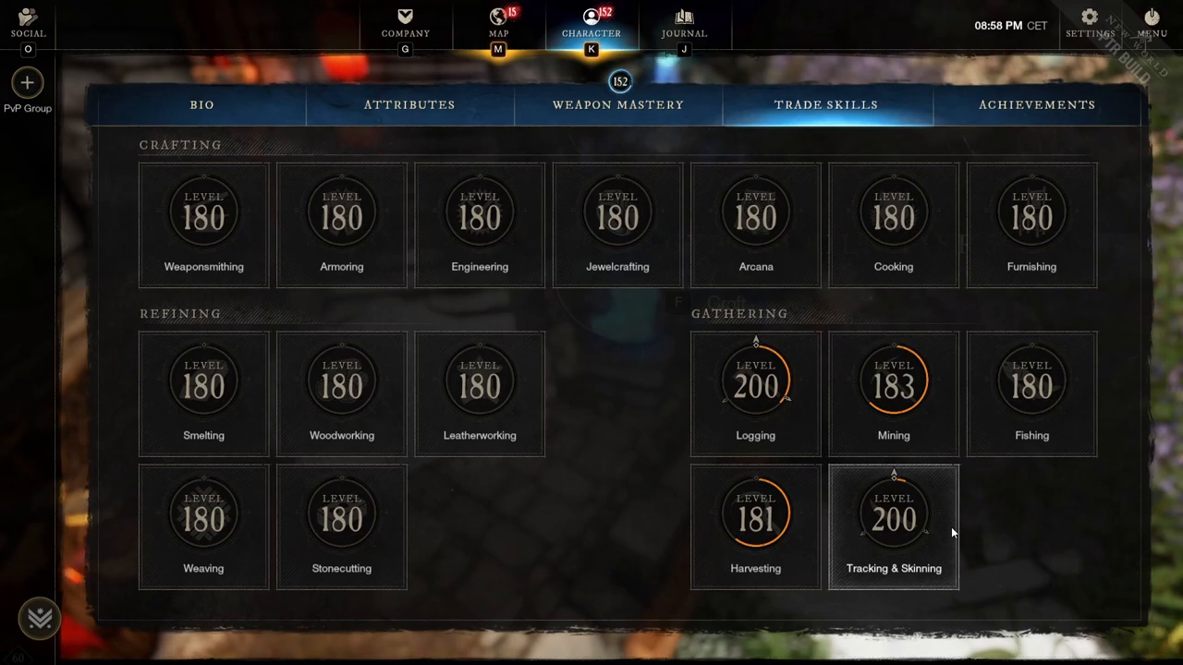
{"action": "mouse_move", "coordinate": [847, 84]}
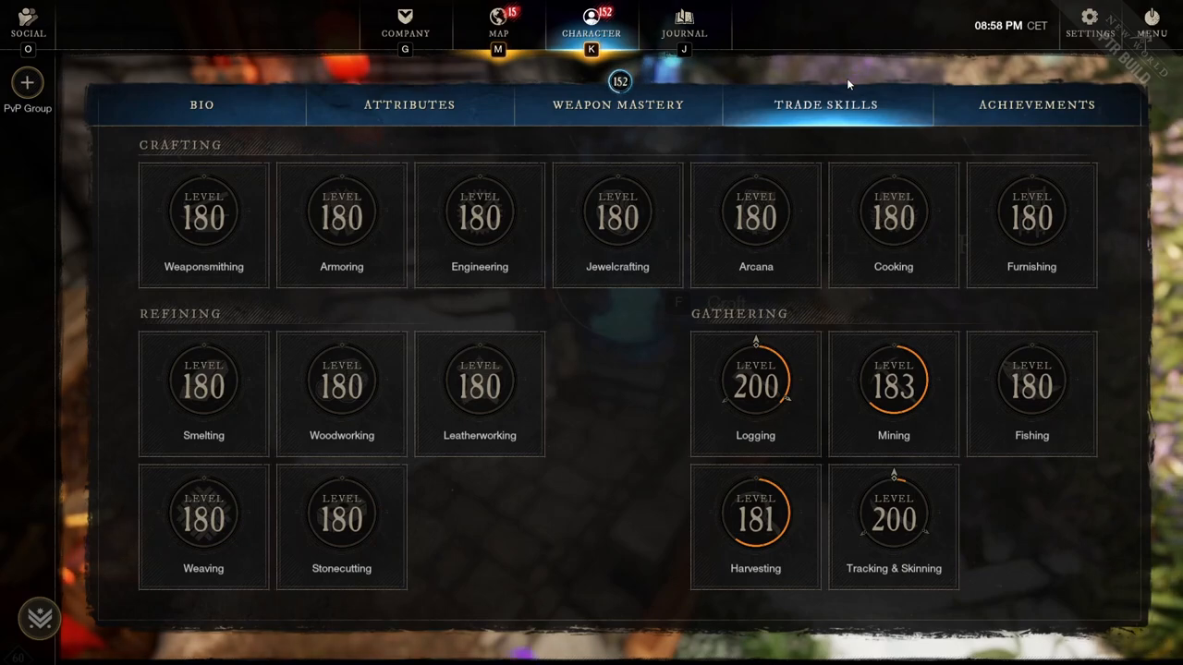
{"action": "mouse_move", "coordinate": [835, 72]}
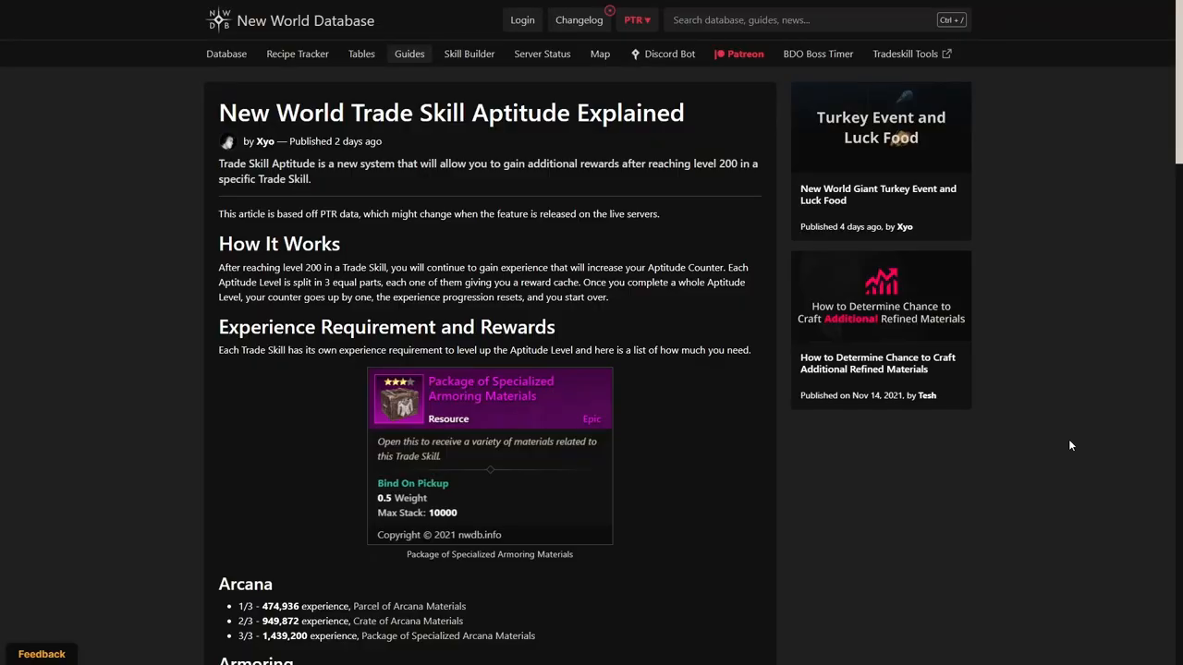
{"action": "mouse_move", "coordinate": [273, 155]}
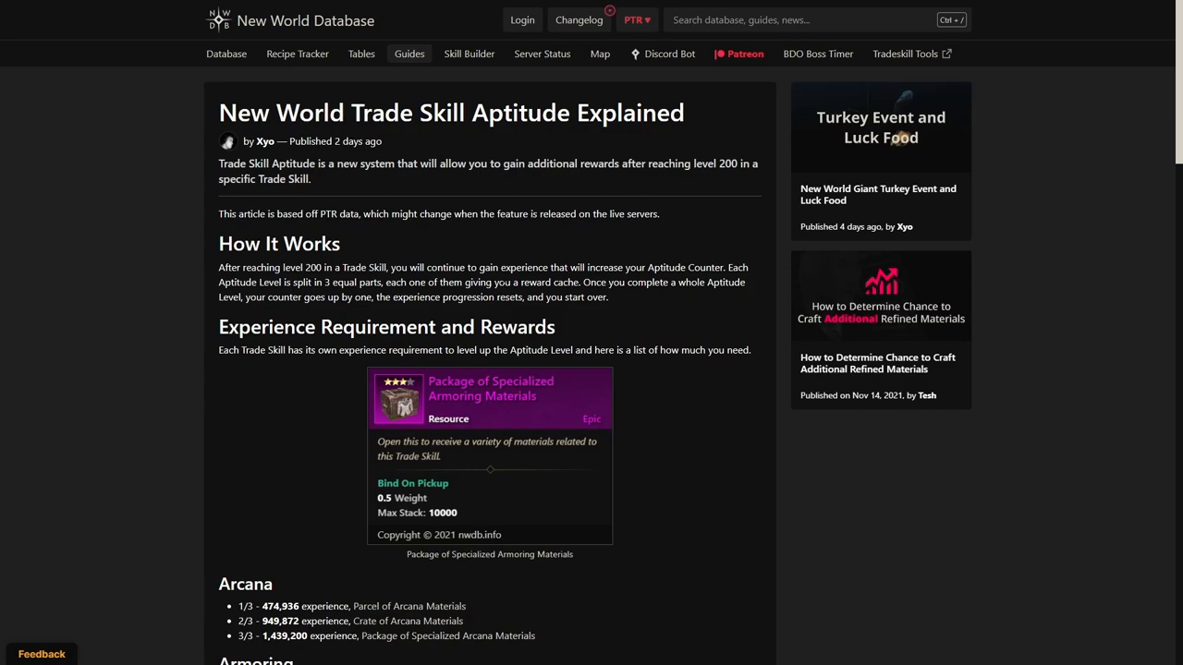
{"action": "mouse_move", "coordinate": [588, 318]}
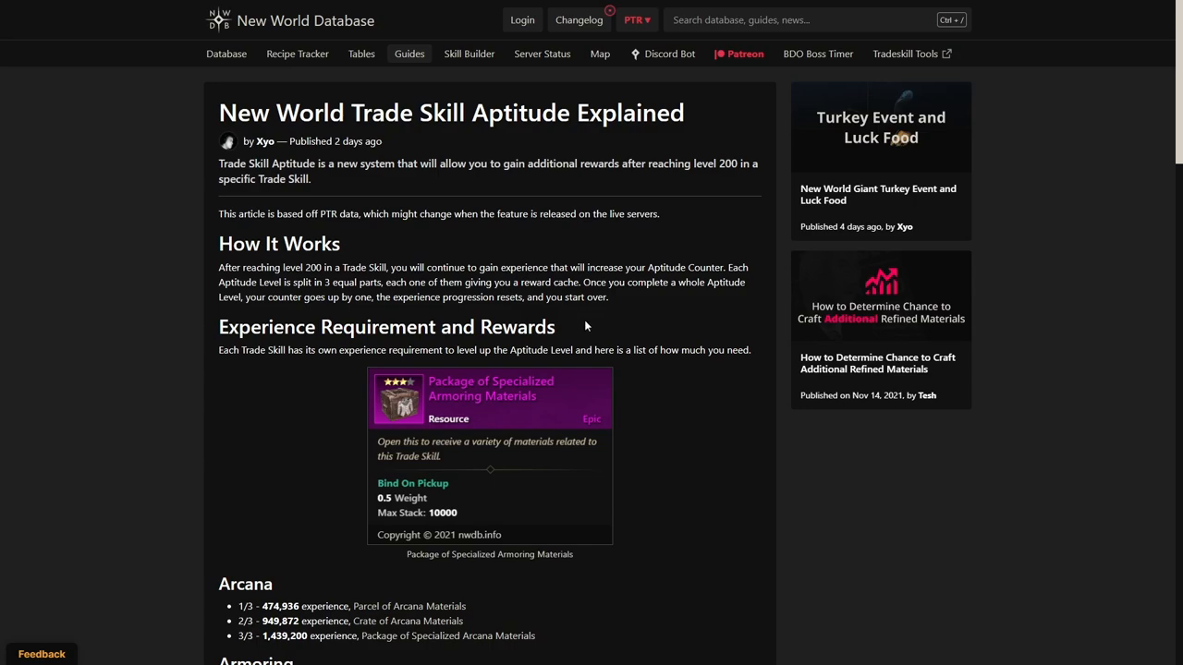
Step: Scroll down the Trade Skill Aptitude article to the Arcana section
{"action": "scroll", "scroll_direction": "down", "scroll_amount": 3}
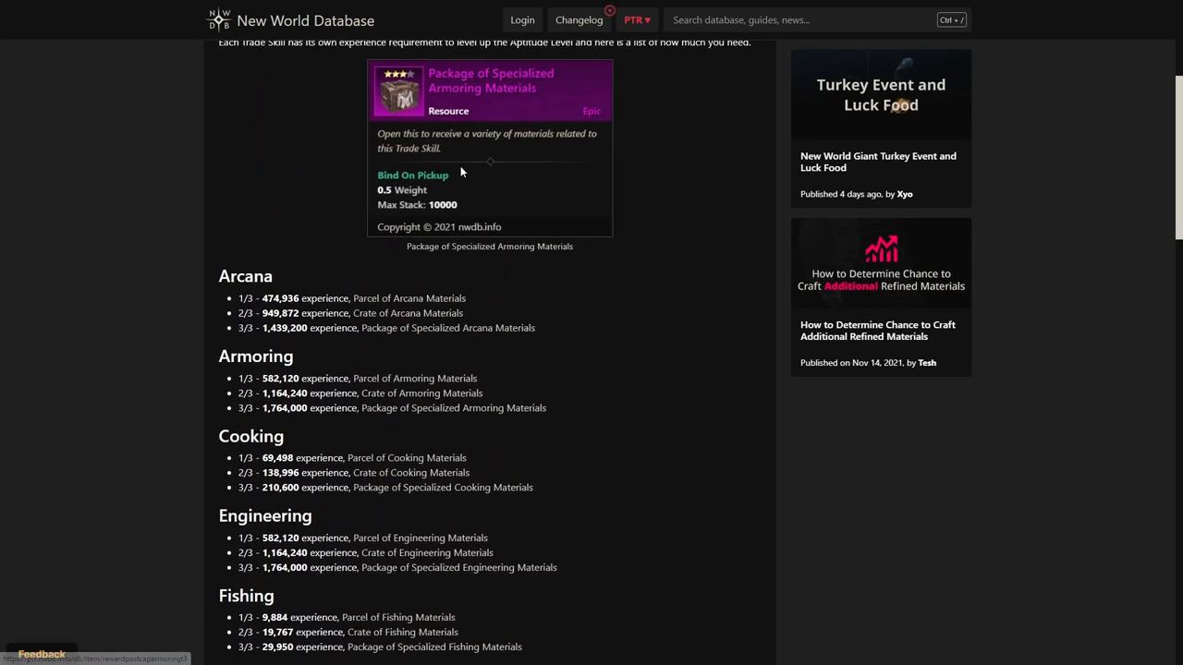
{"action": "mouse_move", "coordinate": [479, 321]}
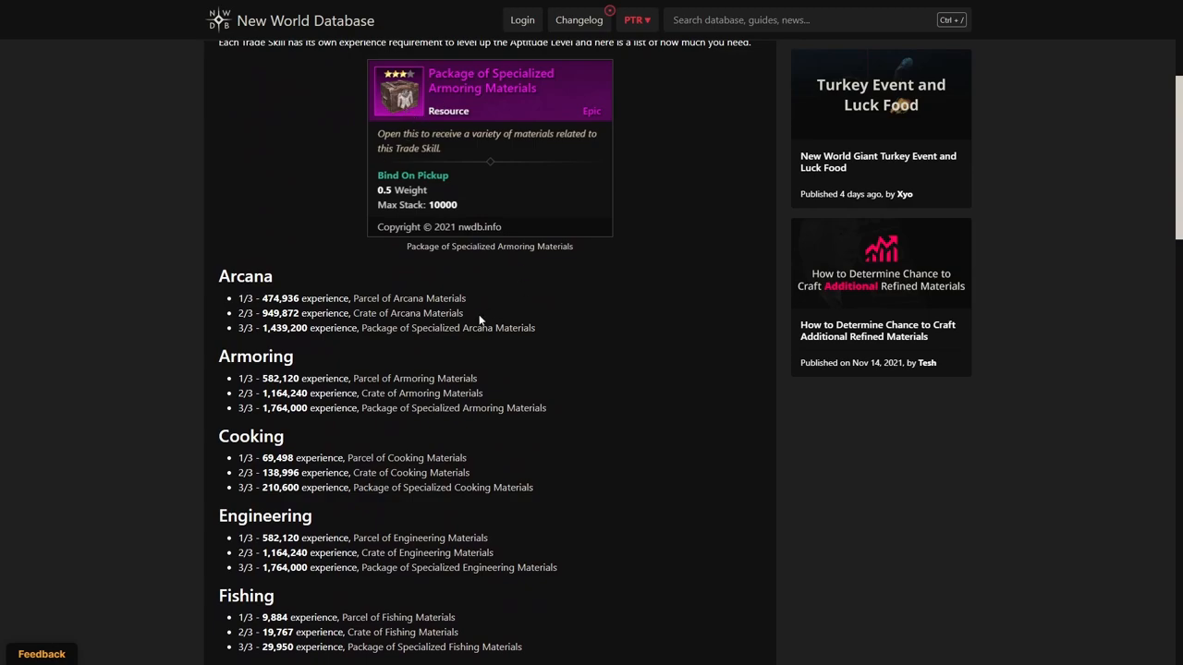
{"action": "mouse_move", "coordinate": [484, 332]}
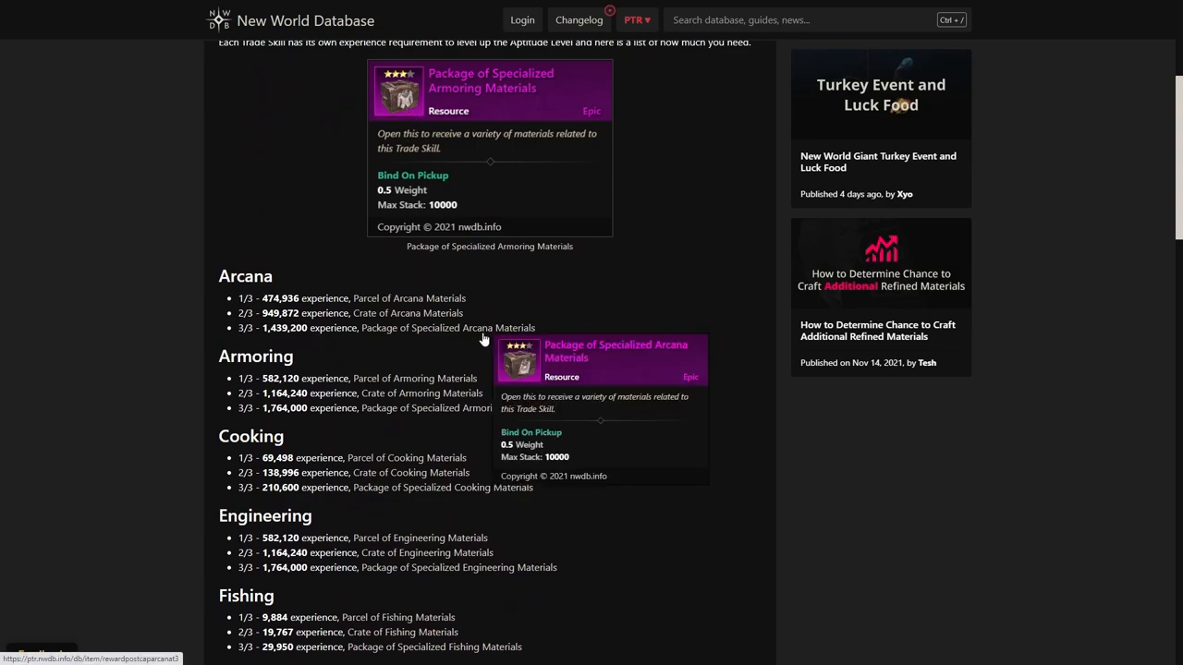
{"action": "scroll", "scroll_direction": "down", "scroll_amount": 3}
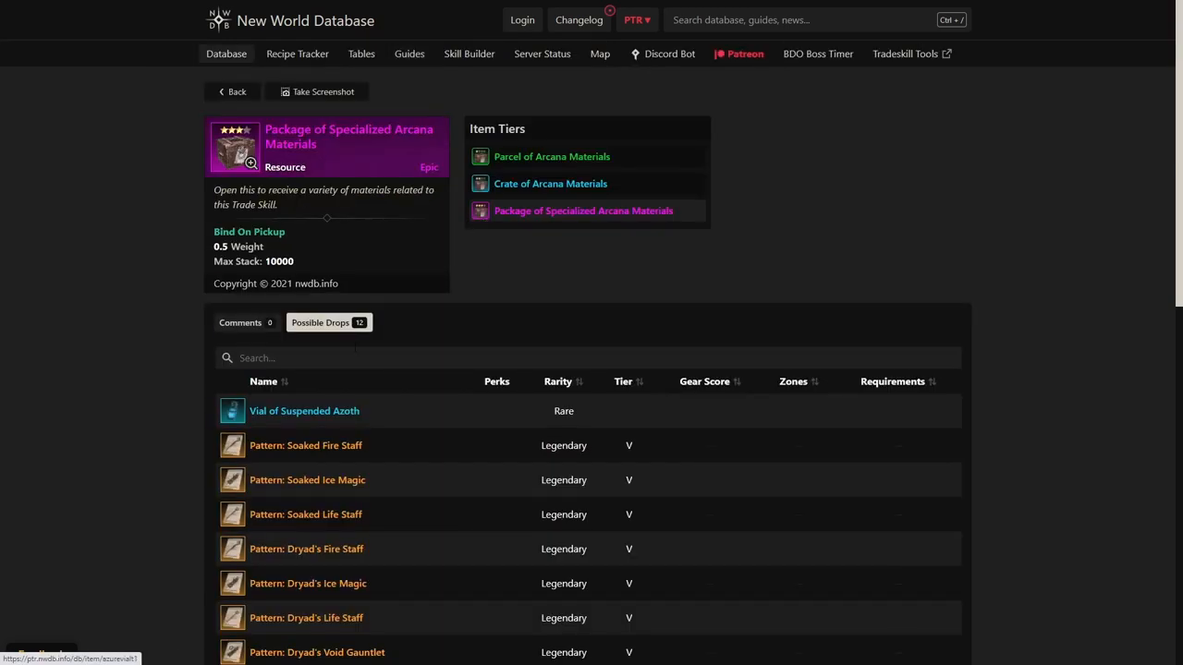
{"action": "mouse_move", "coordinate": [530, 196]}
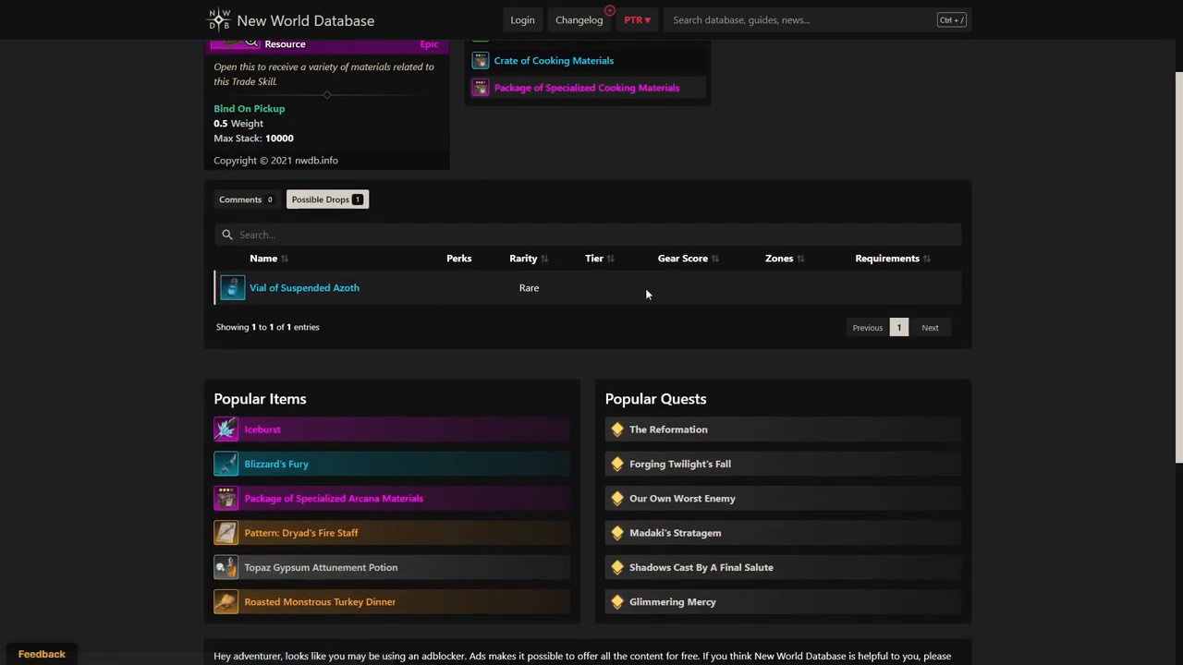
Step: View the Crate, Parcel and Package of Specialized Cooking Materials tiers
{"action": "scroll", "scroll_direction": "up", "scroll_amount": 3}
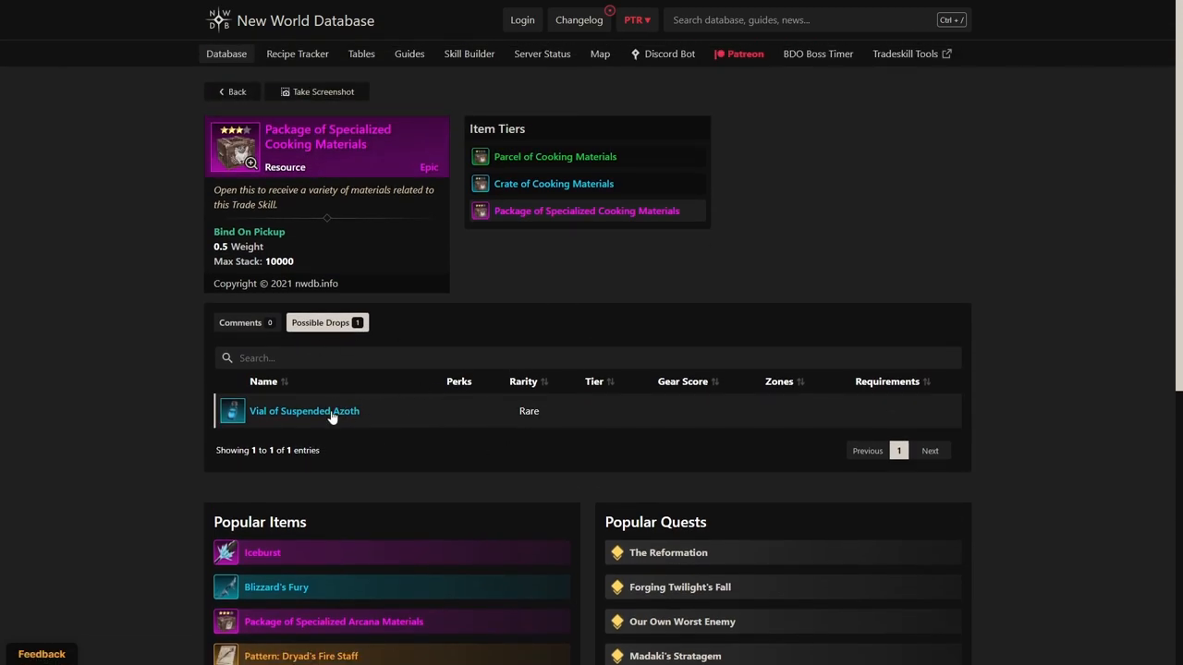
{"action": "left_click", "coordinate": [555, 183]}
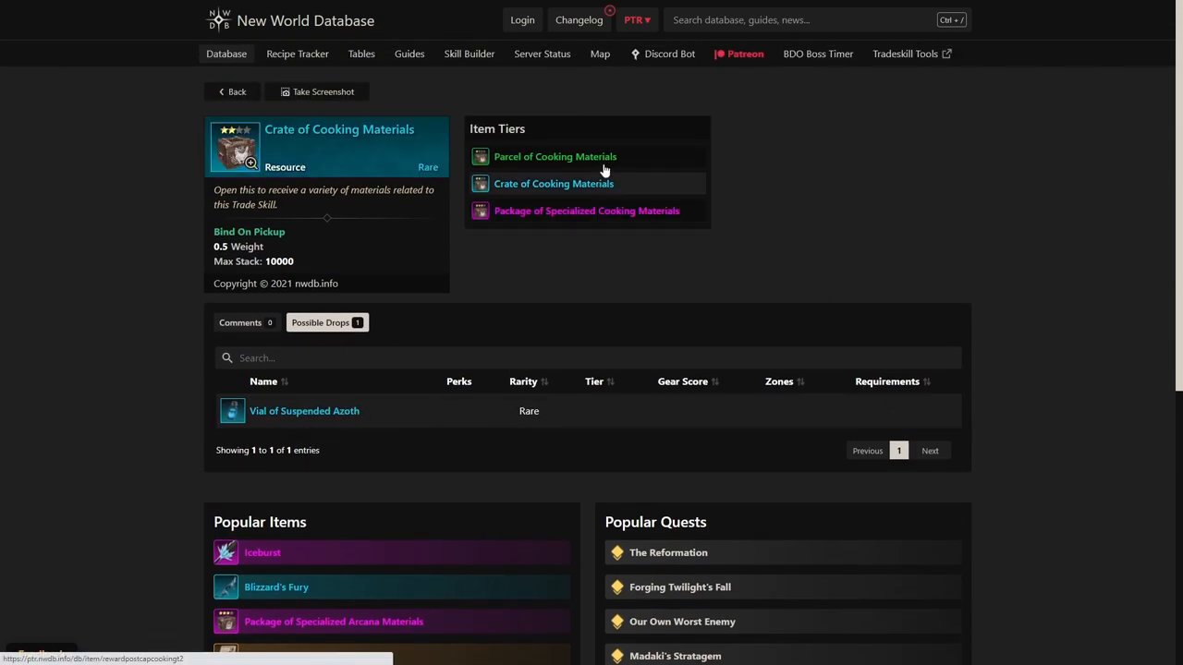
{"action": "left_click", "coordinate": [554, 155]}
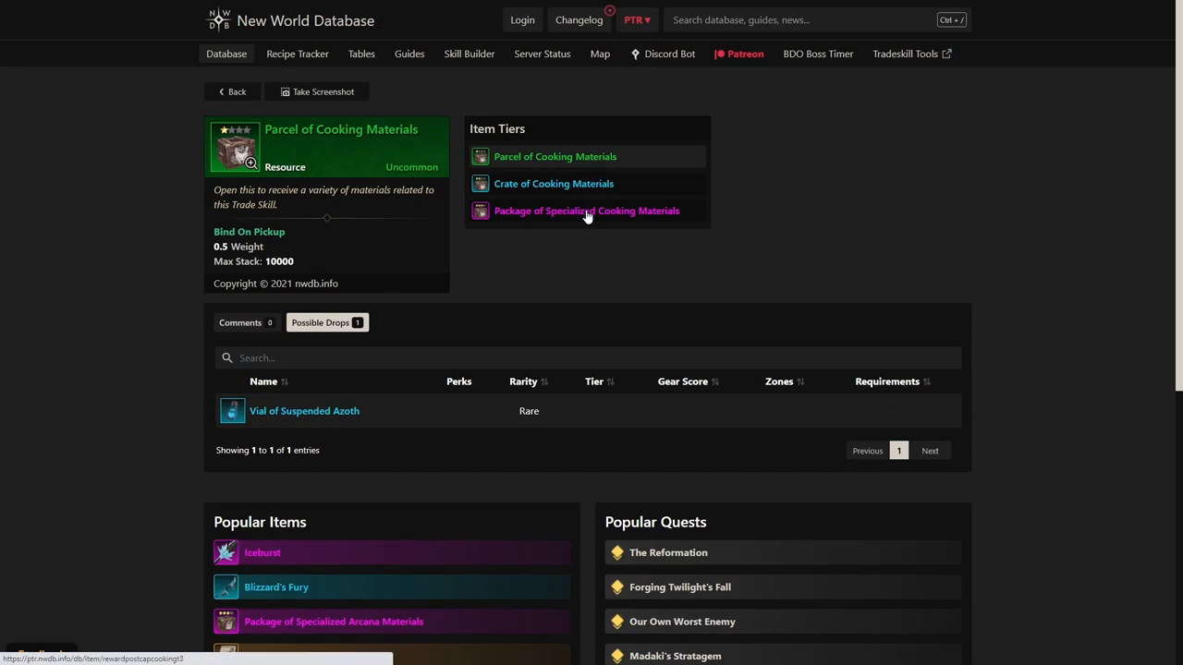
{"action": "left_click", "coordinate": [552, 183]}
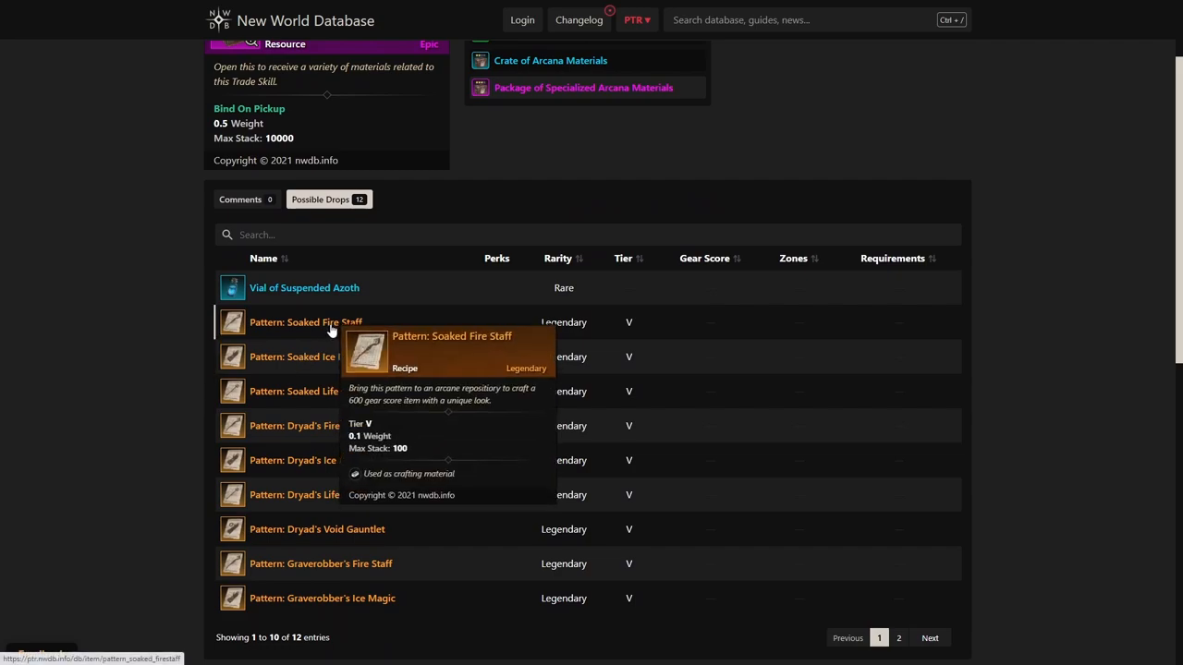
{"action": "mouse_move", "coordinate": [329, 358]}
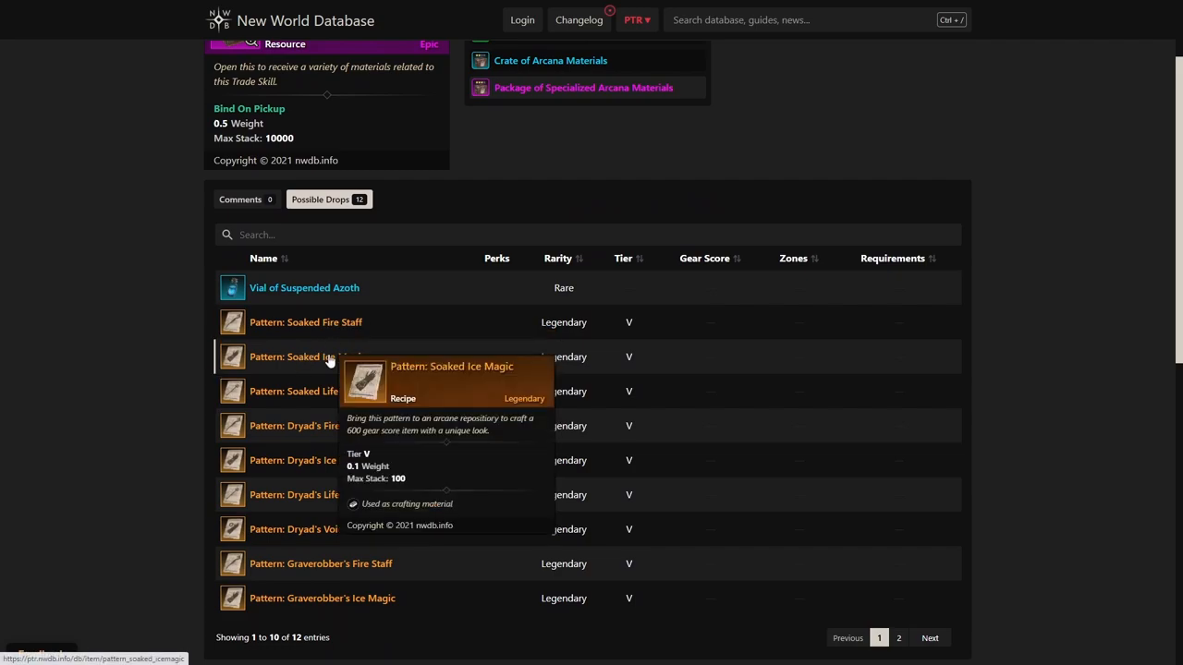
{"action": "mouse_move", "coordinate": [351, 436]}
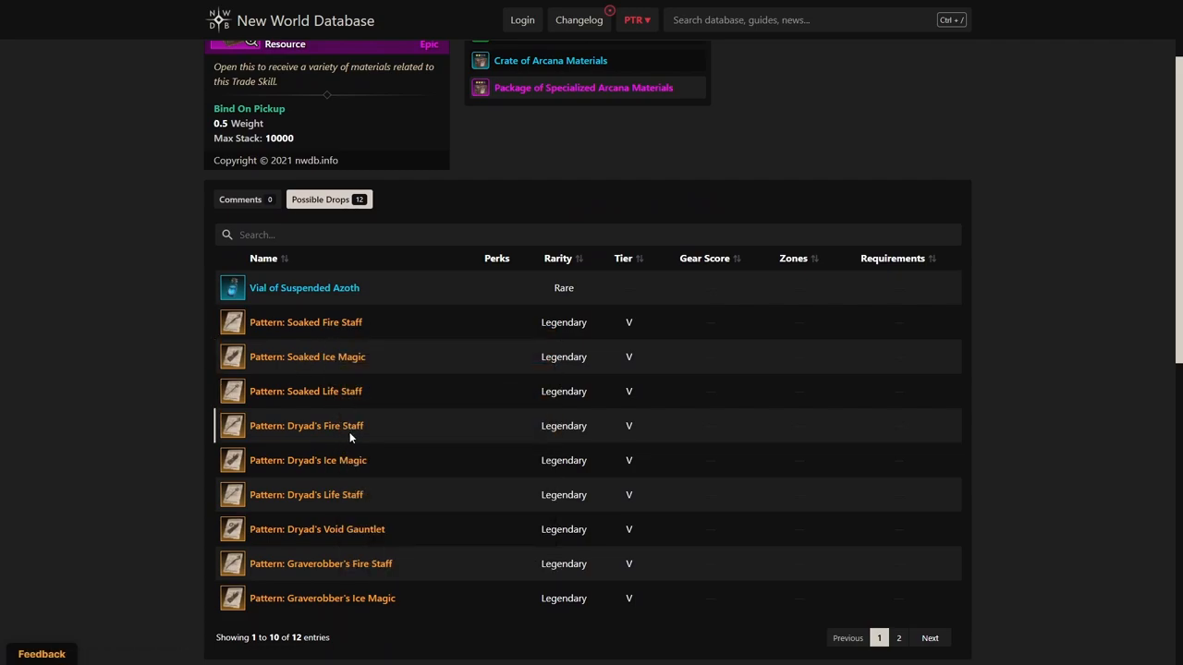
{"action": "mouse_move", "coordinate": [377, 466]}
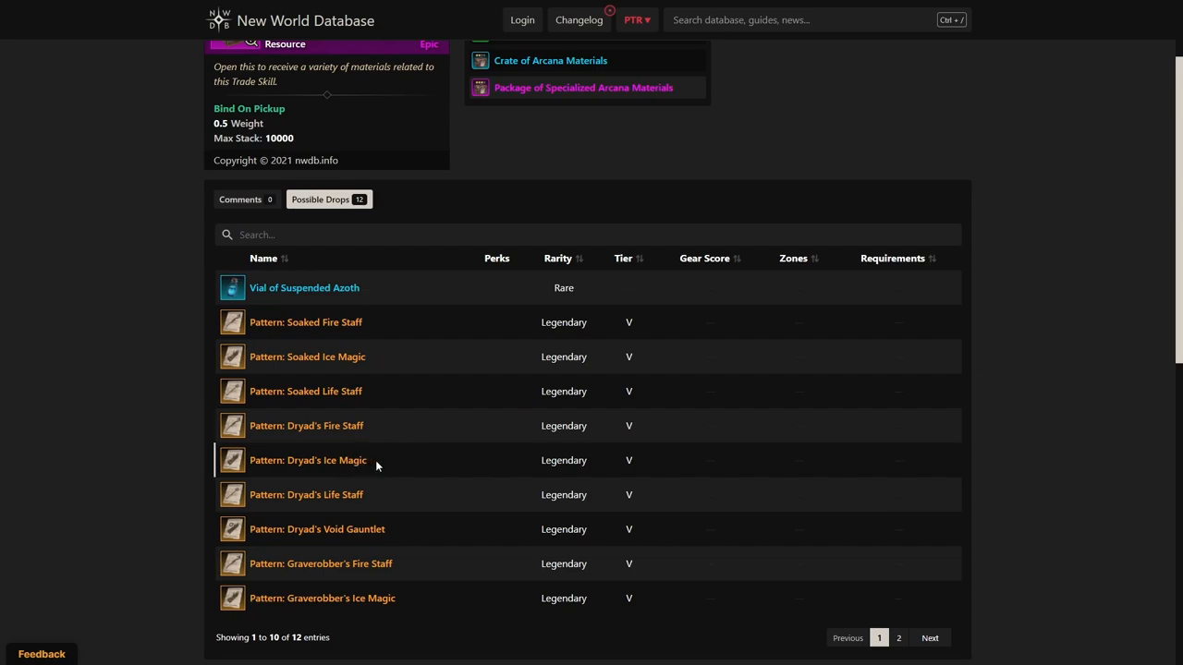
{"action": "mouse_move", "coordinate": [366, 368]}
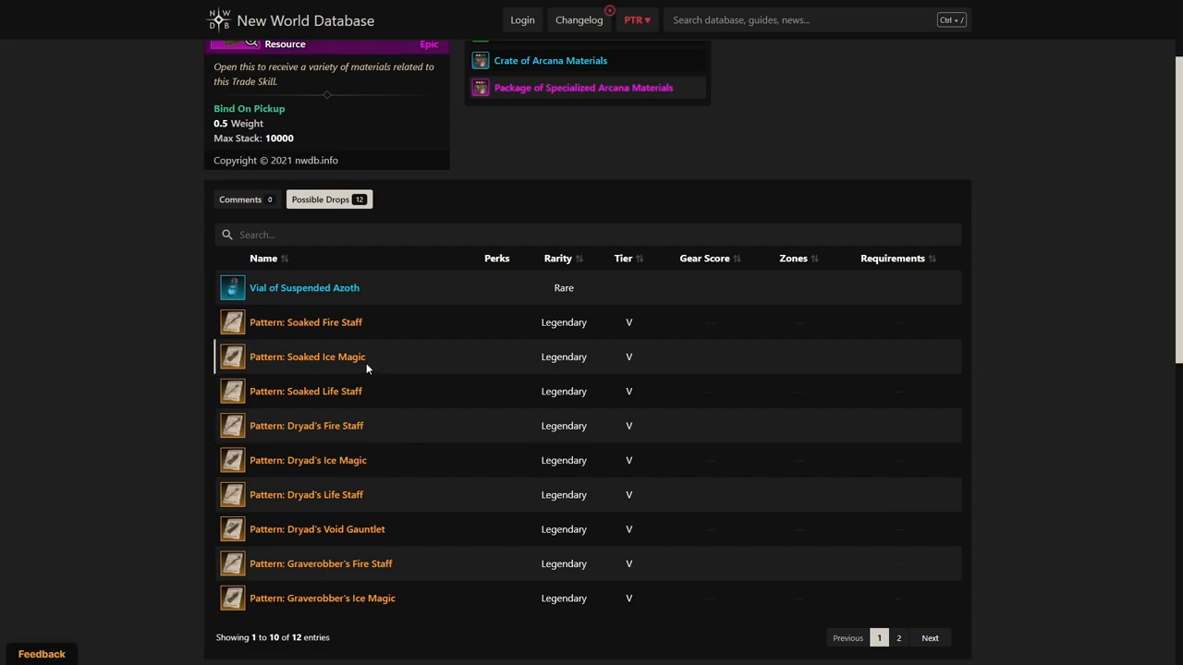
{"action": "mouse_move", "coordinate": [333, 322]}
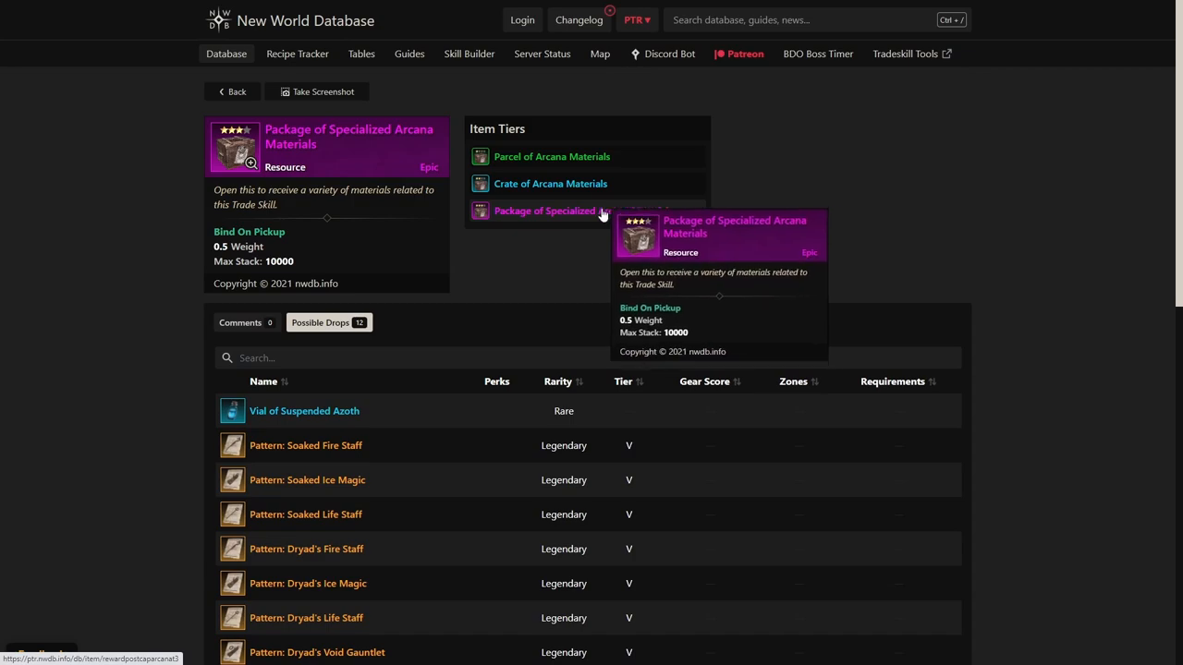
{"action": "mouse_move", "coordinate": [552, 184]}
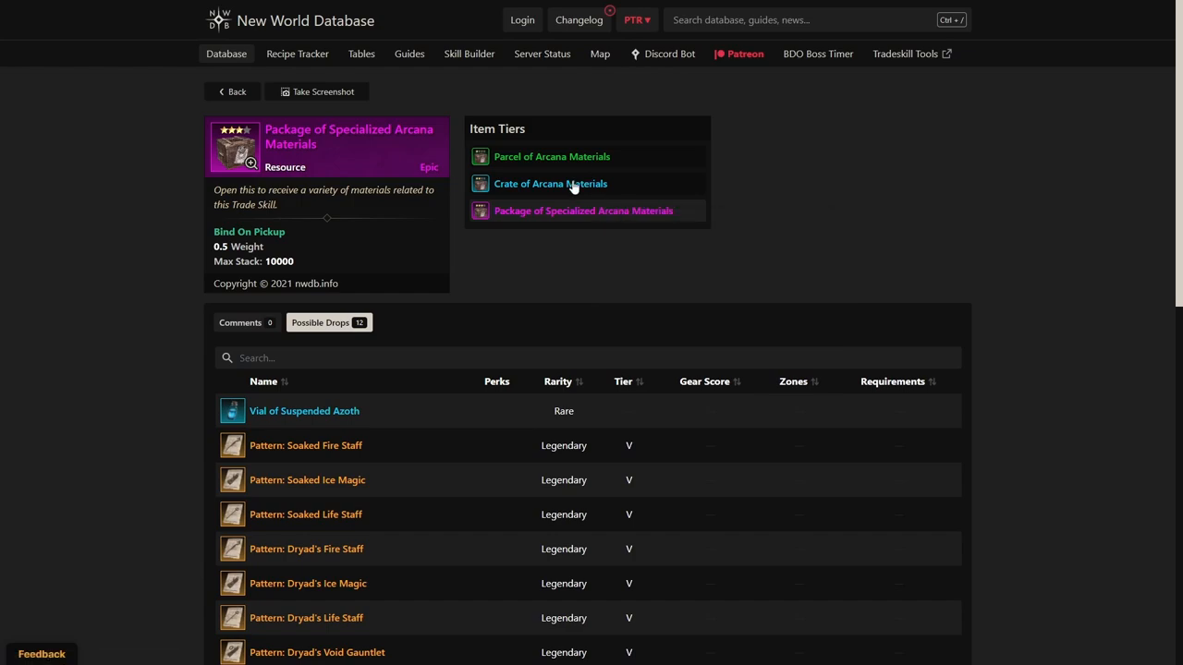
Step: View the Parcel and Crate of Arcana Materials tiers
{"action": "left_click", "coordinate": [551, 155]}
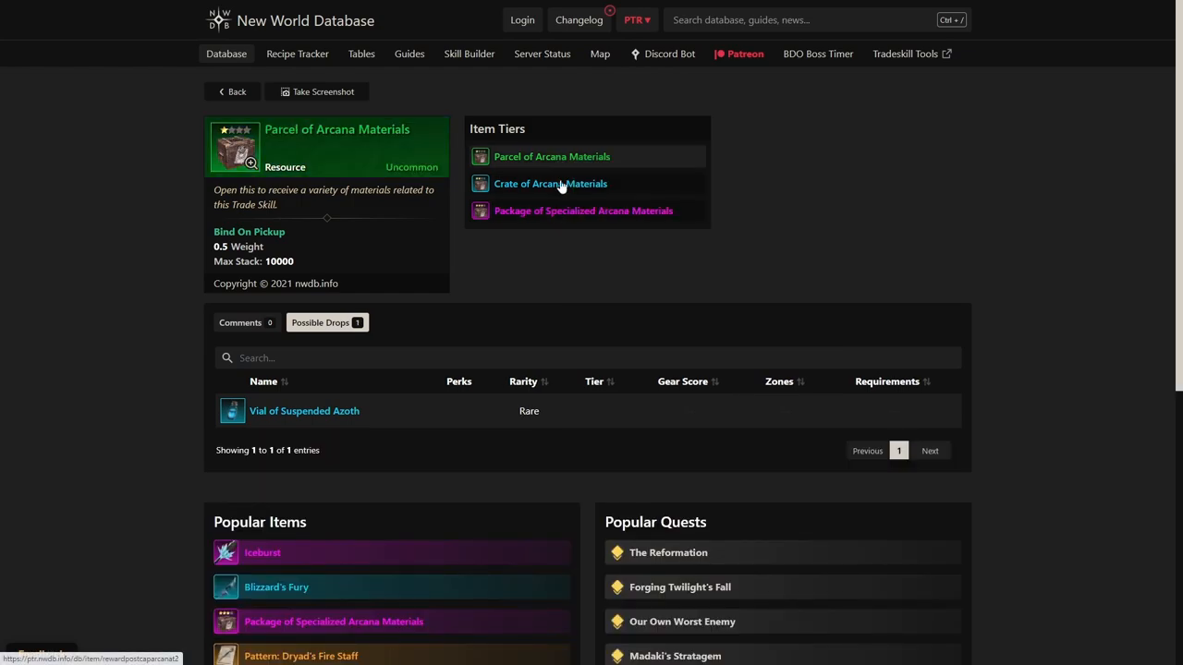
{"action": "left_click", "coordinate": [550, 183]}
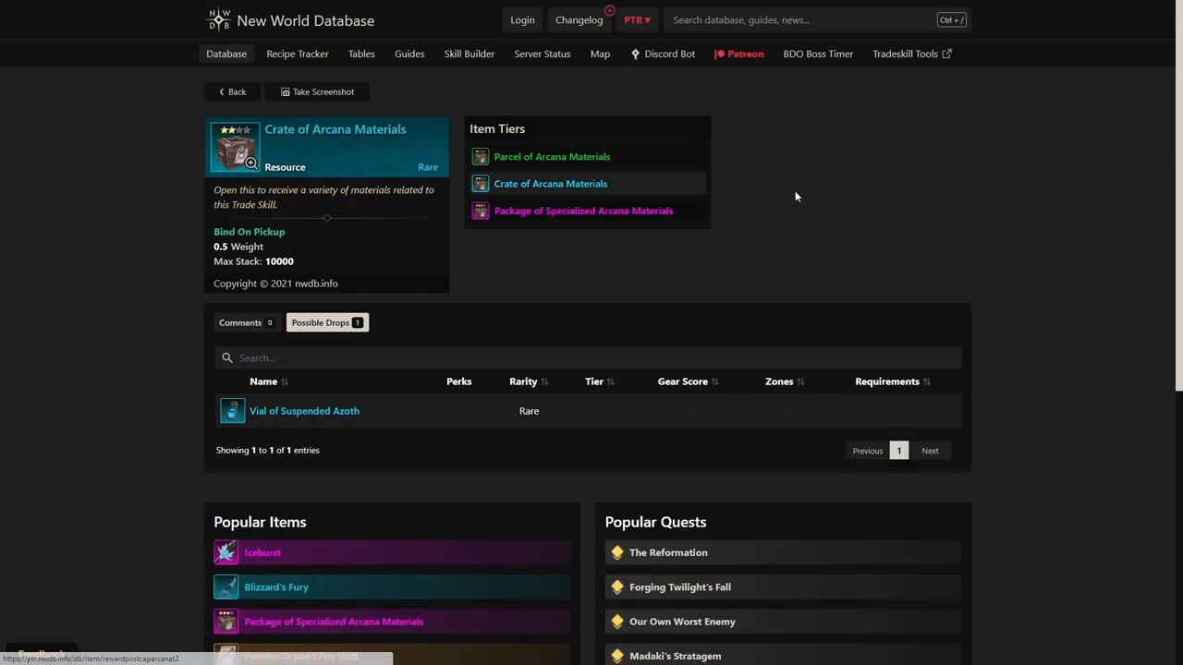
{"action": "left_click", "coordinate": [550, 155]}
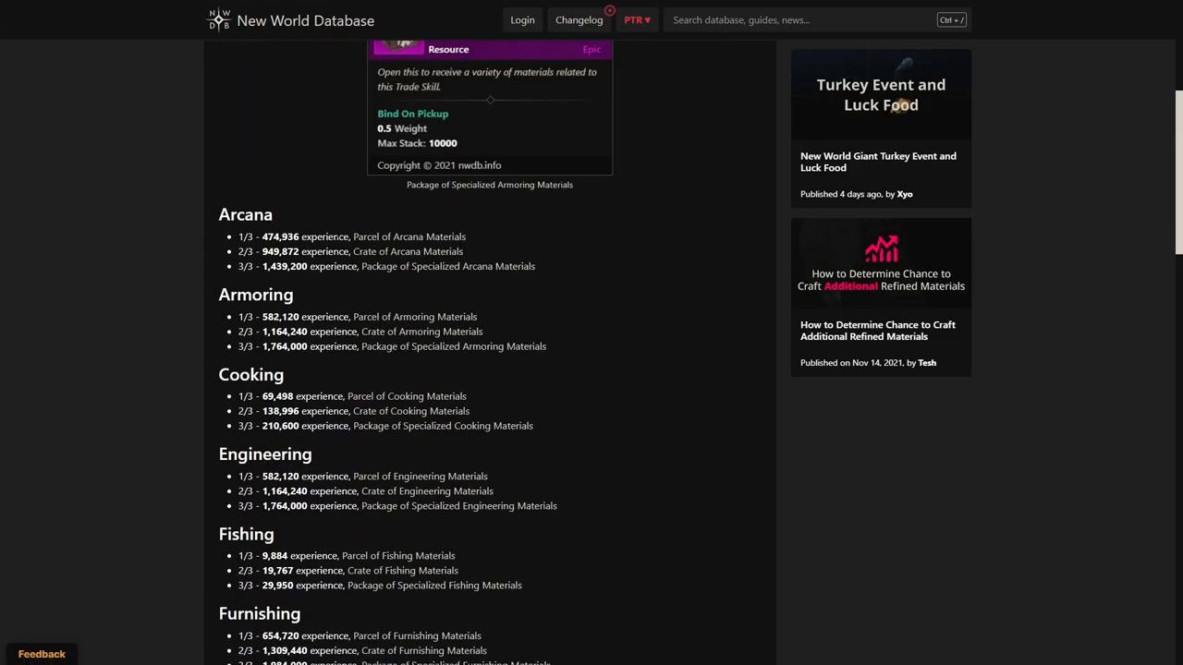
{"action": "mouse_move", "coordinate": [329, 225]}
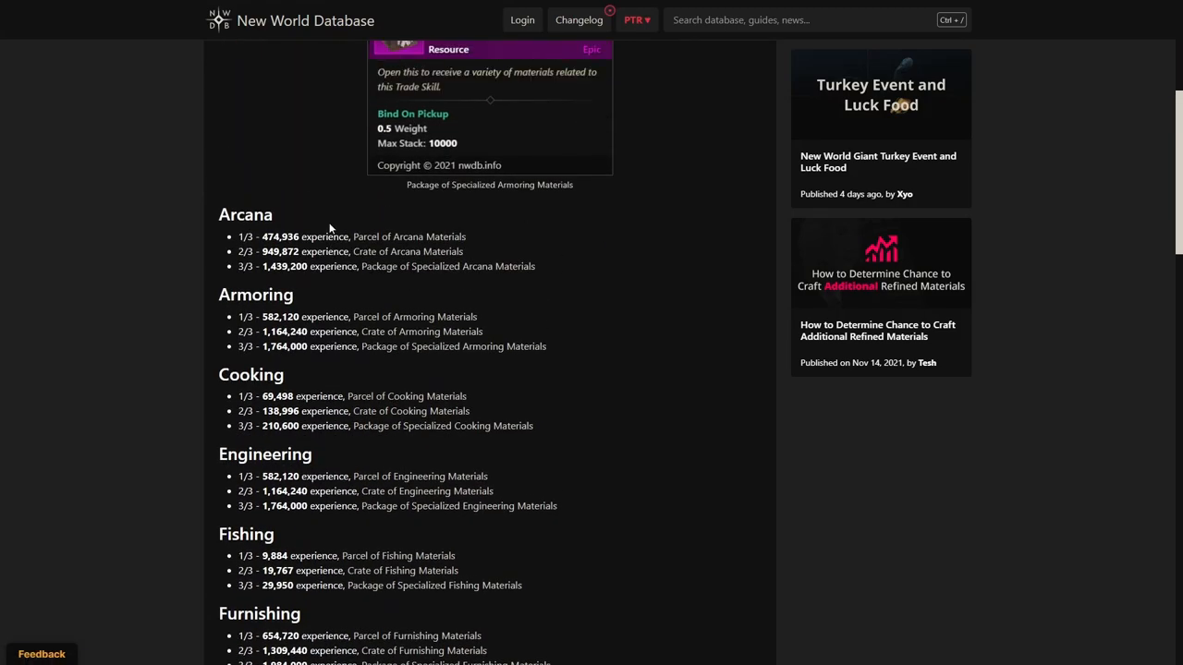
Step: Scroll through the article's per-profession experience thresholds down to Furnishing
{"action": "scroll", "scroll_direction": "down", "scroll_amount": 3}
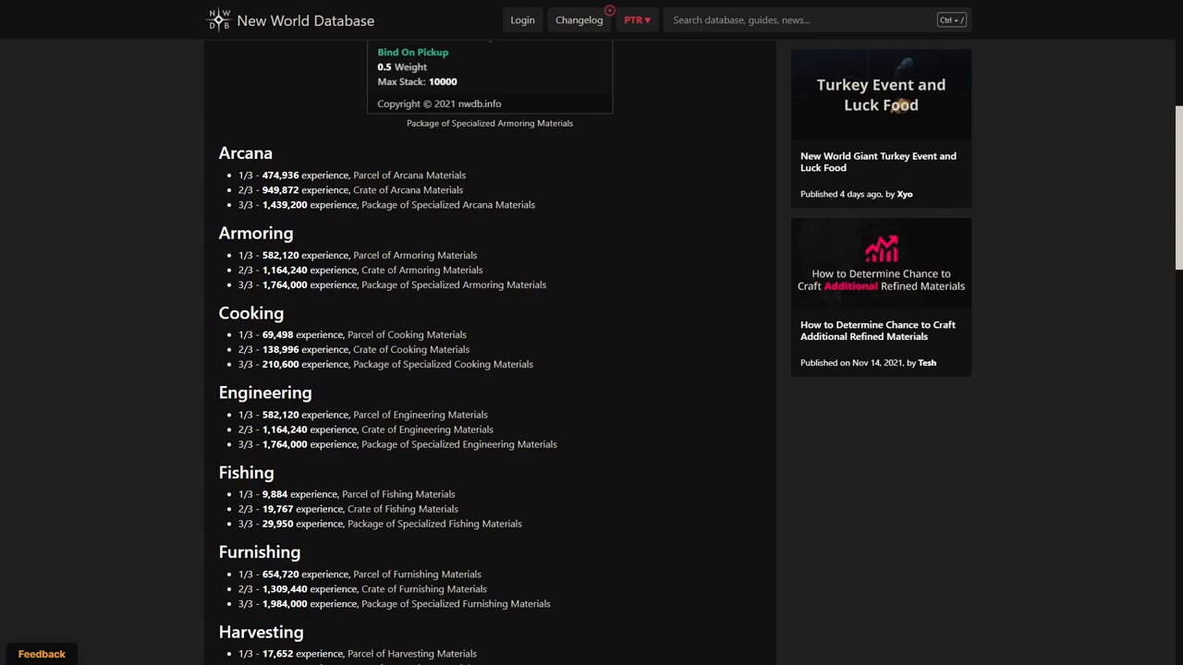
{"action": "mouse_move", "coordinate": [318, 185]}
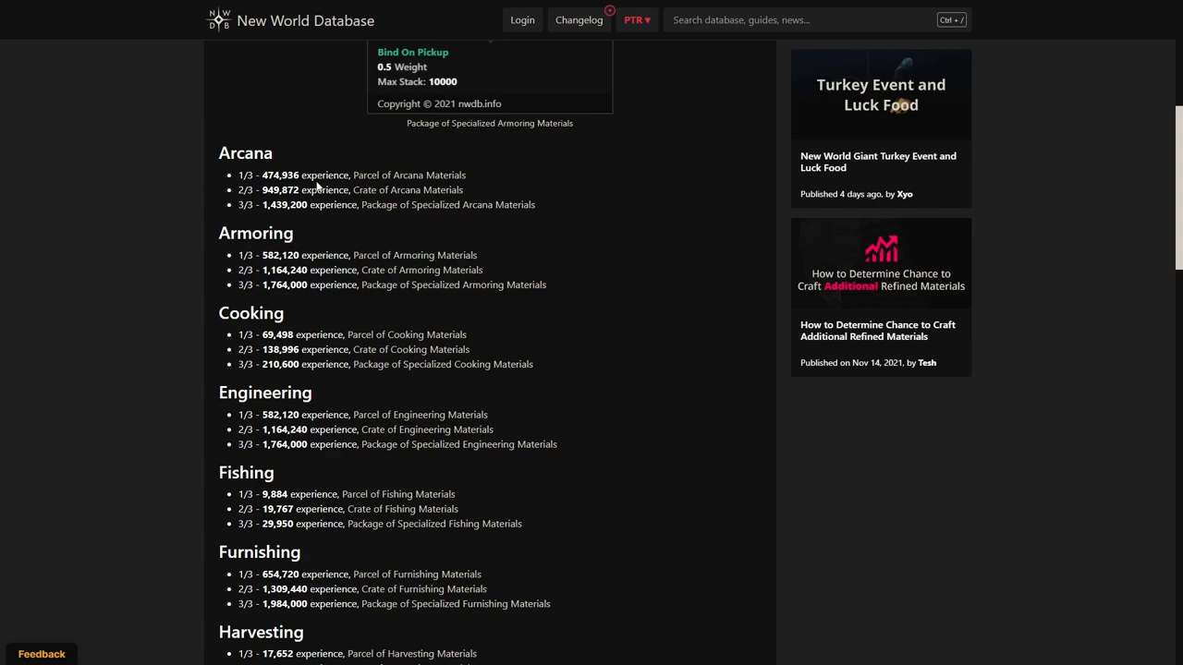
{"action": "scroll", "scroll_direction": "down", "scroll_amount": 3}
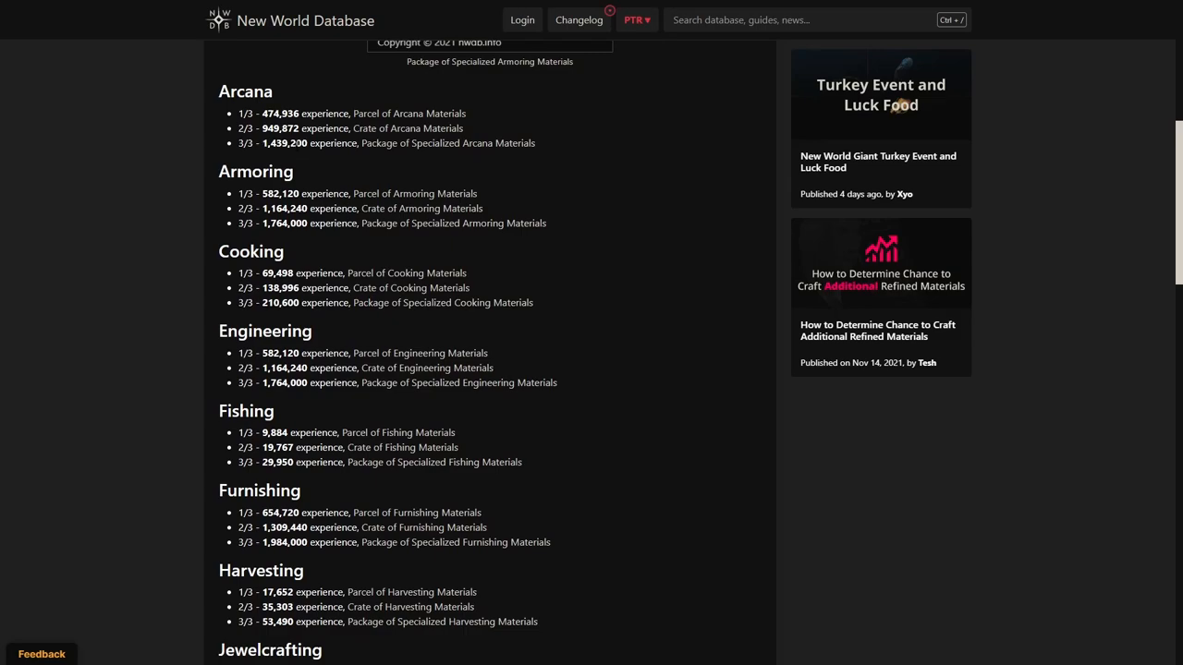
{"action": "mouse_move", "coordinate": [306, 157]}
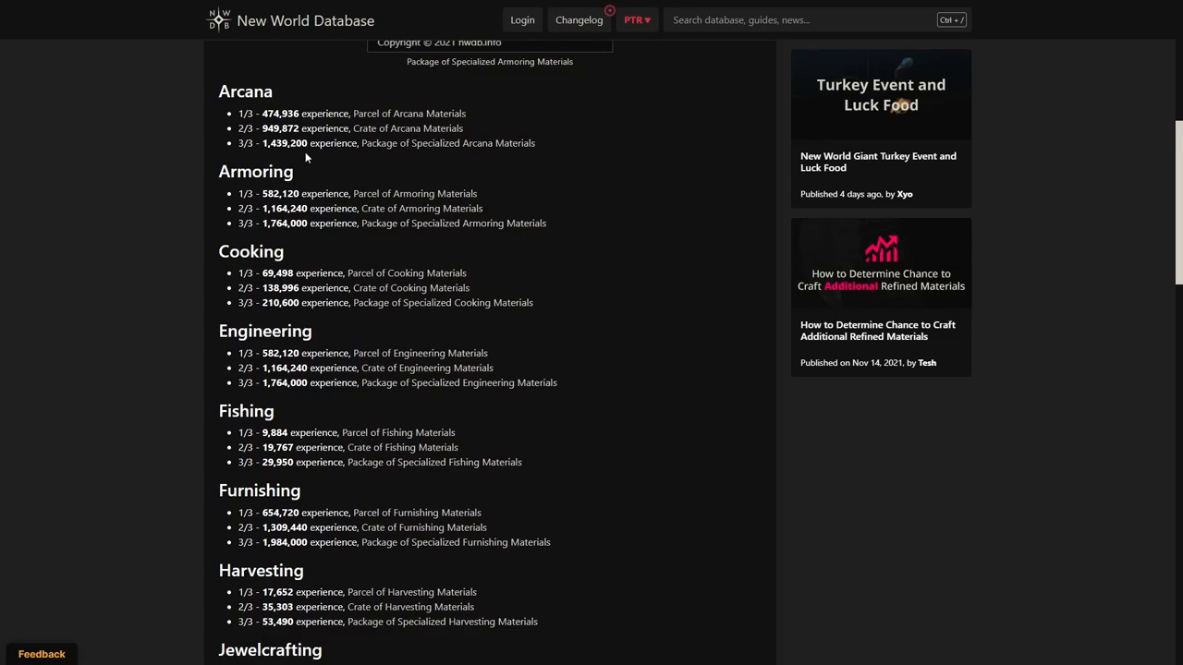
{"action": "scroll", "scroll_direction": "down", "scroll_amount": 3}
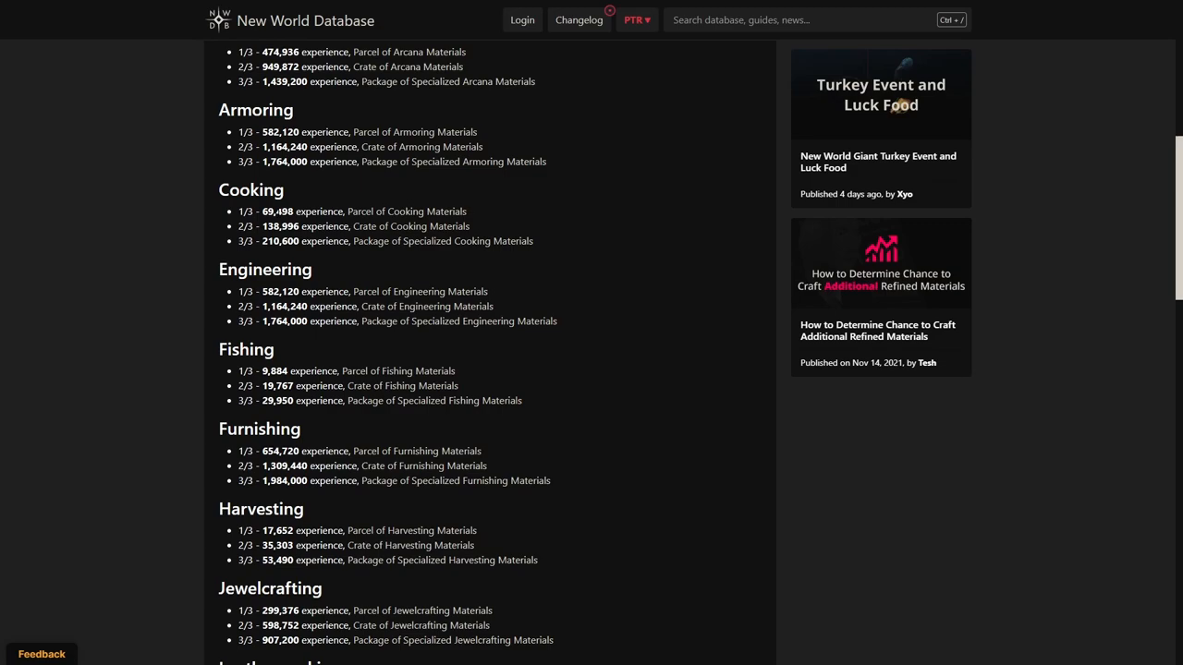
{"action": "scroll", "scroll_direction": "down", "scroll_amount": 3}
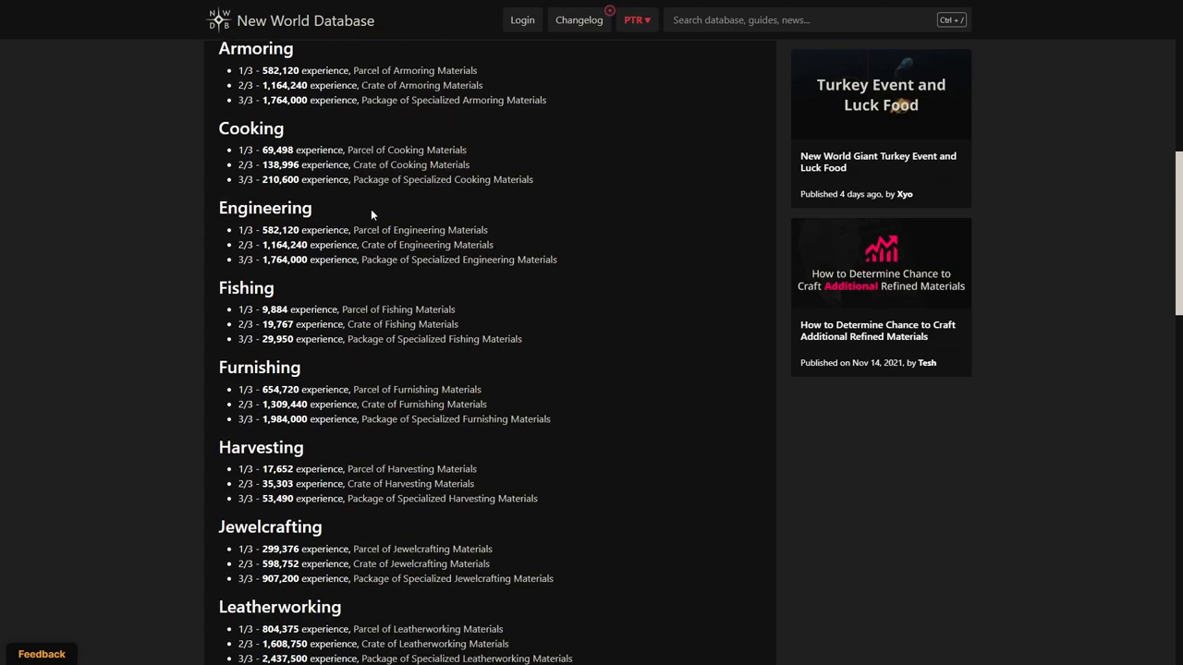
{"action": "scroll", "scroll_direction": "up", "scroll_amount": 3}
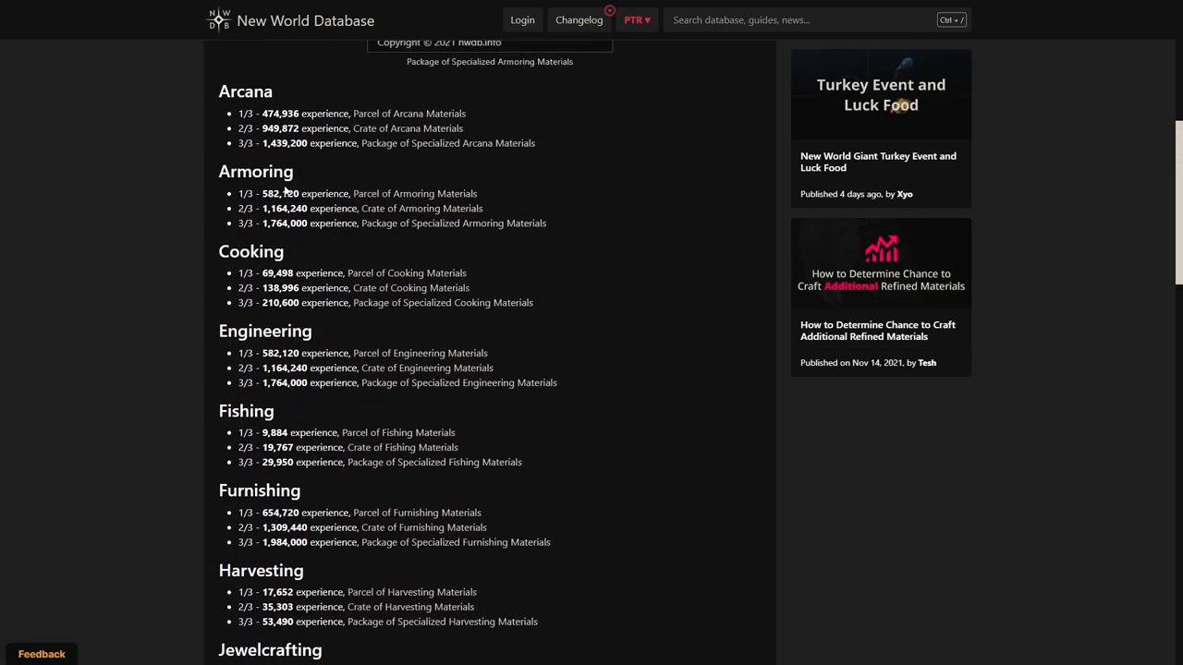
{"action": "mouse_move", "coordinate": [326, 333]}
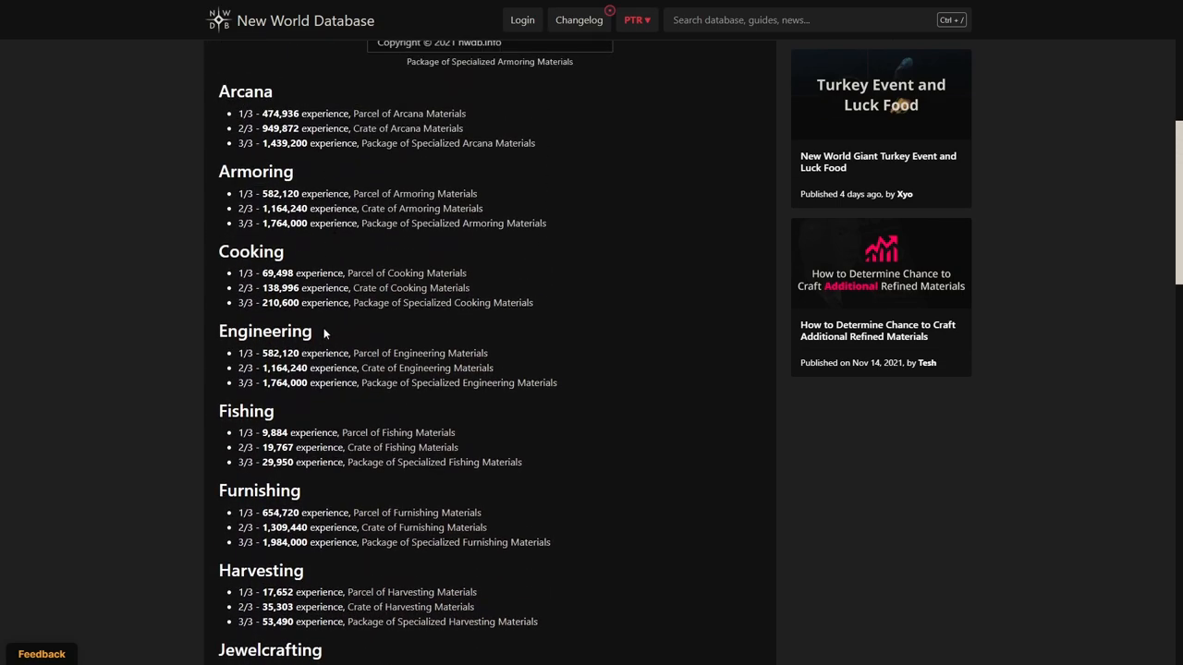
{"action": "mouse_move", "coordinate": [329, 322]}
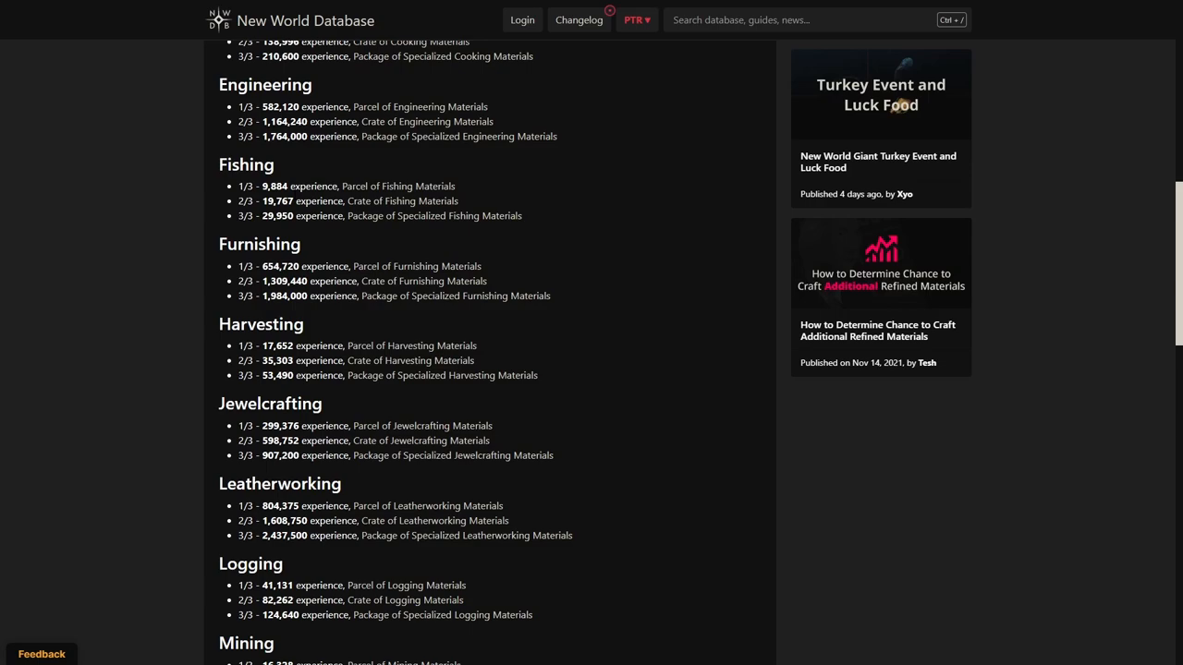
{"action": "mouse_move", "coordinate": [558, 266]}
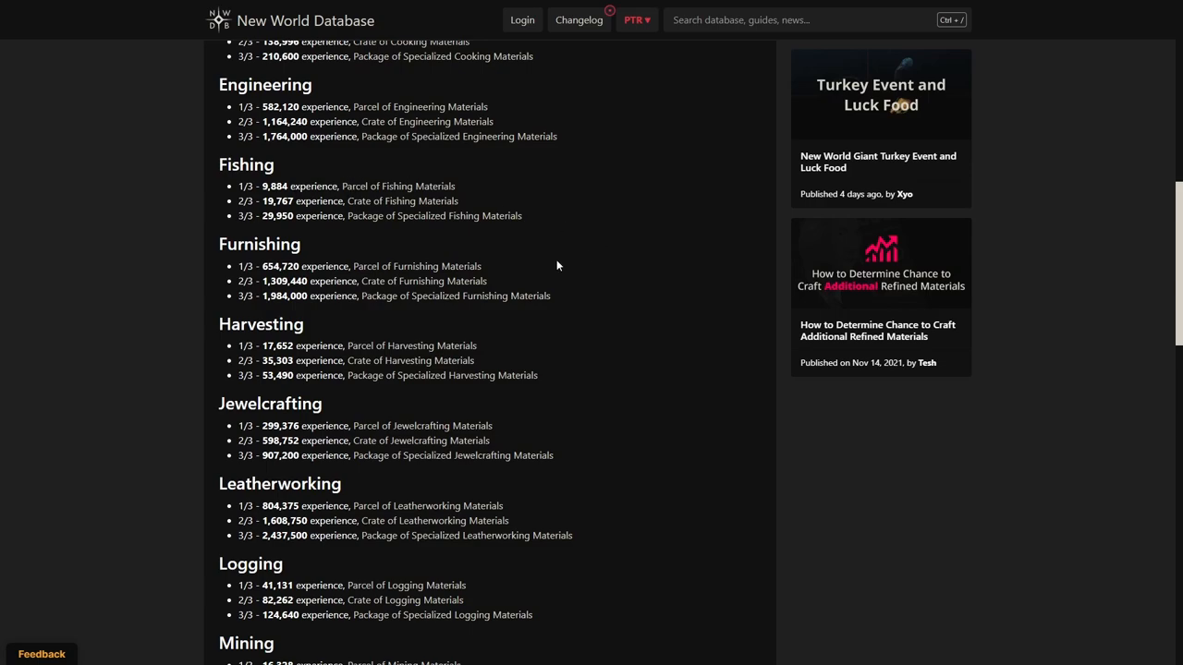
{"action": "mouse_move", "coordinate": [543, 259]}
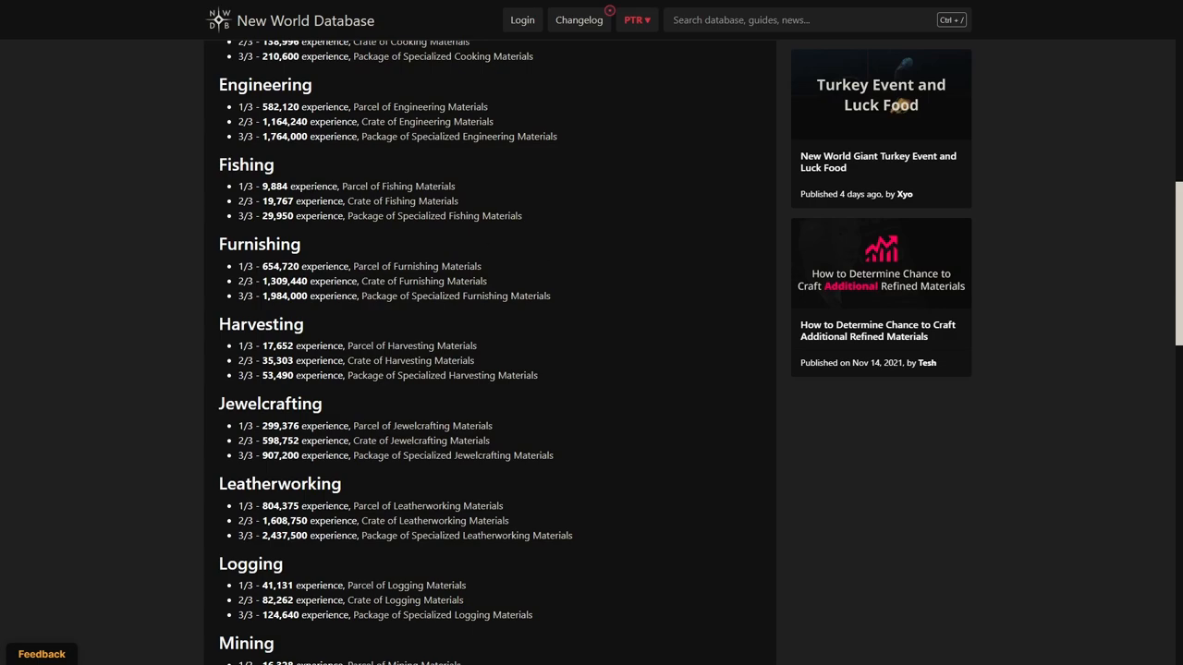
{"action": "scroll", "scroll_direction": "down", "scroll_amount": 3}
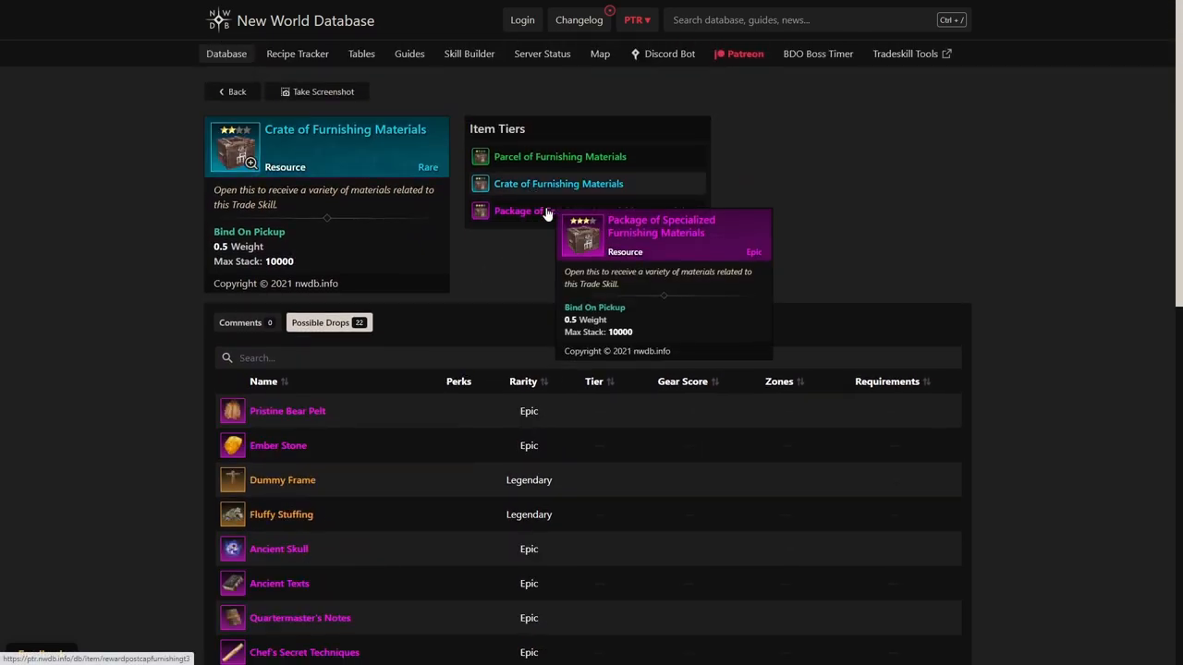
Step: Show the second page of the Crate of Furnishing Materials possible drops
{"action": "scroll", "scroll_direction": "down", "scroll_amount": 3}
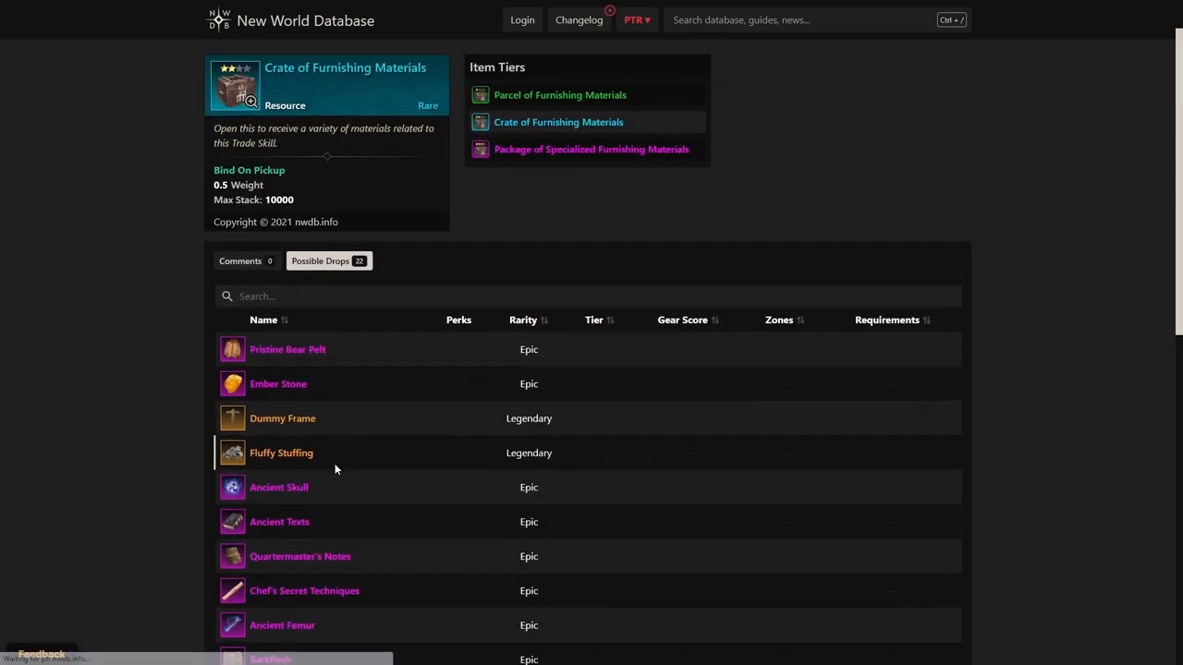
{"action": "left_click", "coordinate": [883, 569]}
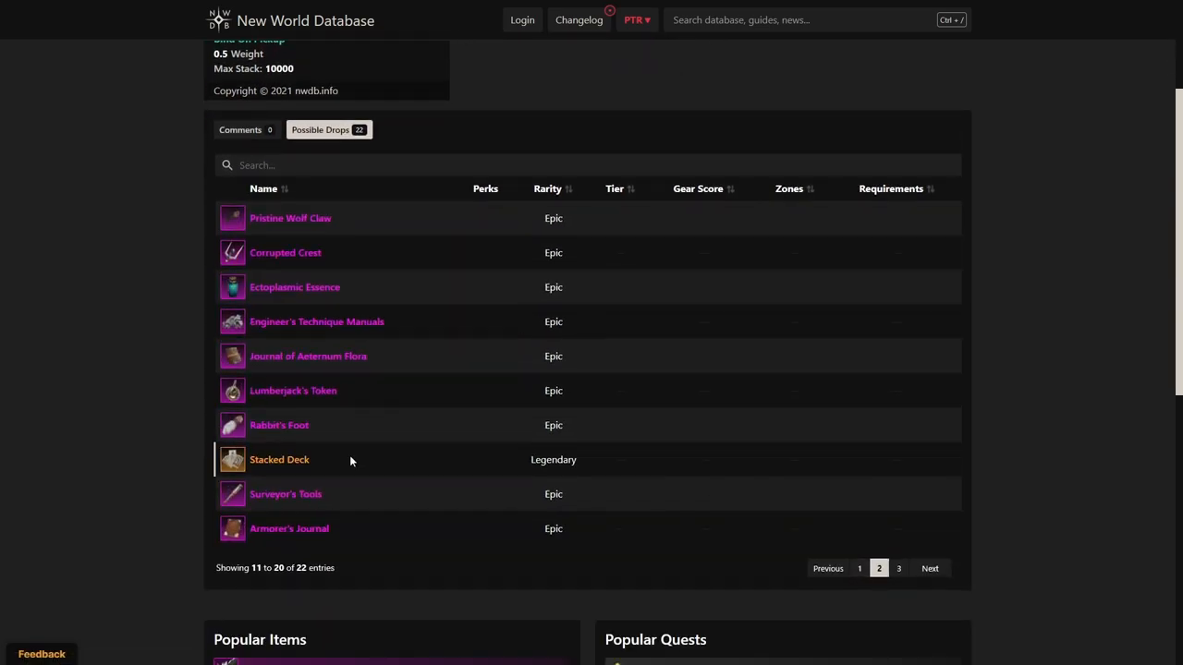
{"action": "scroll", "scroll_direction": "up", "scroll_amount": 3}
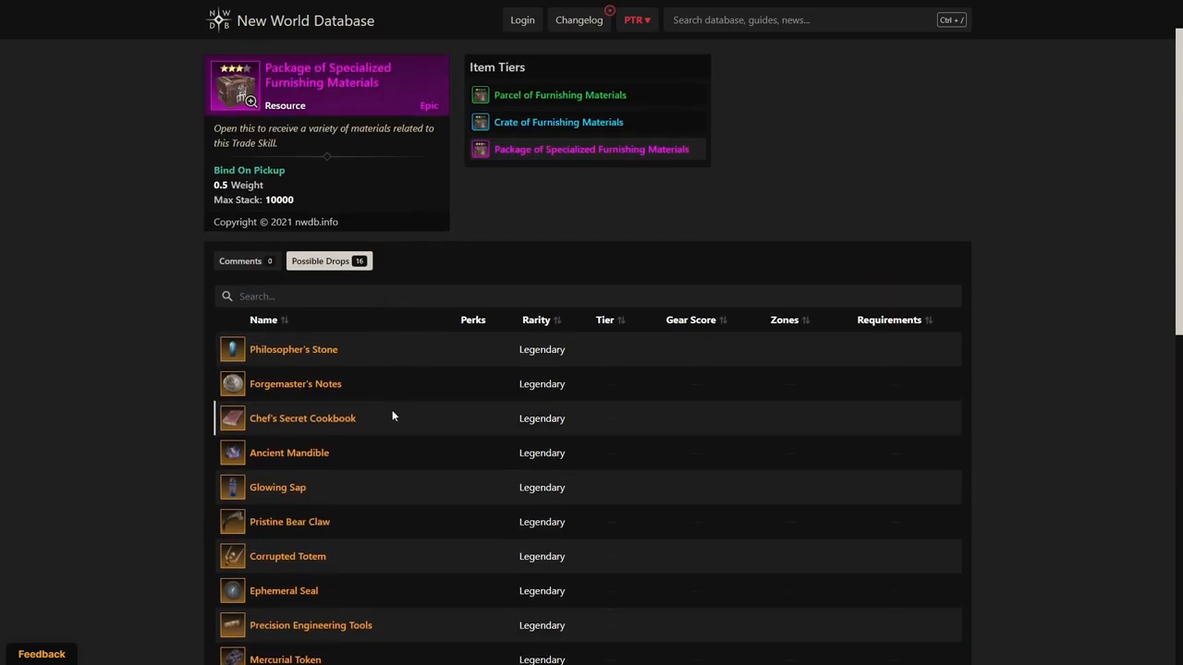
{"action": "mouse_move", "coordinate": [289, 488]}
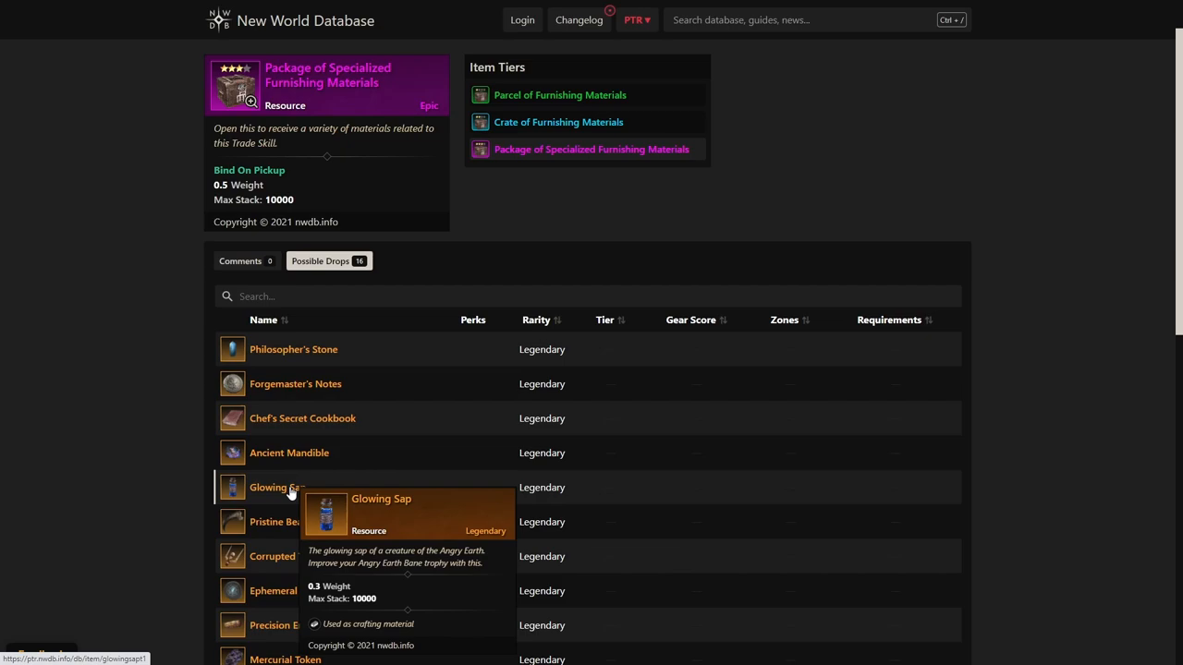
{"action": "mouse_move", "coordinate": [270, 459]}
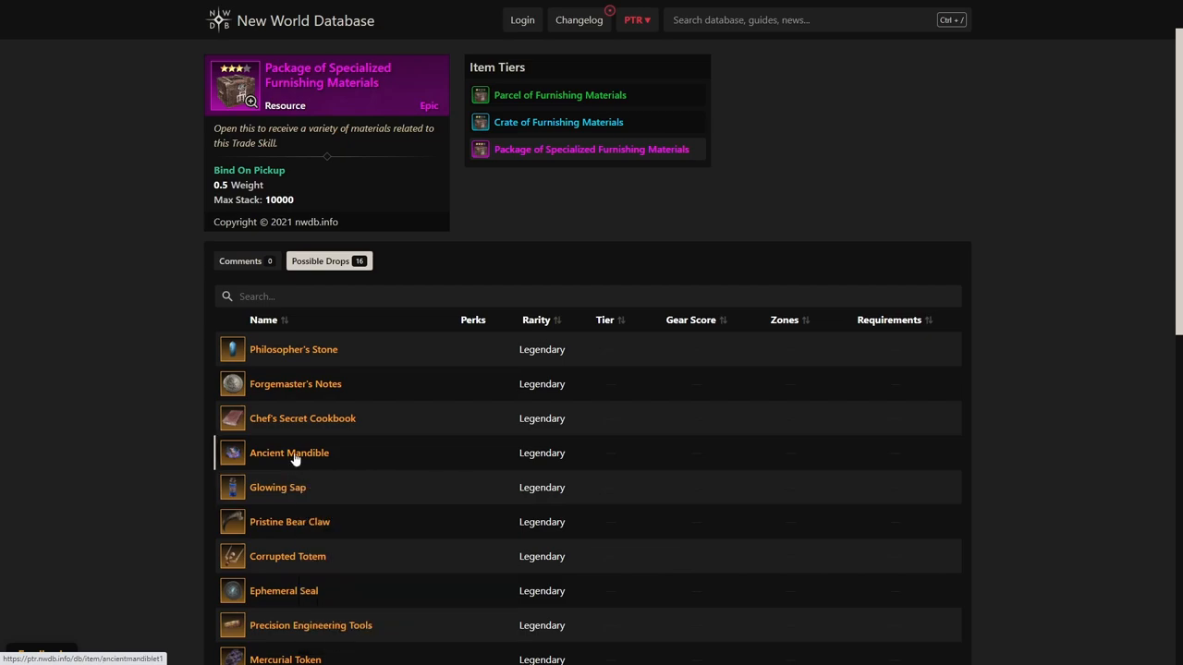
{"action": "mouse_move", "coordinate": [293, 458]}
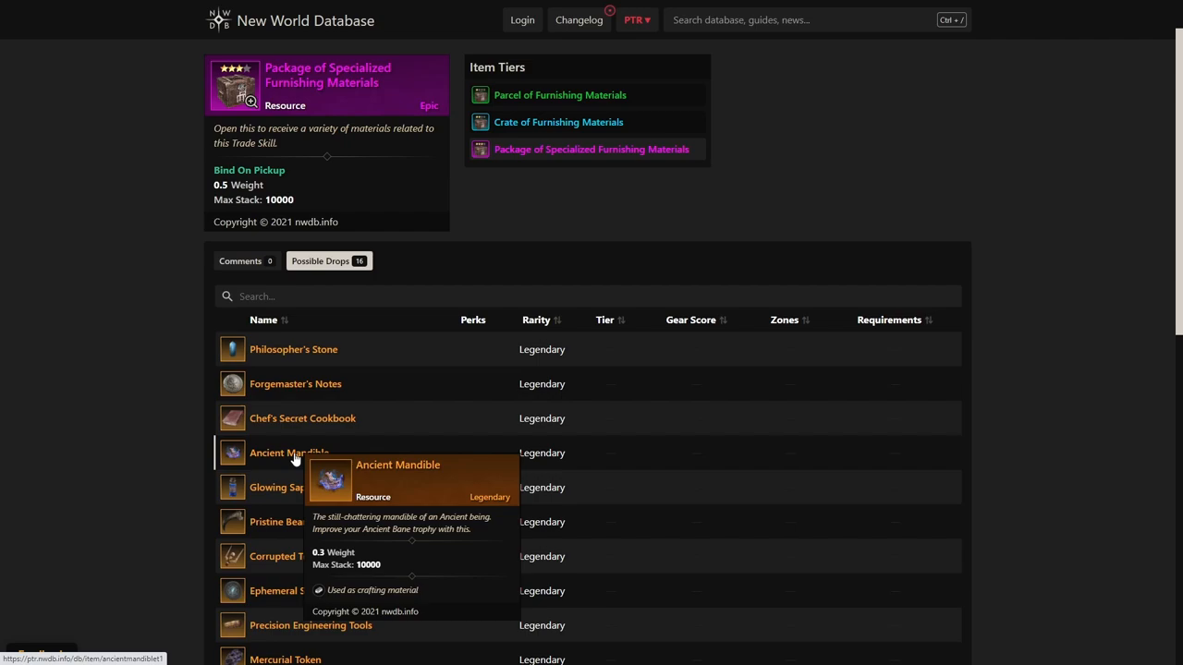
{"action": "mouse_move", "coordinate": [374, 436]}
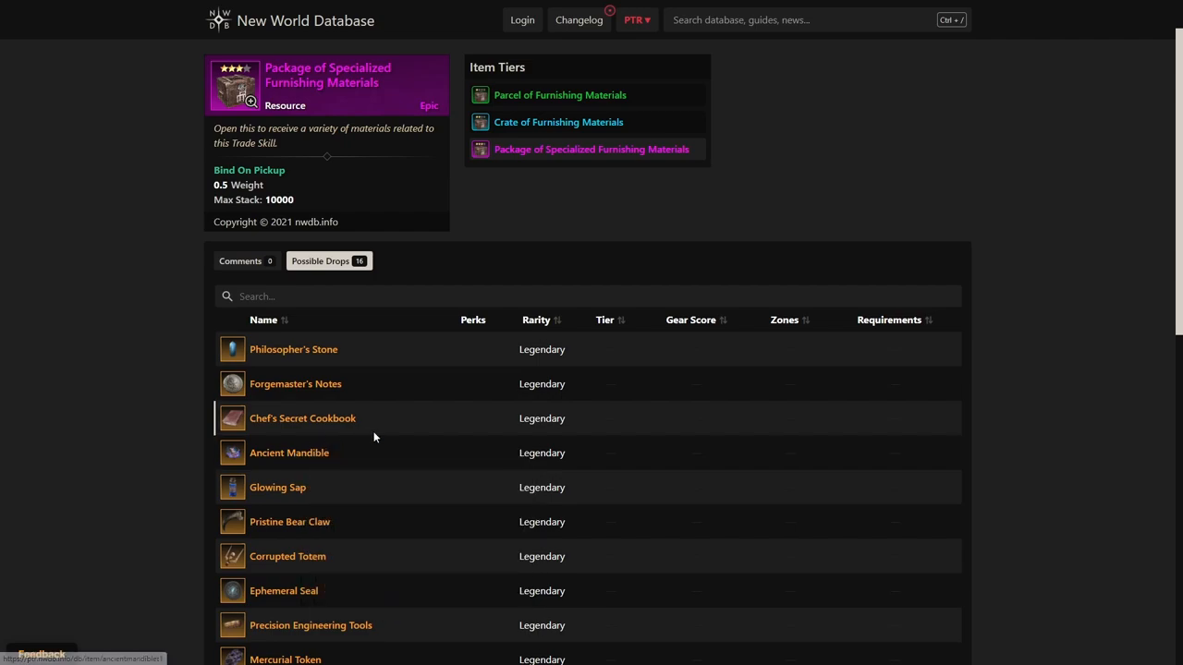
Step: Show the final six of the Package of Specialized Furnishing Materials' 16 drops
{"action": "scroll", "scroll_direction": "down", "scroll_amount": 3}
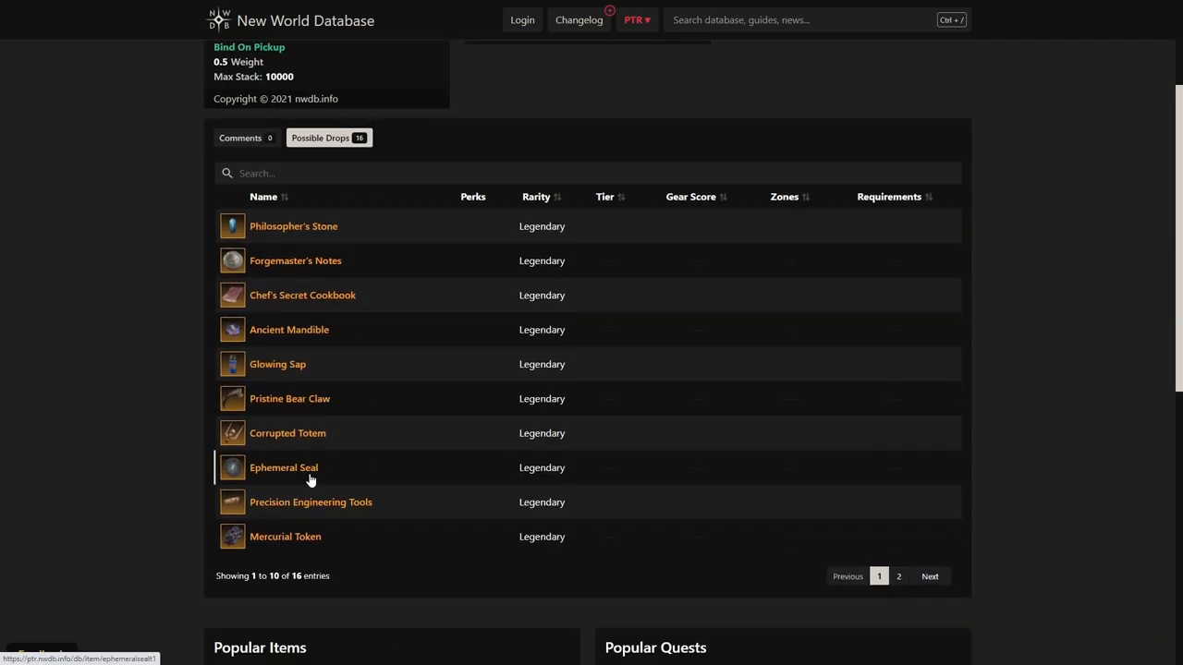
{"action": "mouse_move", "coordinate": [310, 478]}
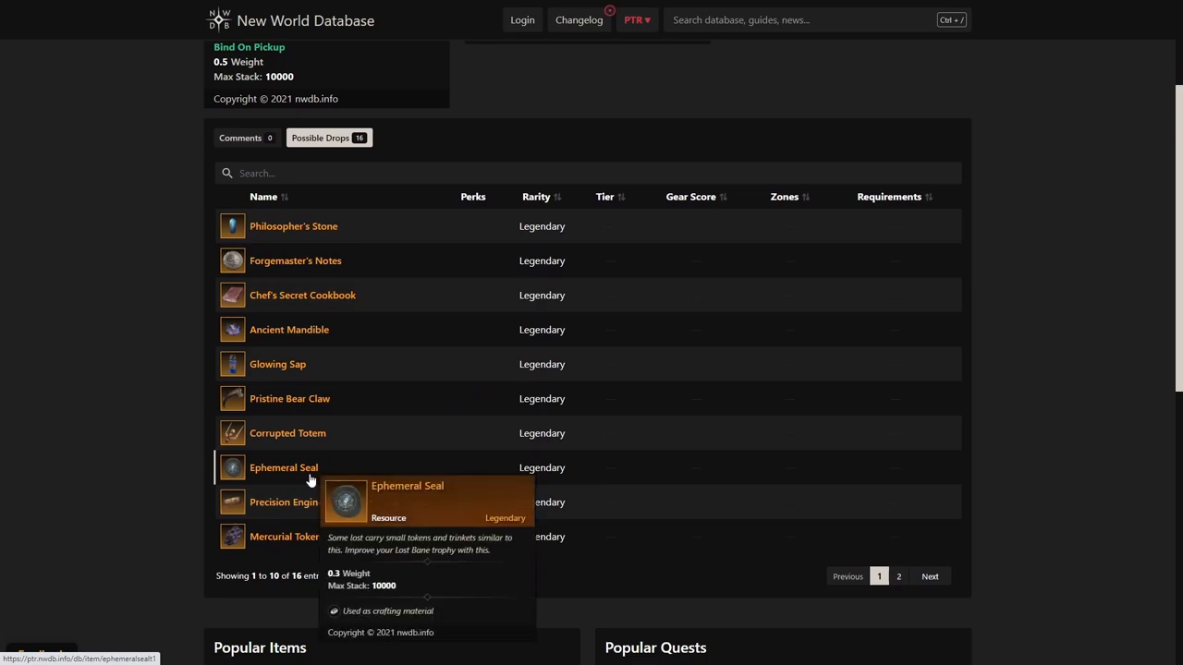
{"action": "mouse_move", "coordinate": [311, 436]}
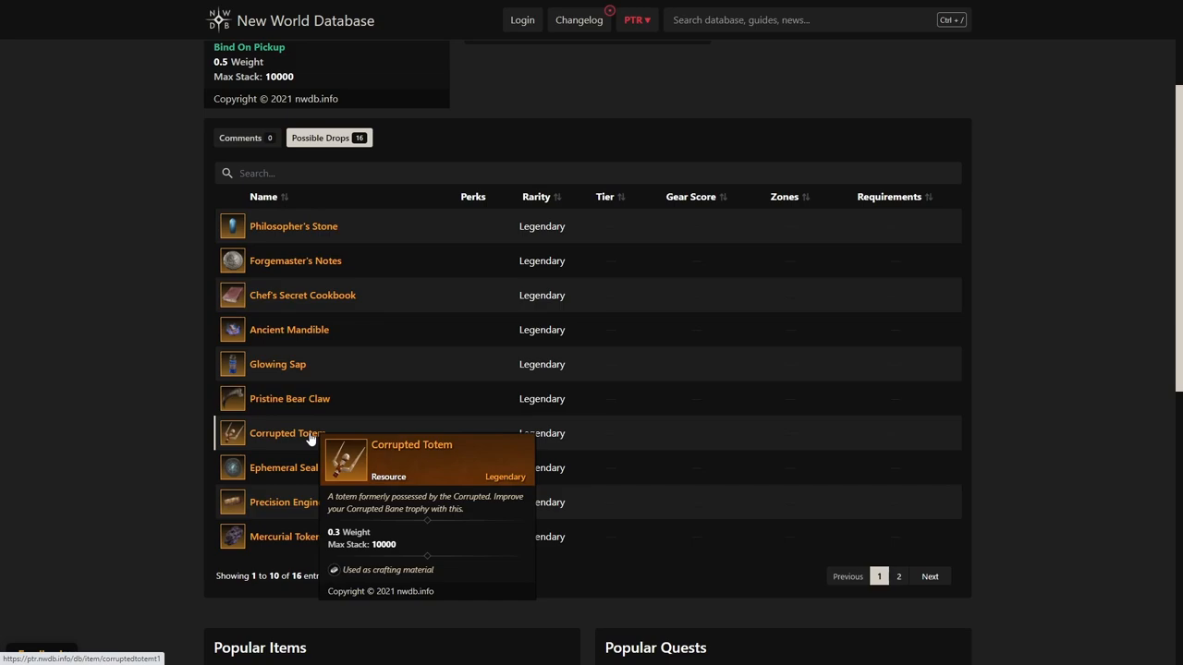
{"action": "mouse_move", "coordinate": [666, 484]}
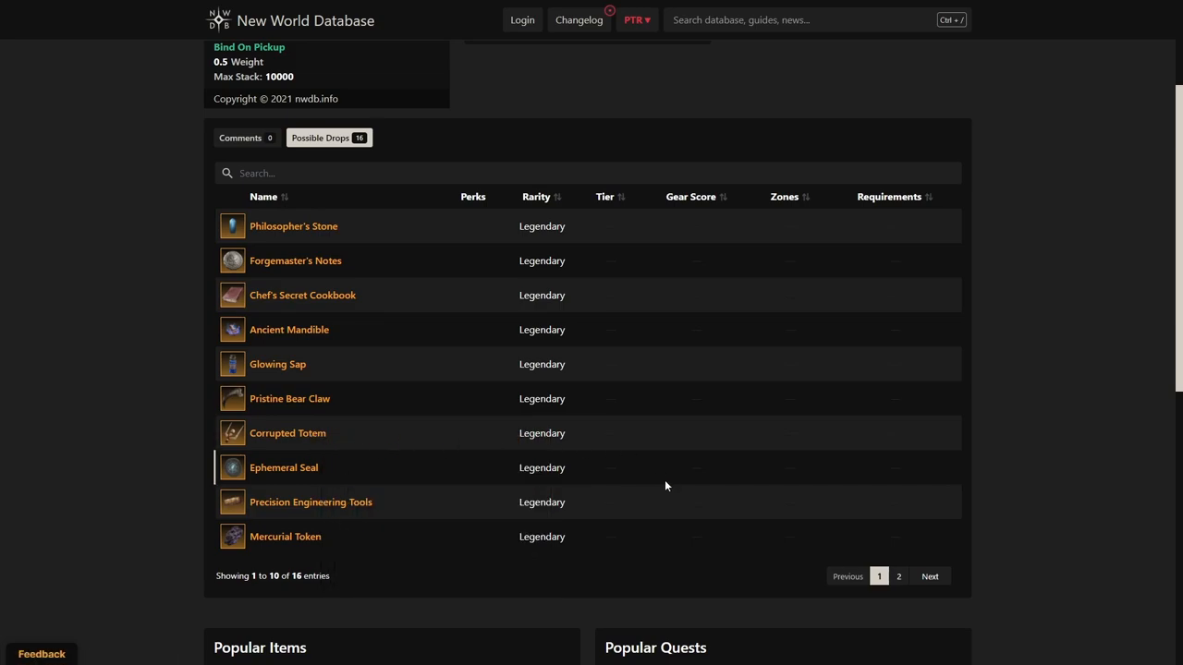
{"action": "left_click", "coordinate": [900, 577]}
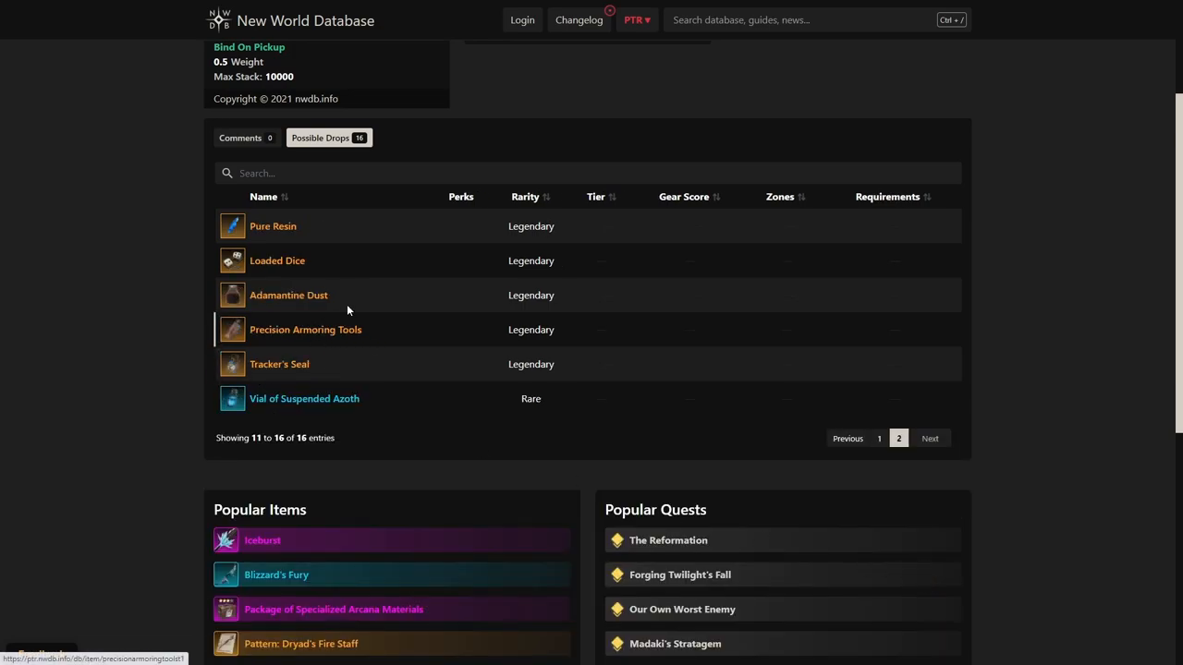
{"action": "mouse_move", "coordinate": [277, 261]}
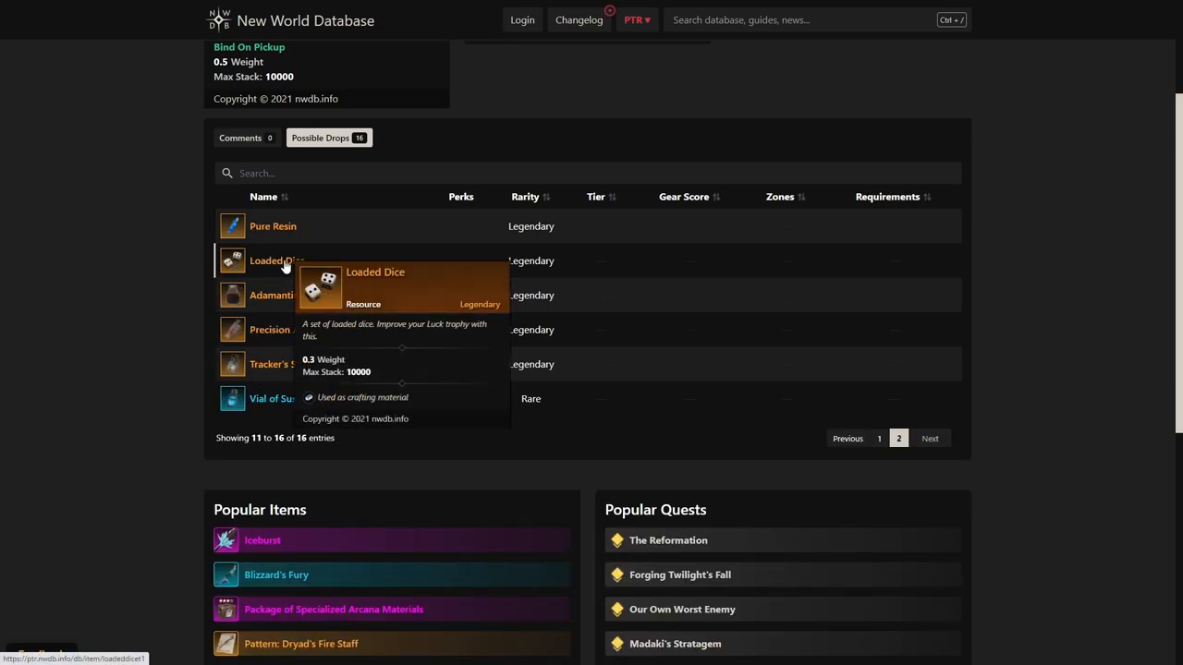
{"action": "mouse_move", "coordinate": [274, 226]}
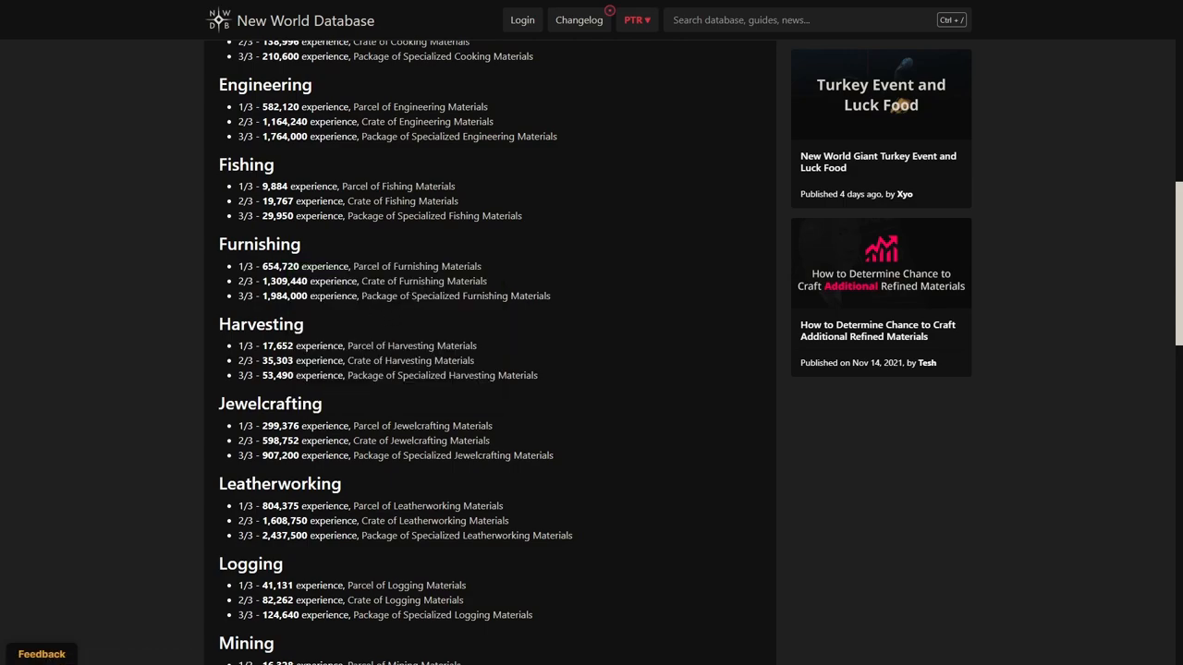
{"action": "mouse_move", "coordinate": [458, 292]}
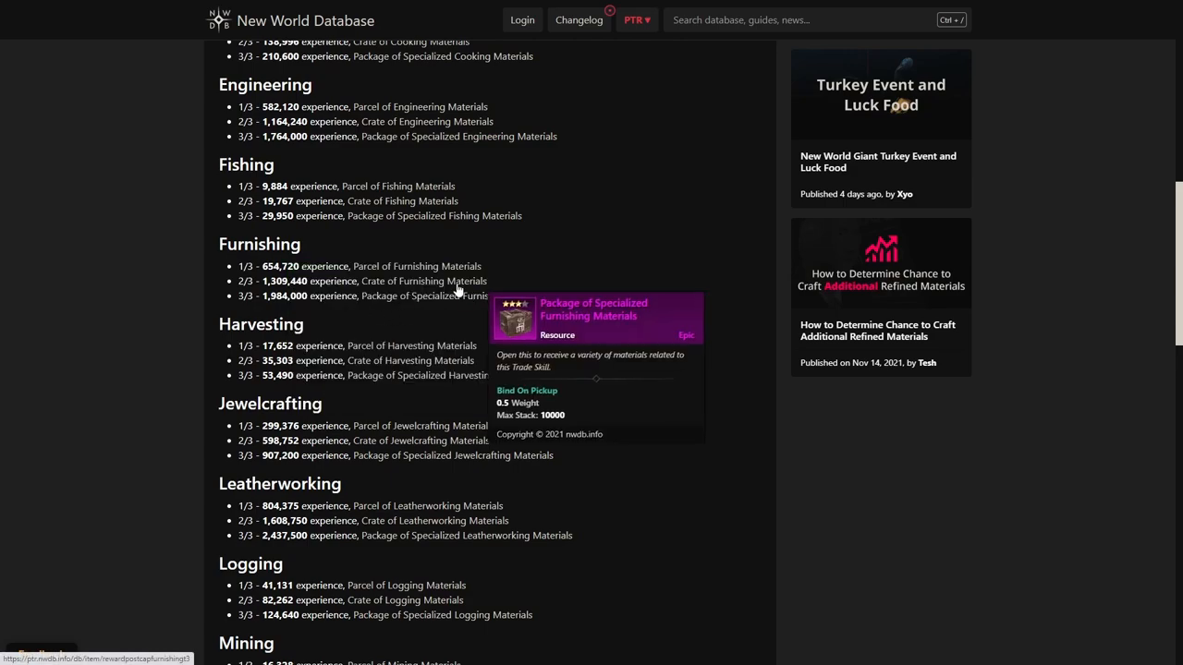
{"action": "mouse_move", "coordinate": [470, 305]}
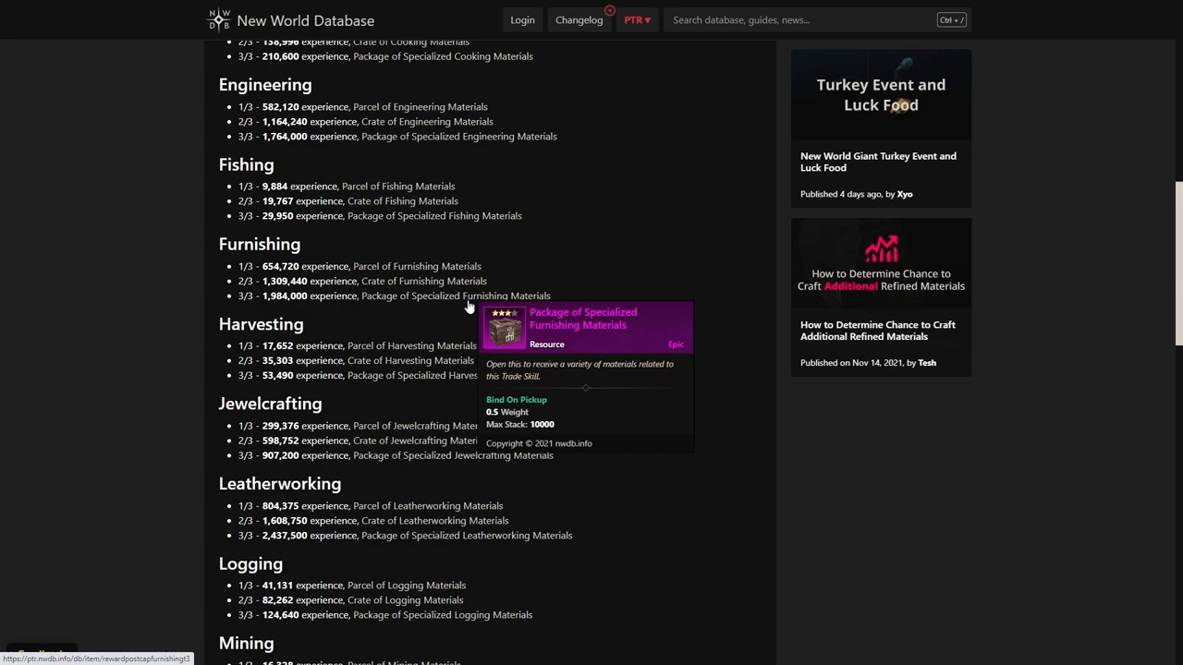
{"action": "mouse_move", "coordinate": [296, 281]}
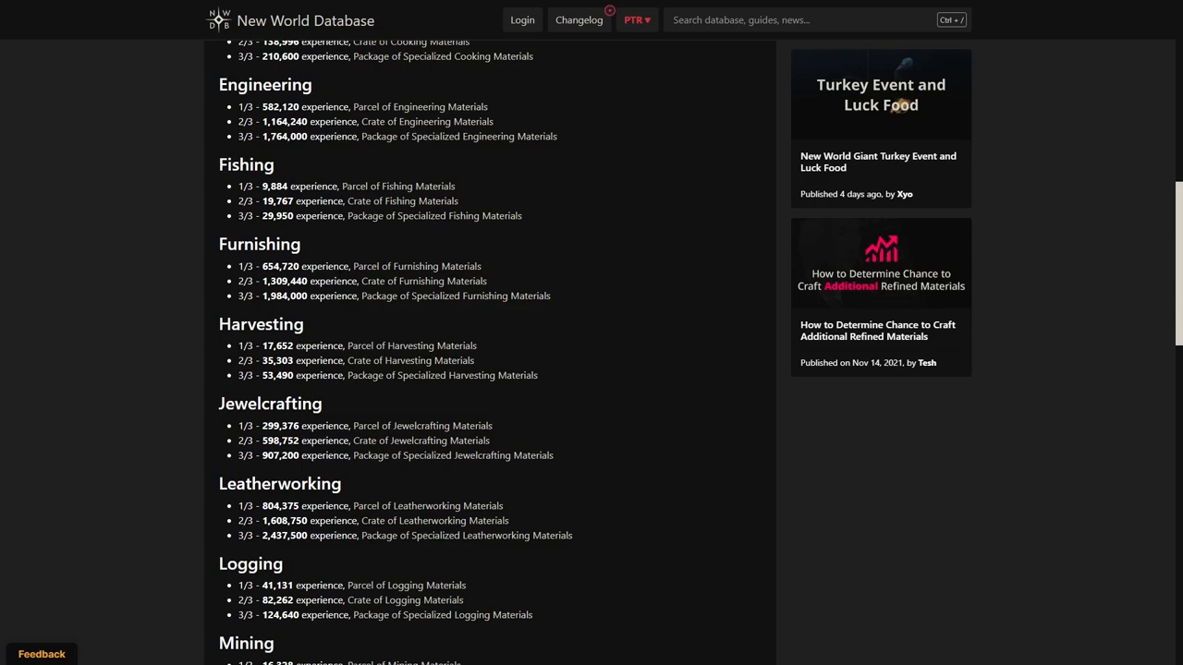
Step: Scroll down the article and highlight the Mining experience thresholds
{"action": "scroll", "scroll_direction": "down", "scroll_amount": 3}
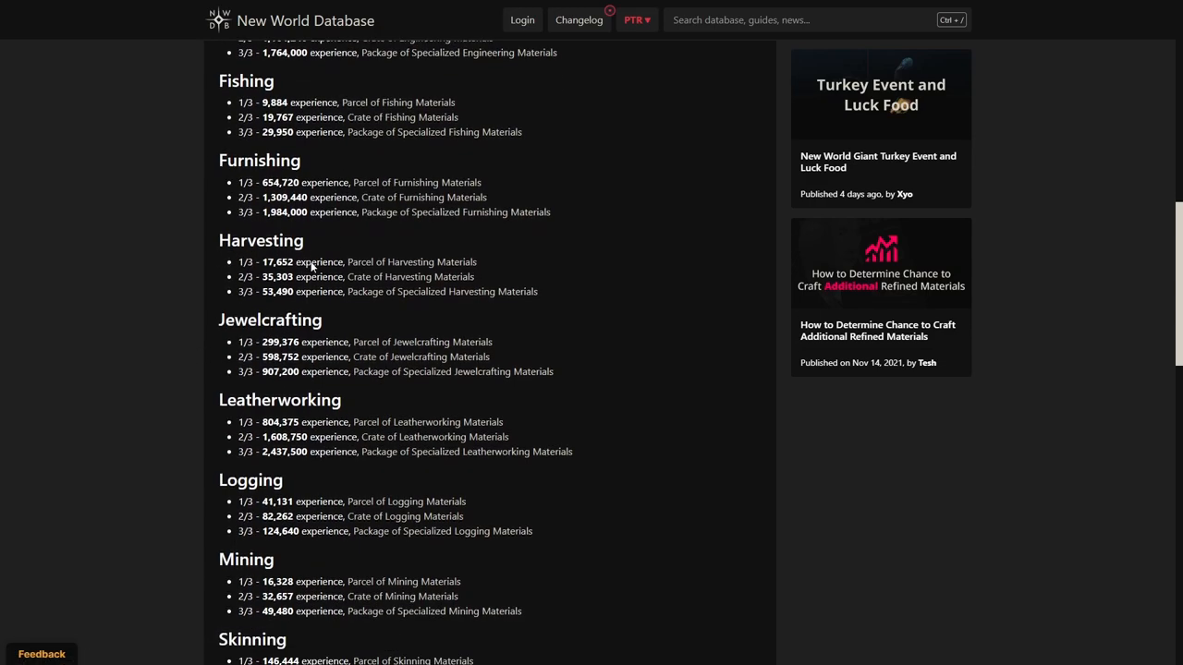
{"action": "scroll", "scroll_direction": "down", "scroll_amount": 3}
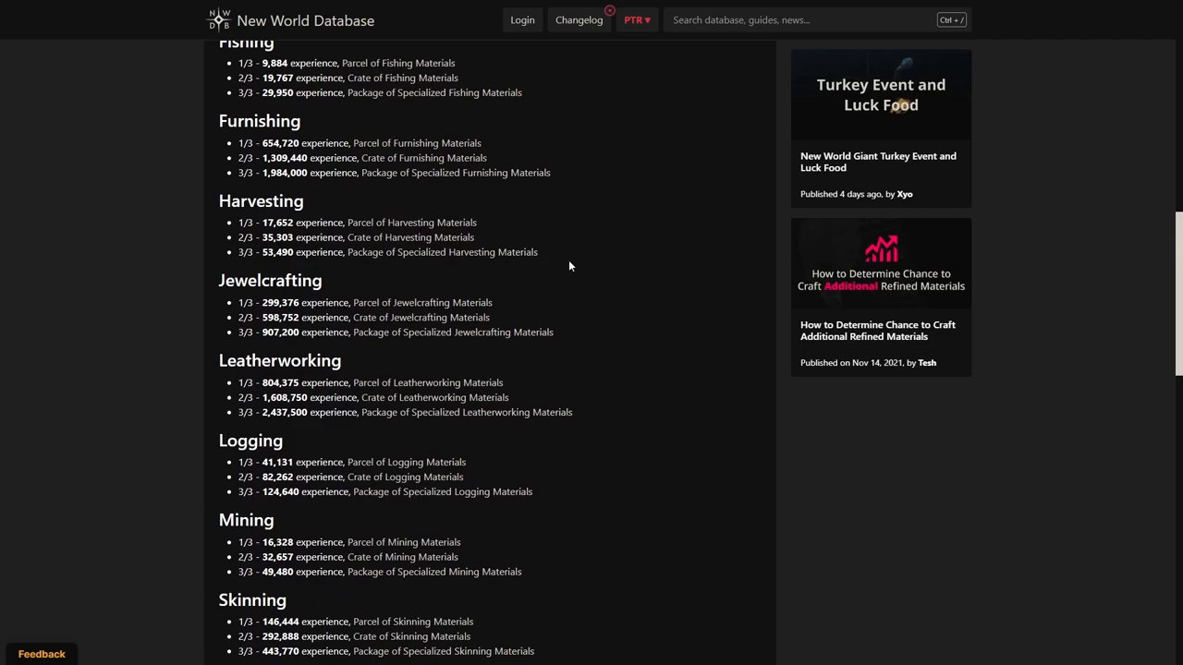
{"action": "mouse_move", "coordinate": [527, 231]}
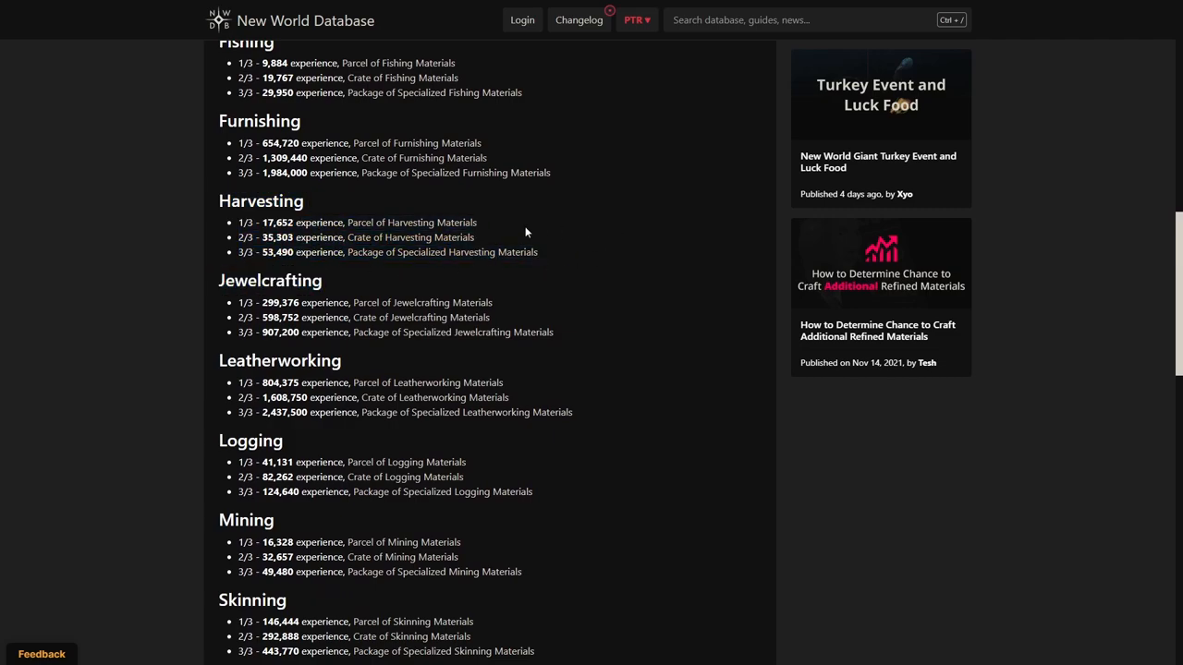
{"action": "scroll", "scroll_direction": "down", "scroll_amount": 3}
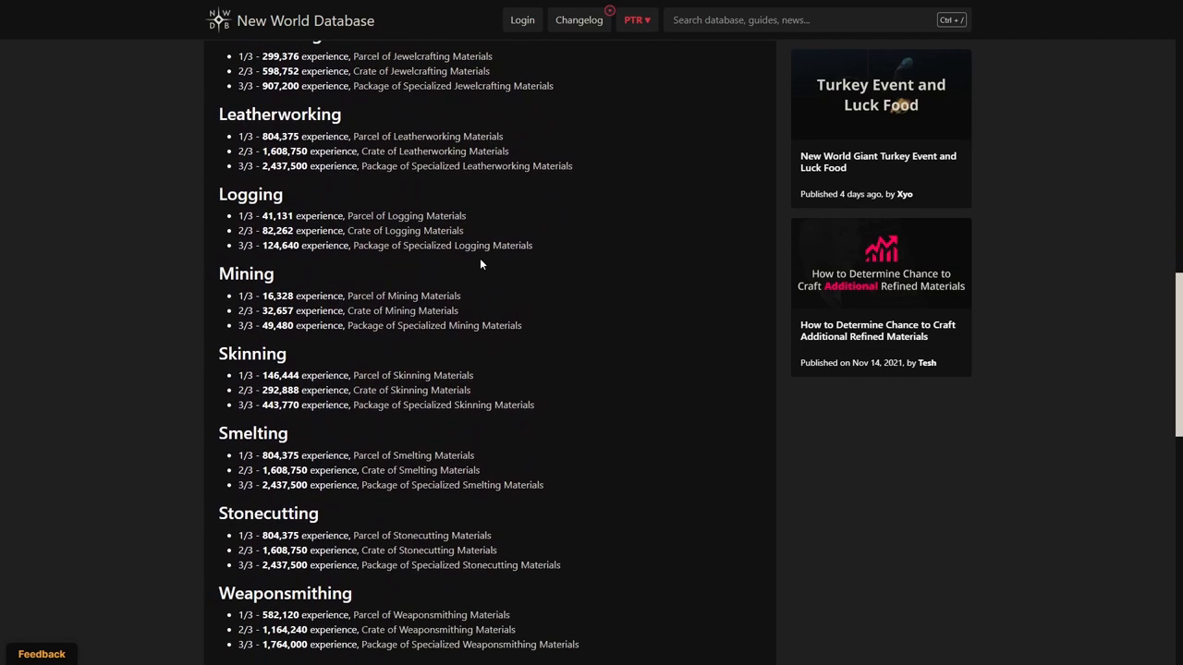
{"action": "left_click_drag", "start_coordinate": [241, 215], "coordinate": [532, 244]}
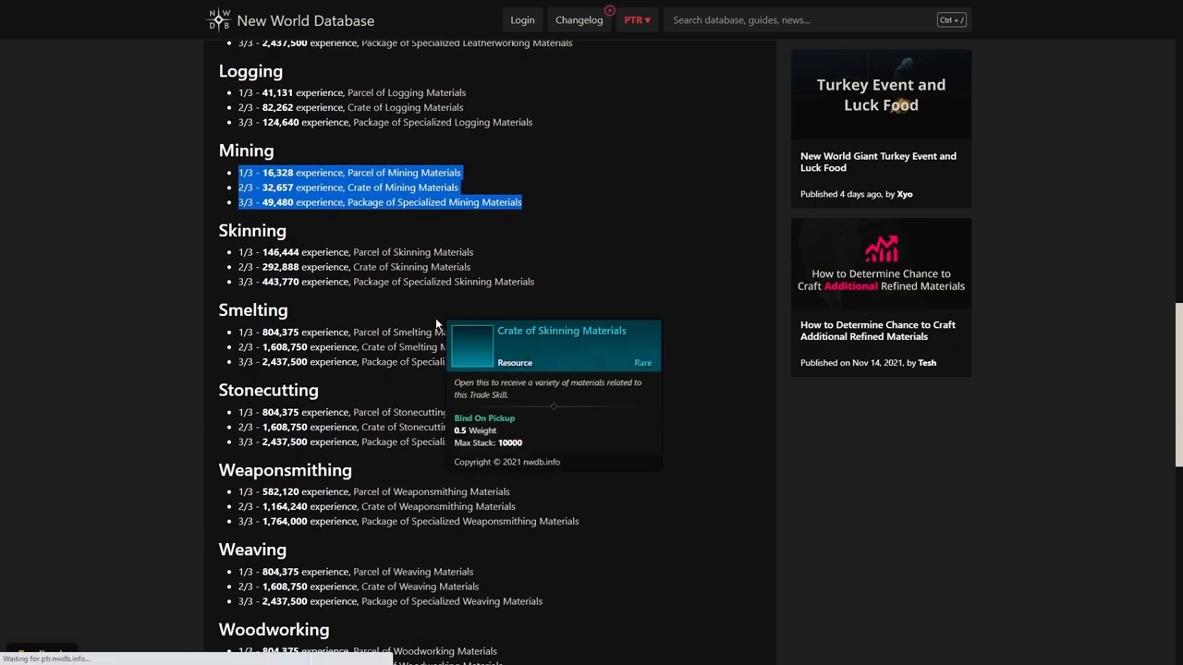
Step: Scroll to the Woodworking entries and author section, highlighting a threshold line
{"action": "scroll", "scroll_direction": "down", "scroll_amount": 3}
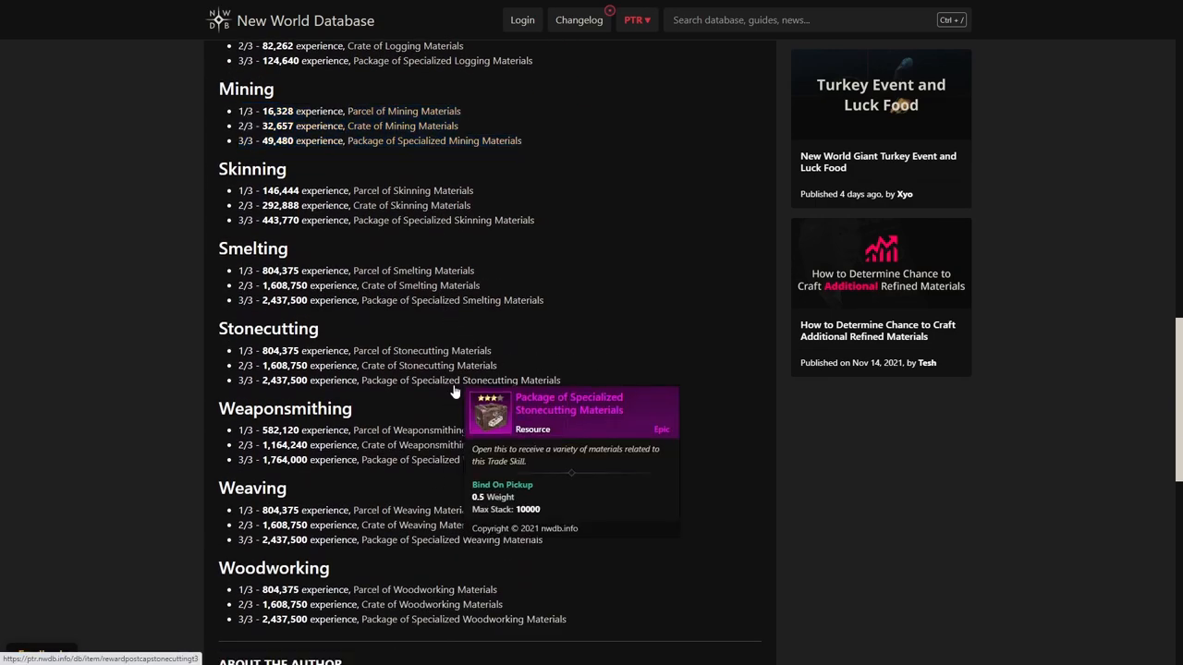
{"action": "mouse_move", "coordinate": [569, 387]}
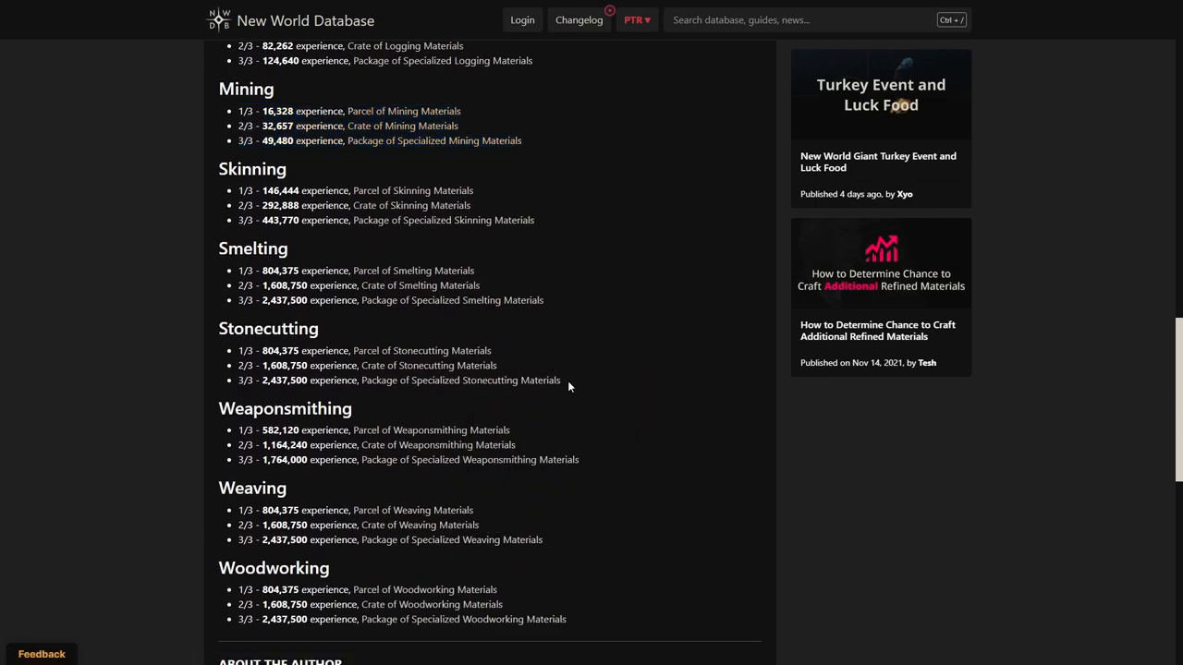
{"action": "mouse_move", "coordinate": [358, 300]}
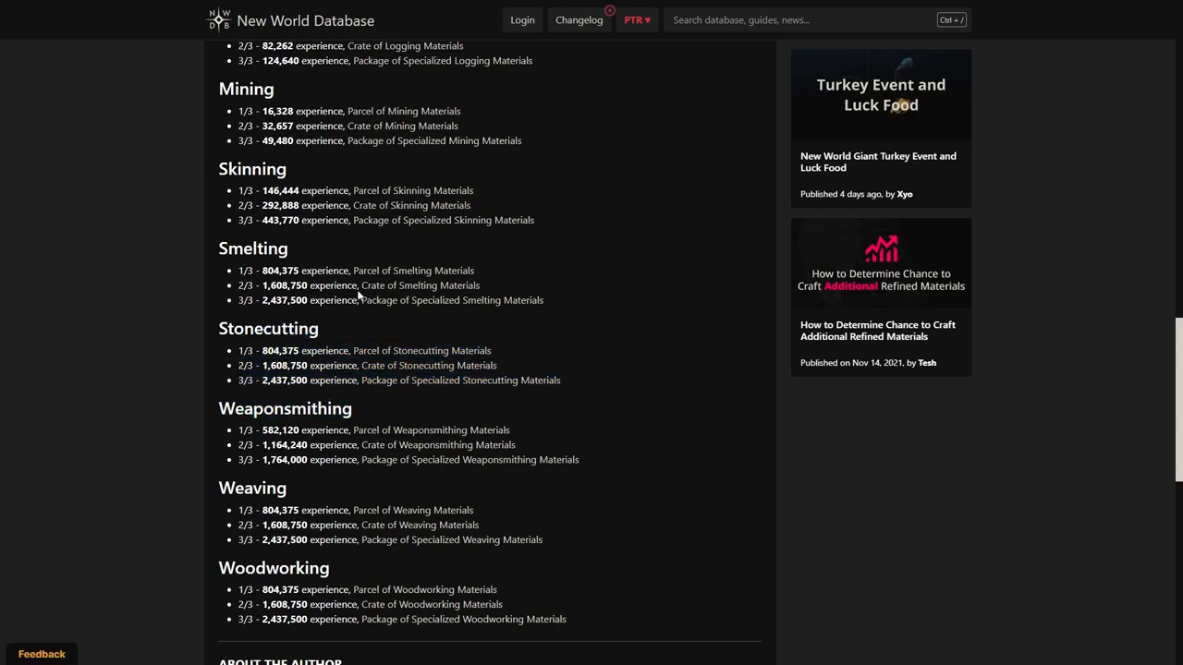
{"action": "mouse_move", "coordinate": [435, 305]}
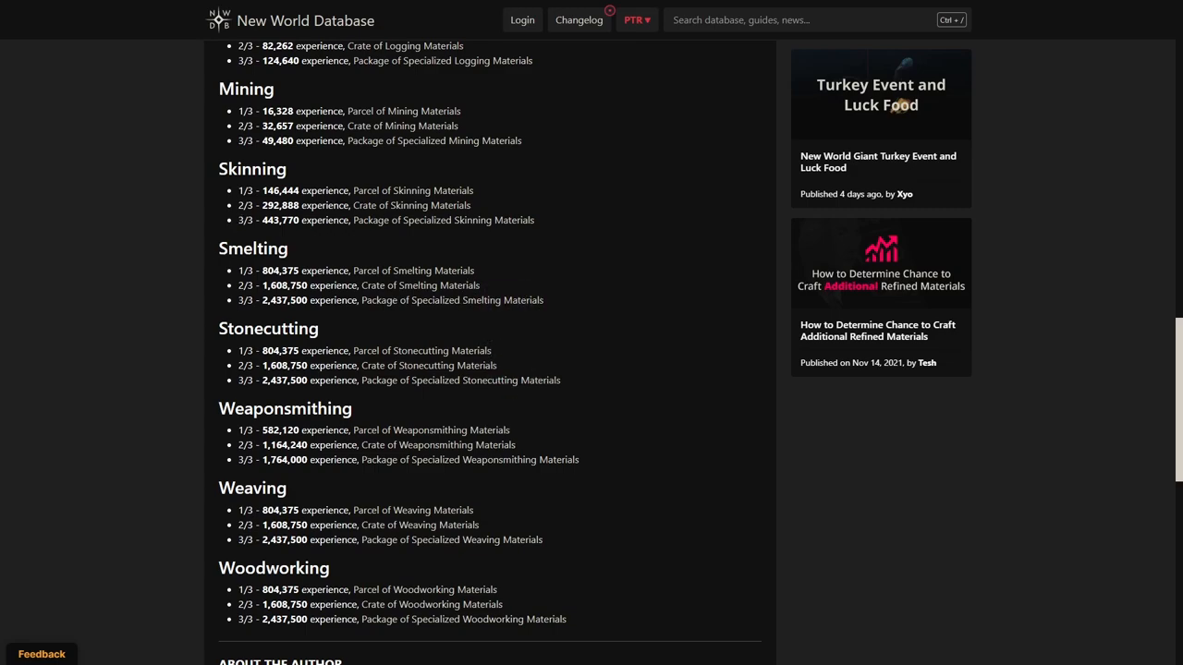
{"action": "scroll", "scroll_direction": "down", "scroll_amount": 3}
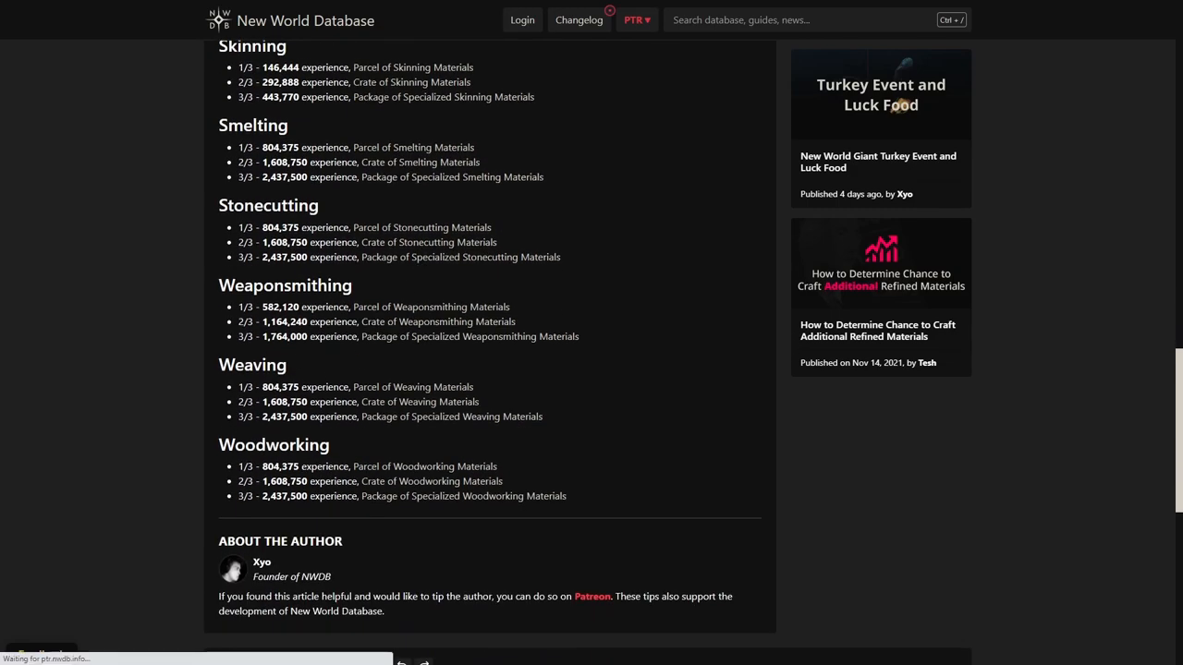
{"action": "left_click_drag", "start_coordinate": [222, 465], "coordinate": [567, 495]}
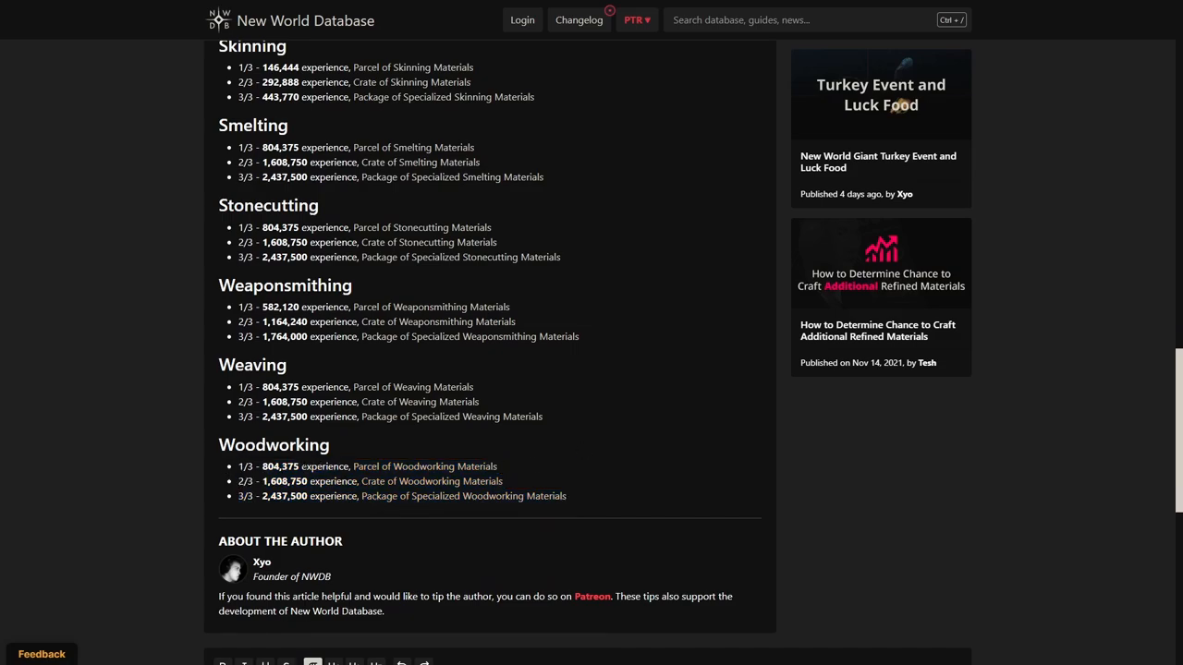
{"action": "mouse_move", "coordinate": [349, 449]}
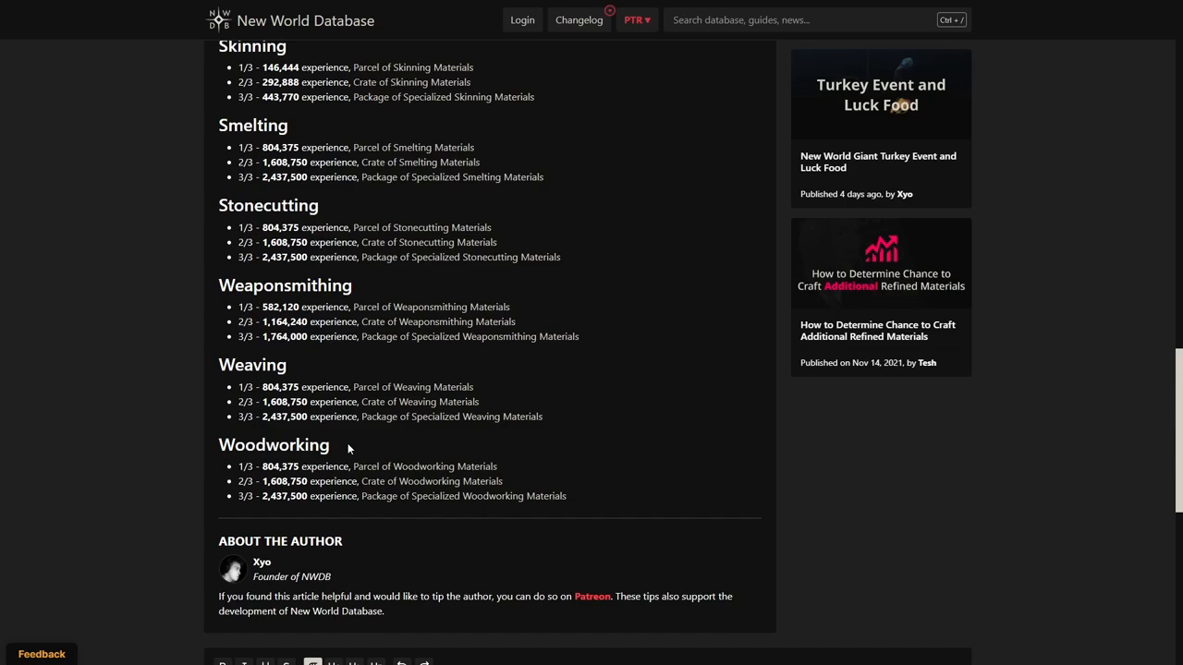
{"action": "scroll", "scroll_direction": "up", "scroll_amount": 3}
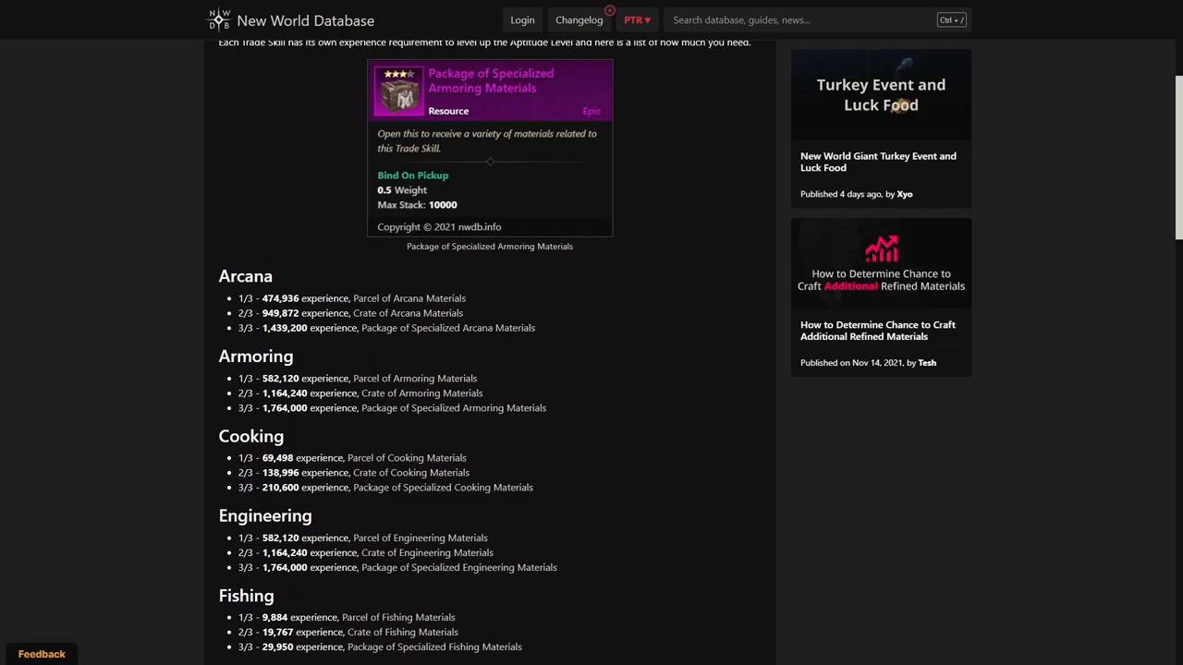
{"action": "mouse_move", "coordinate": [435, 351]}
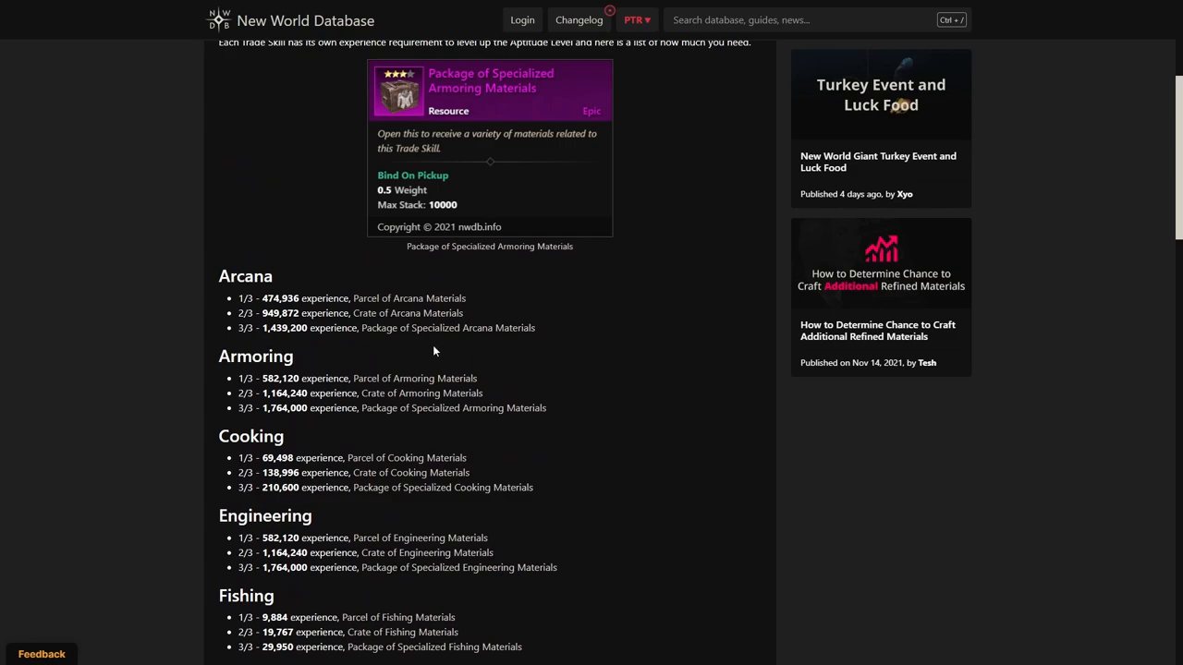
{"action": "mouse_move", "coordinate": [512, 381]}
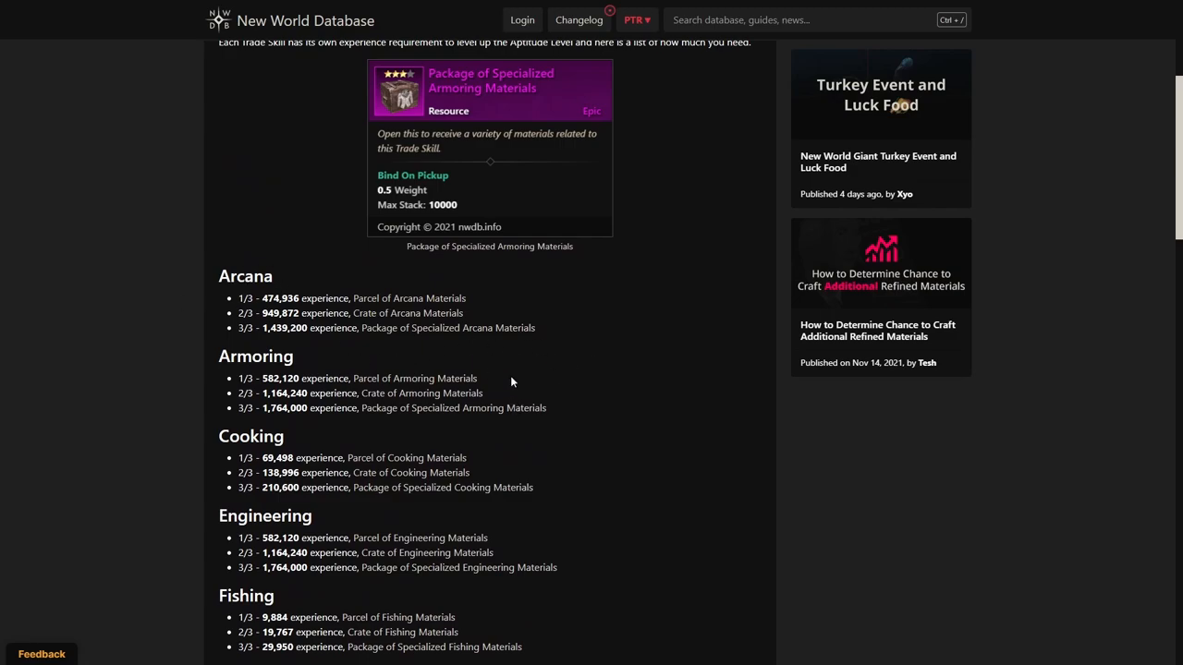
{"action": "mouse_move", "coordinate": [403, 392]}
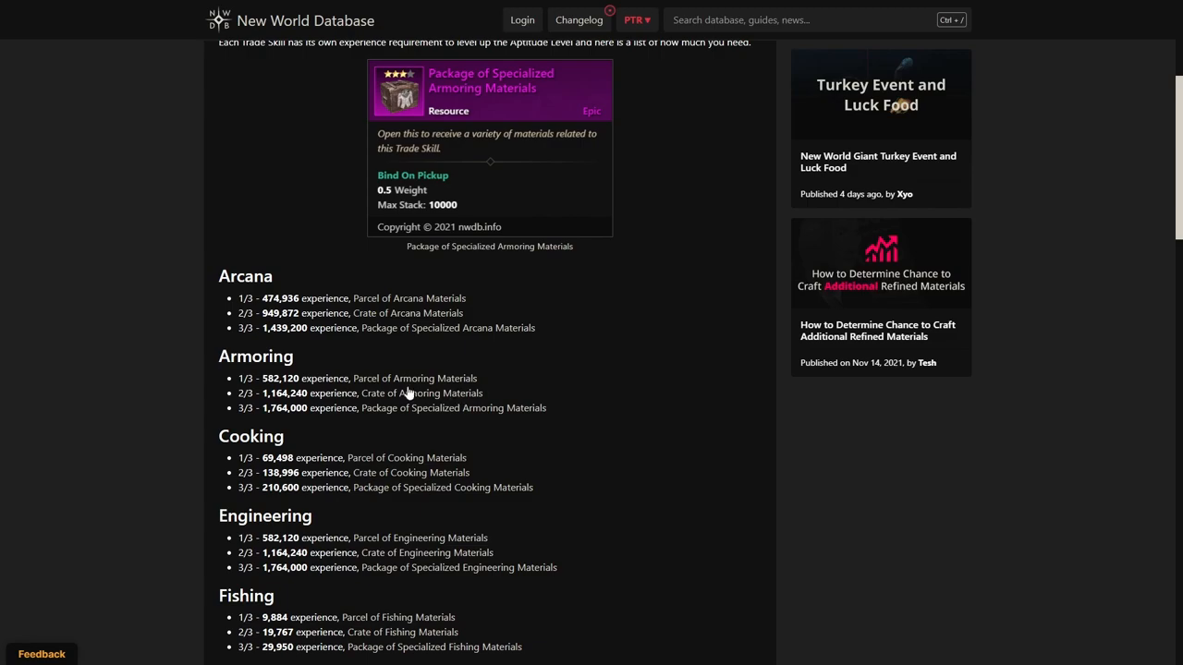
{"action": "mouse_move", "coordinate": [430, 345]}
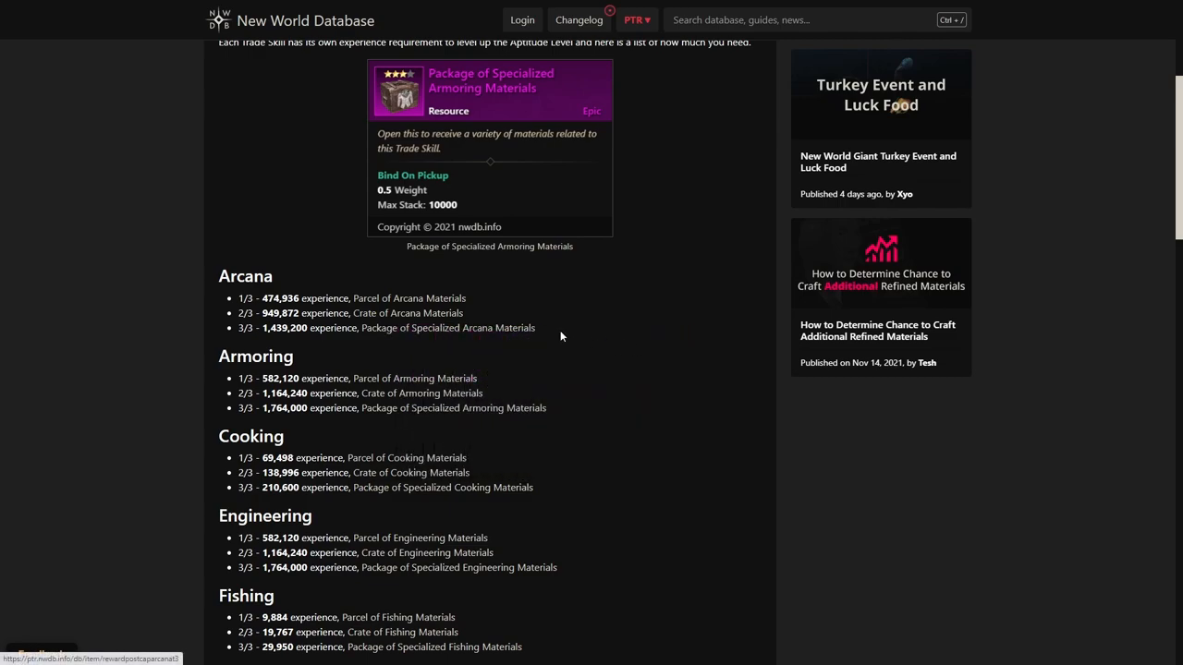
{"action": "scroll", "scroll_direction": "down", "scroll_amount": 3}
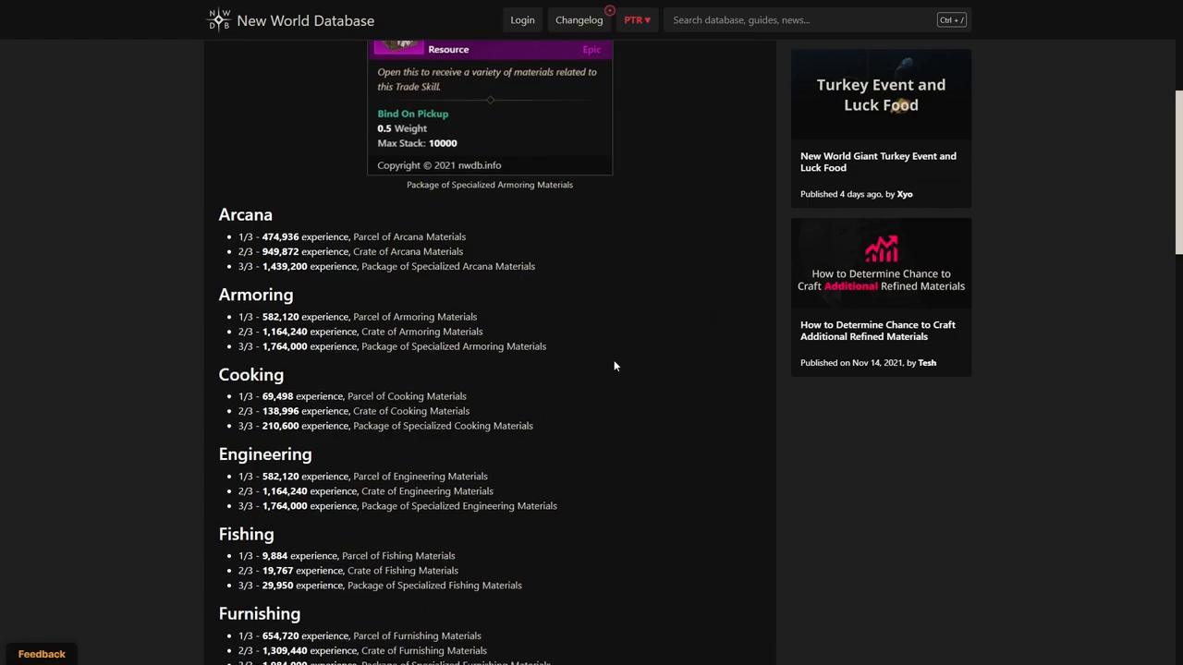
{"action": "mouse_move", "coordinate": [536, 347]}
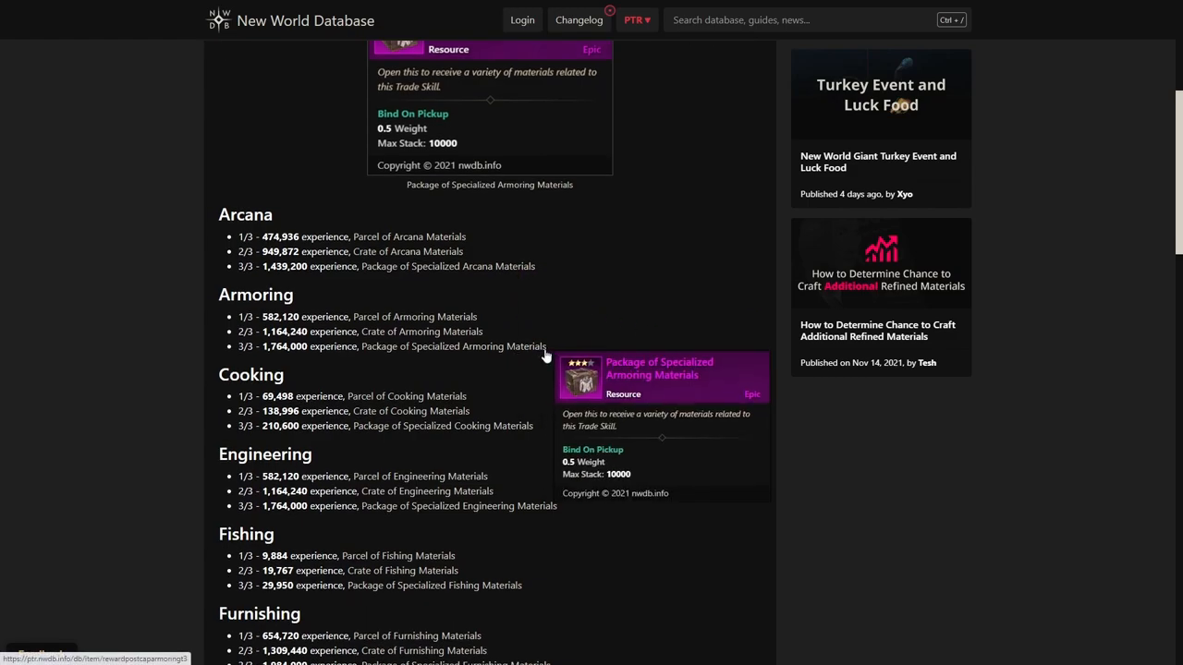
{"action": "scroll", "scroll_direction": "down", "scroll_amount": 3}
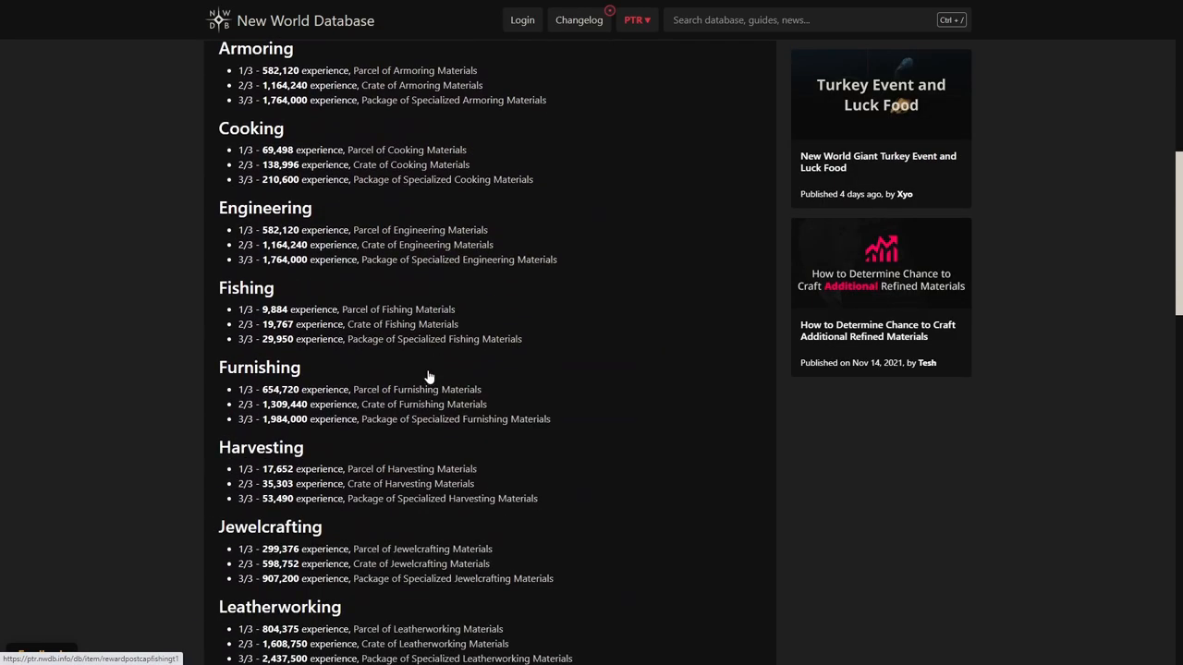
{"action": "scroll", "scroll_direction": "down", "scroll_amount": 3}
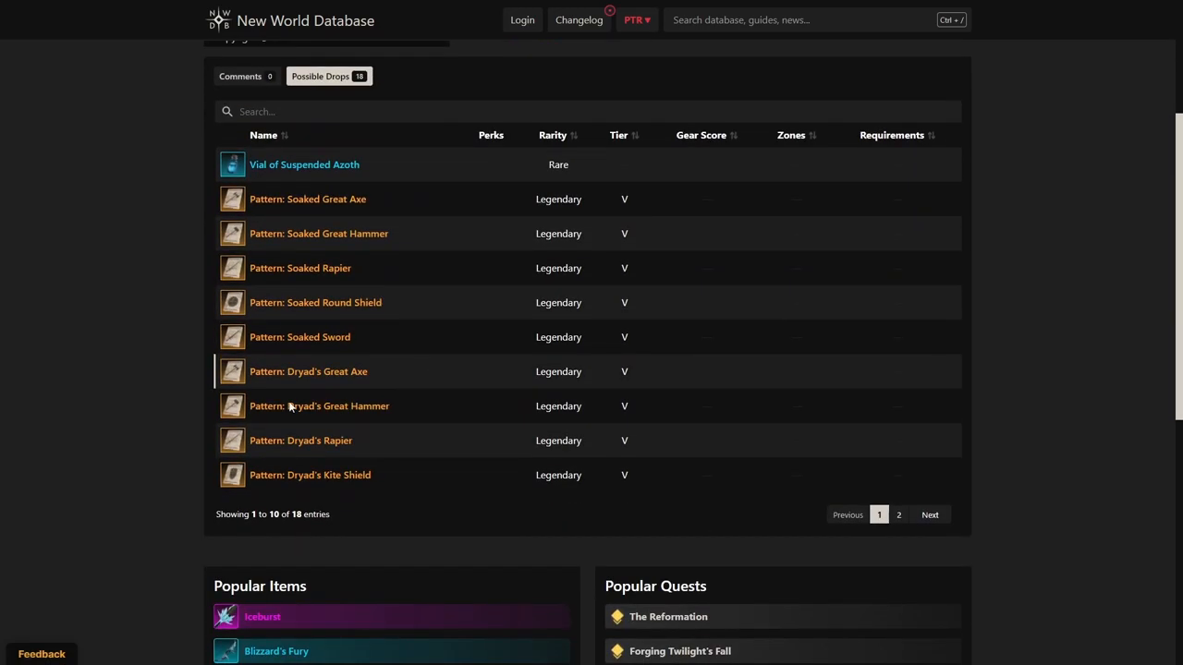
{"action": "mouse_move", "coordinate": [504, 300]}
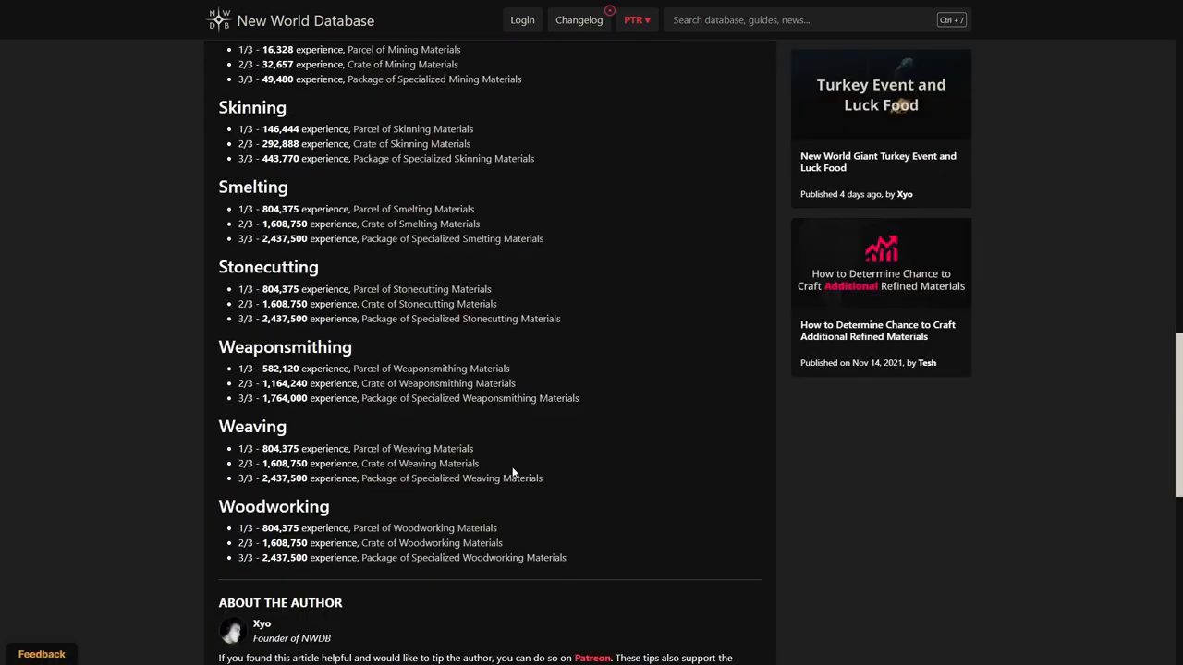
{"action": "mouse_move", "coordinate": [565, 477]}
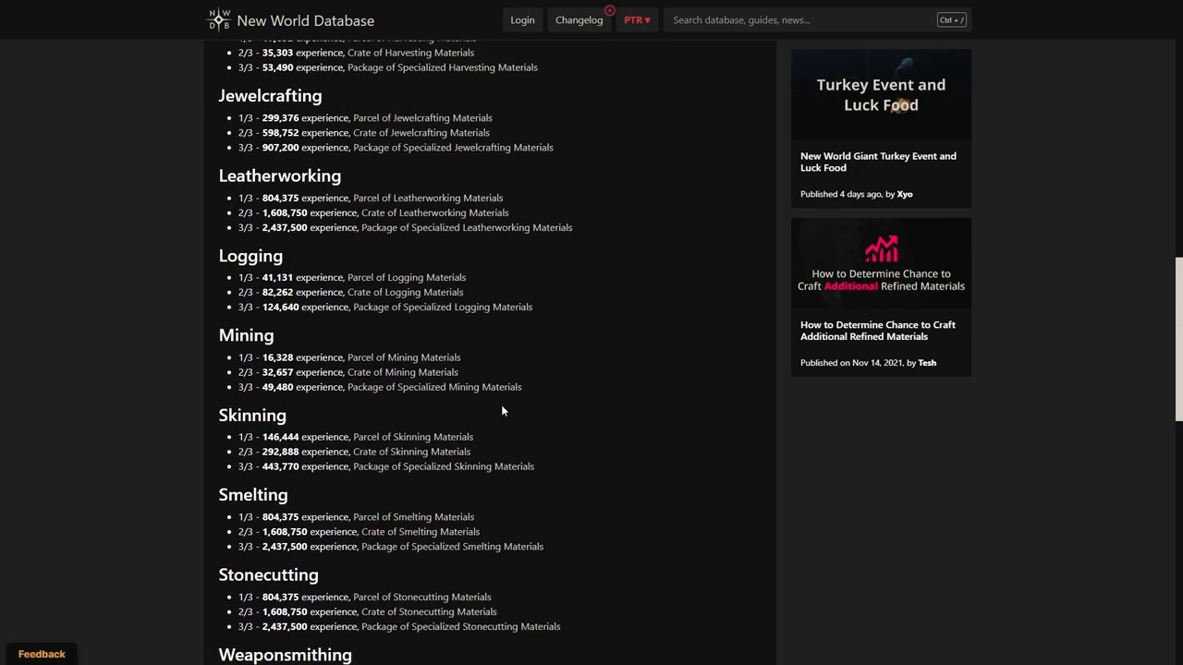
{"action": "mouse_move", "coordinate": [470, 392]}
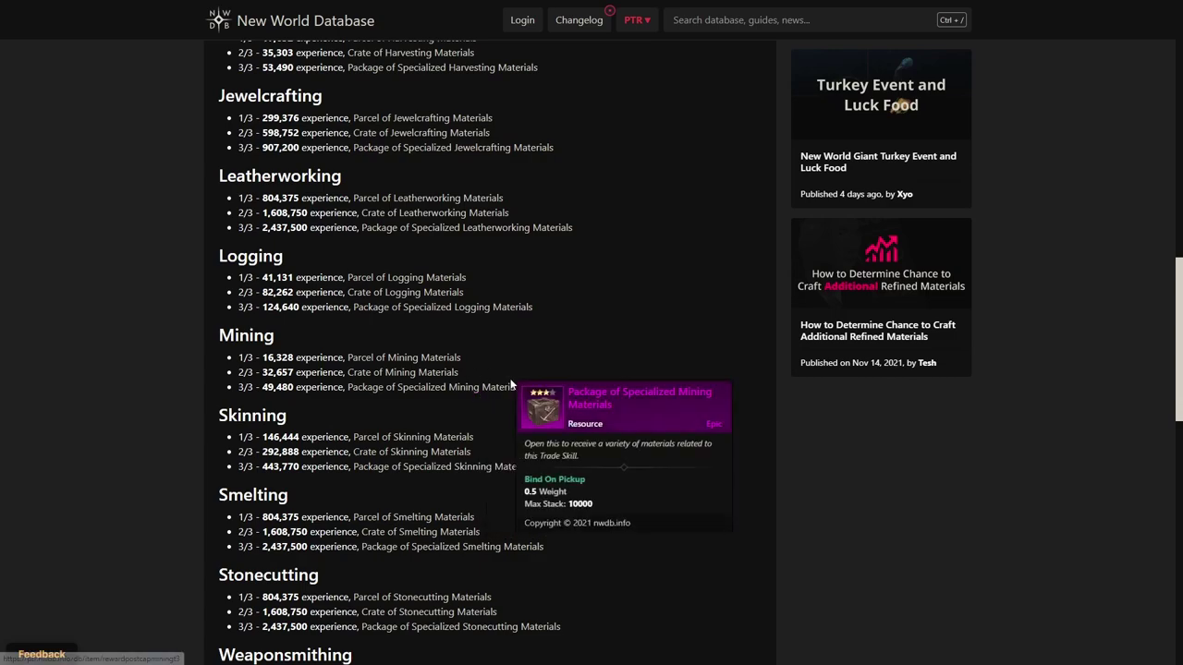
Step: Scroll the article to the Fishing through Skinning thresholds
{"action": "scroll", "scroll_direction": "down", "scroll_amount": 3}
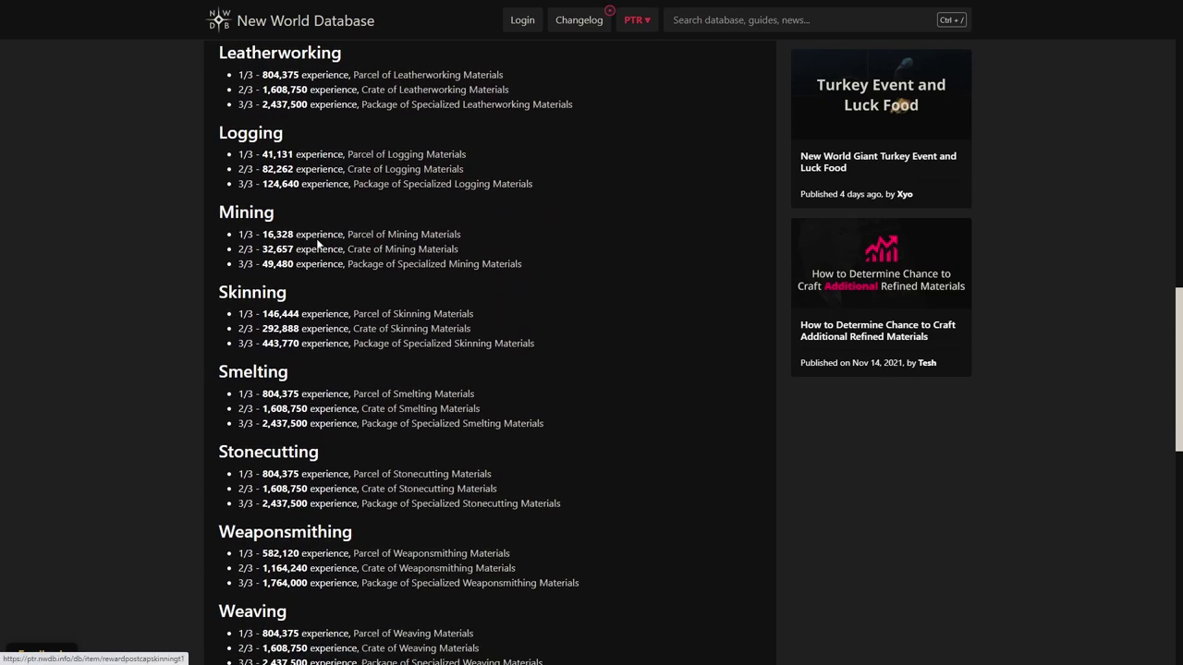
{"action": "scroll", "scroll_direction": "down", "scroll_amount": 3}
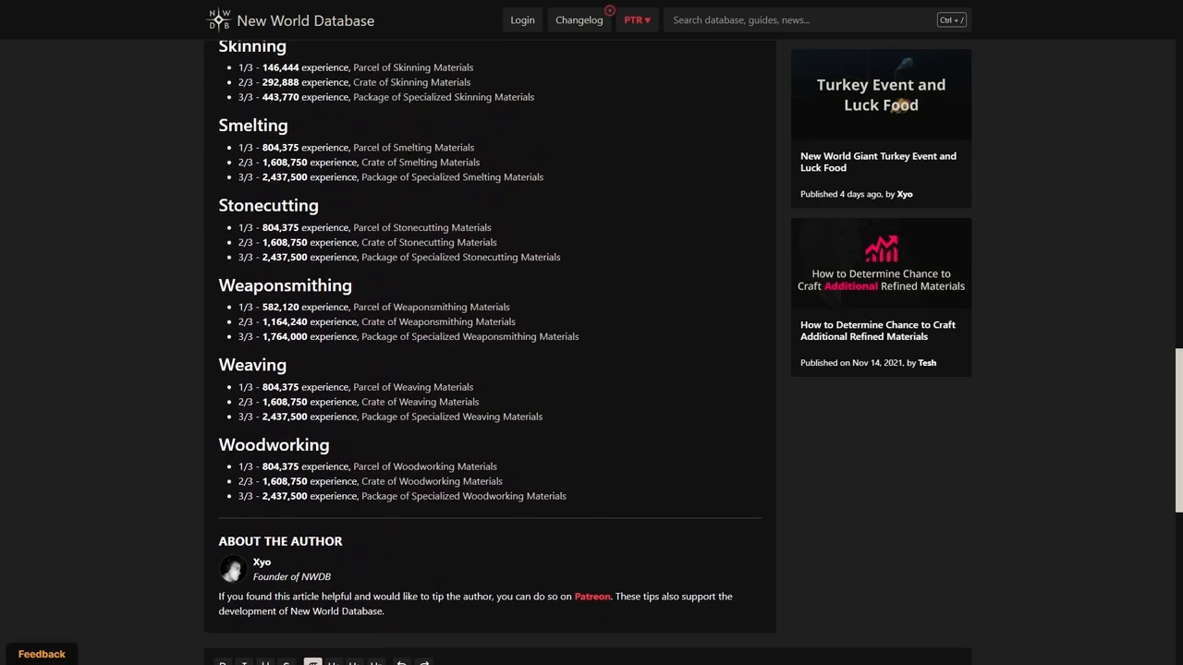
{"action": "mouse_move", "coordinate": [421, 228]}
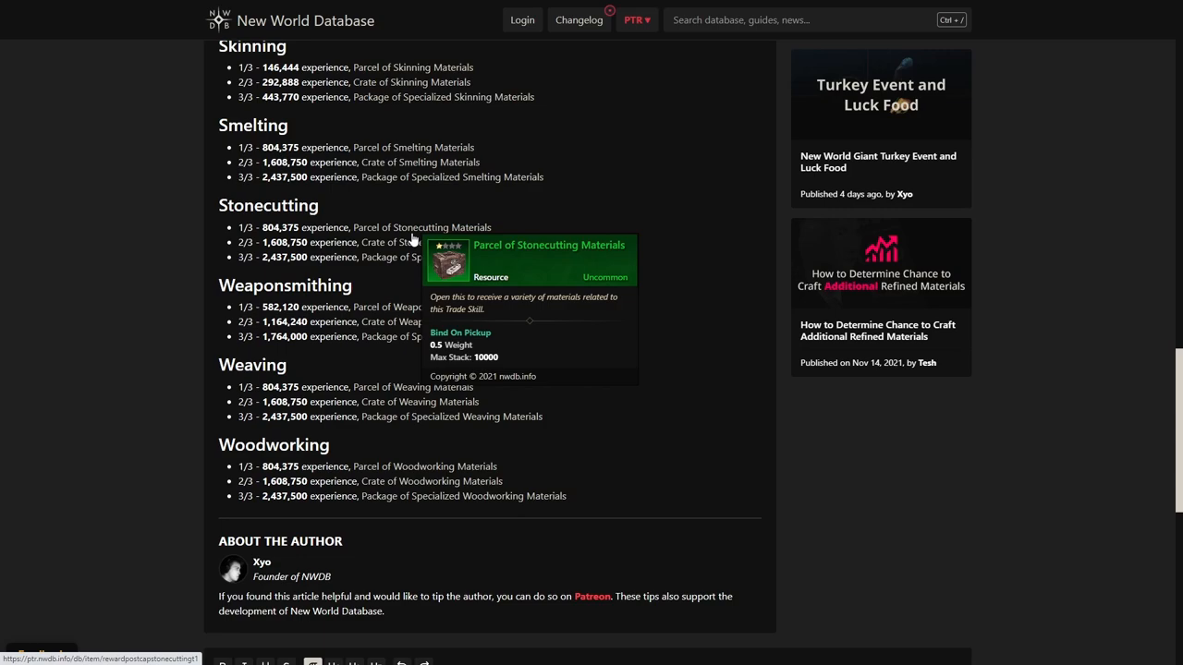
{"action": "mouse_move", "coordinate": [396, 257]}
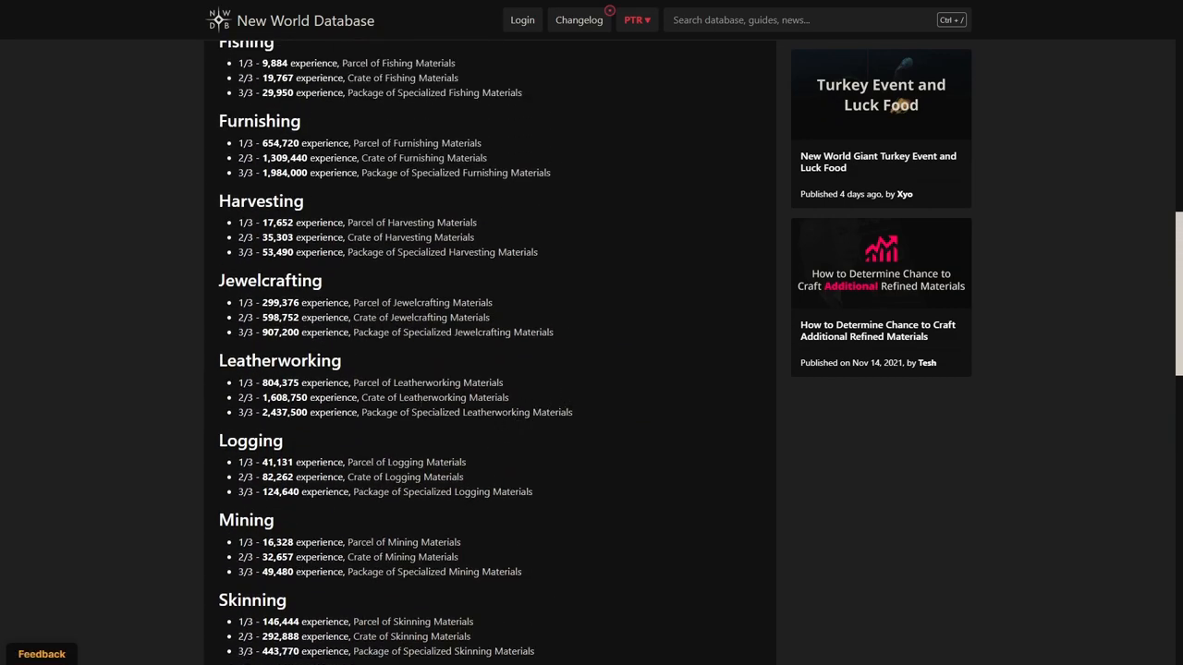
{"action": "scroll", "scroll_direction": "down", "scroll_amount": 3}
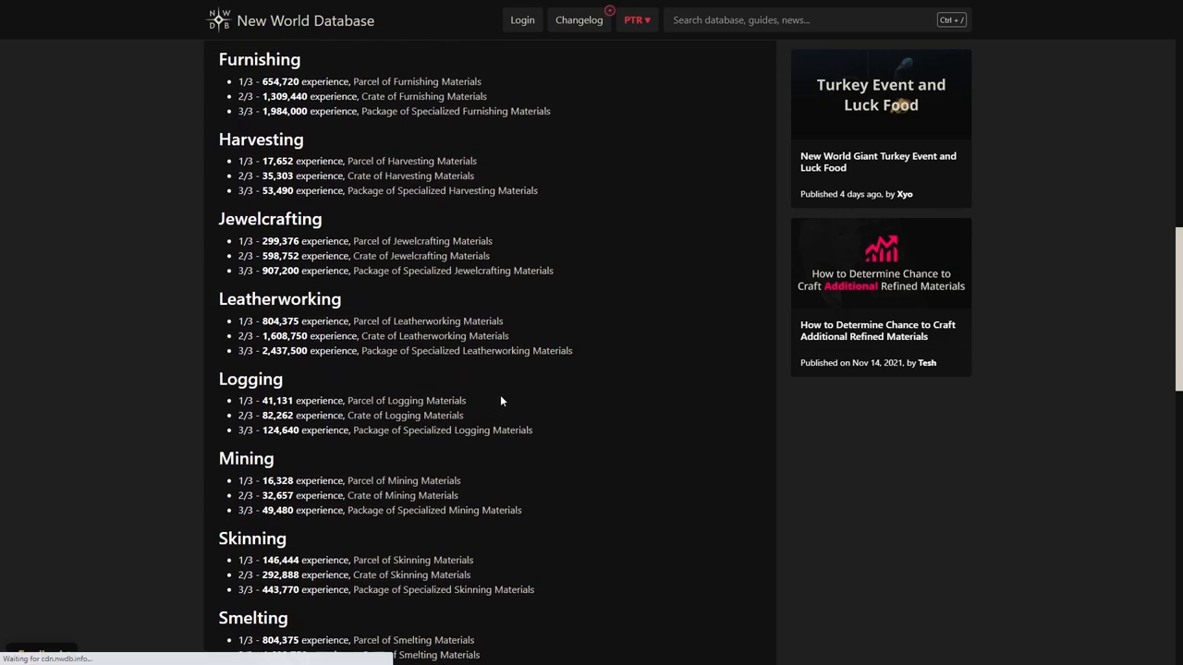
{"action": "scroll", "scroll_direction": "down", "scroll_amount": 3}
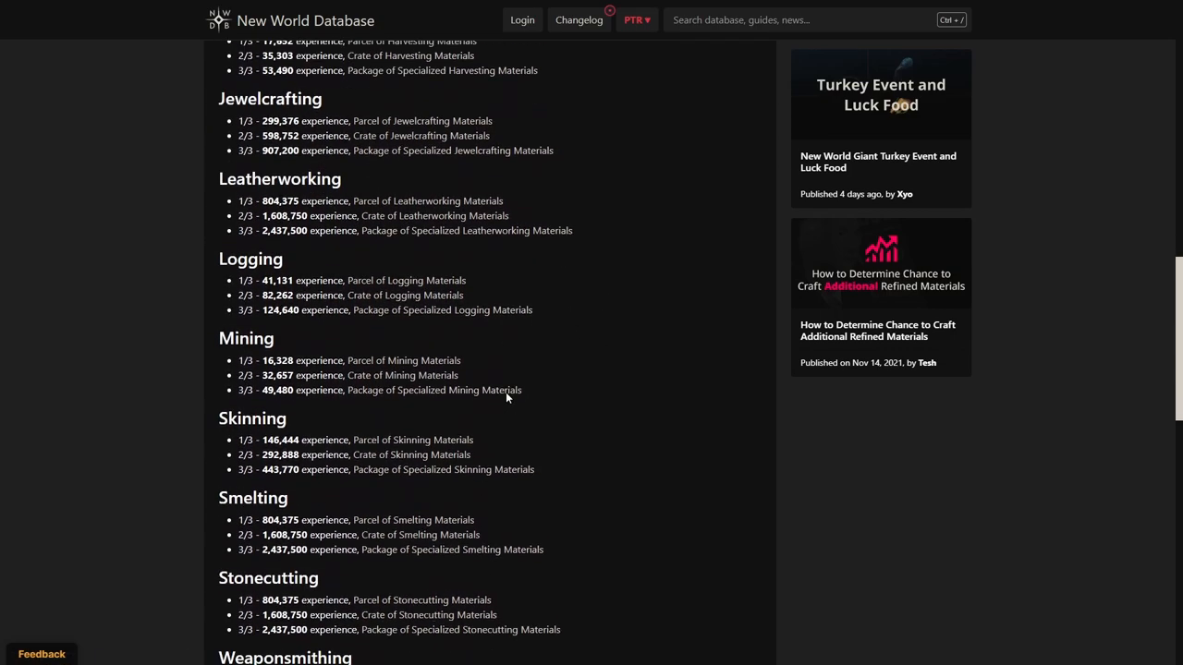
{"action": "scroll", "scroll_direction": "down", "scroll_amount": 3}
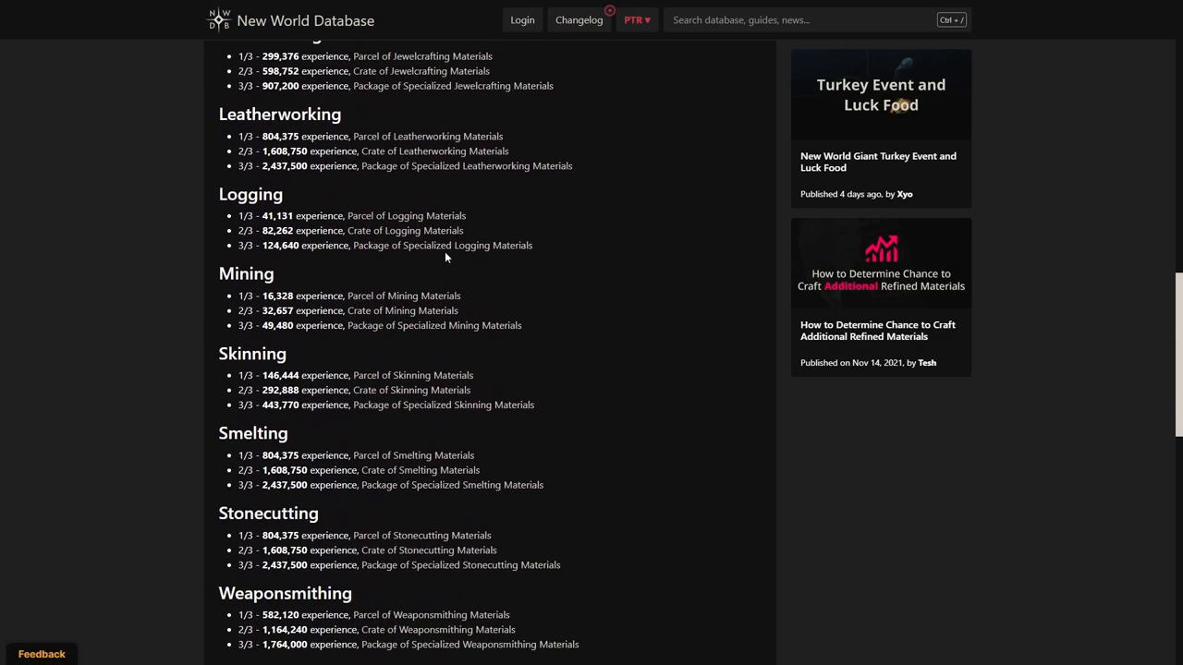
{"action": "mouse_move", "coordinate": [459, 252]}
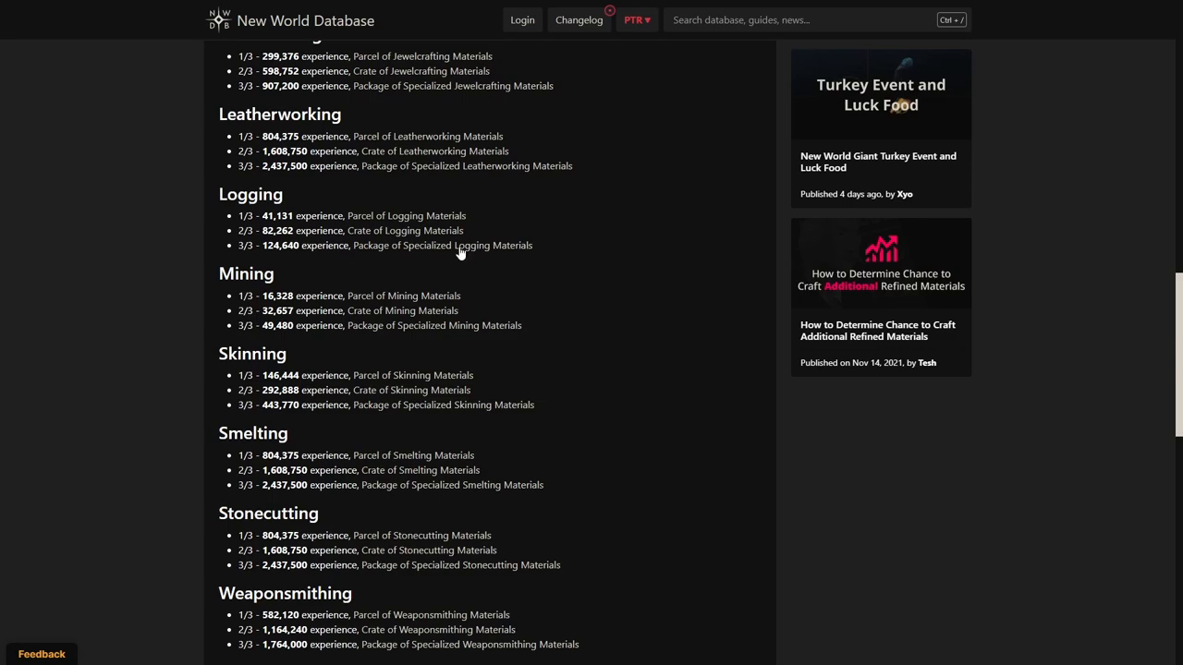
{"action": "mouse_move", "coordinate": [386, 255]}
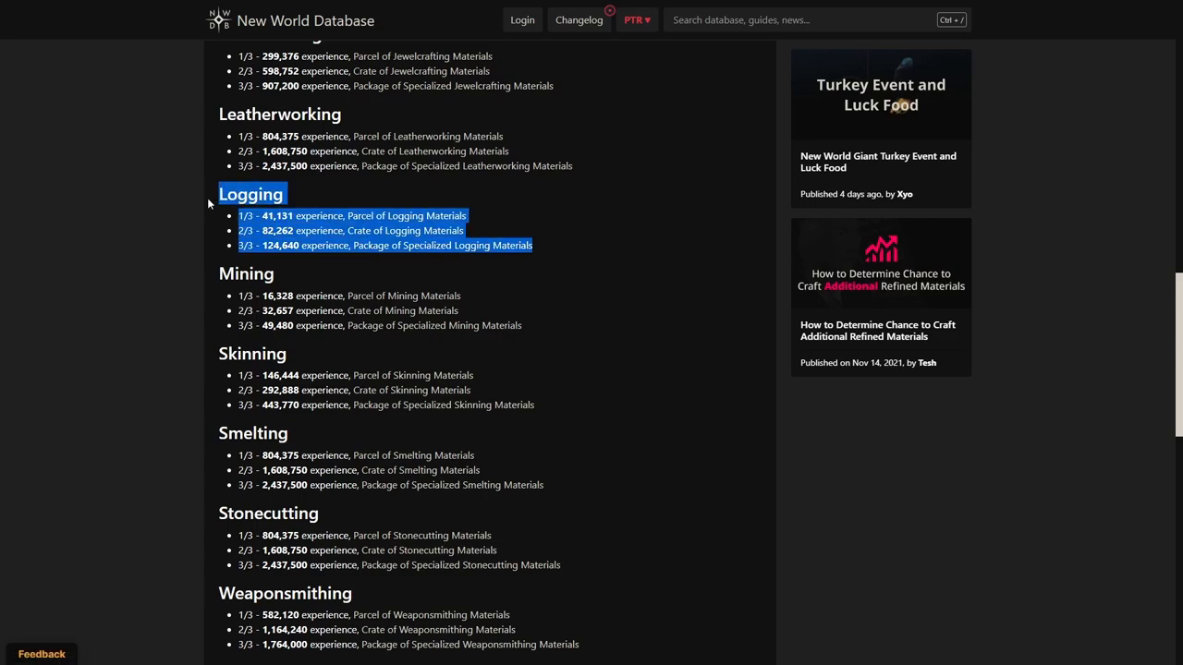
{"action": "mouse_move", "coordinate": [395, 229]}
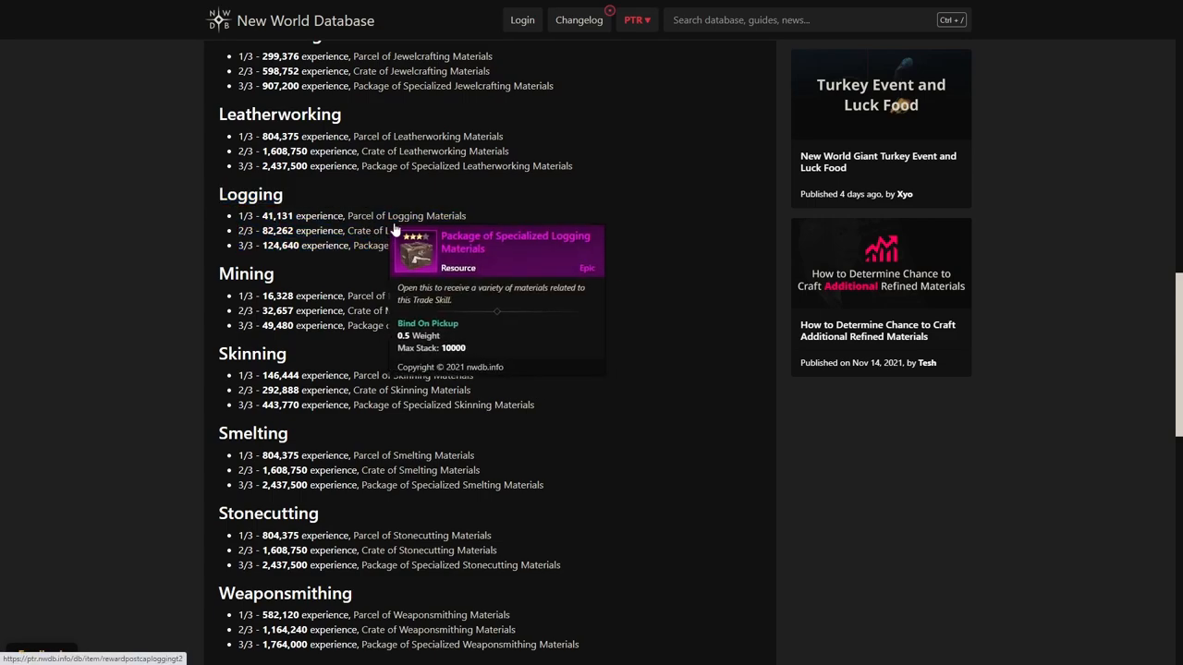
{"action": "mouse_move", "coordinate": [359, 197]}
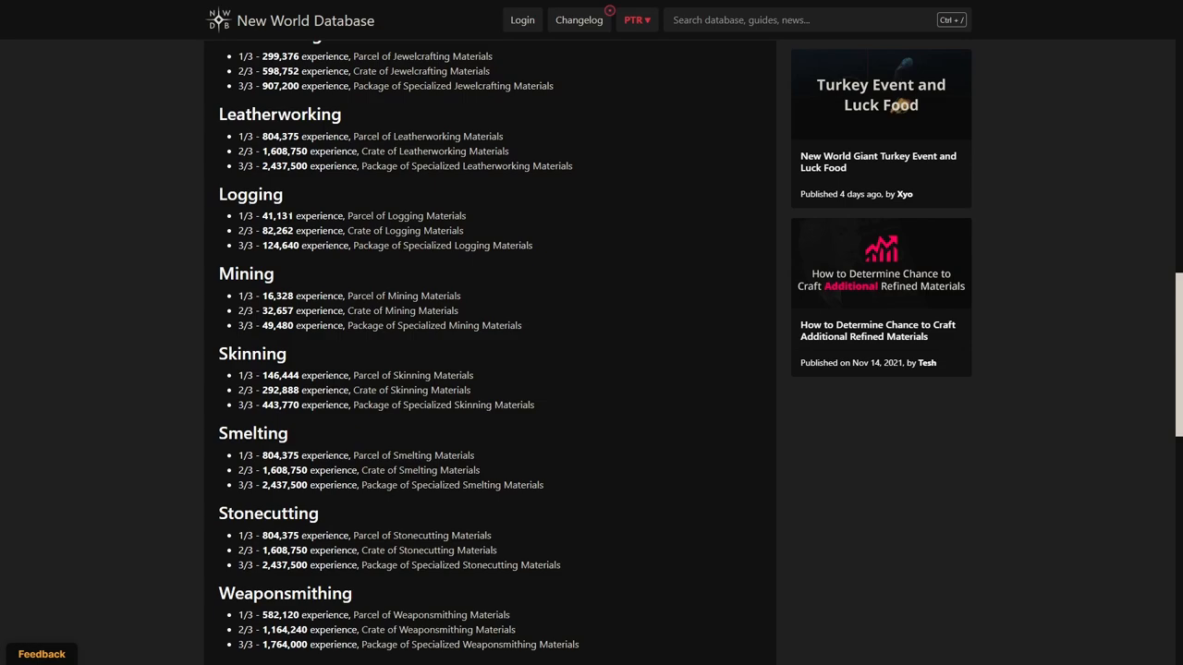
{"action": "mouse_move", "coordinate": [475, 240]}
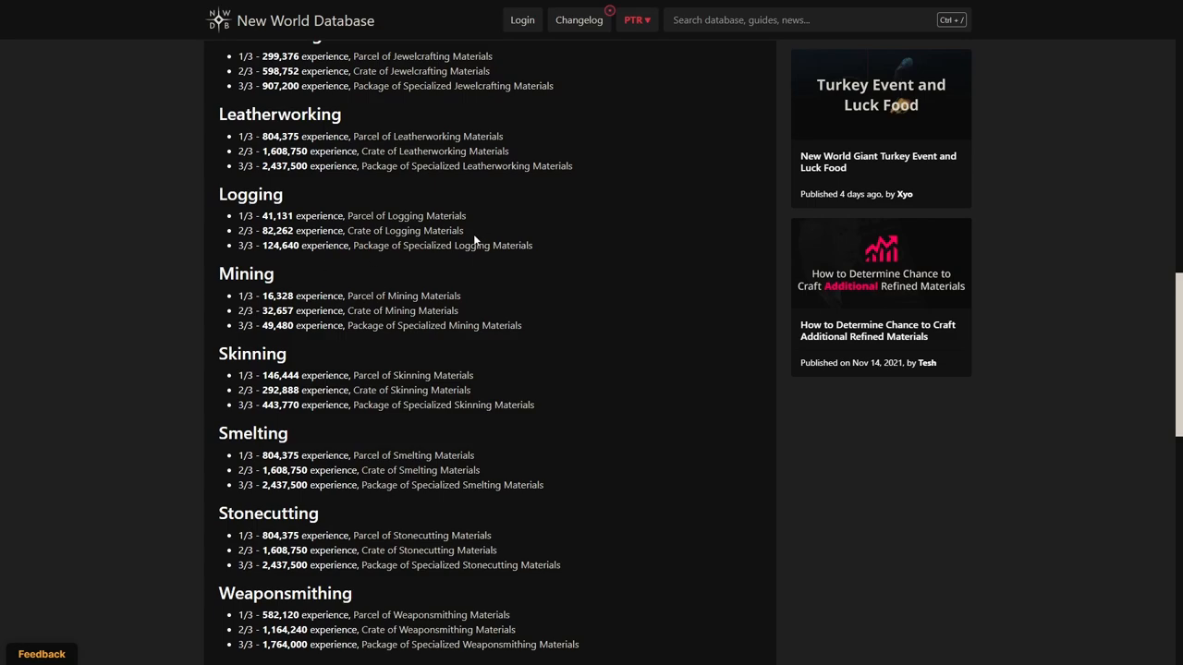
{"action": "mouse_move", "coordinate": [464, 259]}
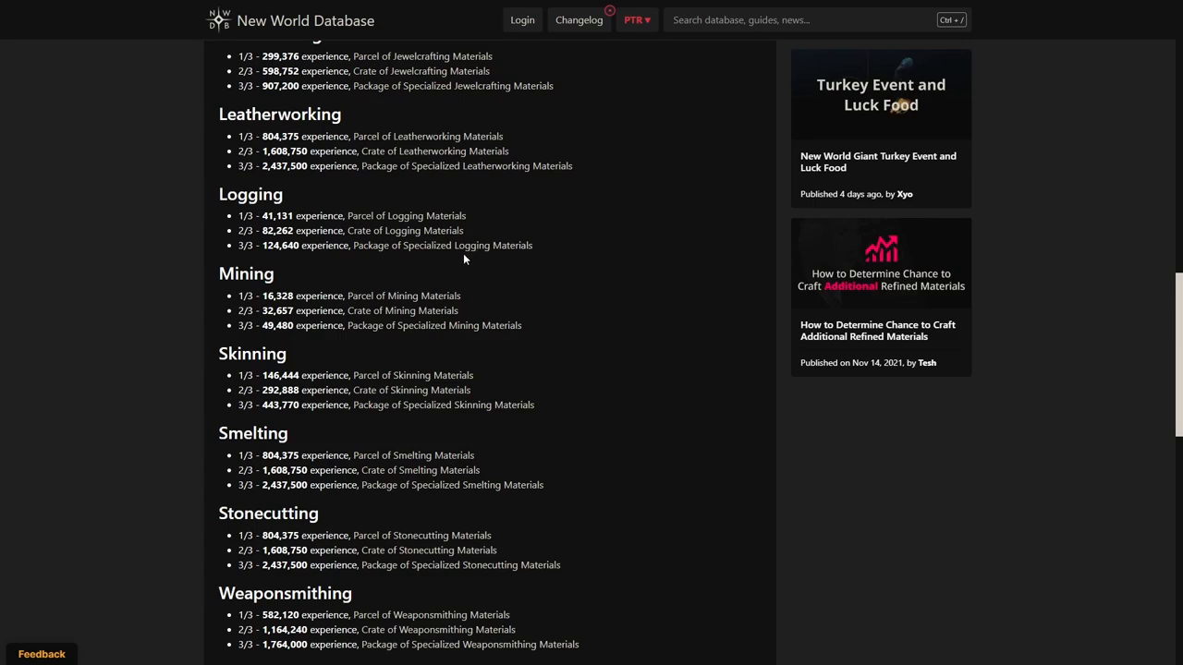
{"action": "mouse_move", "coordinate": [381, 344]}
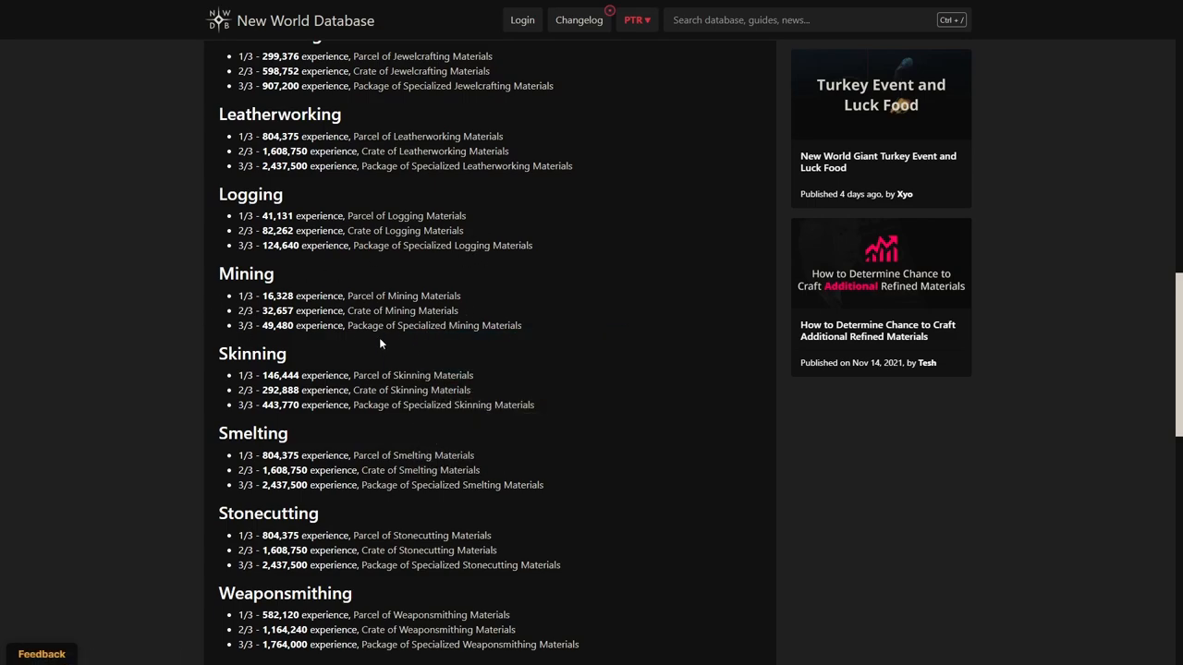
{"action": "mouse_move", "coordinate": [388, 281]}
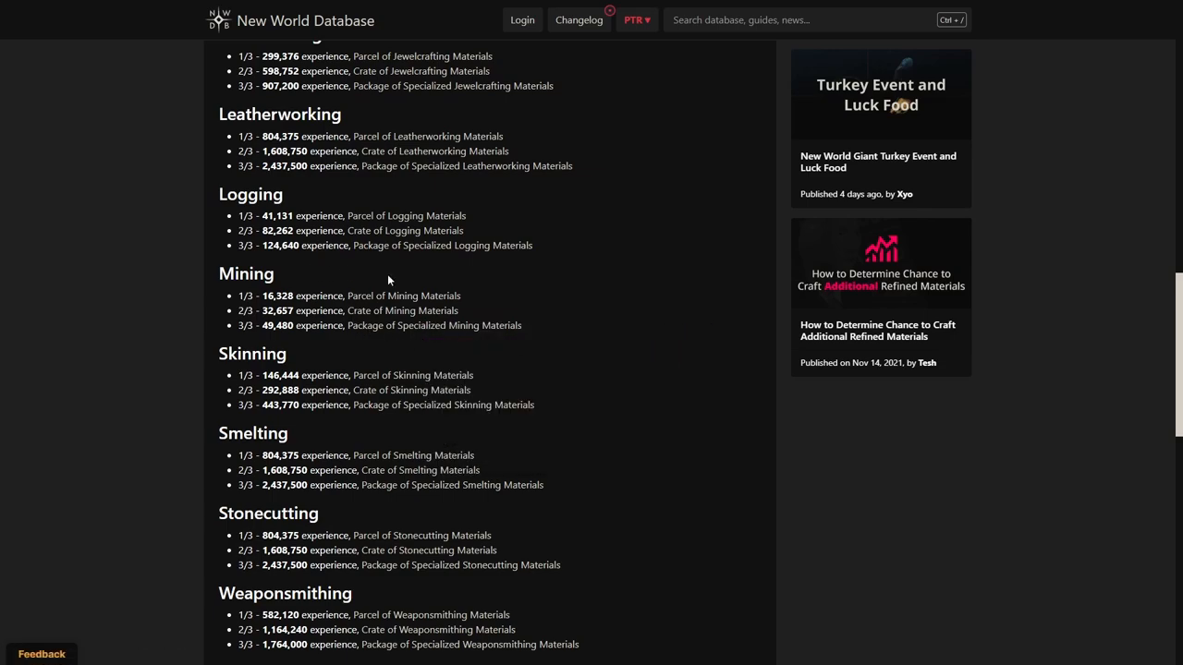
{"action": "mouse_move", "coordinate": [497, 337]}
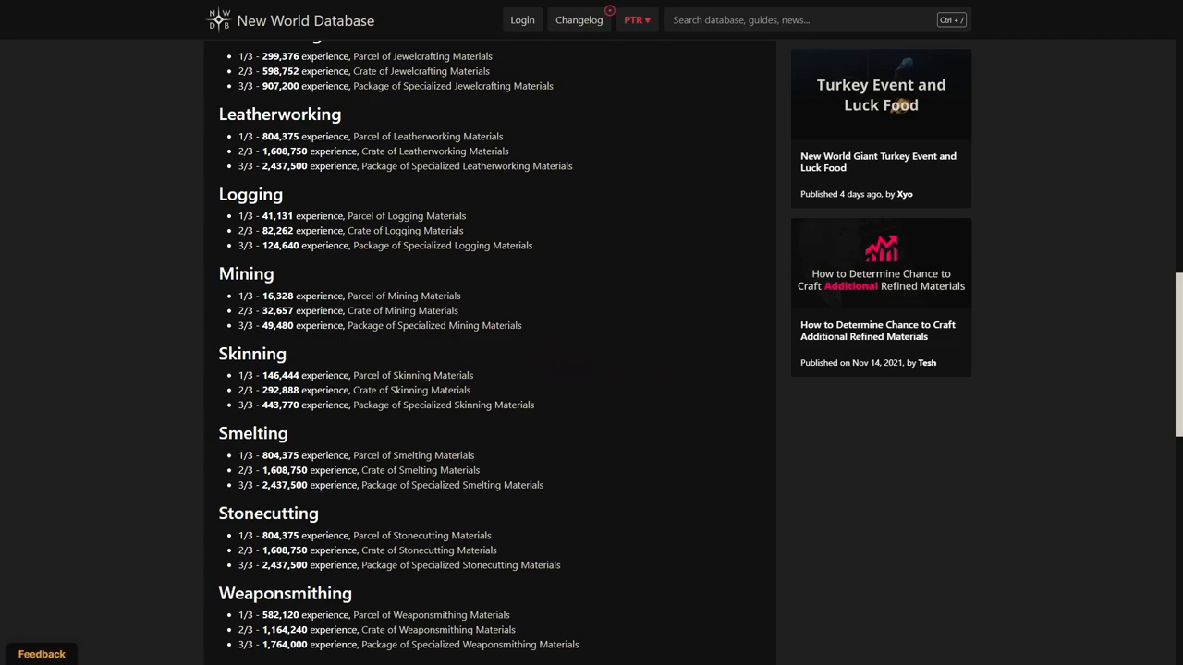
{"action": "mouse_move", "coordinate": [383, 283]}
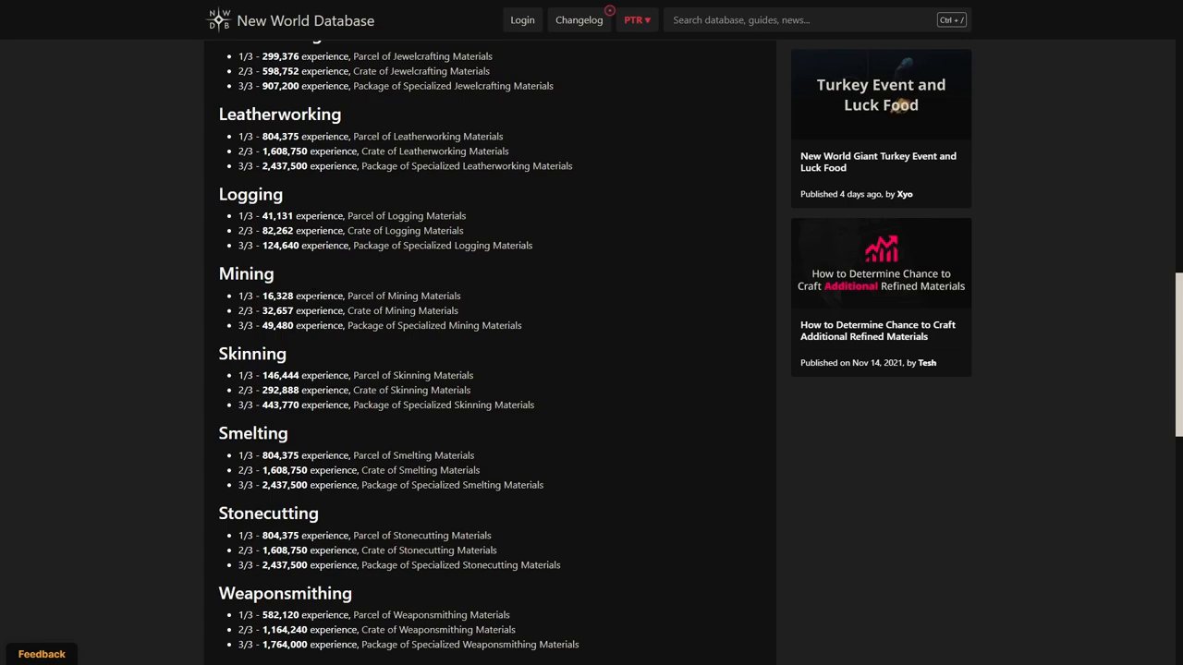
{"action": "scroll", "scroll_direction": "down", "scroll_amount": 3}
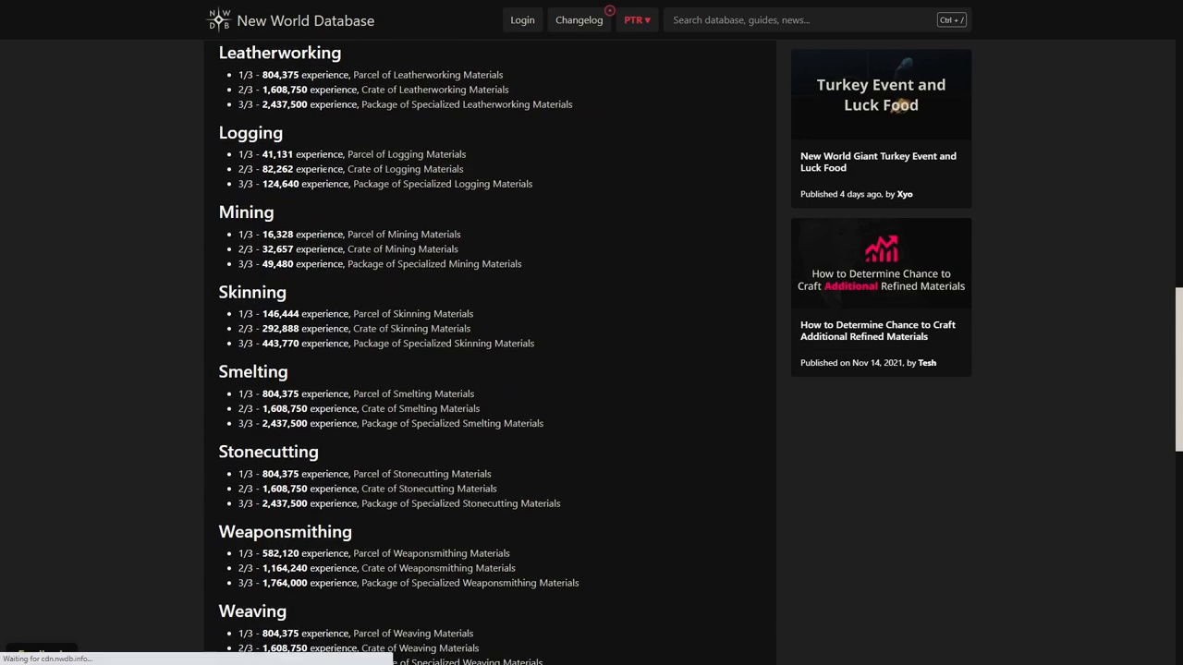
{"action": "scroll", "scroll_direction": "down", "scroll_amount": 3}
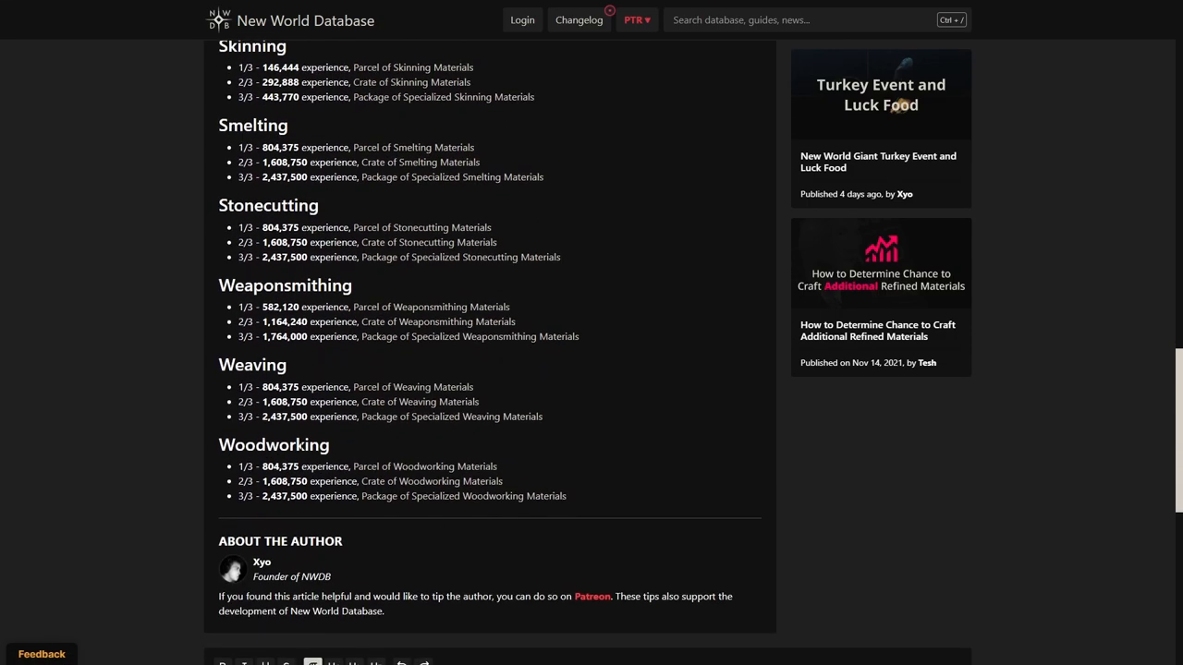
{"action": "scroll", "scroll_direction": "up", "scroll_amount": 3}
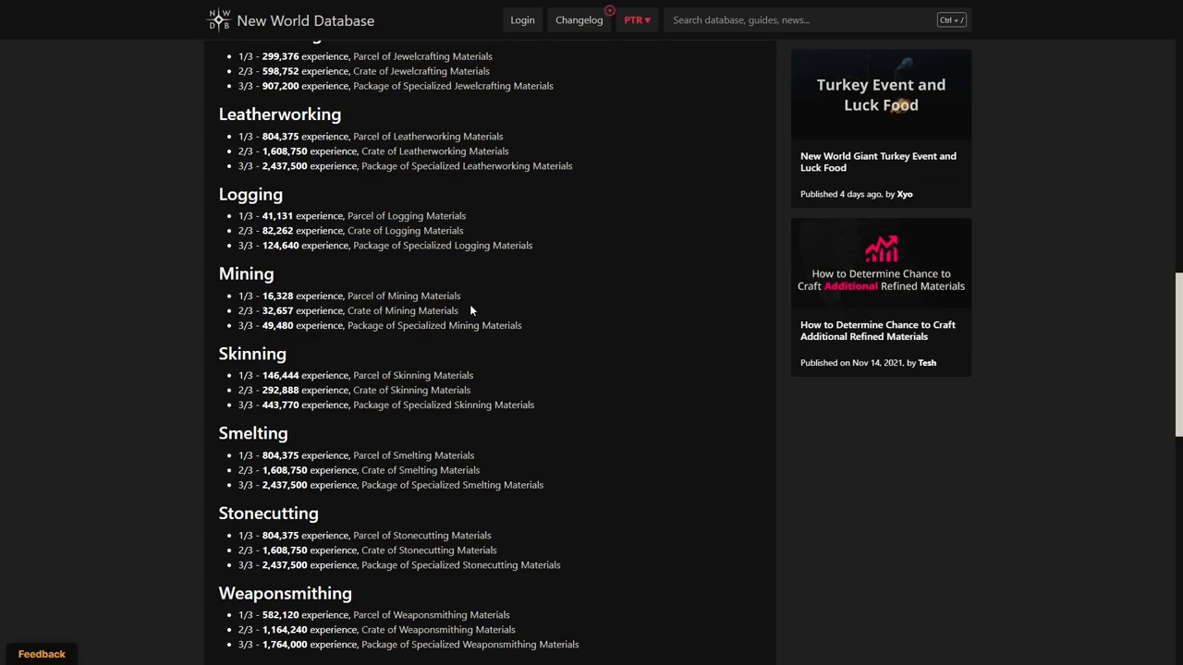
{"action": "mouse_move", "coordinate": [359, 340]}
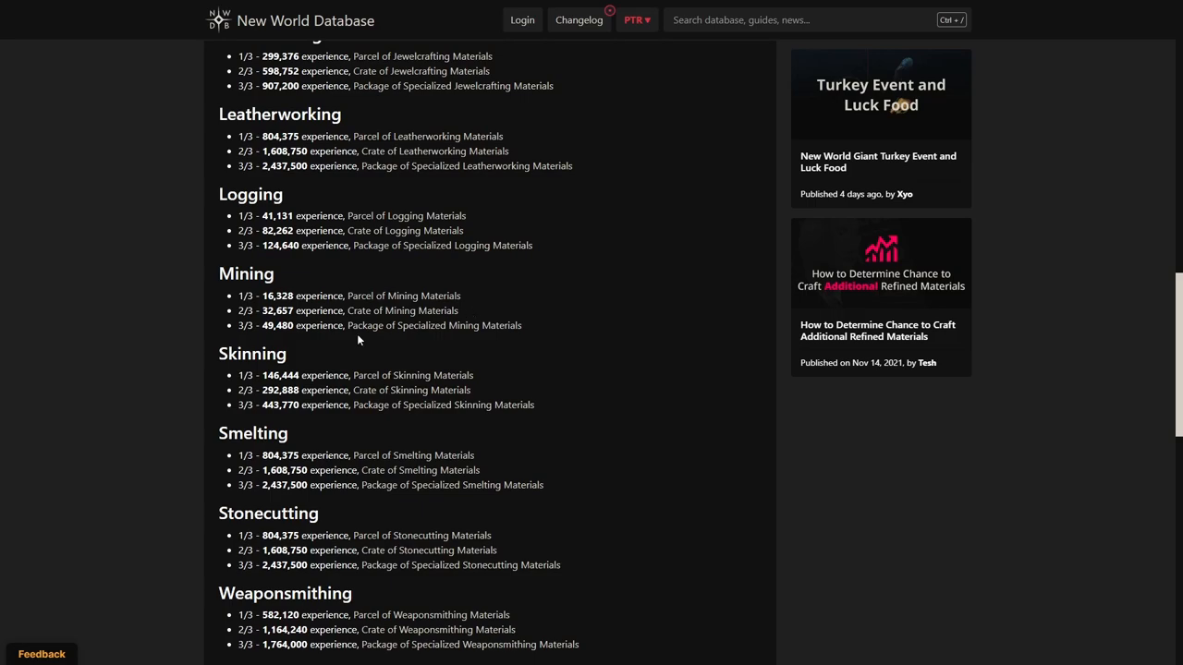
{"action": "mouse_move", "coordinate": [366, 325]}
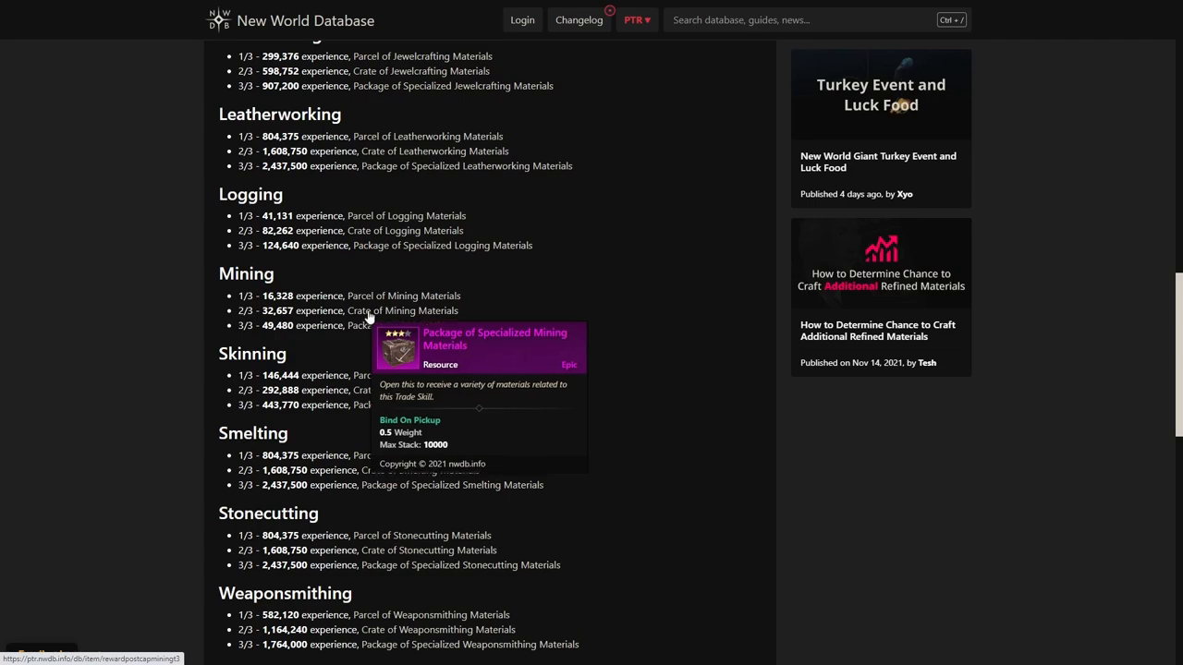
{"action": "mouse_move", "coordinate": [403, 326]}
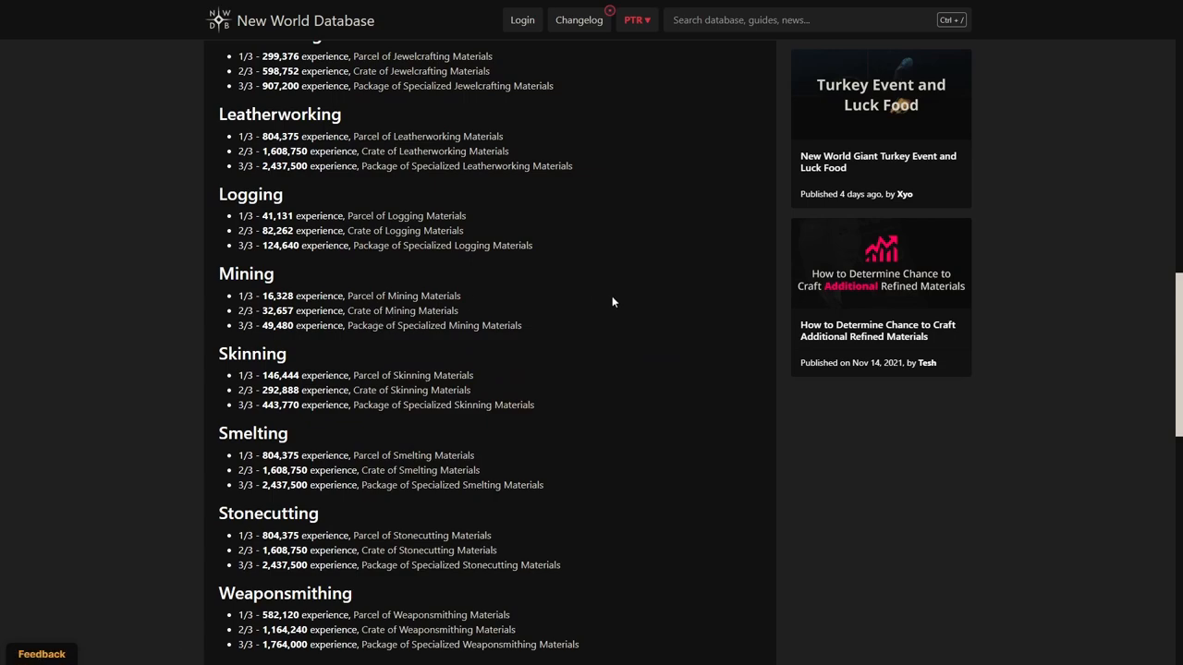
{"action": "scroll", "scroll_direction": "up", "scroll_amount": 3}
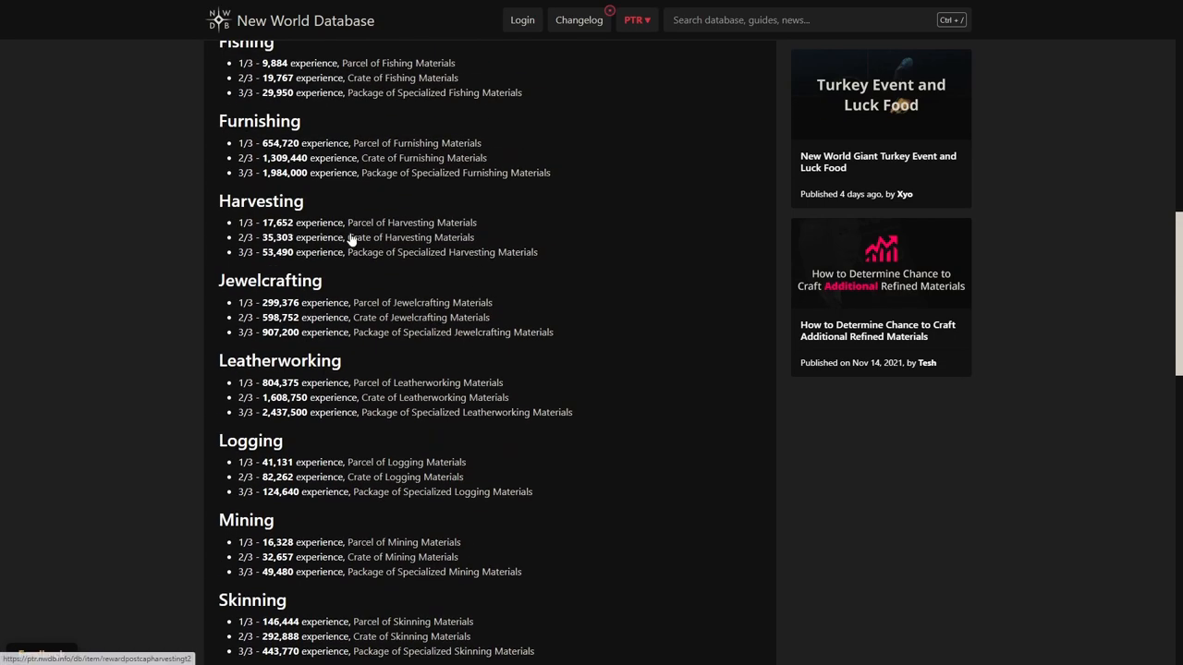
{"action": "mouse_move", "coordinate": [354, 237]}
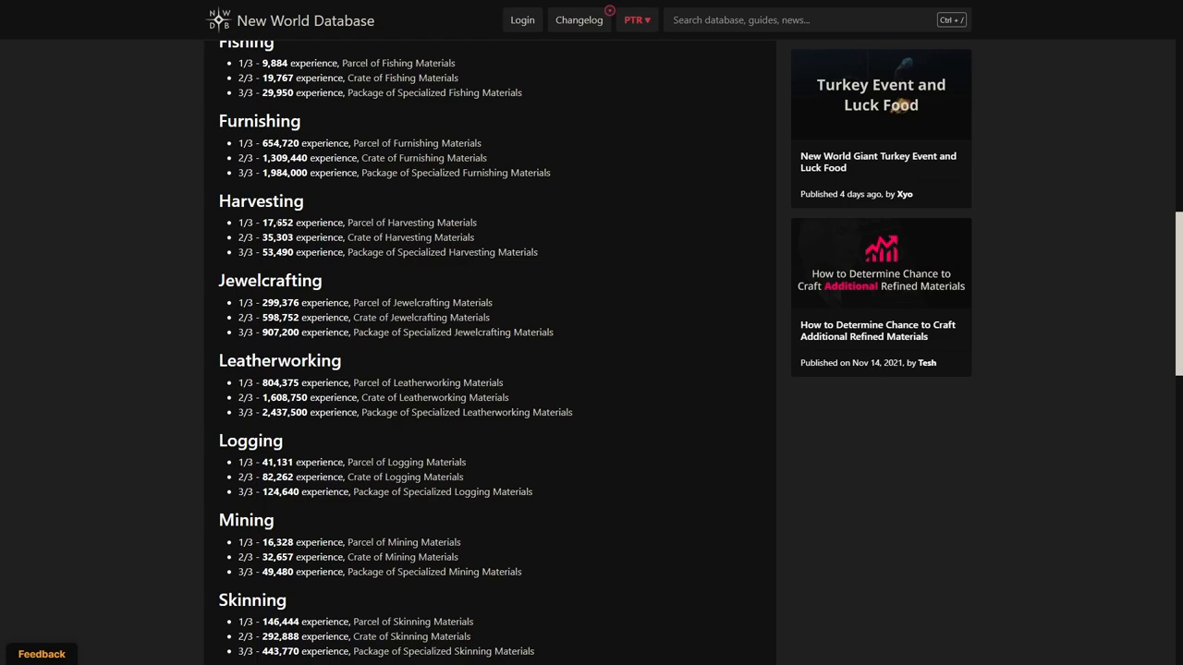
{"action": "scroll", "scroll_direction": "down", "scroll_amount": 3}
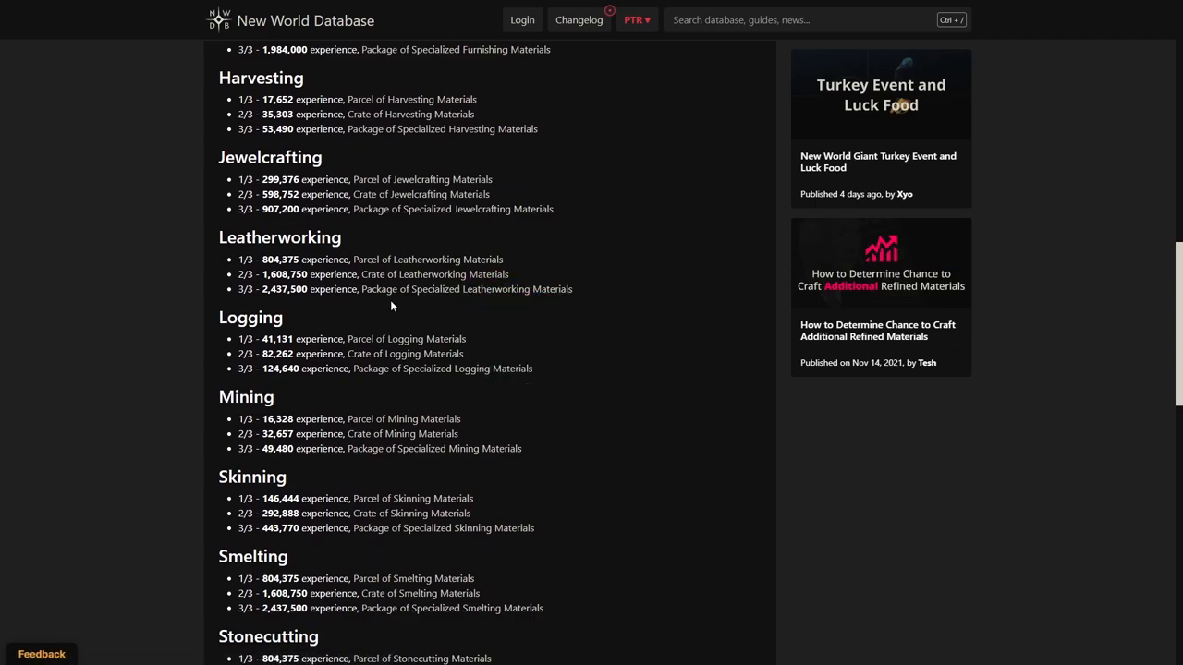
{"action": "scroll", "scroll_direction": "down", "scroll_amount": 3}
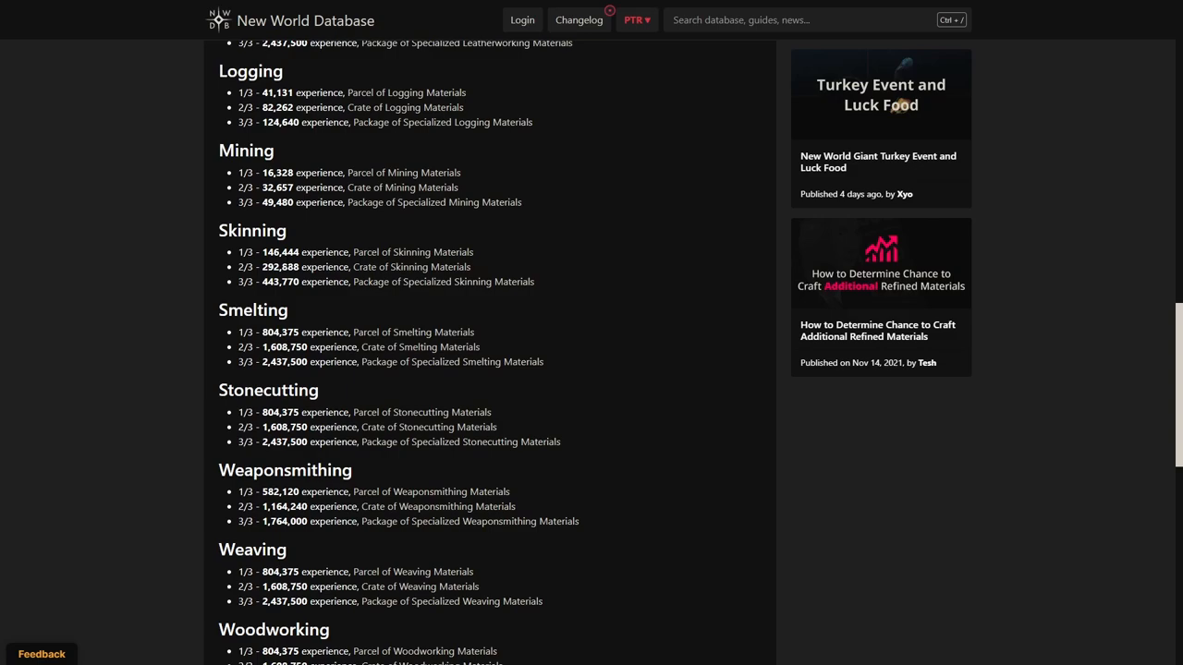
{"action": "mouse_move", "coordinate": [397, 285]}
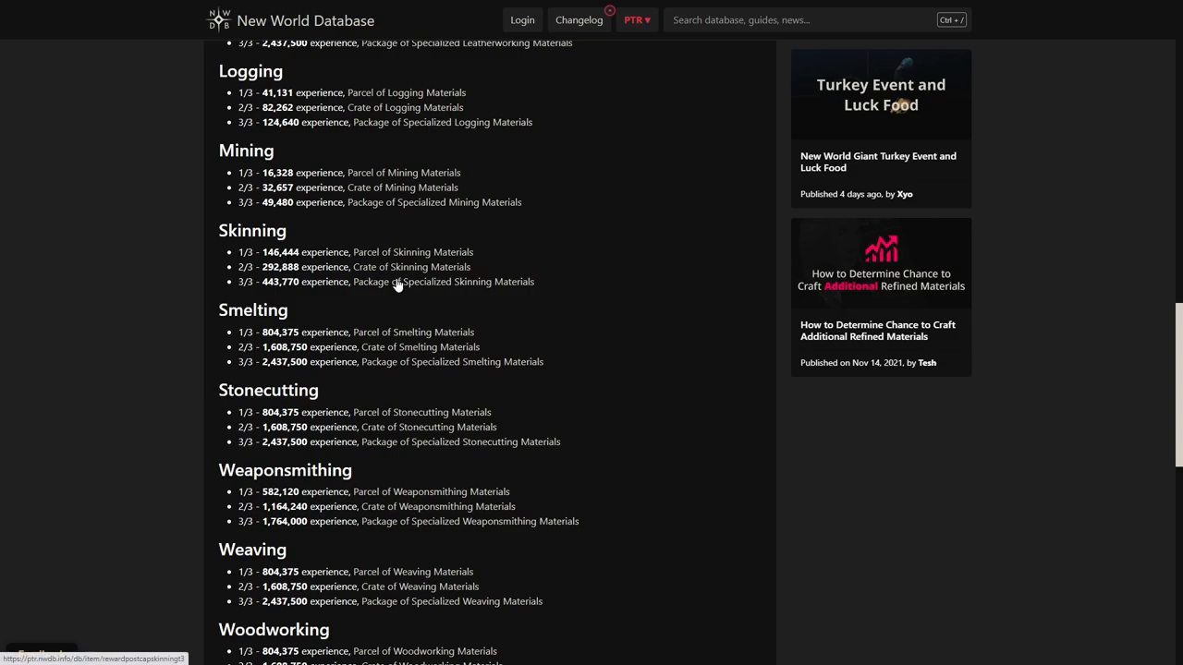
{"action": "scroll", "scroll_direction": "down", "scroll_amount": 3}
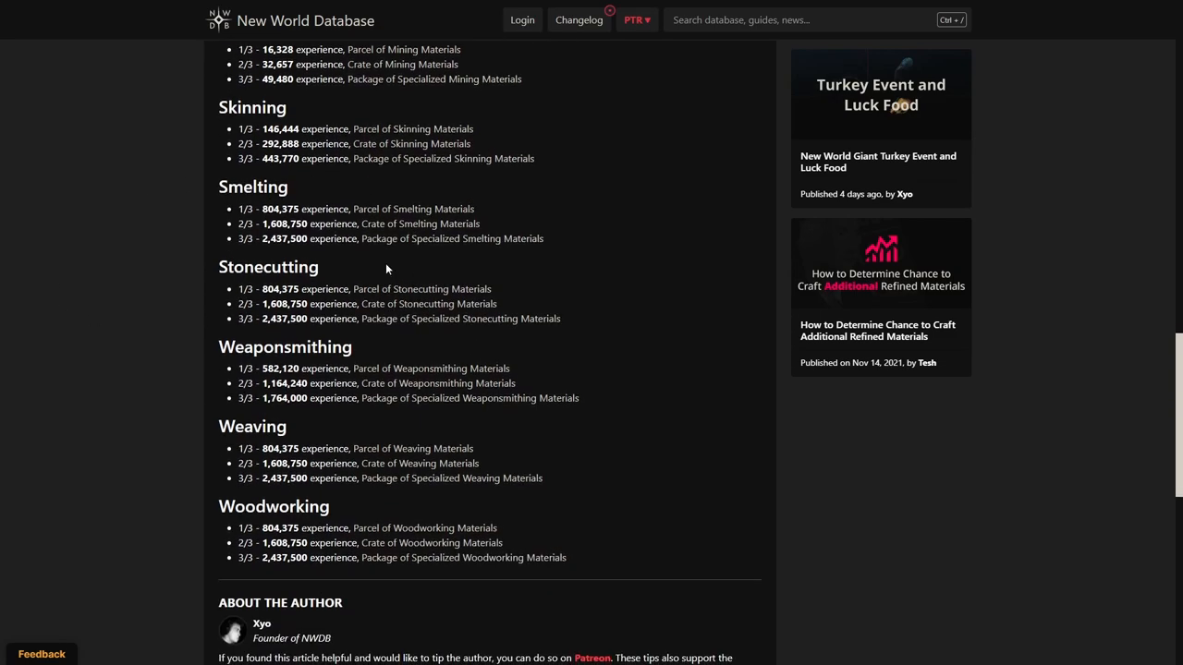
{"action": "mouse_move", "coordinate": [244, 470]}
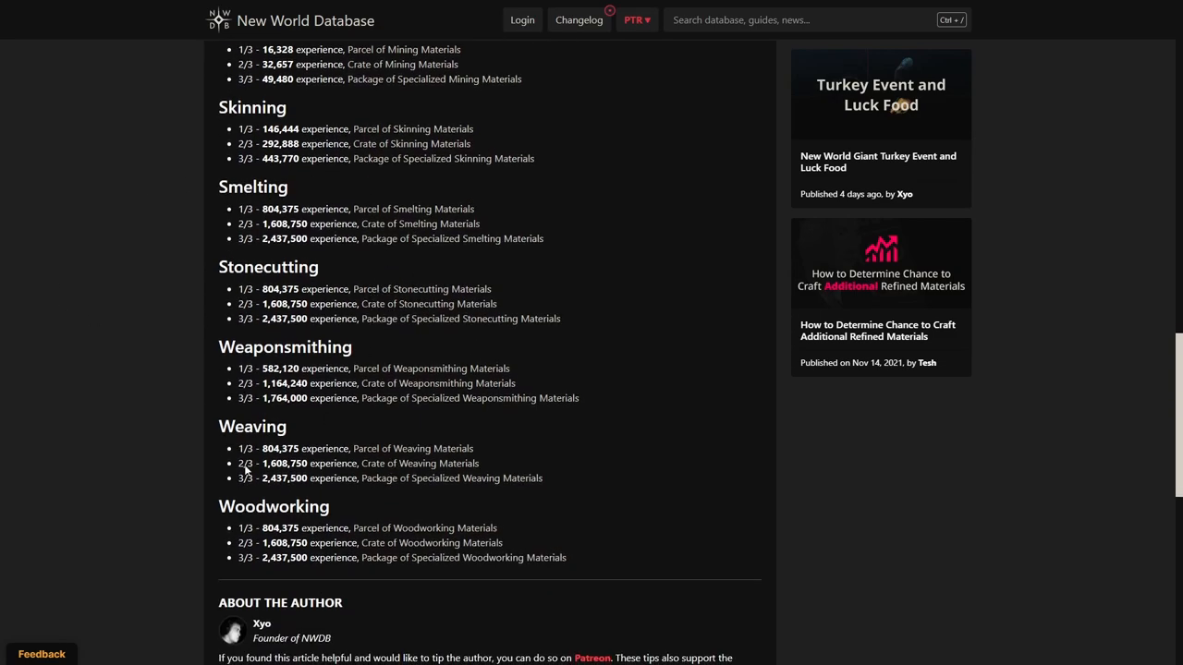
{"action": "scroll", "scroll_direction": "up", "scroll_amount": 3}
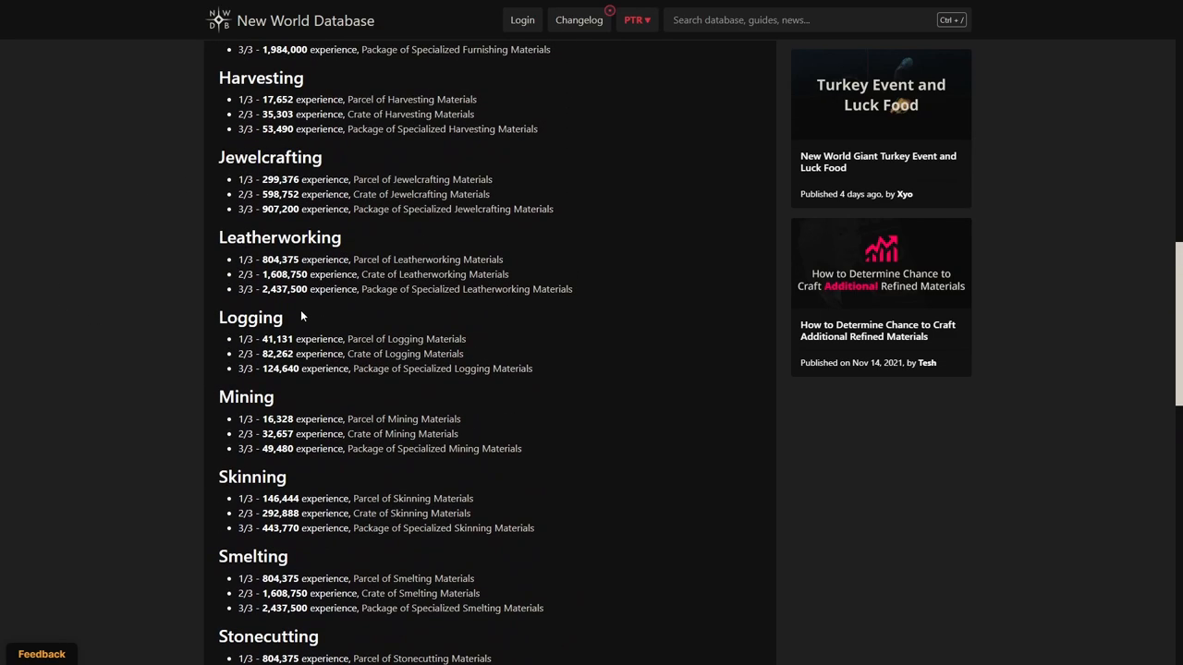
{"action": "mouse_move", "coordinate": [406, 288]}
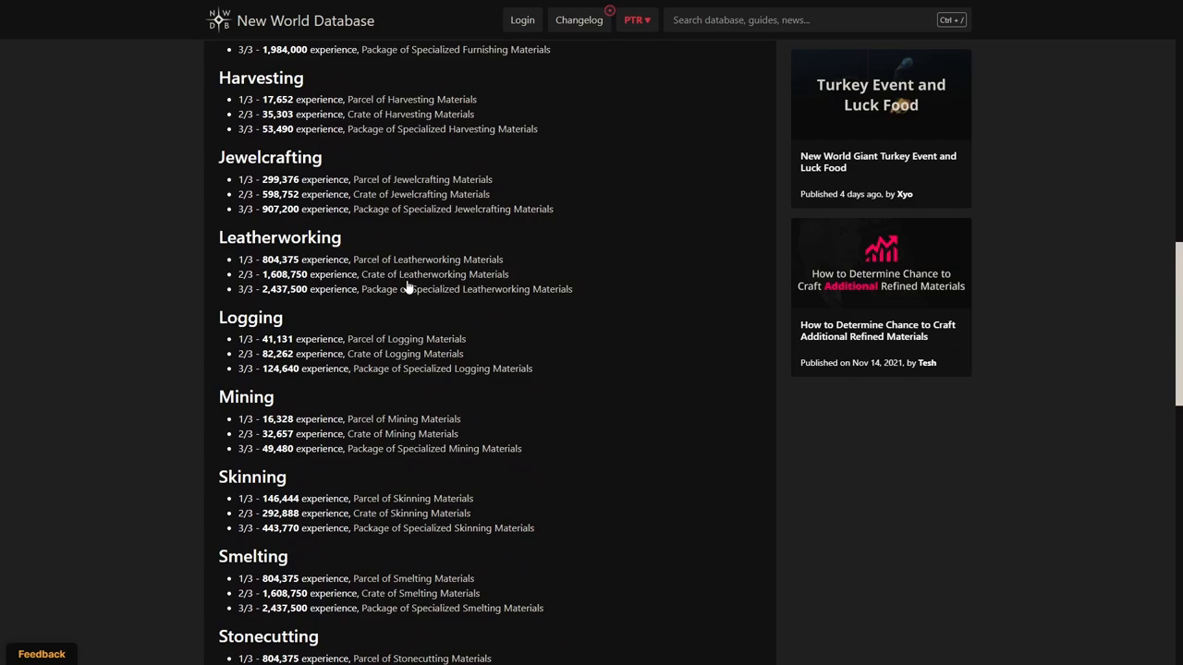
{"action": "scroll", "scroll_direction": "down", "scroll_amount": 3}
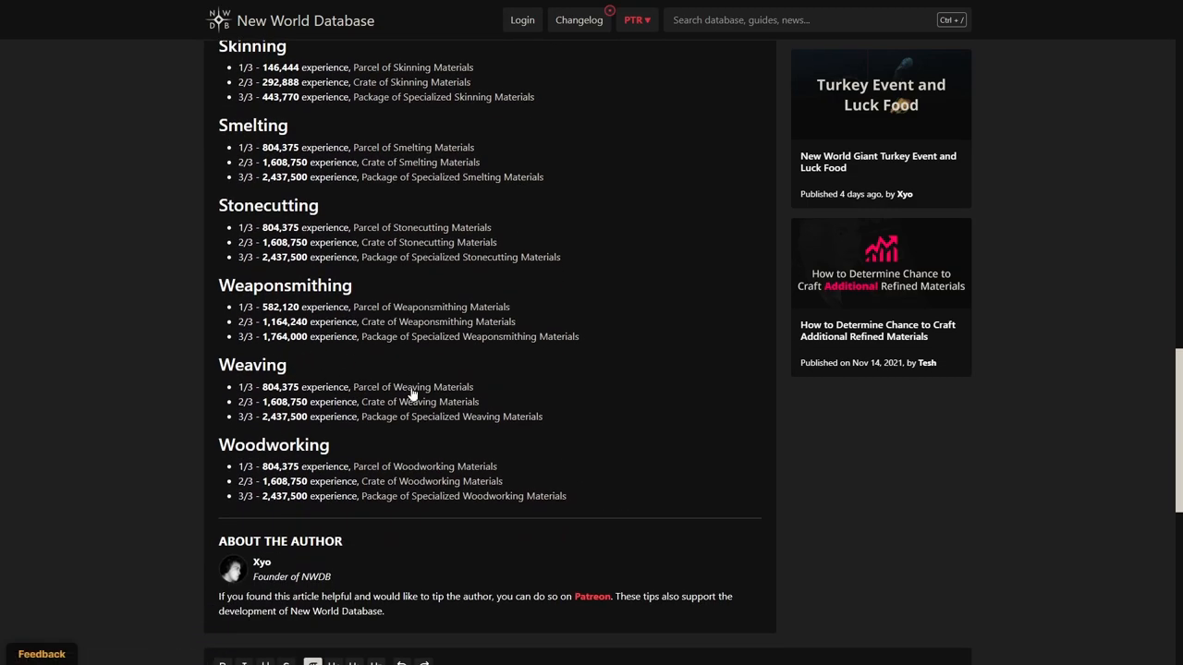
{"action": "mouse_move", "coordinate": [477, 417]}
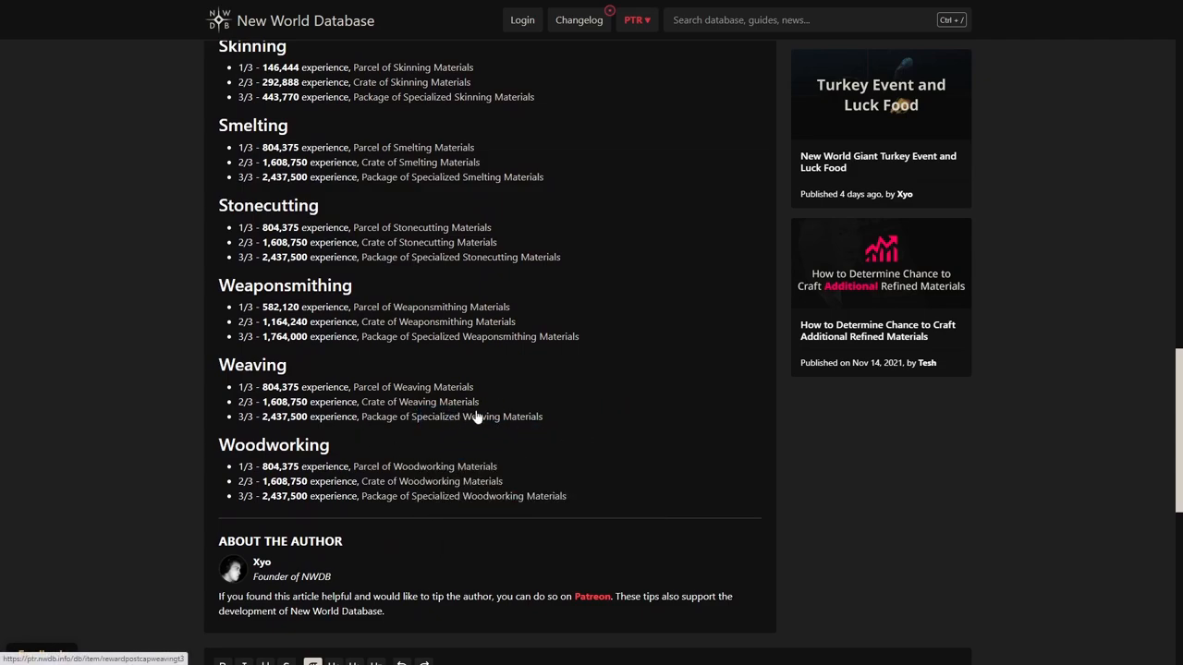
{"action": "scroll", "scroll_direction": "up", "scroll_amount": 3}
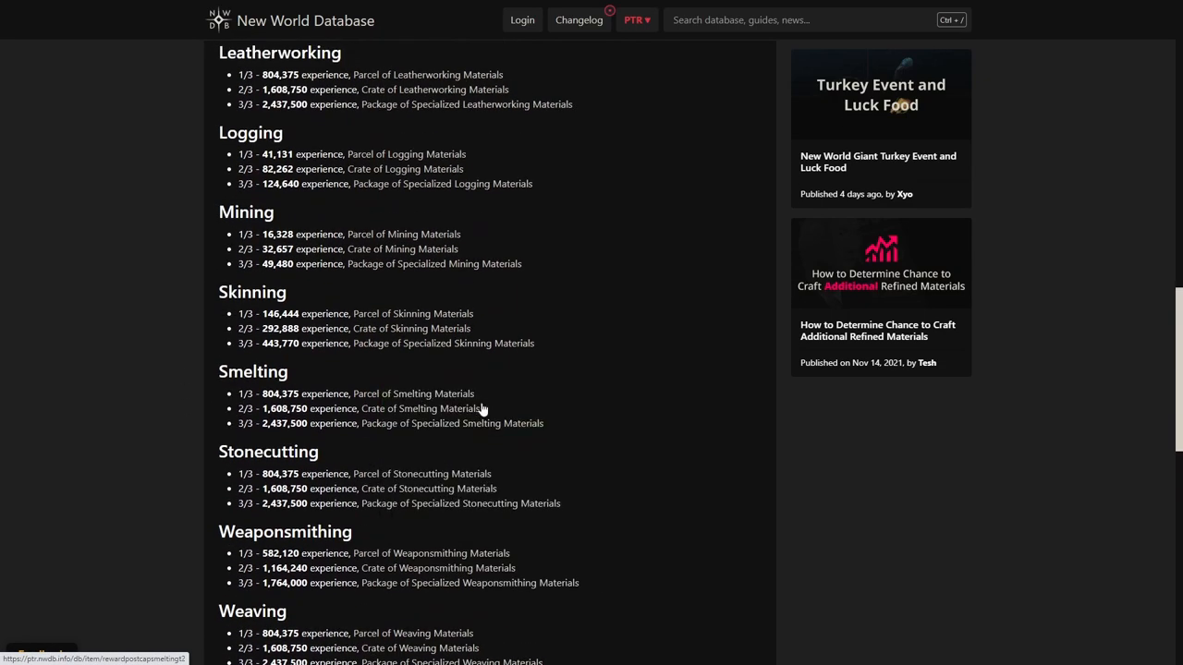
{"action": "scroll", "scroll_direction": "down", "scroll_amount": 3}
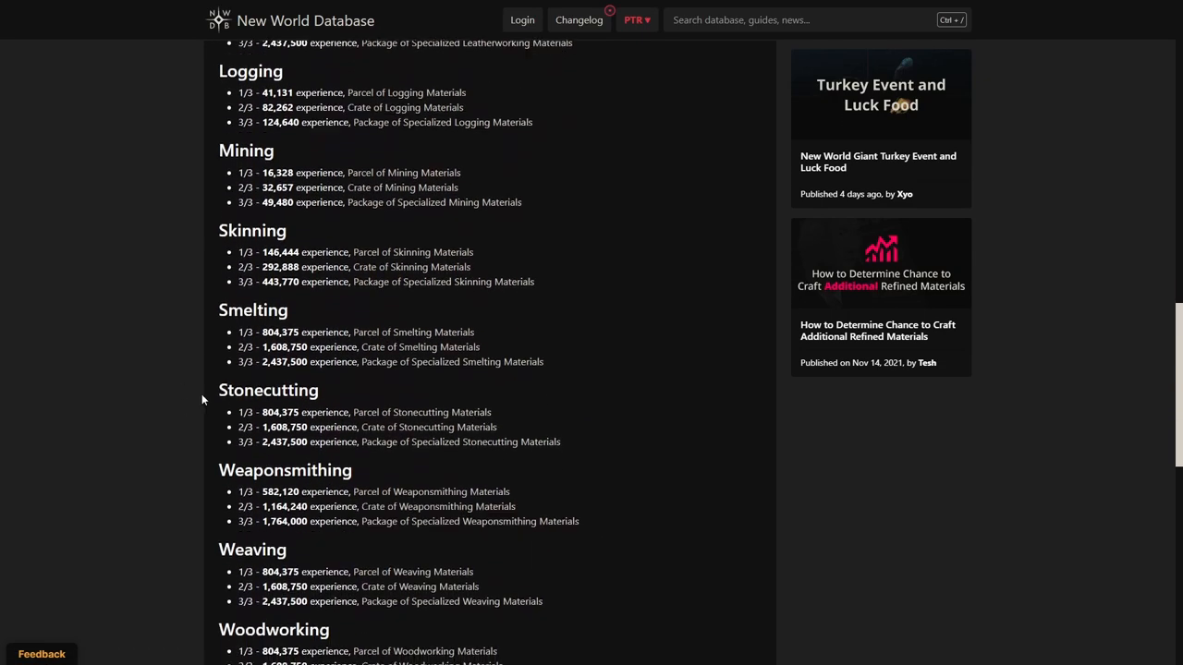
{"action": "mouse_move", "coordinate": [587, 444]}
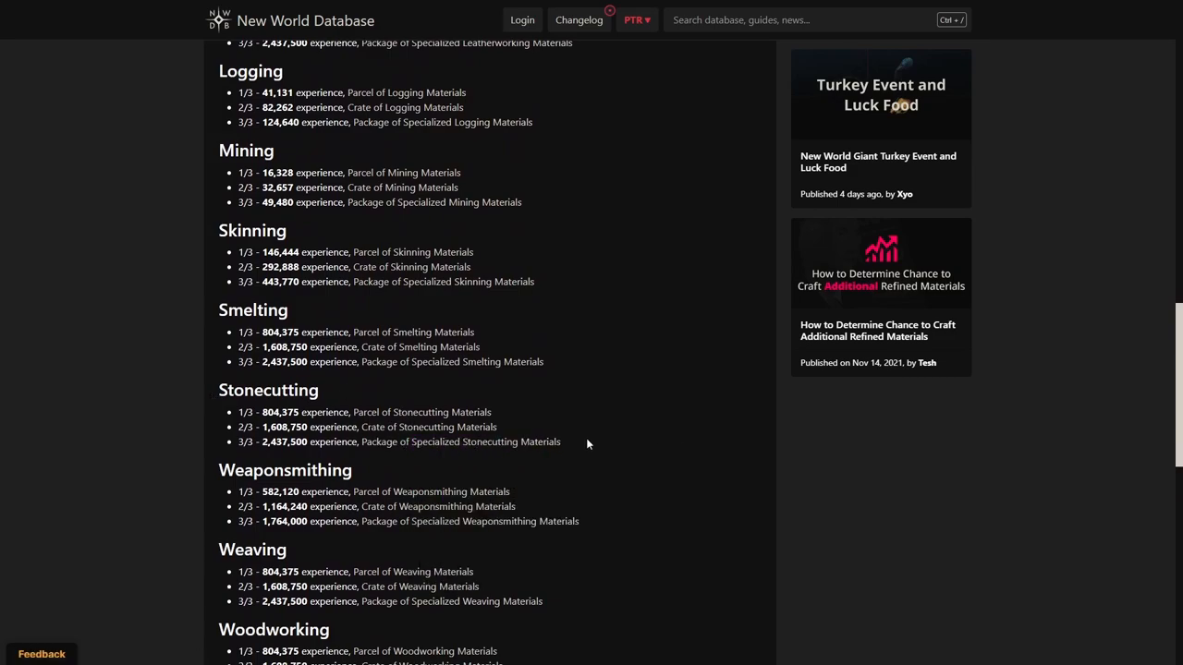
{"action": "mouse_move", "coordinate": [584, 436]}
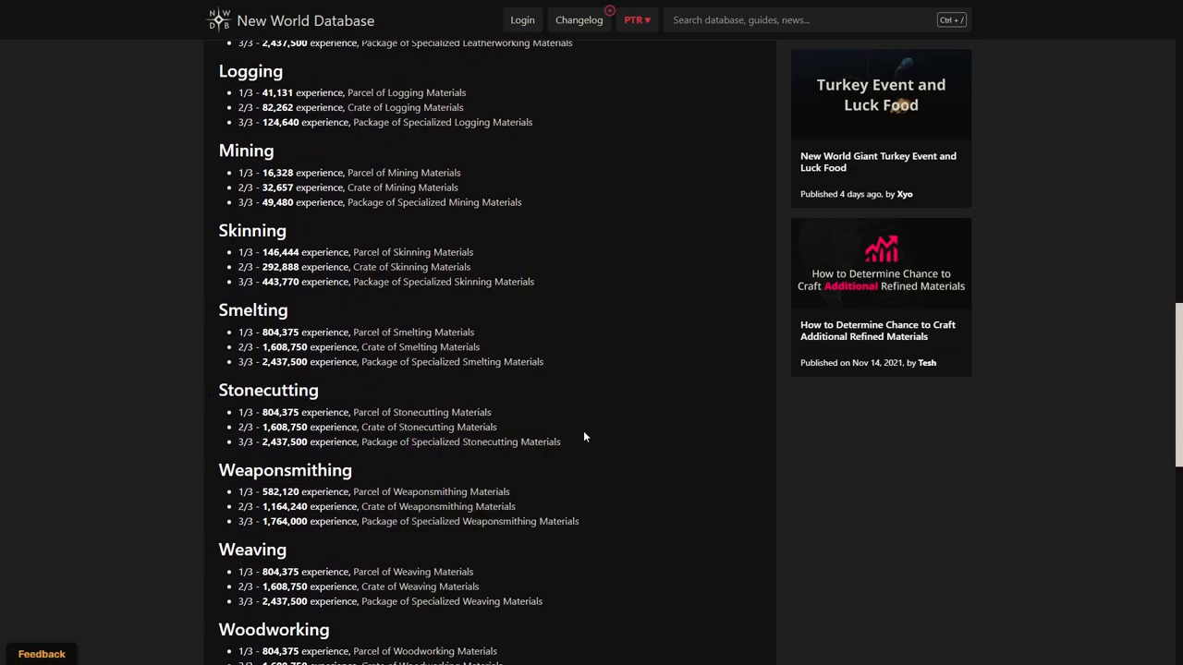
{"action": "scroll", "scroll_direction": "up", "scroll_amount": 3}
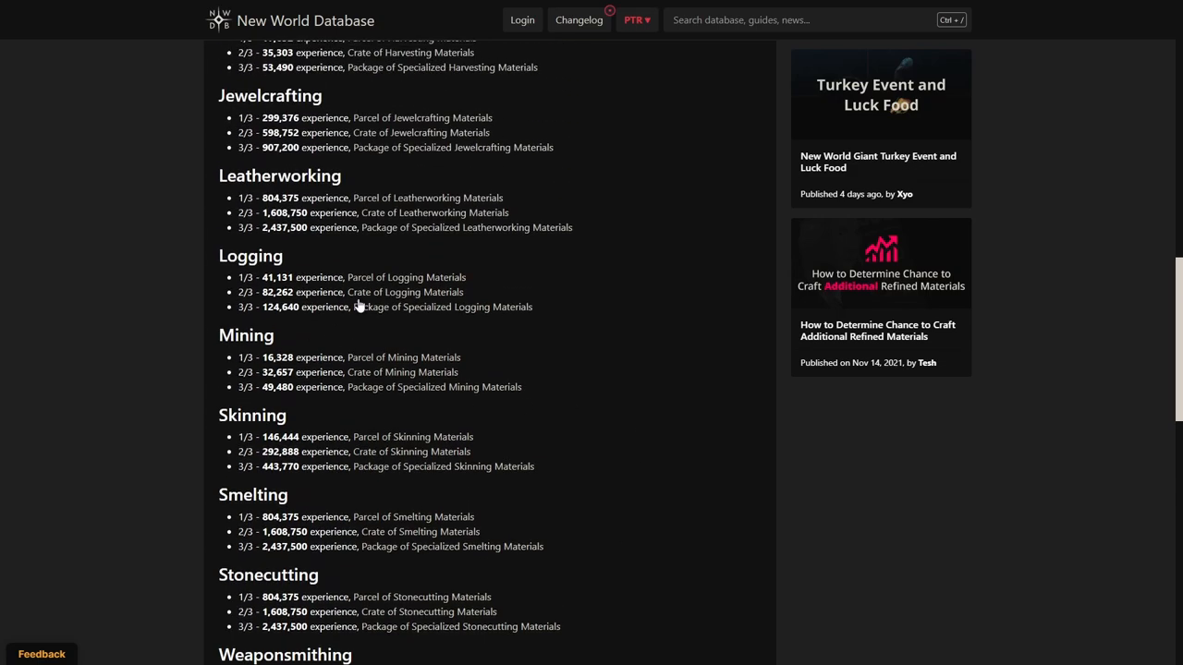
{"action": "mouse_move", "coordinate": [277, 358]}
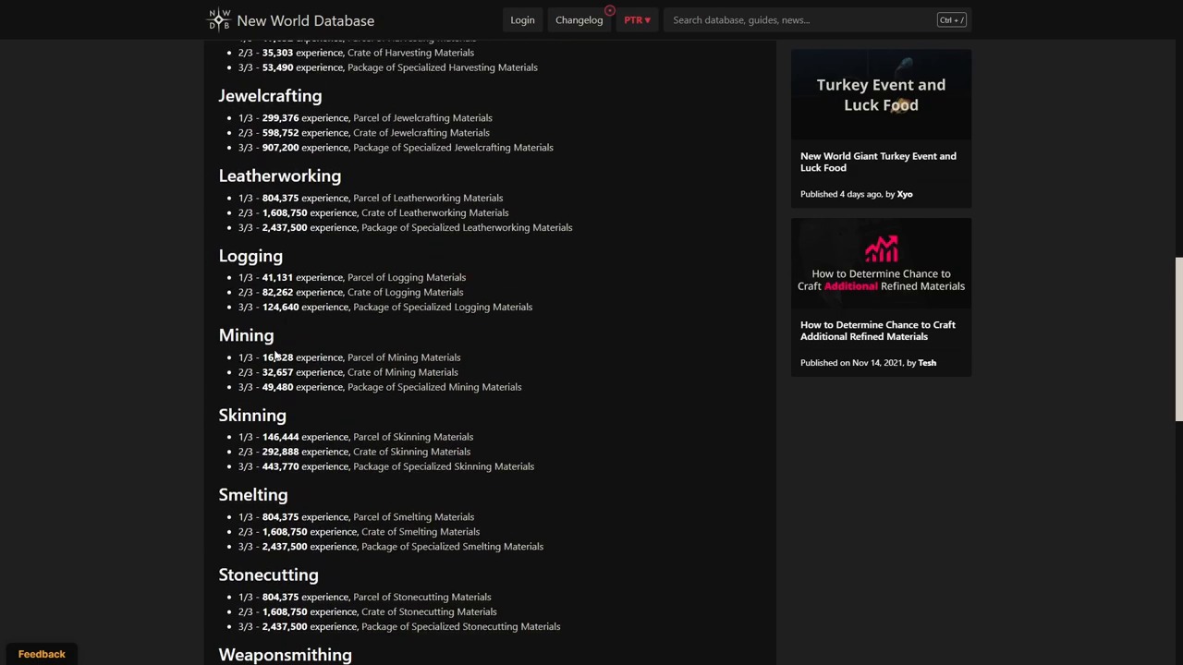
{"action": "scroll", "scroll_direction": "up", "scroll_amount": 3}
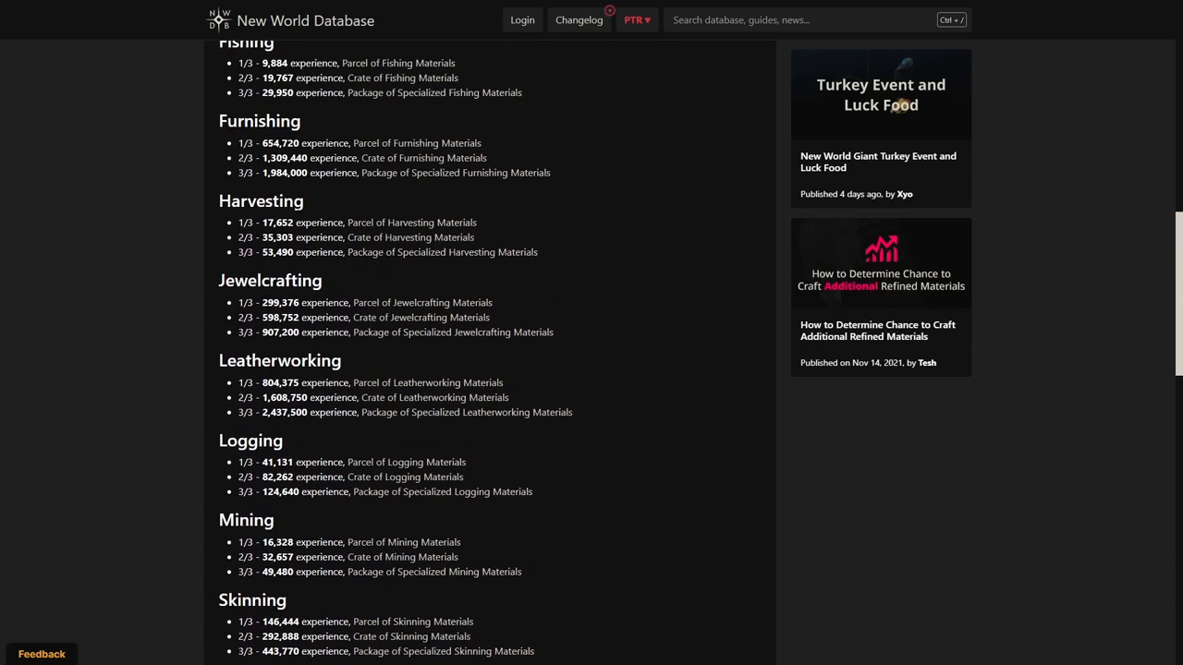
{"action": "scroll", "scroll_direction": "down", "scroll_amount": 3}
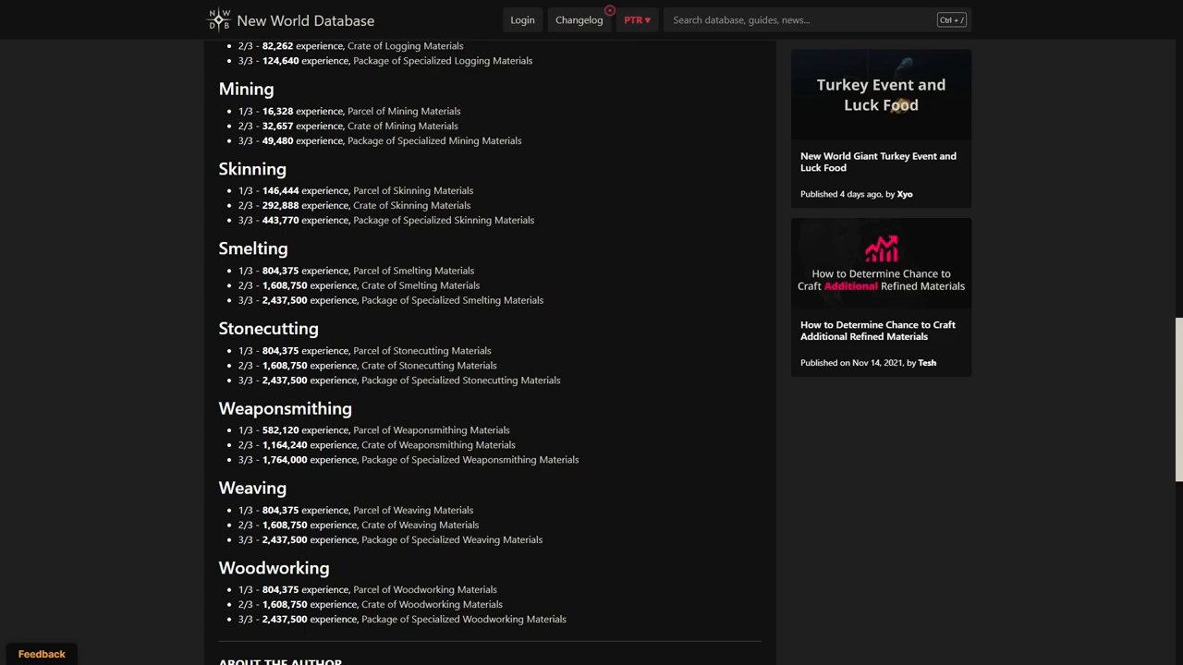
{"action": "mouse_move", "coordinate": [393, 355]}
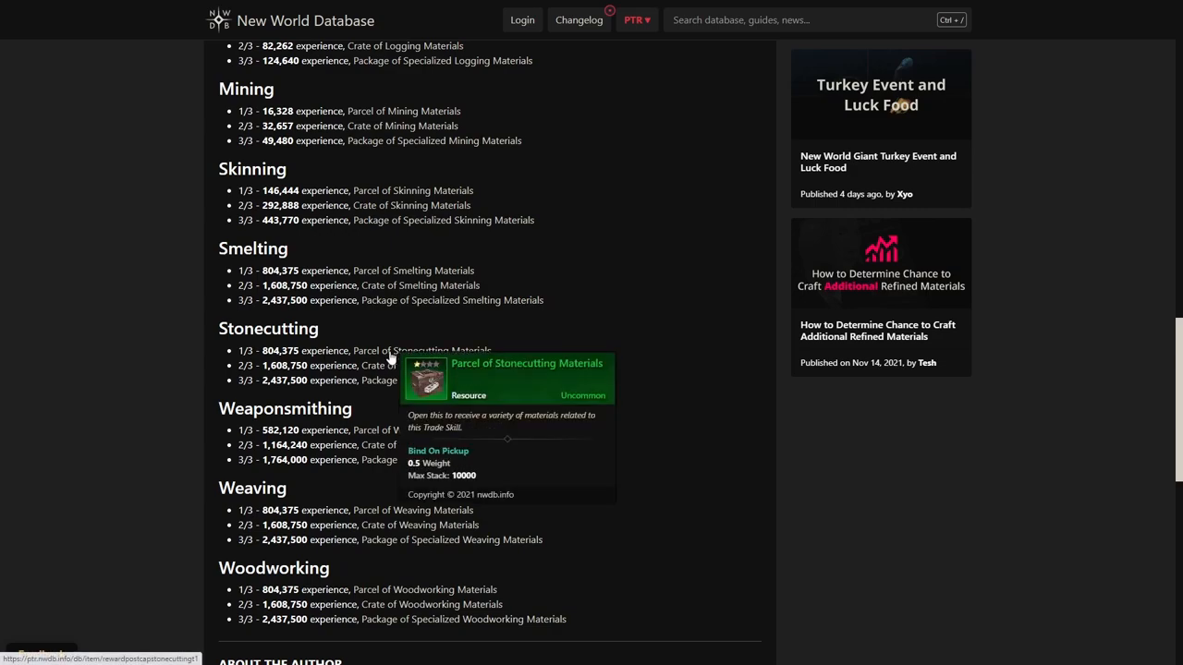
{"action": "mouse_move", "coordinate": [201, 377]}
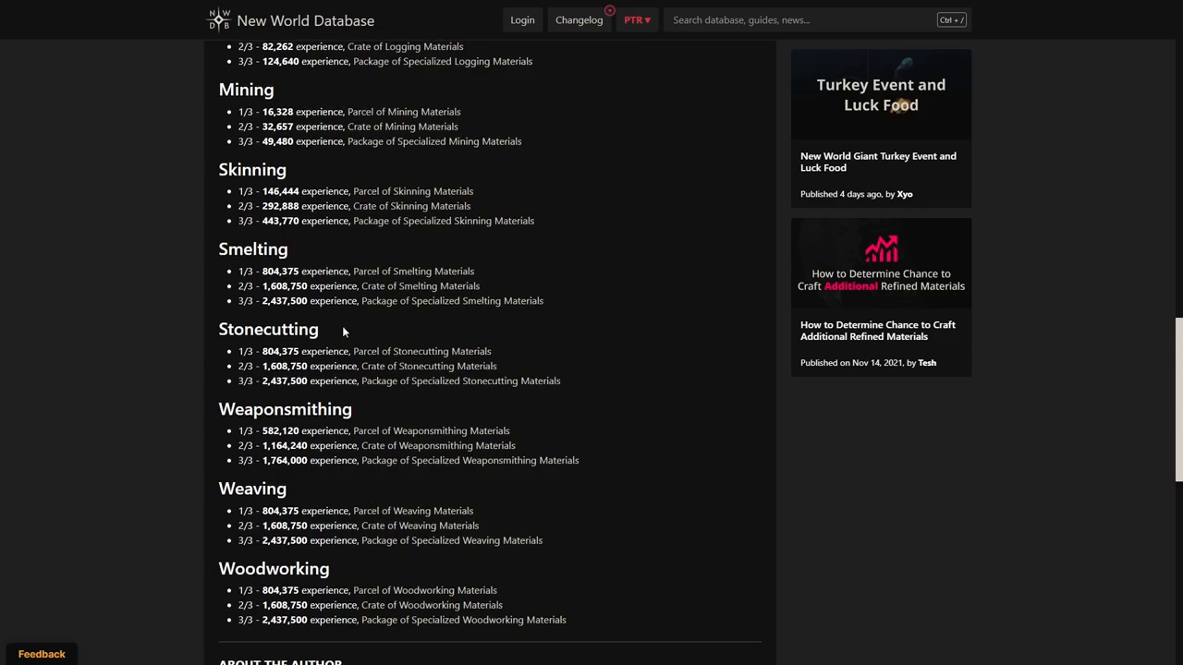
{"action": "scroll", "scroll_direction": "up", "scroll_amount": 3}
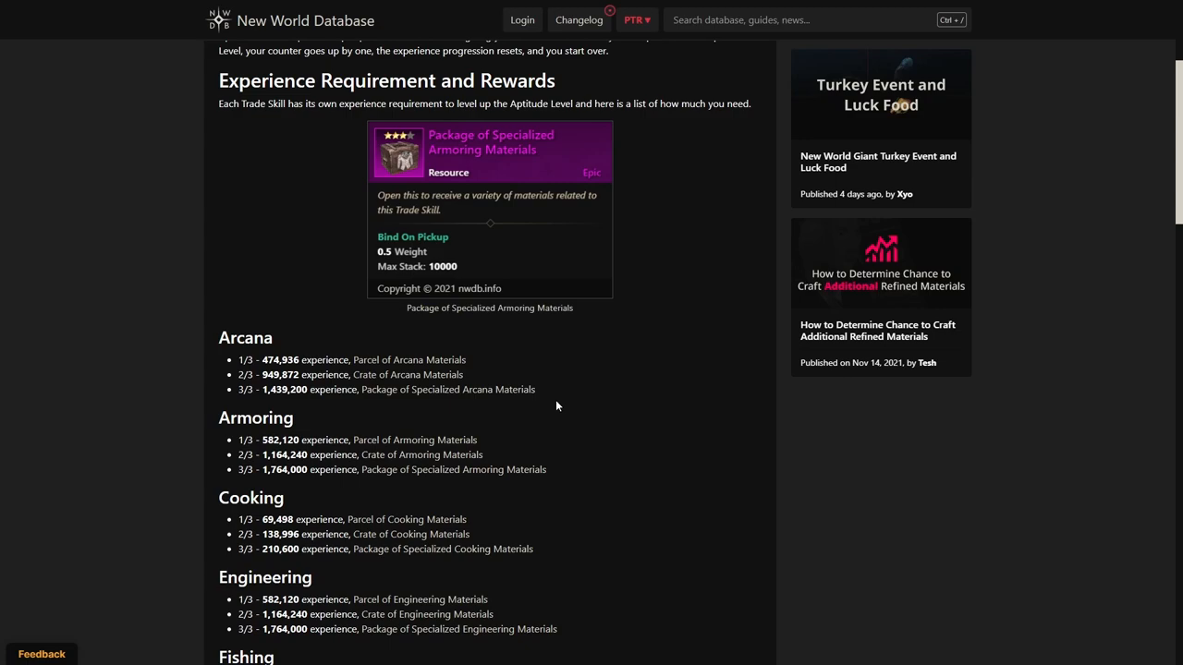
{"action": "mouse_move", "coordinate": [525, 402]}
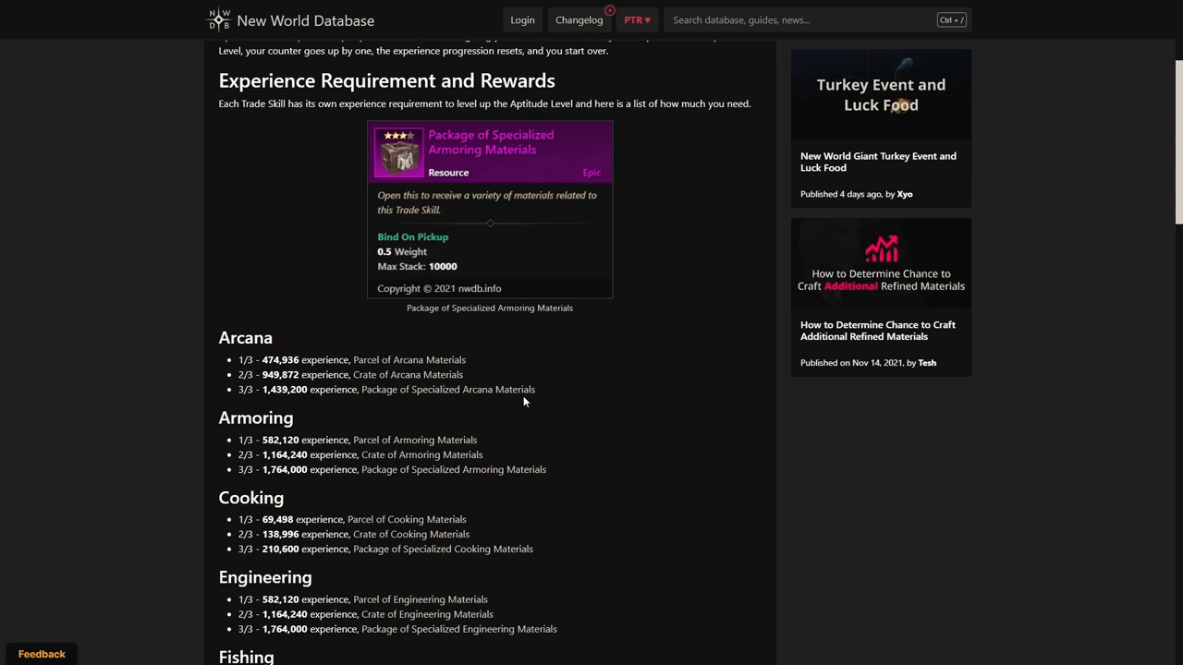
{"action": "scroll", "scroll_direction": "down", "scroll_amount": 3}
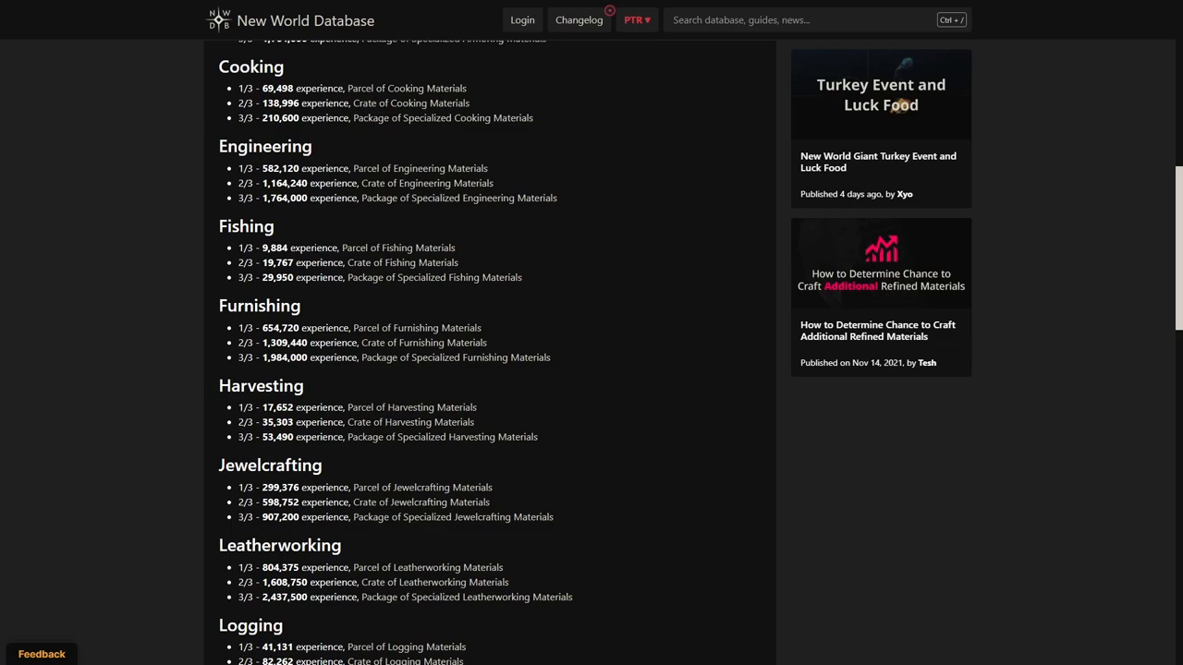
{"action": "mouse_move", "coordinate": [857, 488]}
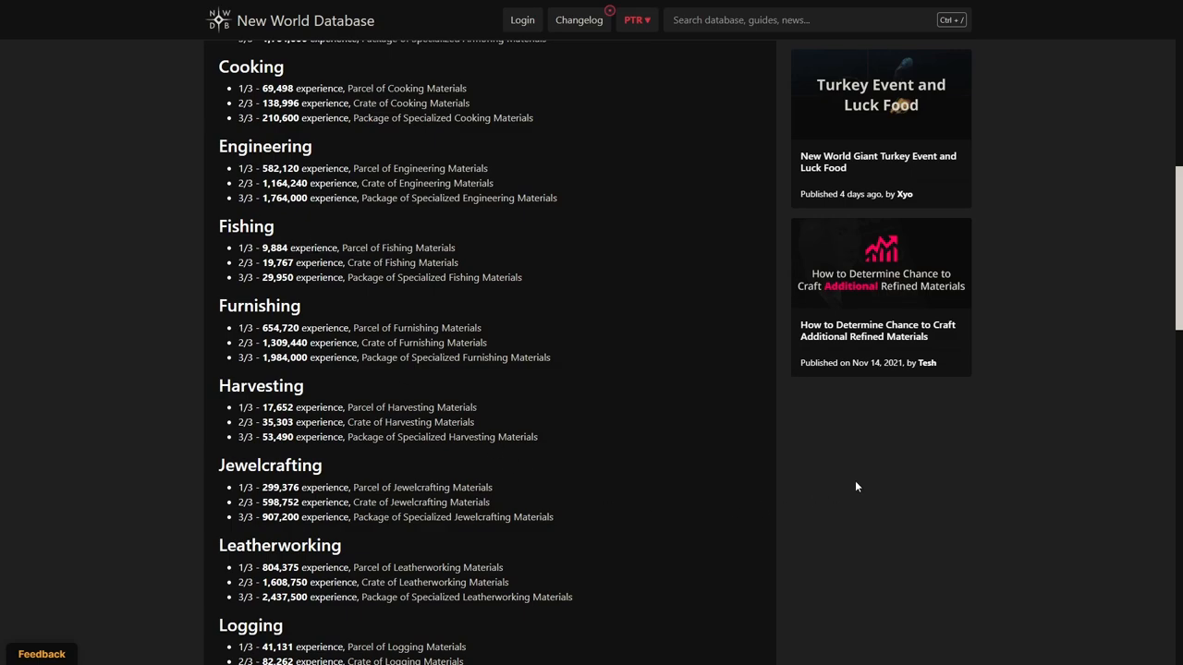
{"action": "scroll", "scroll_direction": "up", "scroll_amount": 3}
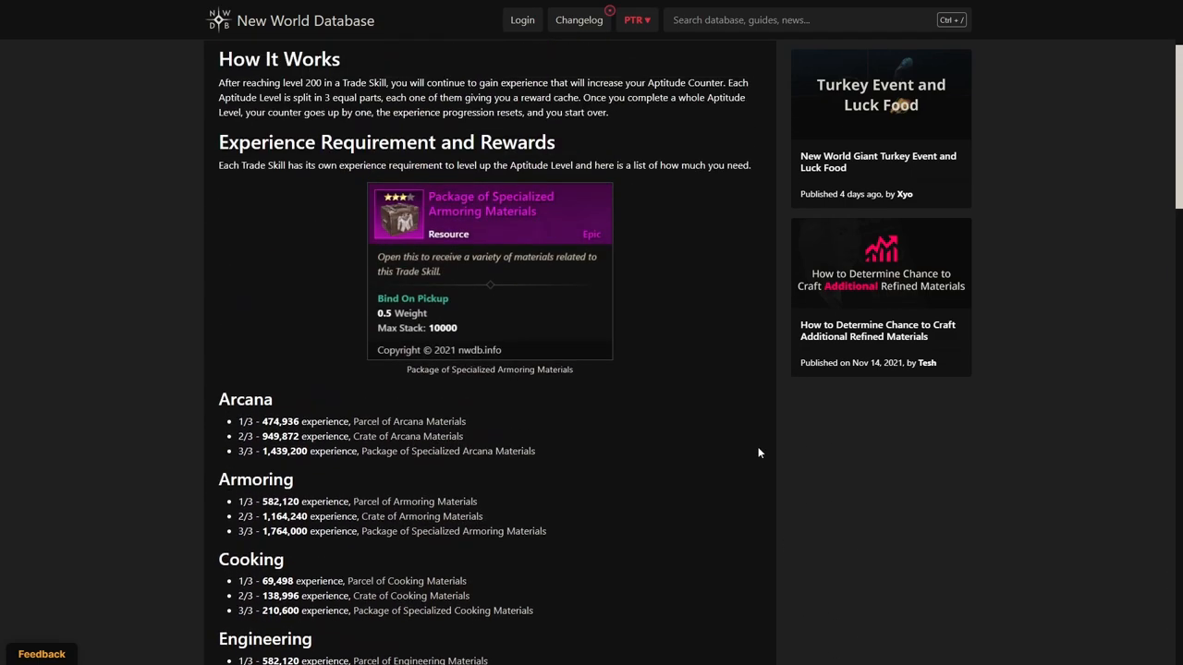
{"action": "mouse_move", "coordinate": [565, 480]}
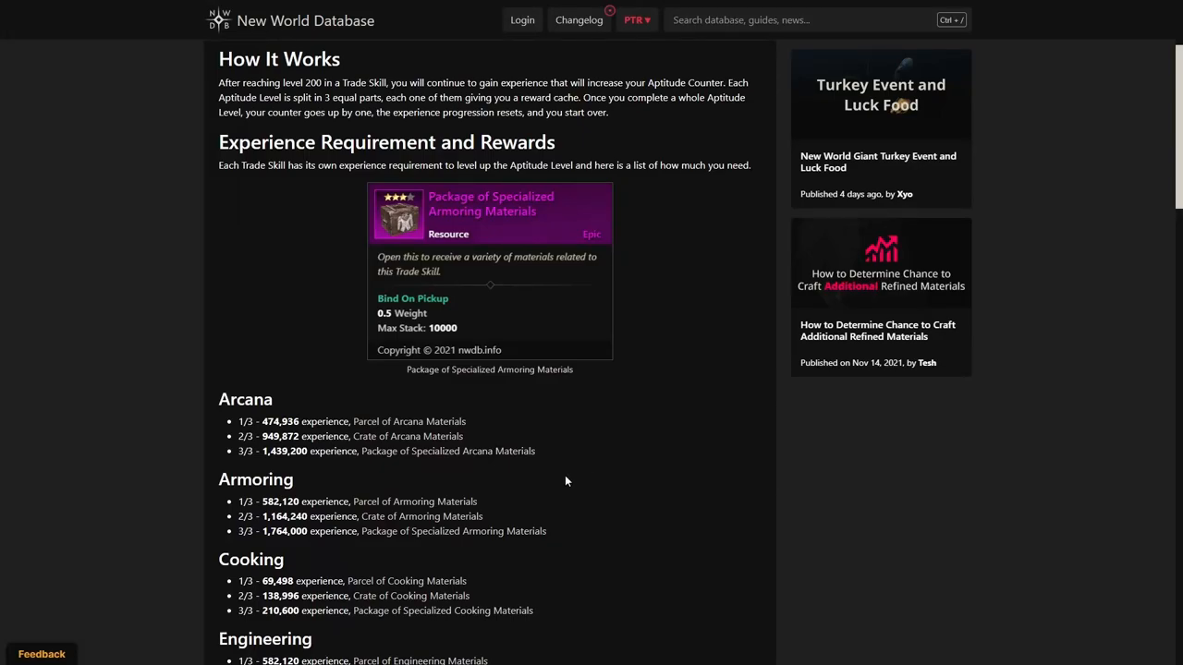
{"action": "scroll", "scroll_direction": "down", "scroll_amount": 3}
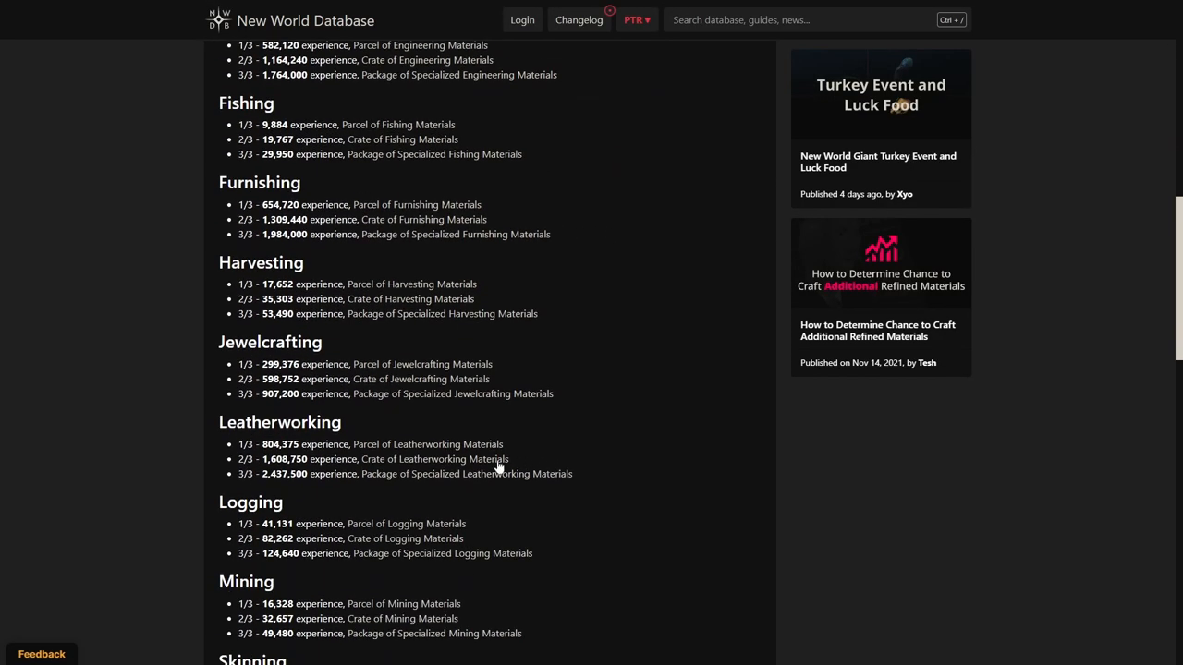
{"action": "scroll", "scroll_direction": "down", "scroll_amount": 3}
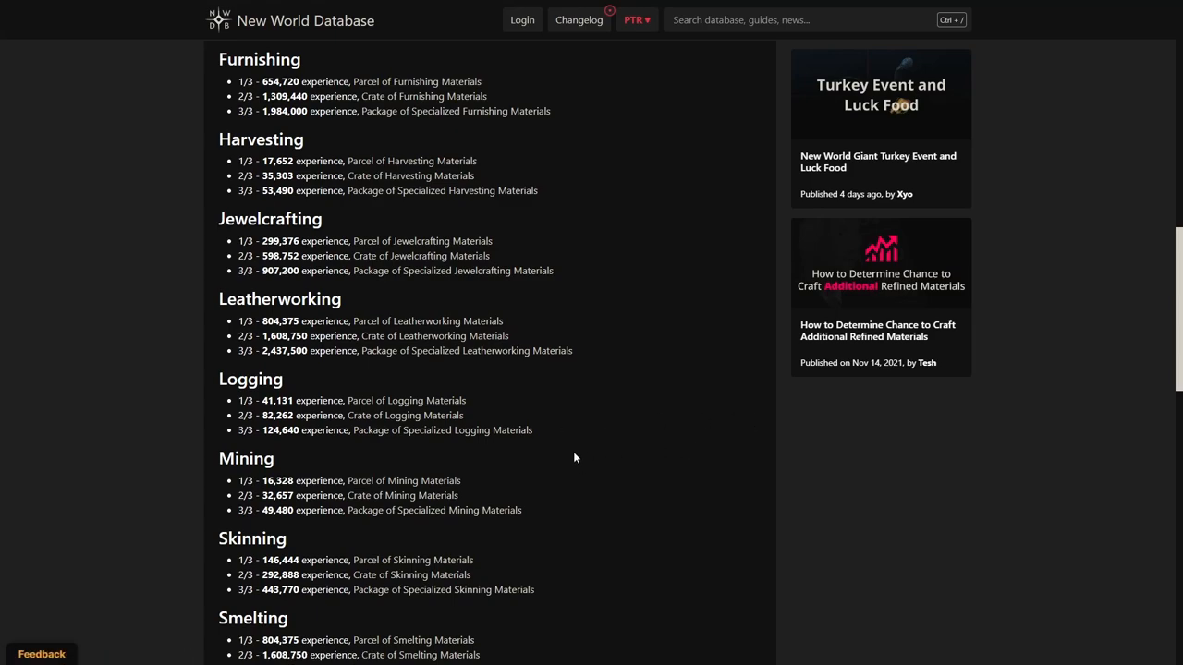
{"action": "scroll", "scroll_direction": "down", "scroll_amount": 3}
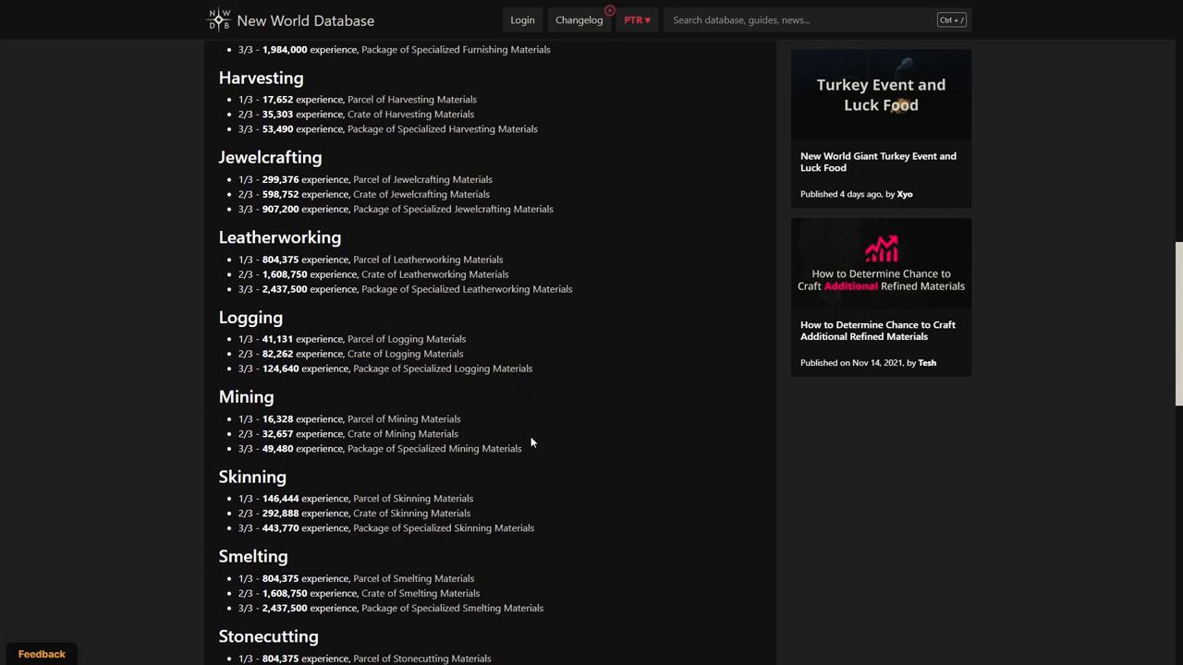
{"action": "scroll", "scroll_direction": "down", "scroll_amount": 3}
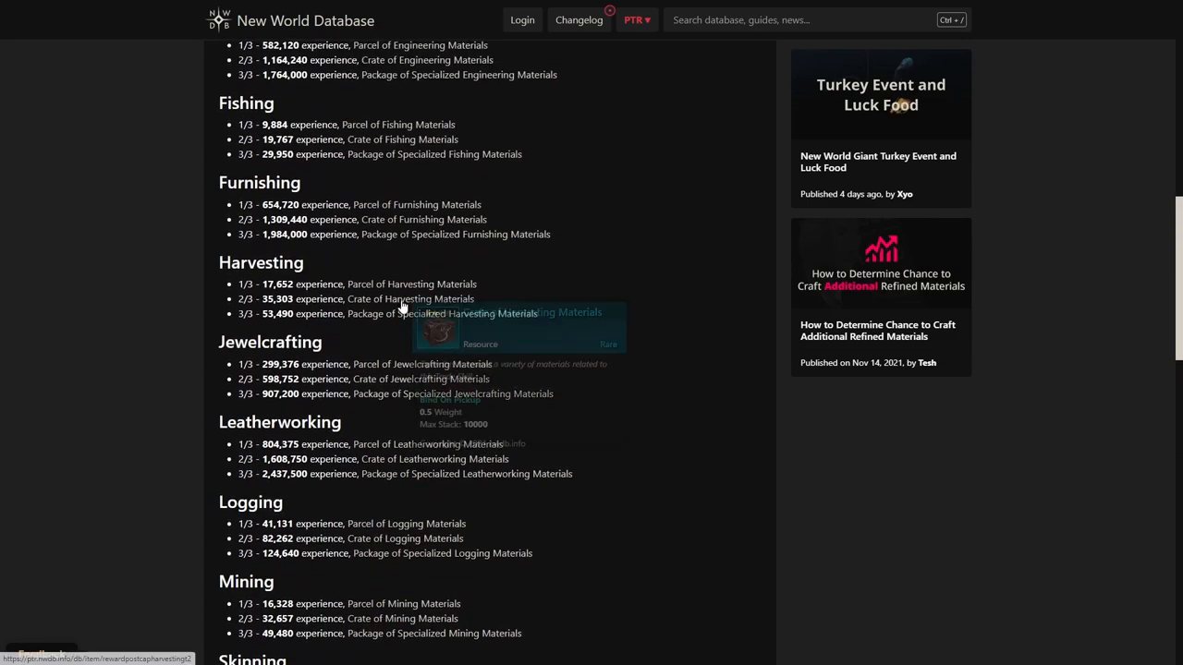
{"action": "mouse_move", "coordinate": [551, 377]}
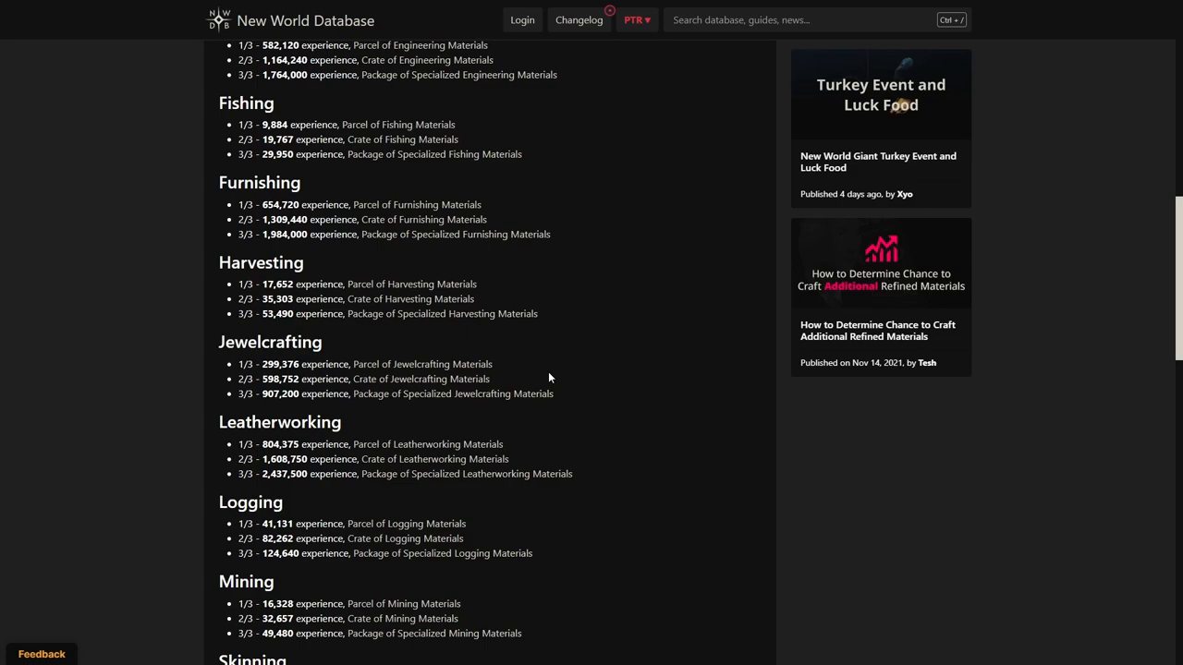
{"action": "scroll", "scroll_direction": "down", "scroll_amount": 3}
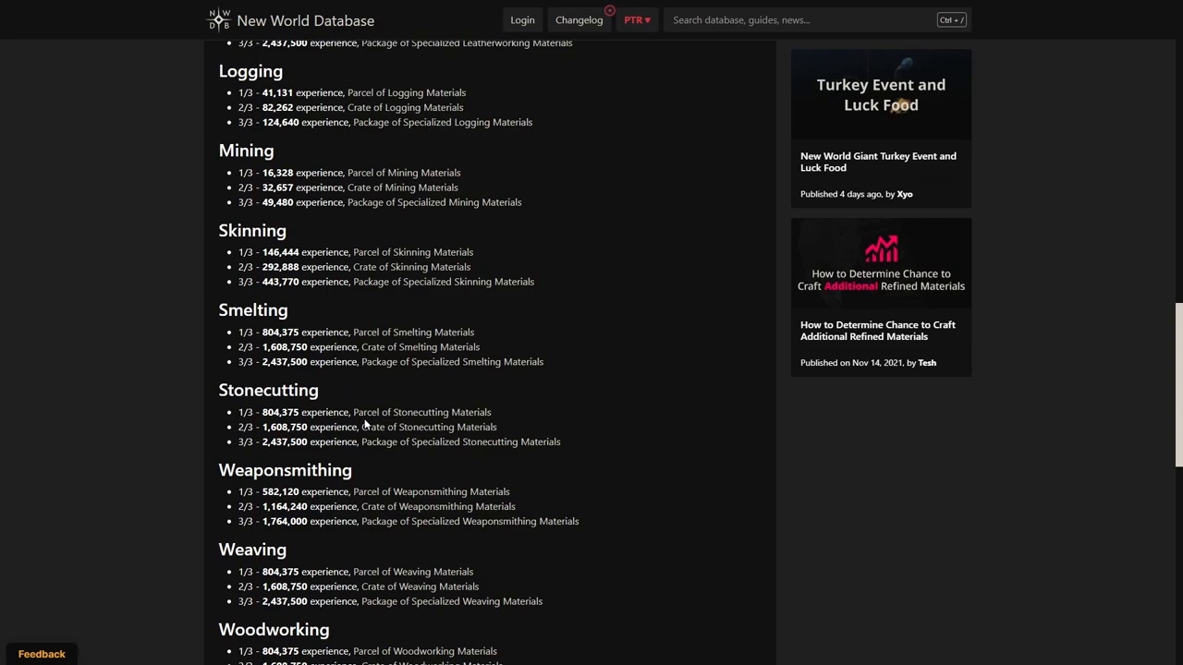
{"action": "scroll", "scroll_direction": "down", "scroll_amount": 3}
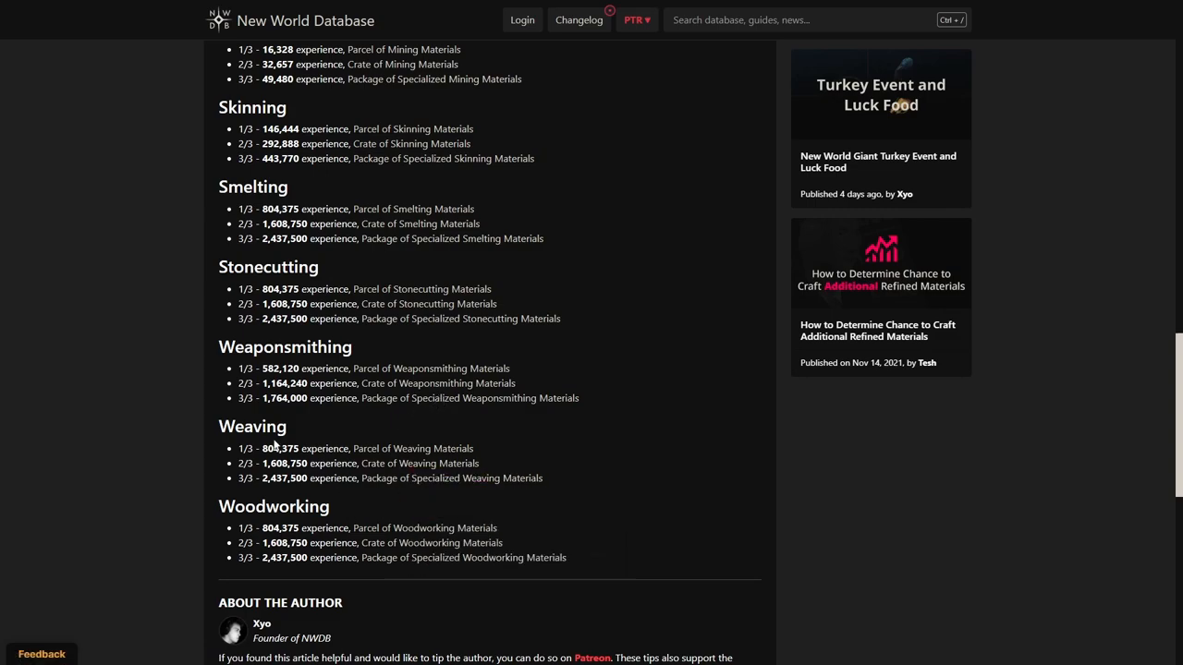
{"action": "mouse_move", "coordinate": [333, 462]}
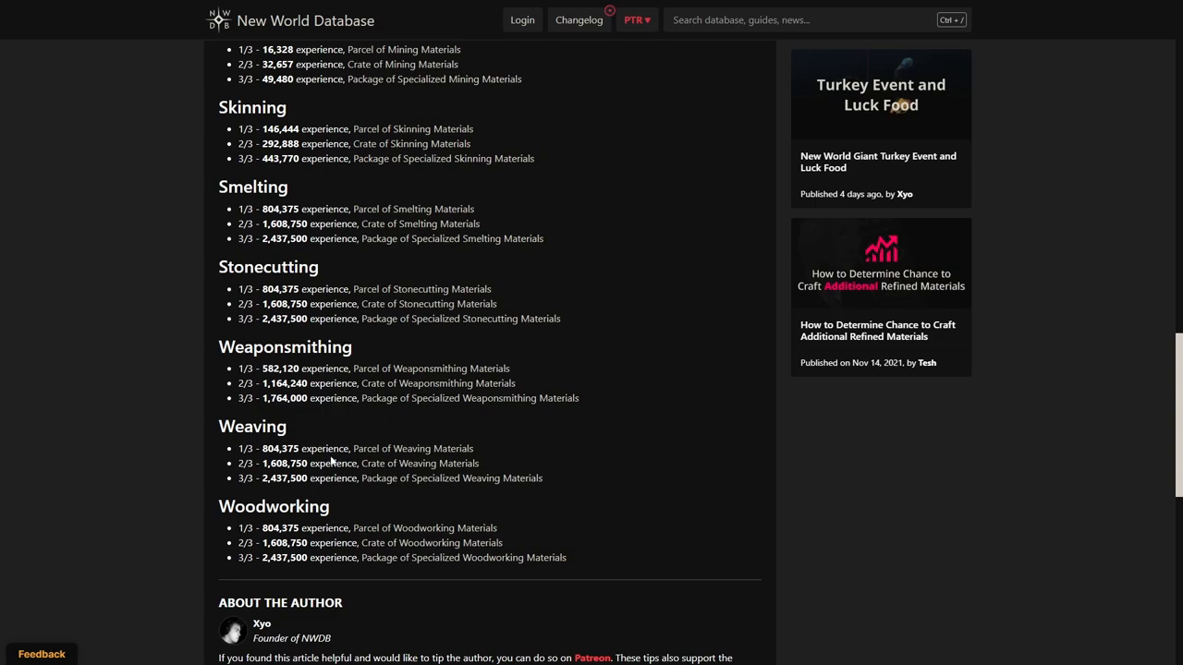
{"action": "scroll", "scroll_direction": "up", "scroll_amount": 3}
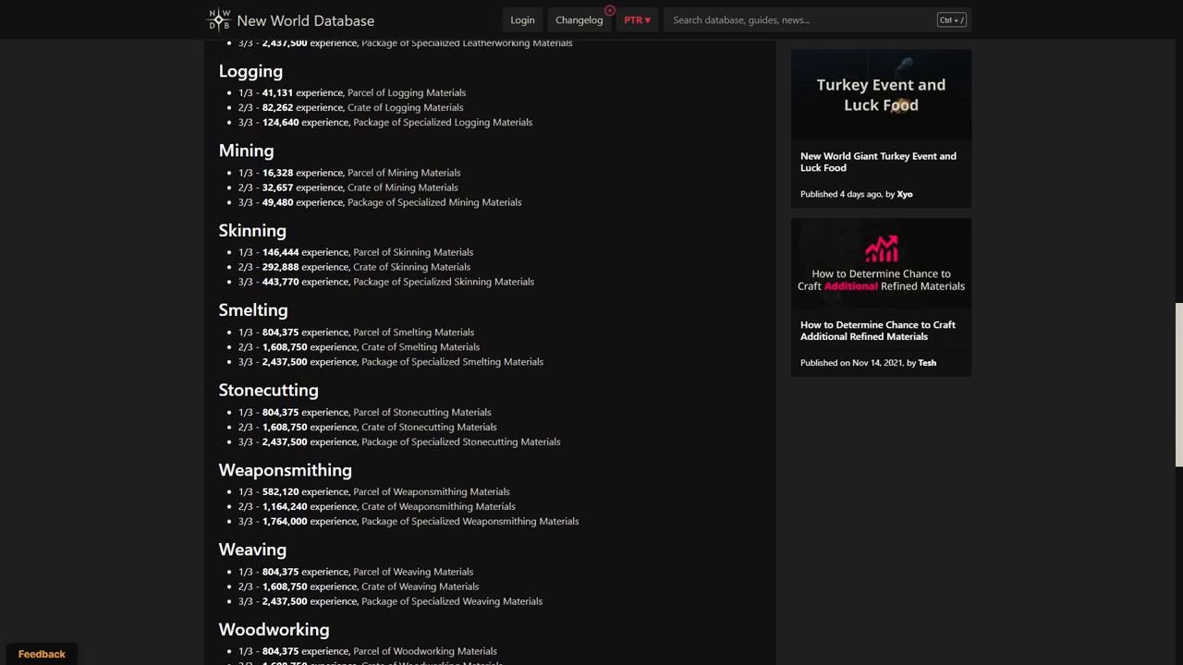
{"action": "scroll", "scroll_direction": "up", "scroll_amount": 3}
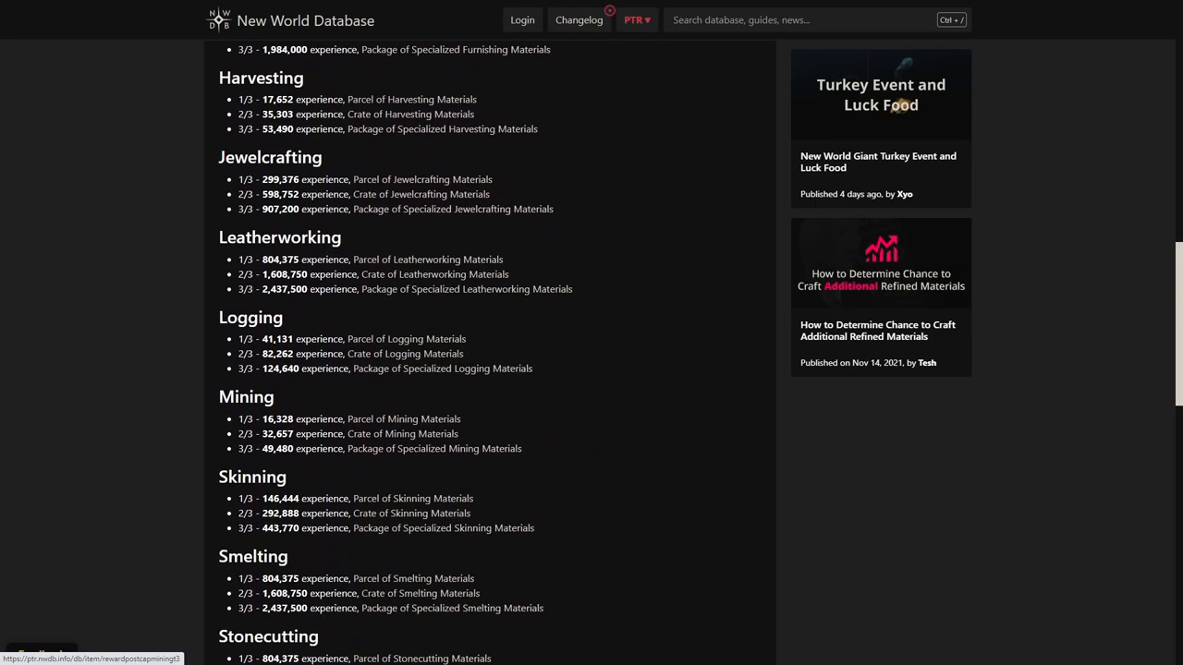
{"action": "scroll", "scroll_direction": "up", "scroll_amount": 3}
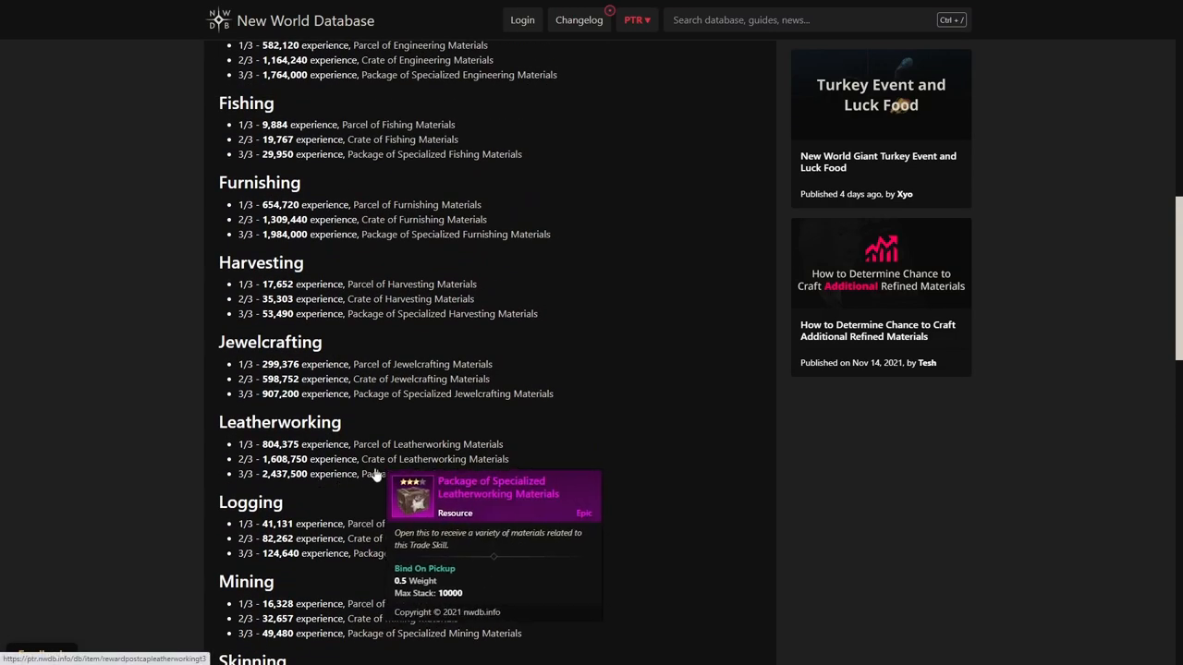
{"action": "scroll", "scroll_direction": "up", "scroll_amount": 3}
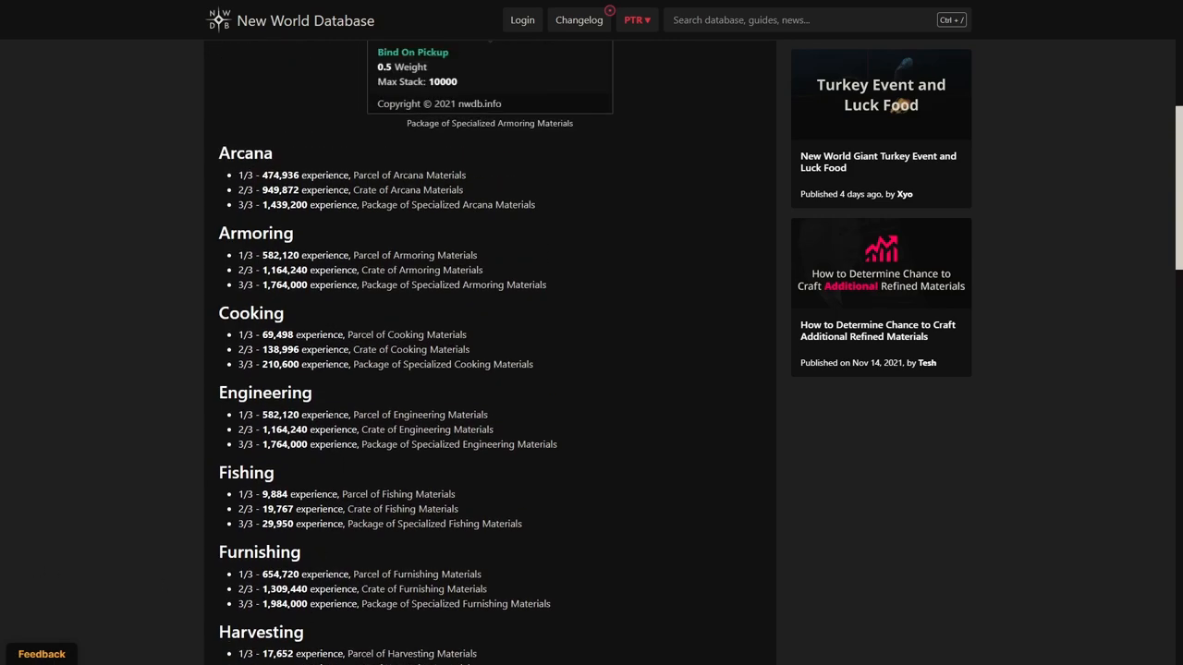
{"action": "mouse_move", "coordinate": [397, 335]}
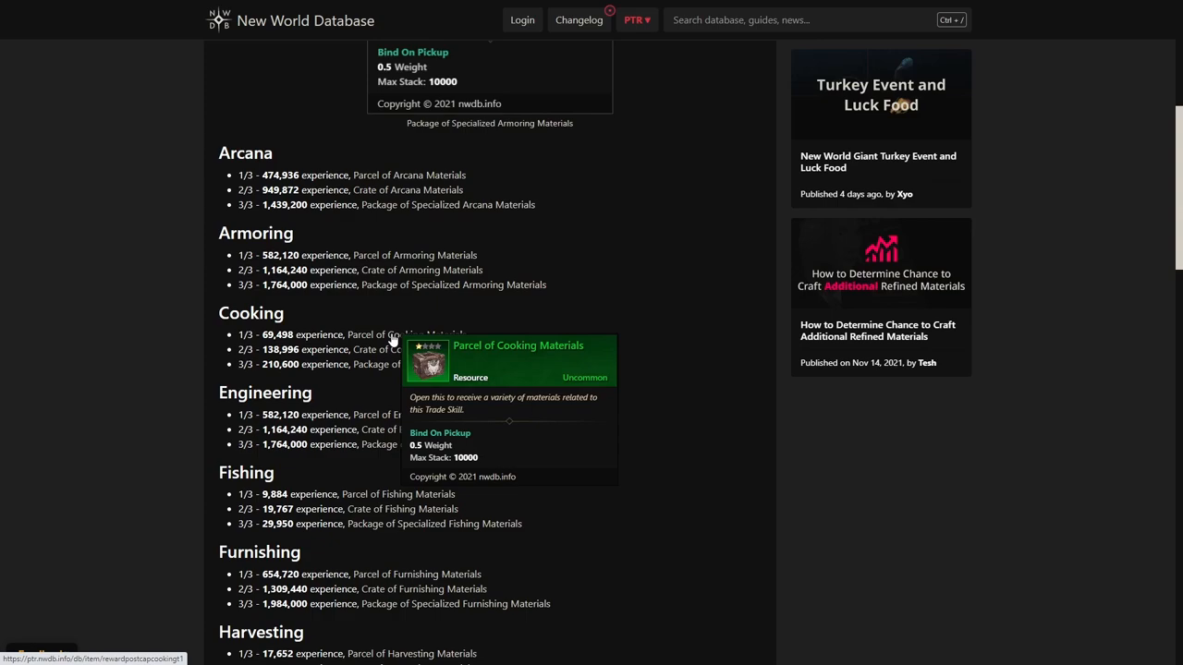
{"action": "mouse_move", "coordinate": [501, 204]}
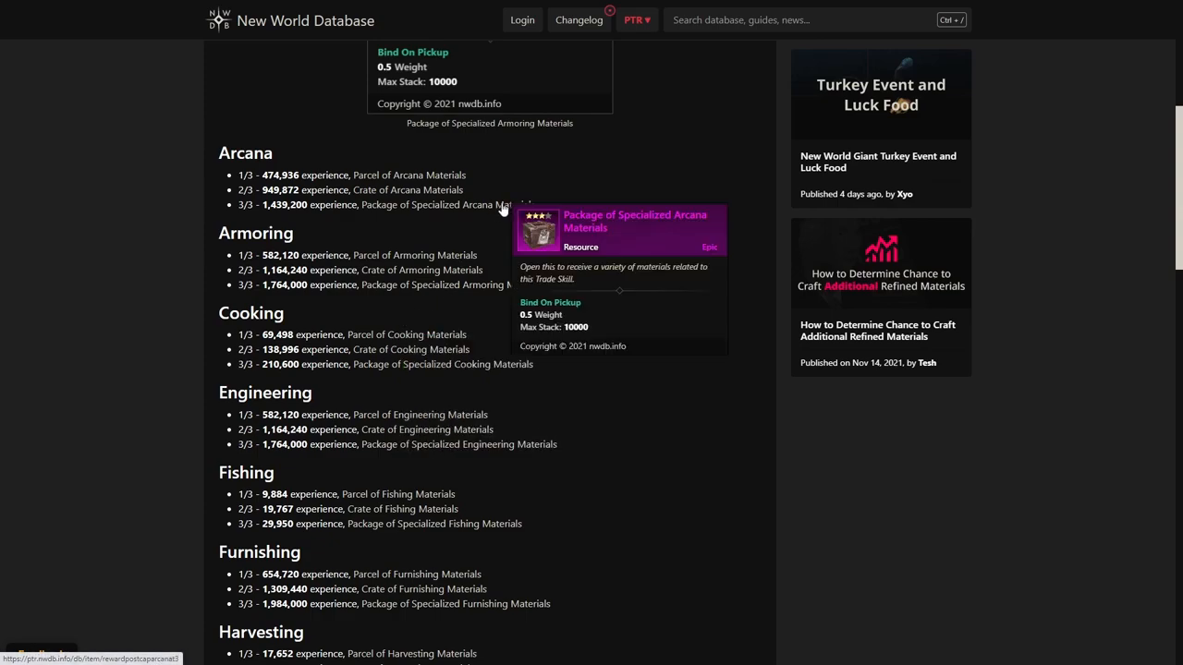
Step: Open the Package of Specialized Arcana Materials item page from the Arcana reward link
{"action": "left_click", "coordinate": [462, 204]}
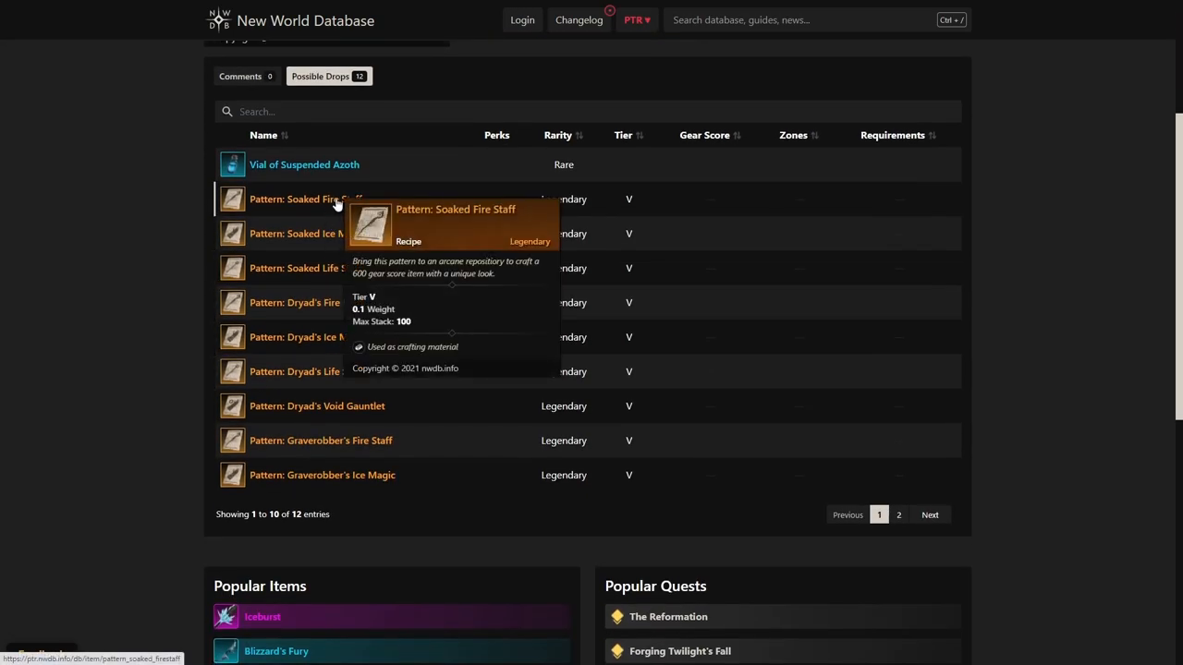
{"action": "mouse_move", "coordinate": [407, 205]}
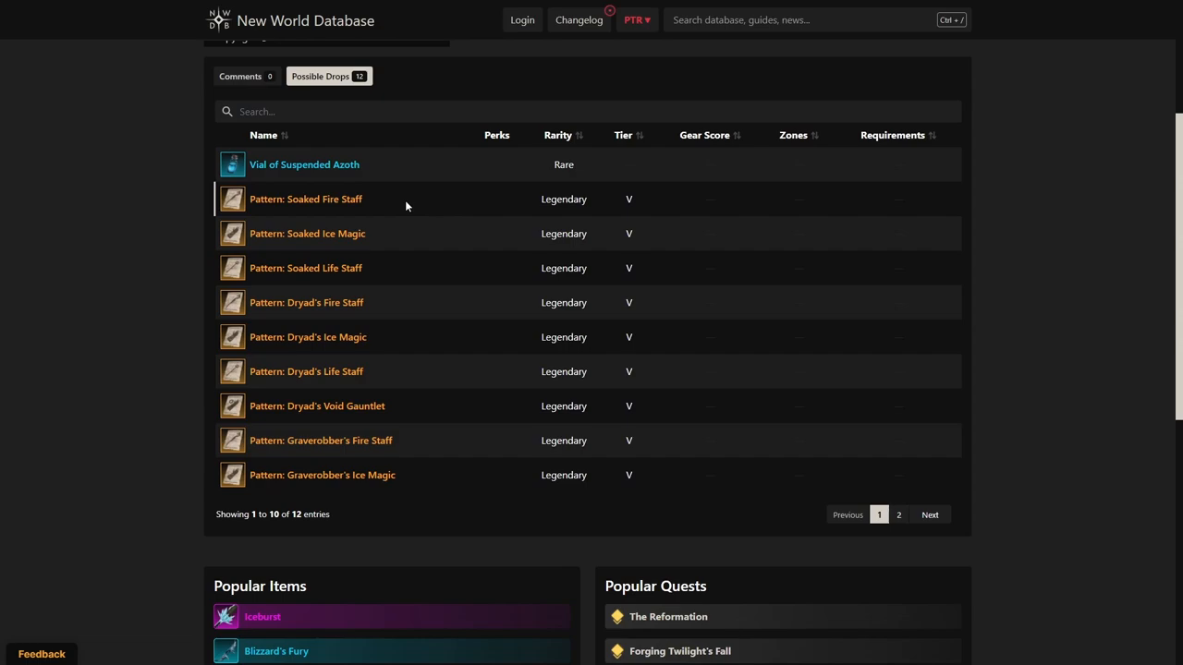
{"action": "mouse_move", "coordinate": [351, 207]}
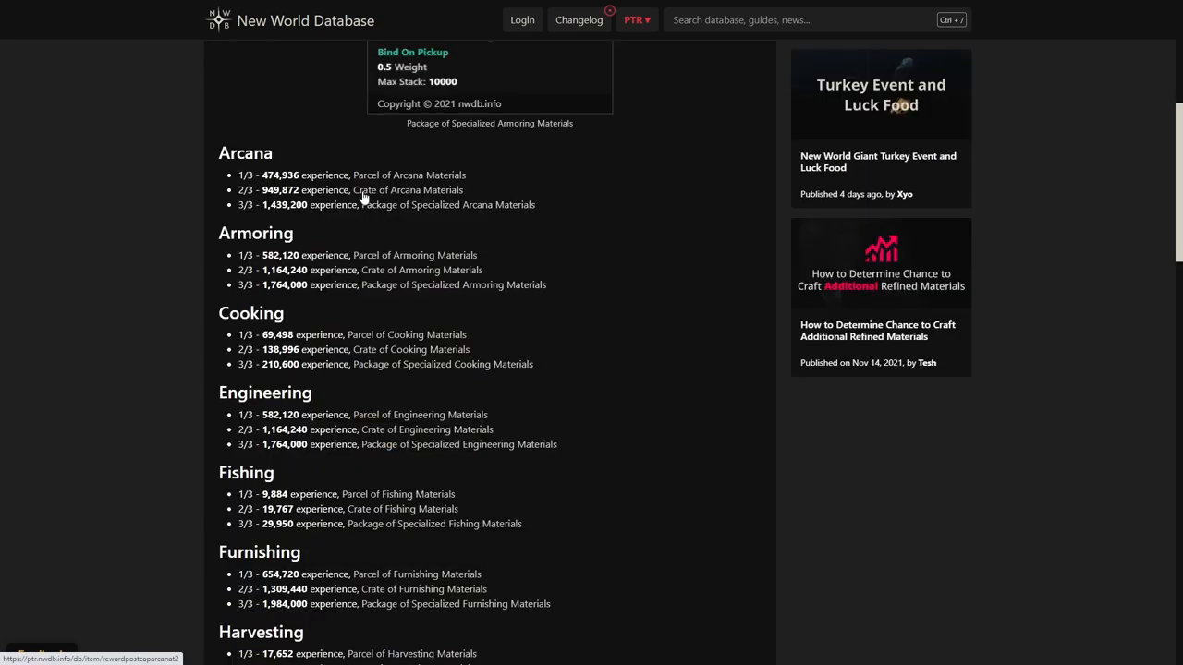
Step: Scroll the article's experience list to show Armoring through Jewelcrafting thresholds
{"action": "scroll", "scroll_direction": "down", "scroll_amount": 3}
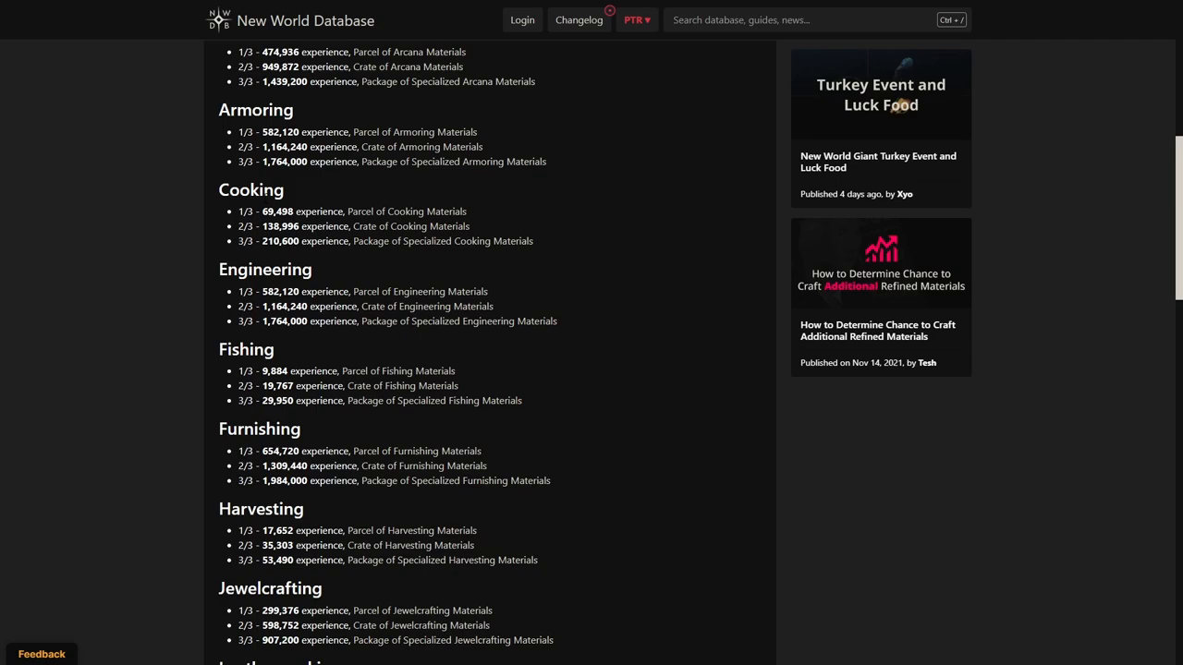
{"action": "mouse_move", "coordinate": [436, 240]}
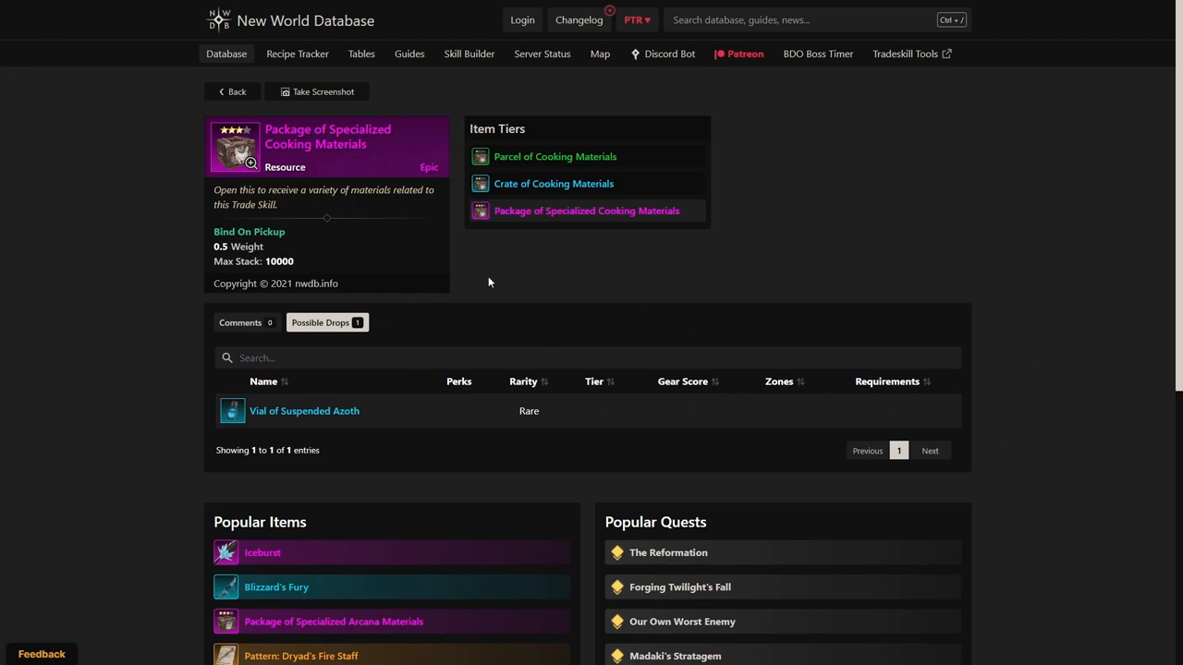
{"action": "mouse_move", "coordinate": [337, 348]}
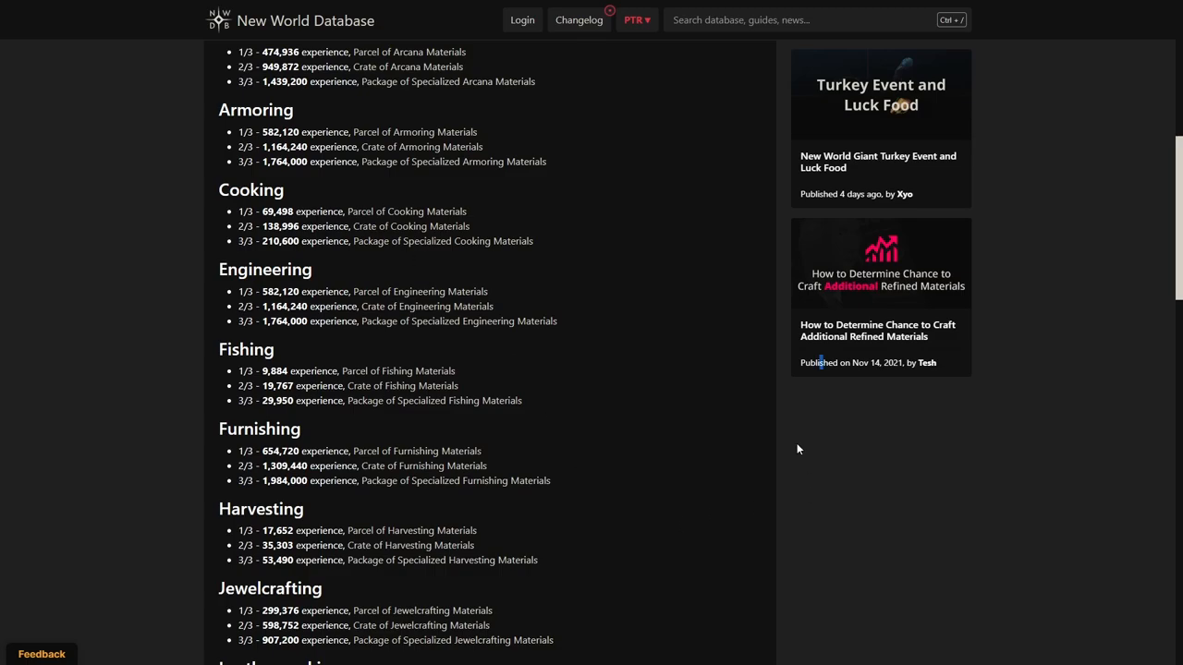
{"action": "scroll", "scroll_direction": "down", "scroll_amount": 3}
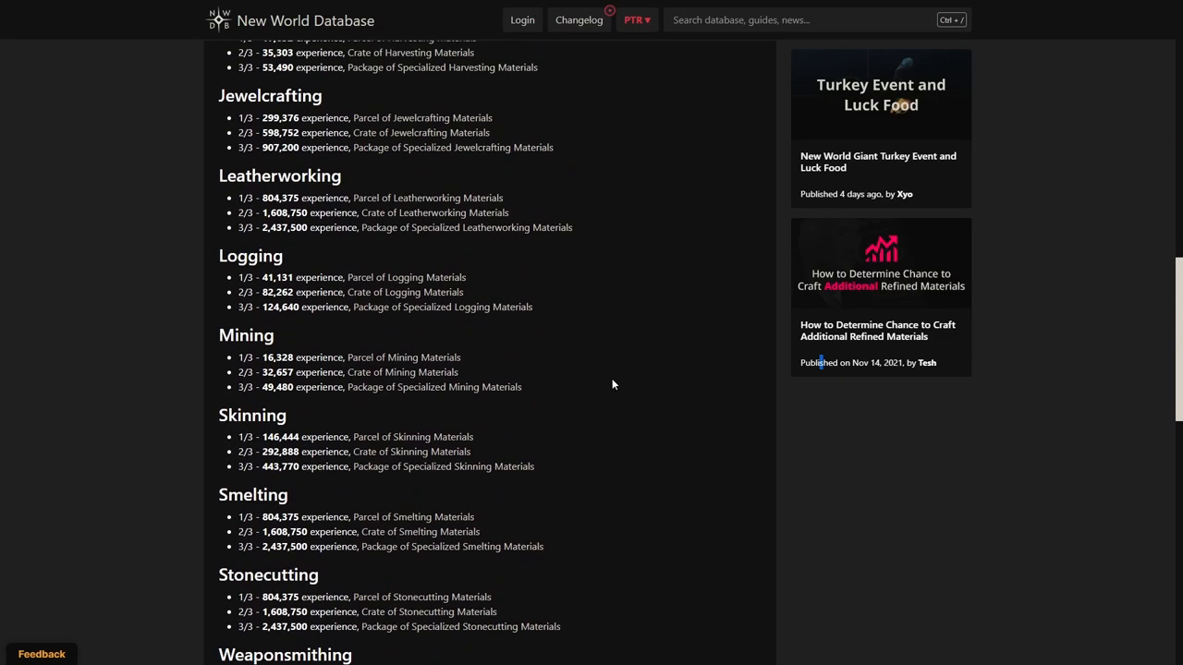
{"action": "scroll", "scroll_direction": "down", "scroll_amount": 3}
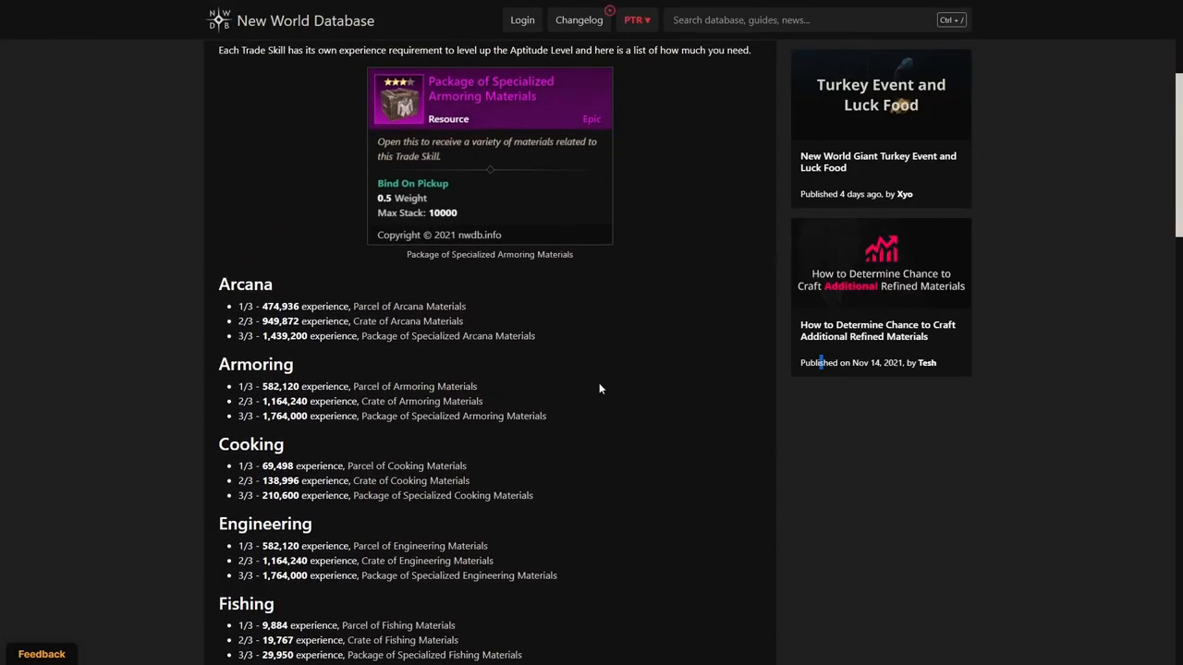
{"action": "scroll", "scroll_direction": "up", "scroll_amount": 3}
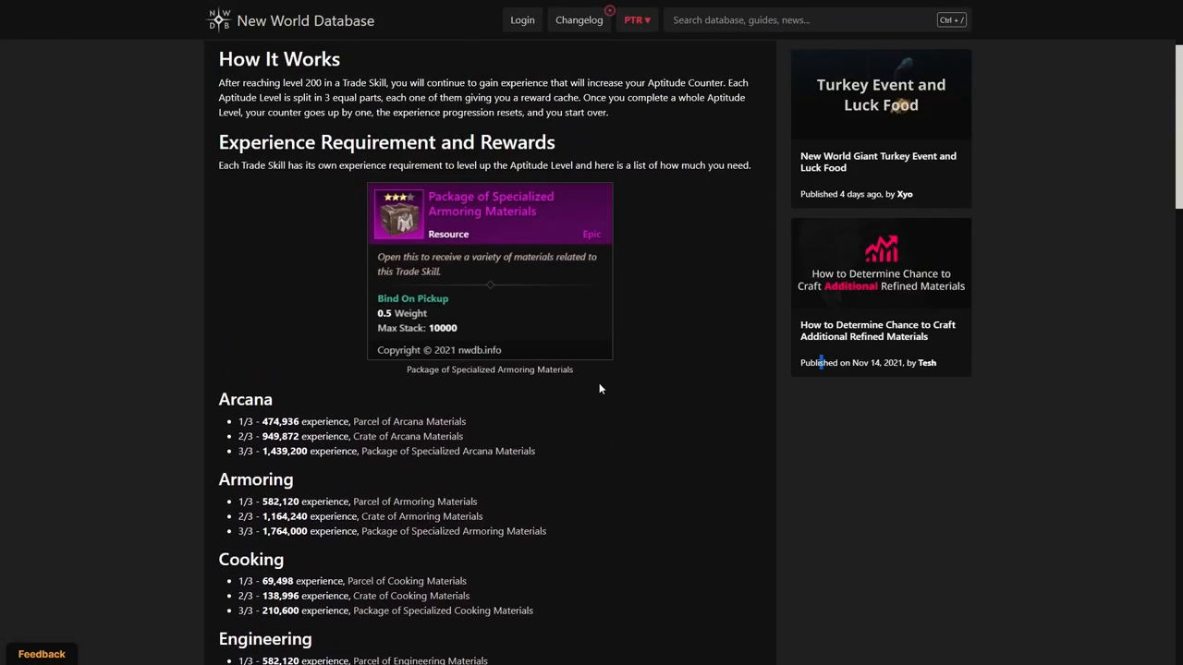